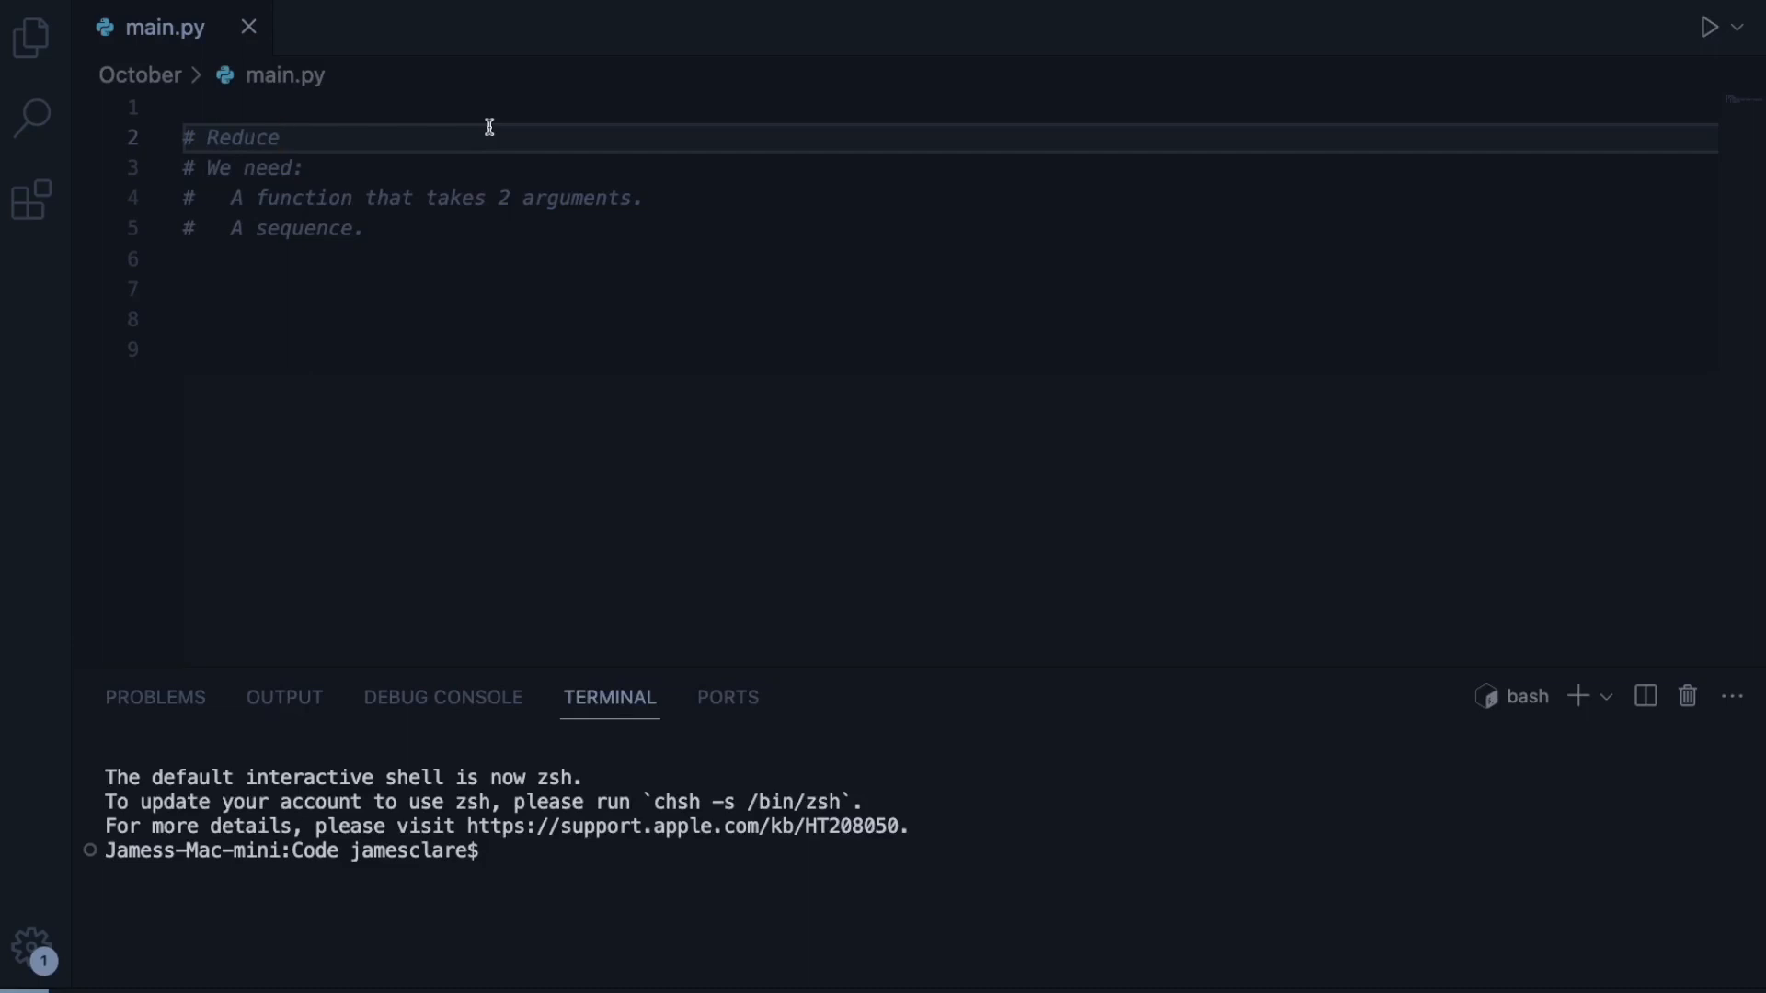
- Add 'from functools import reduce' on line 7 beneath the Reduce comment notes
click(279, 138)
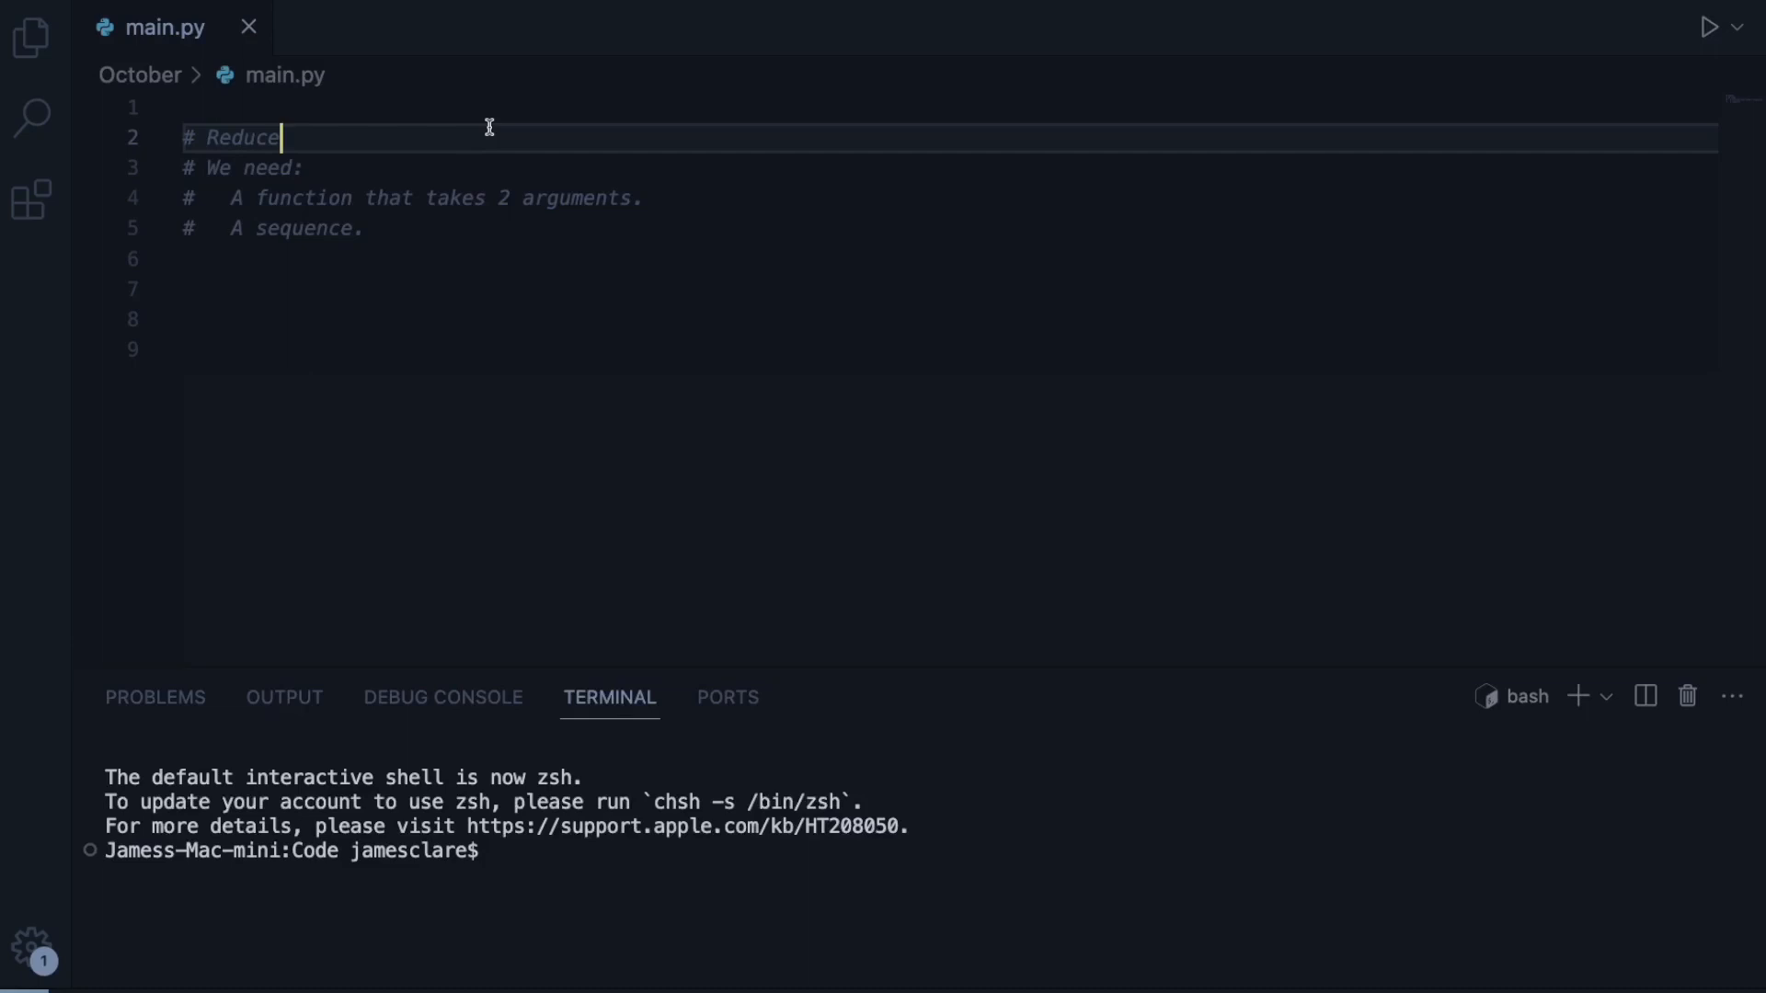
double_click(241, 138)
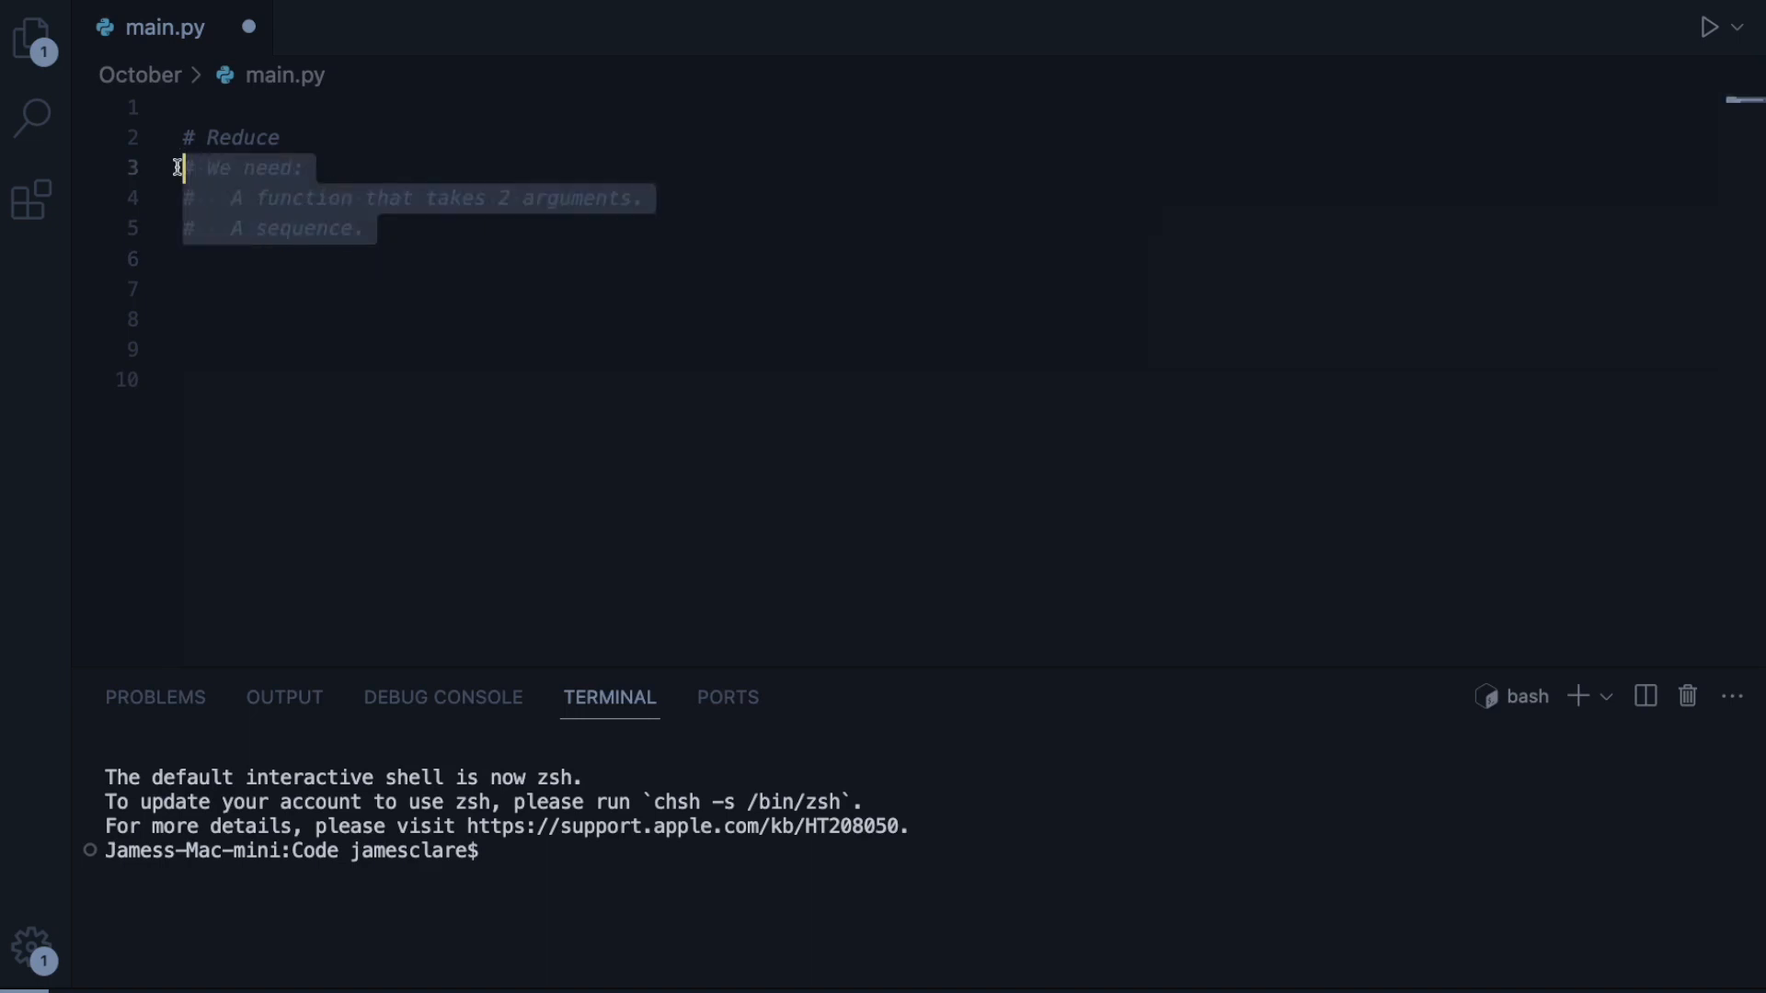
click(254, 289)
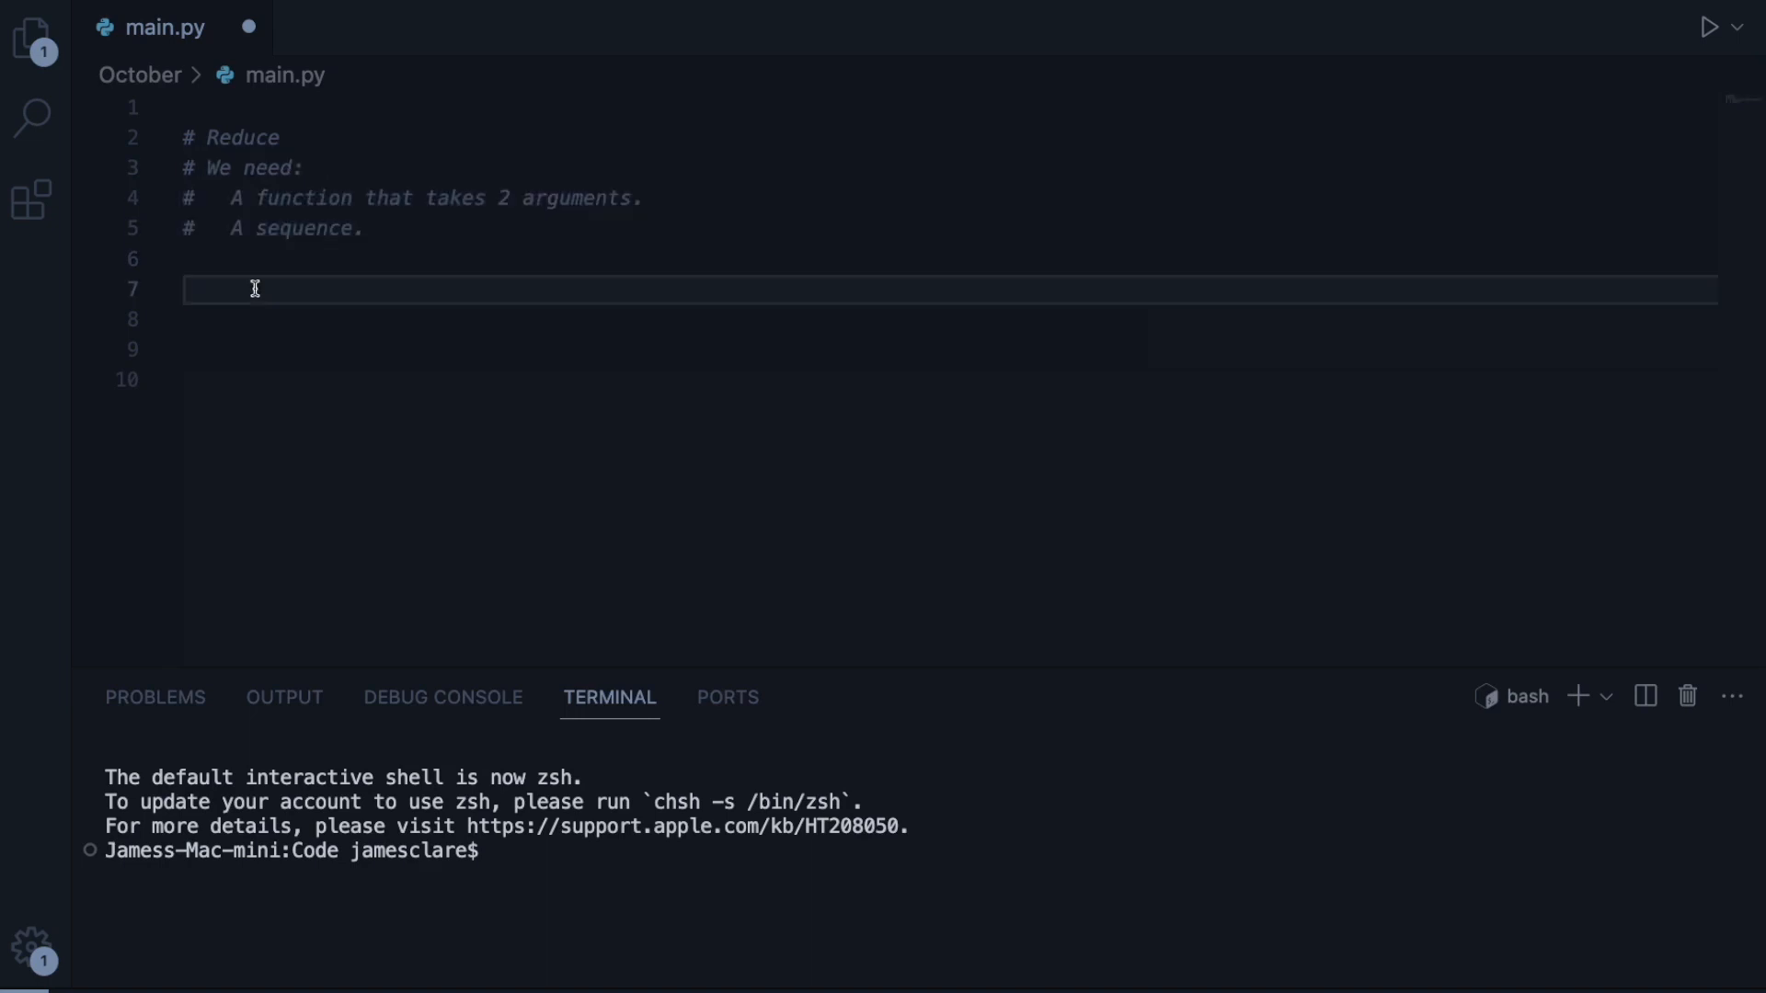
text(from funct)
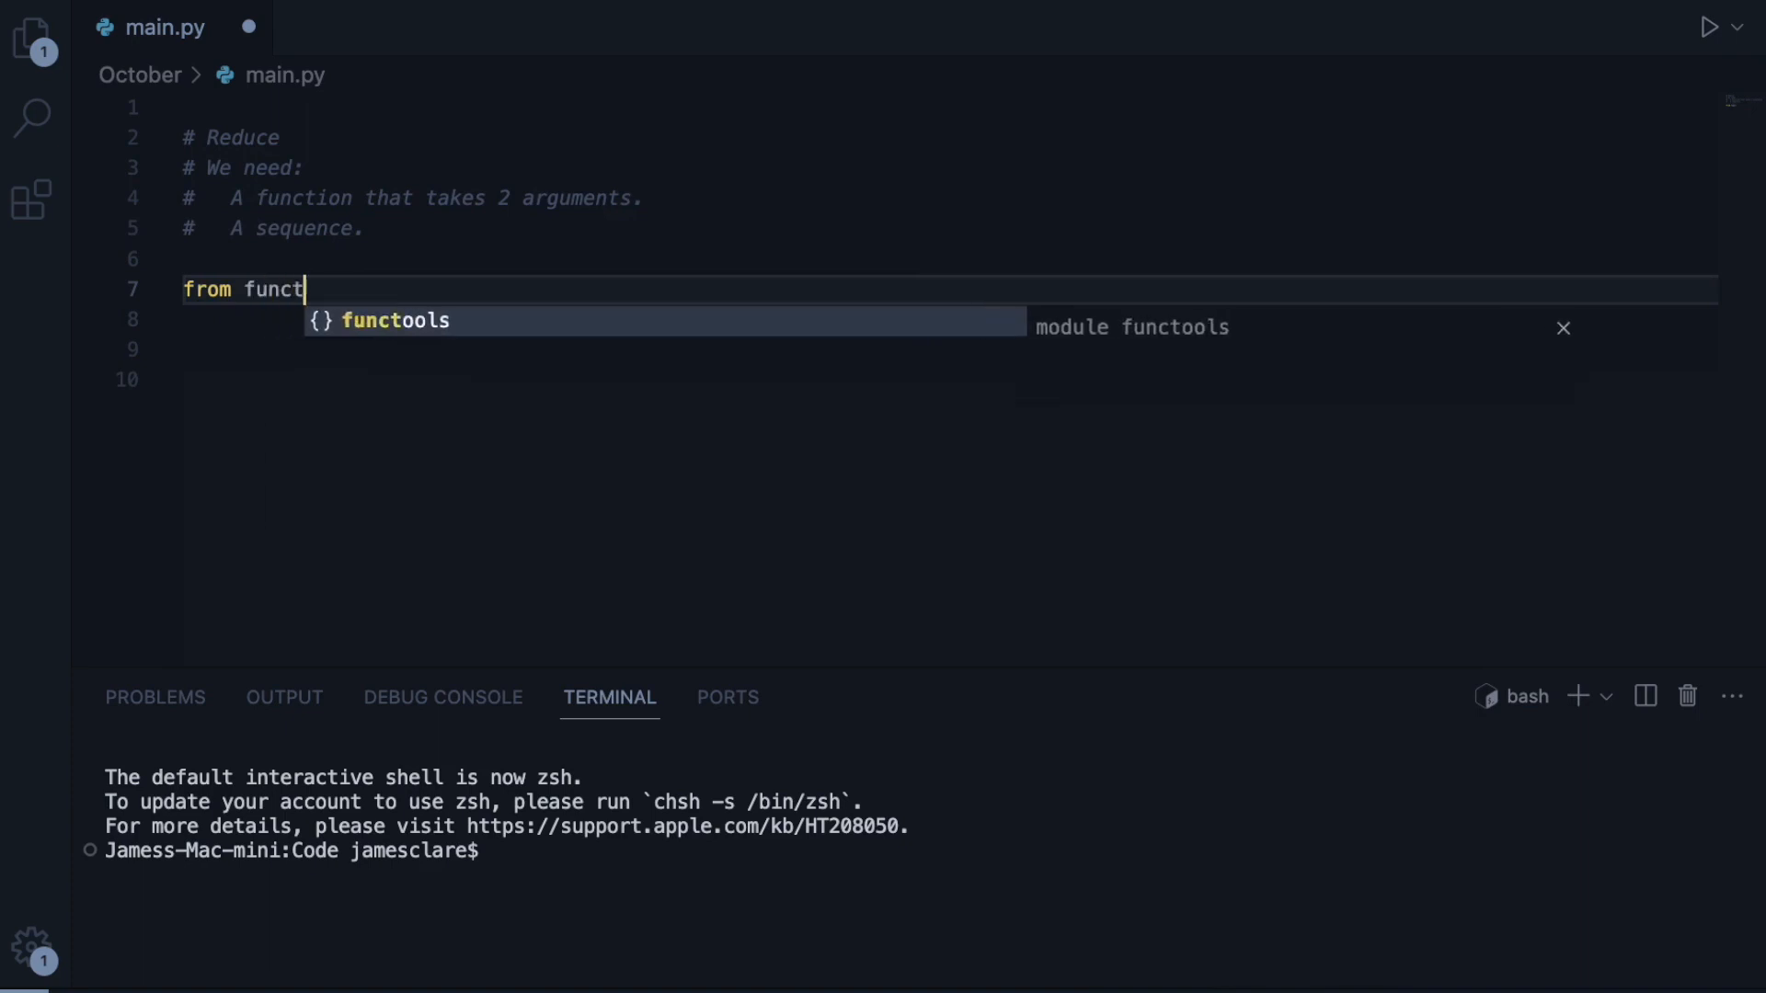
text(ools imp)
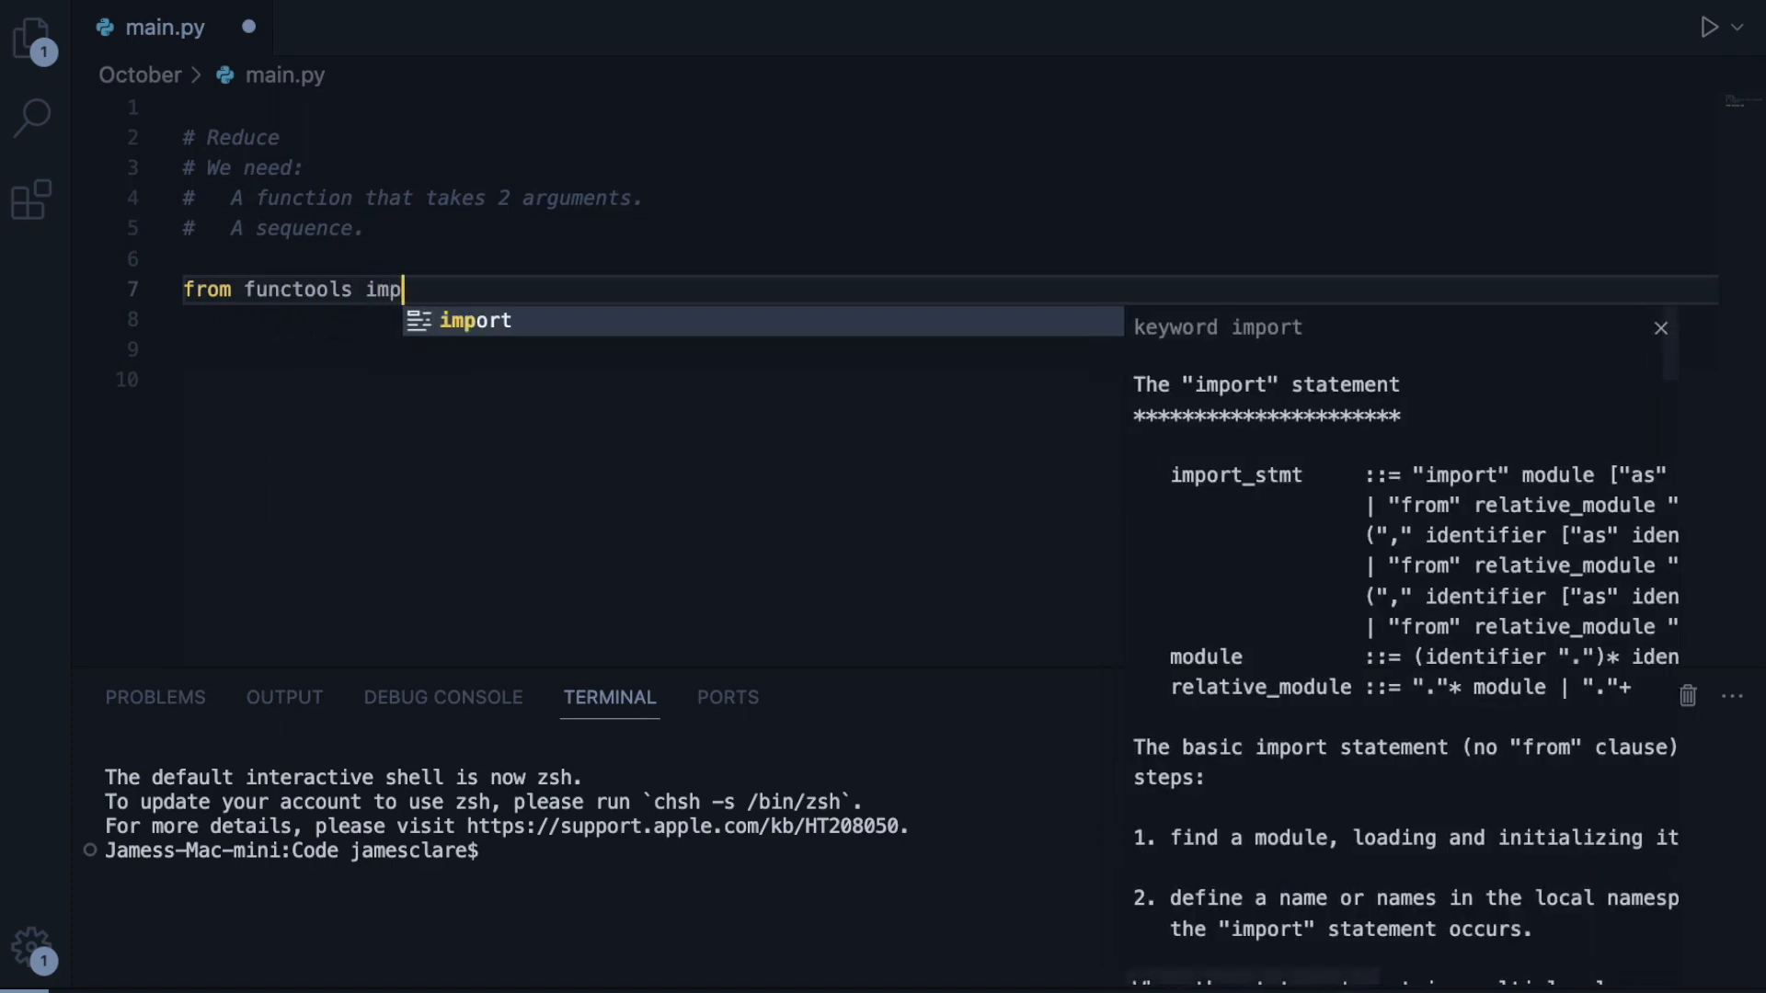
text(ort)
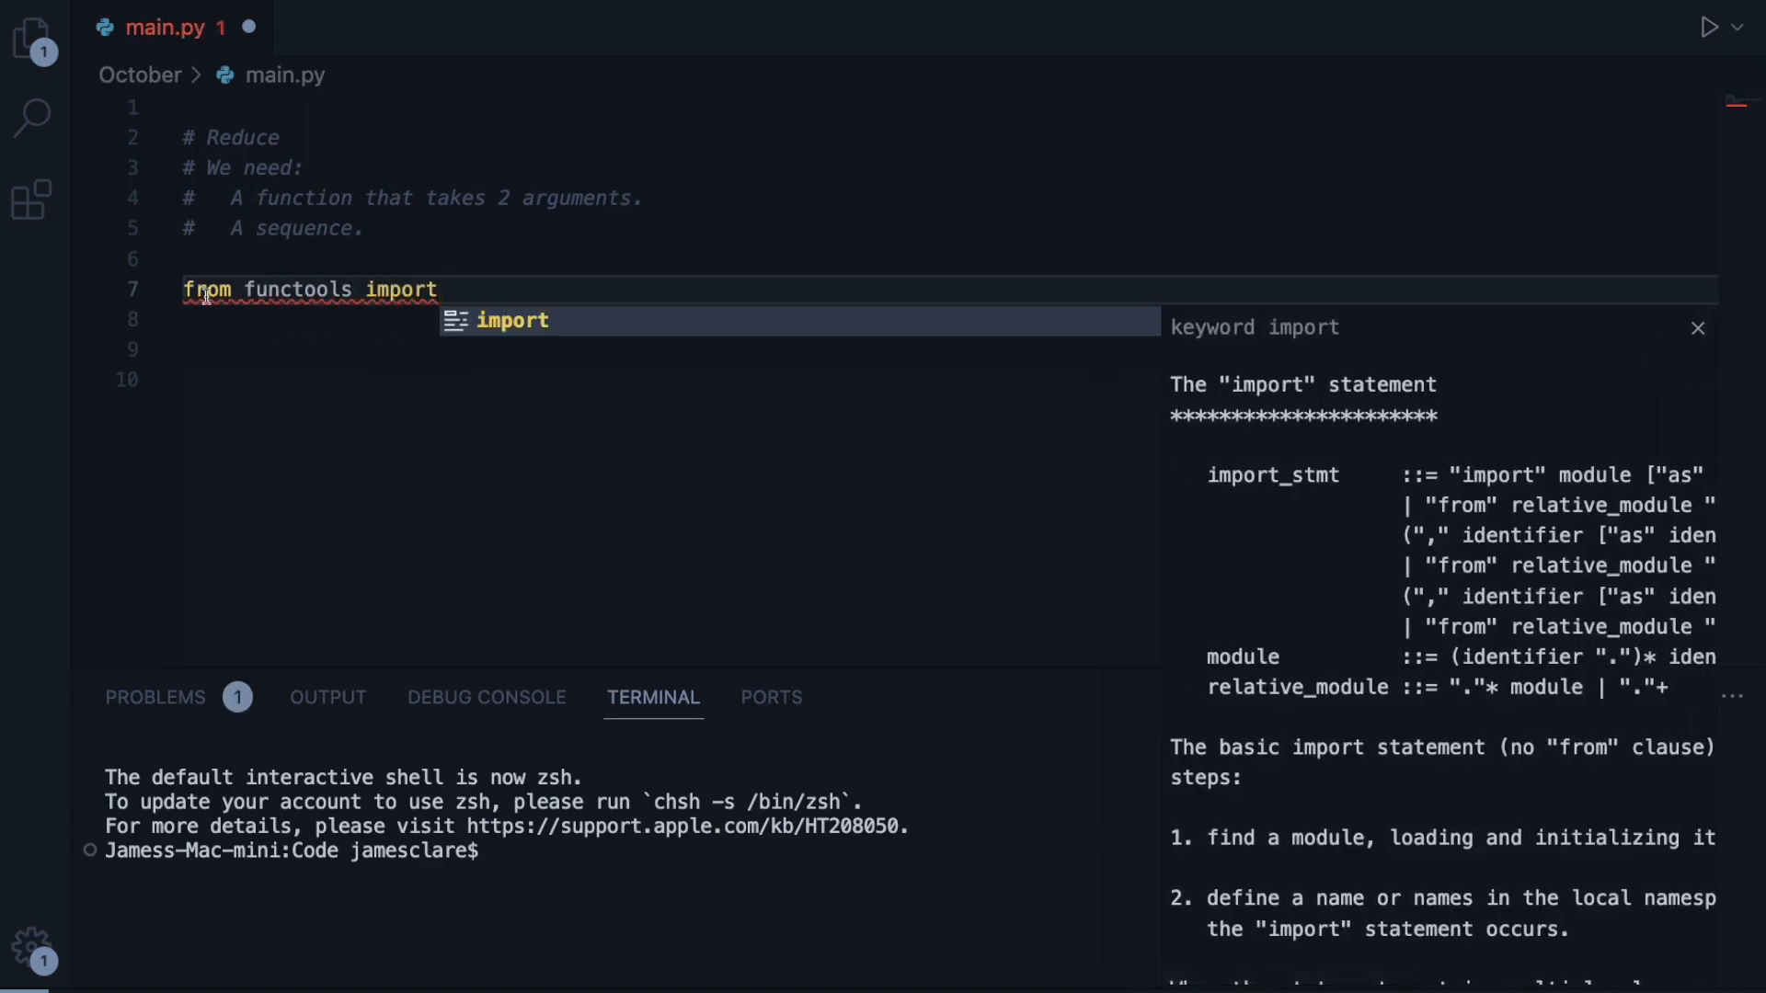
text(red)
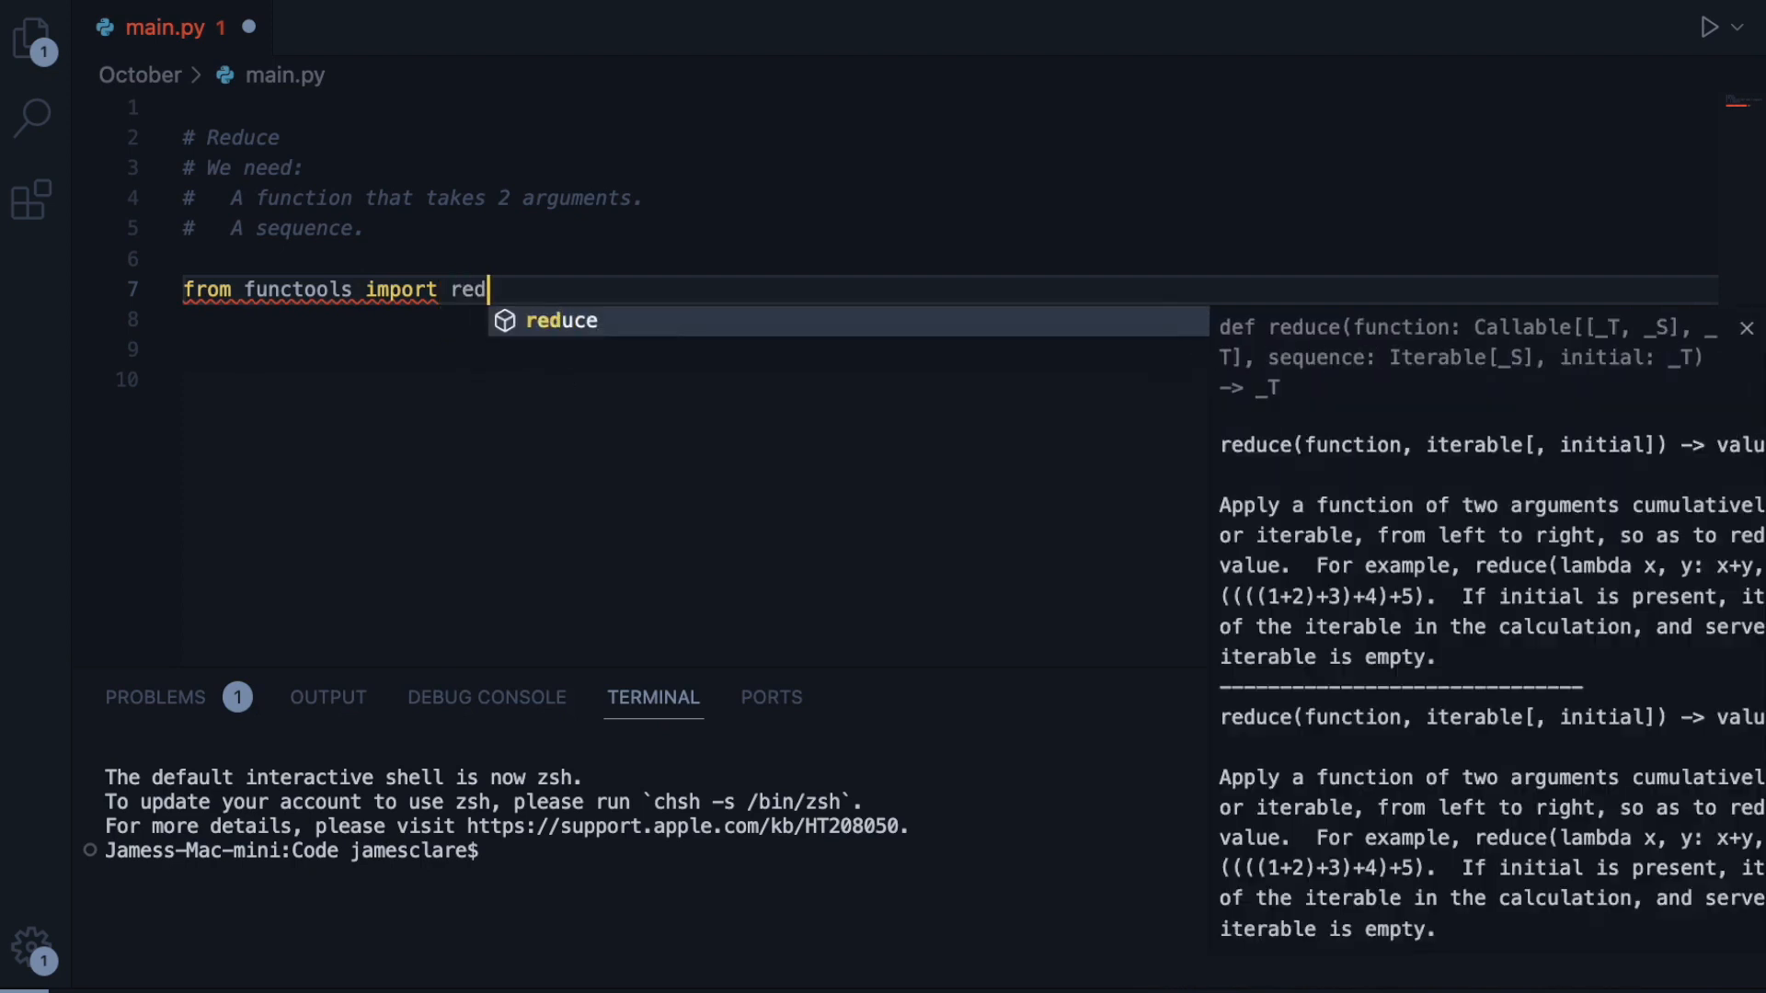
key(Tab)
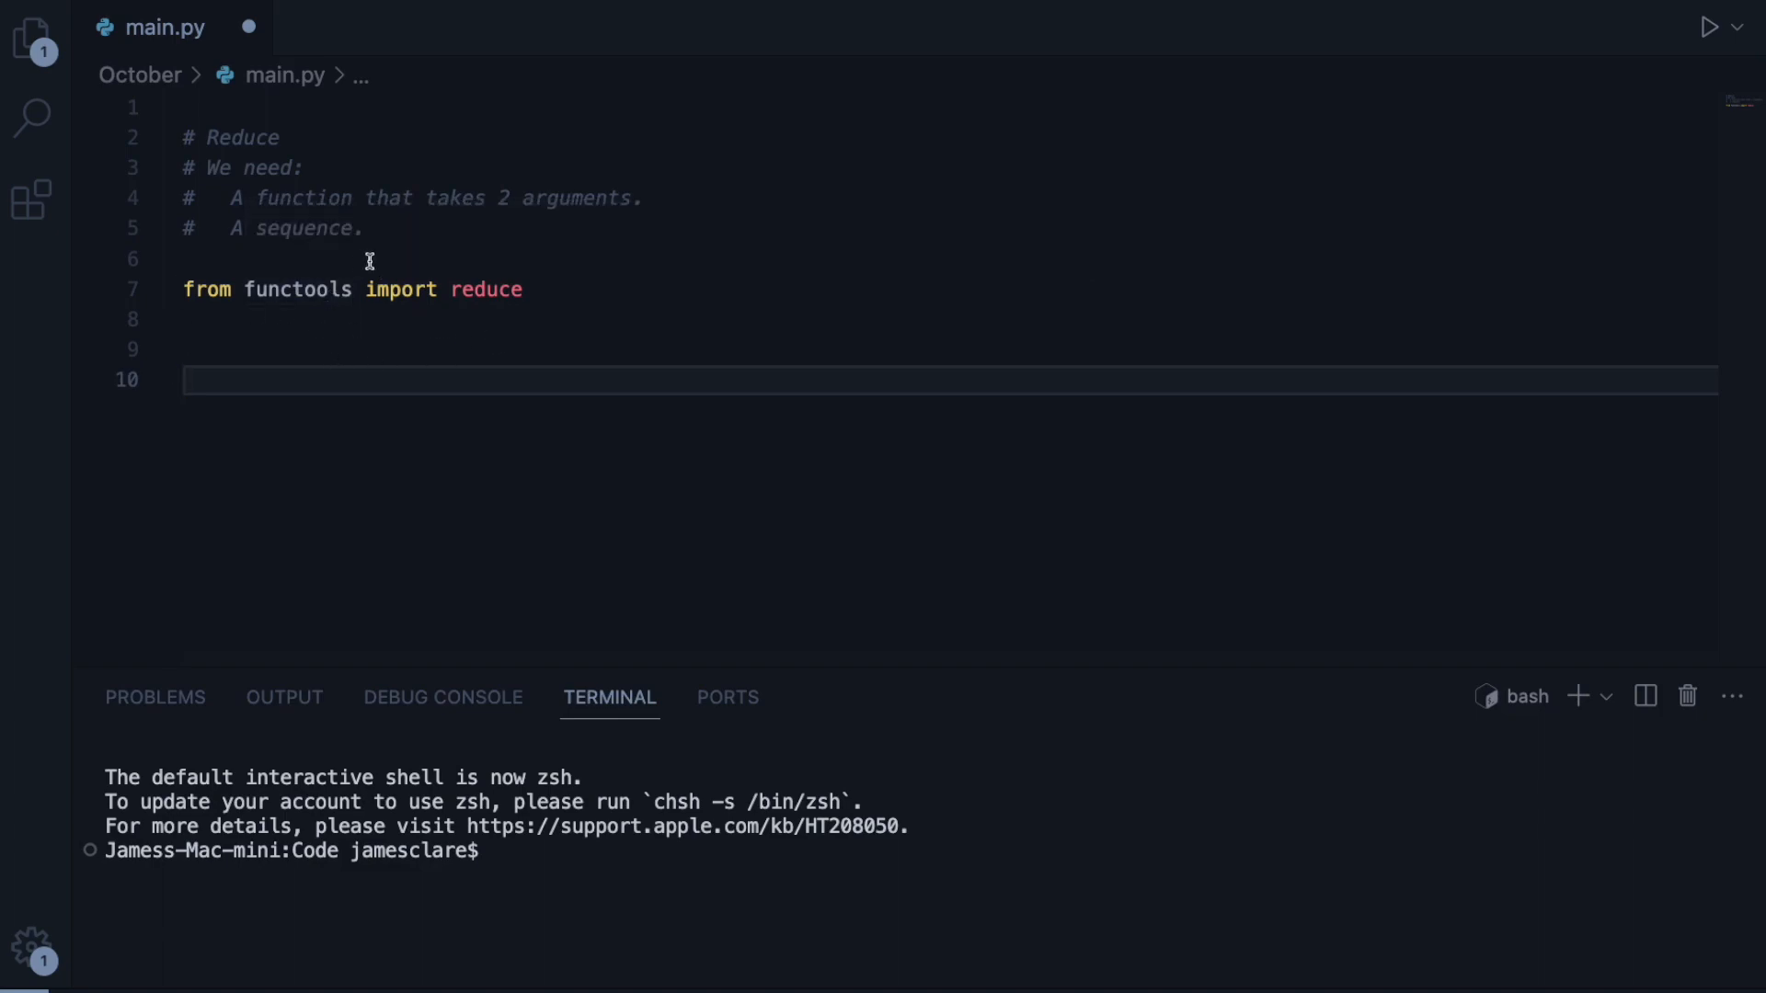
- Write a trial reduce() call and inspect its signature documentation hover
text(reduce()
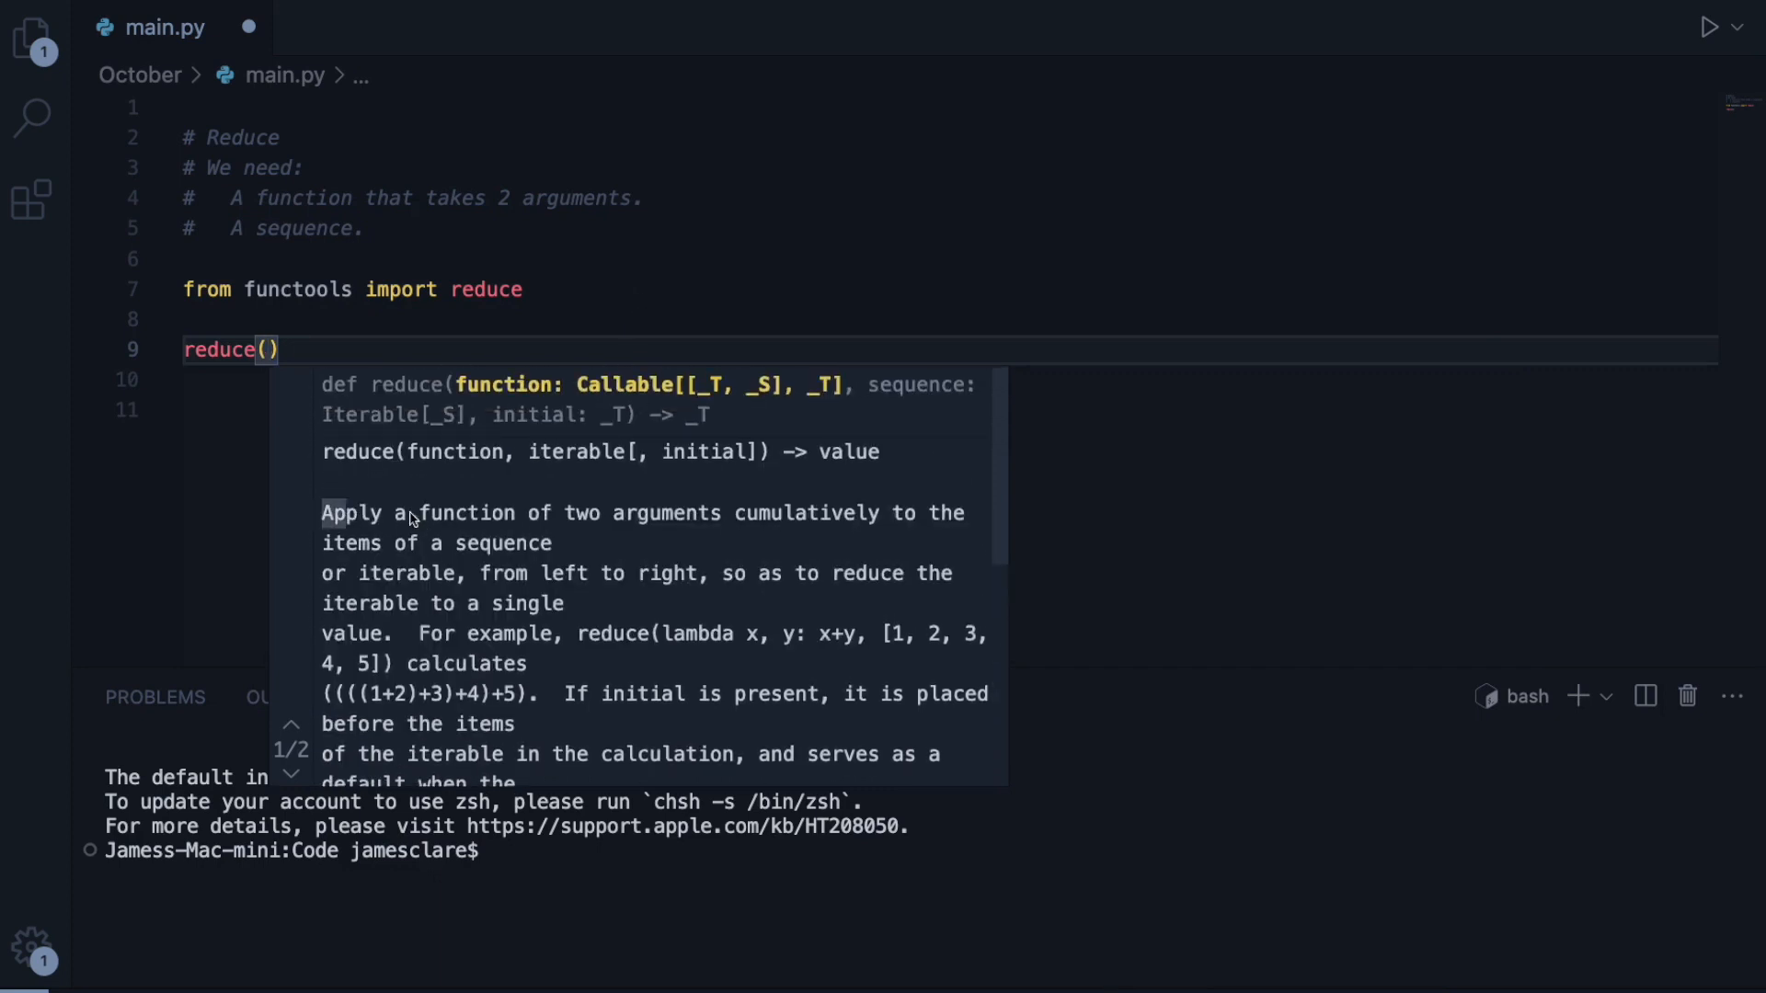
drag(320, 513, 541, 543)
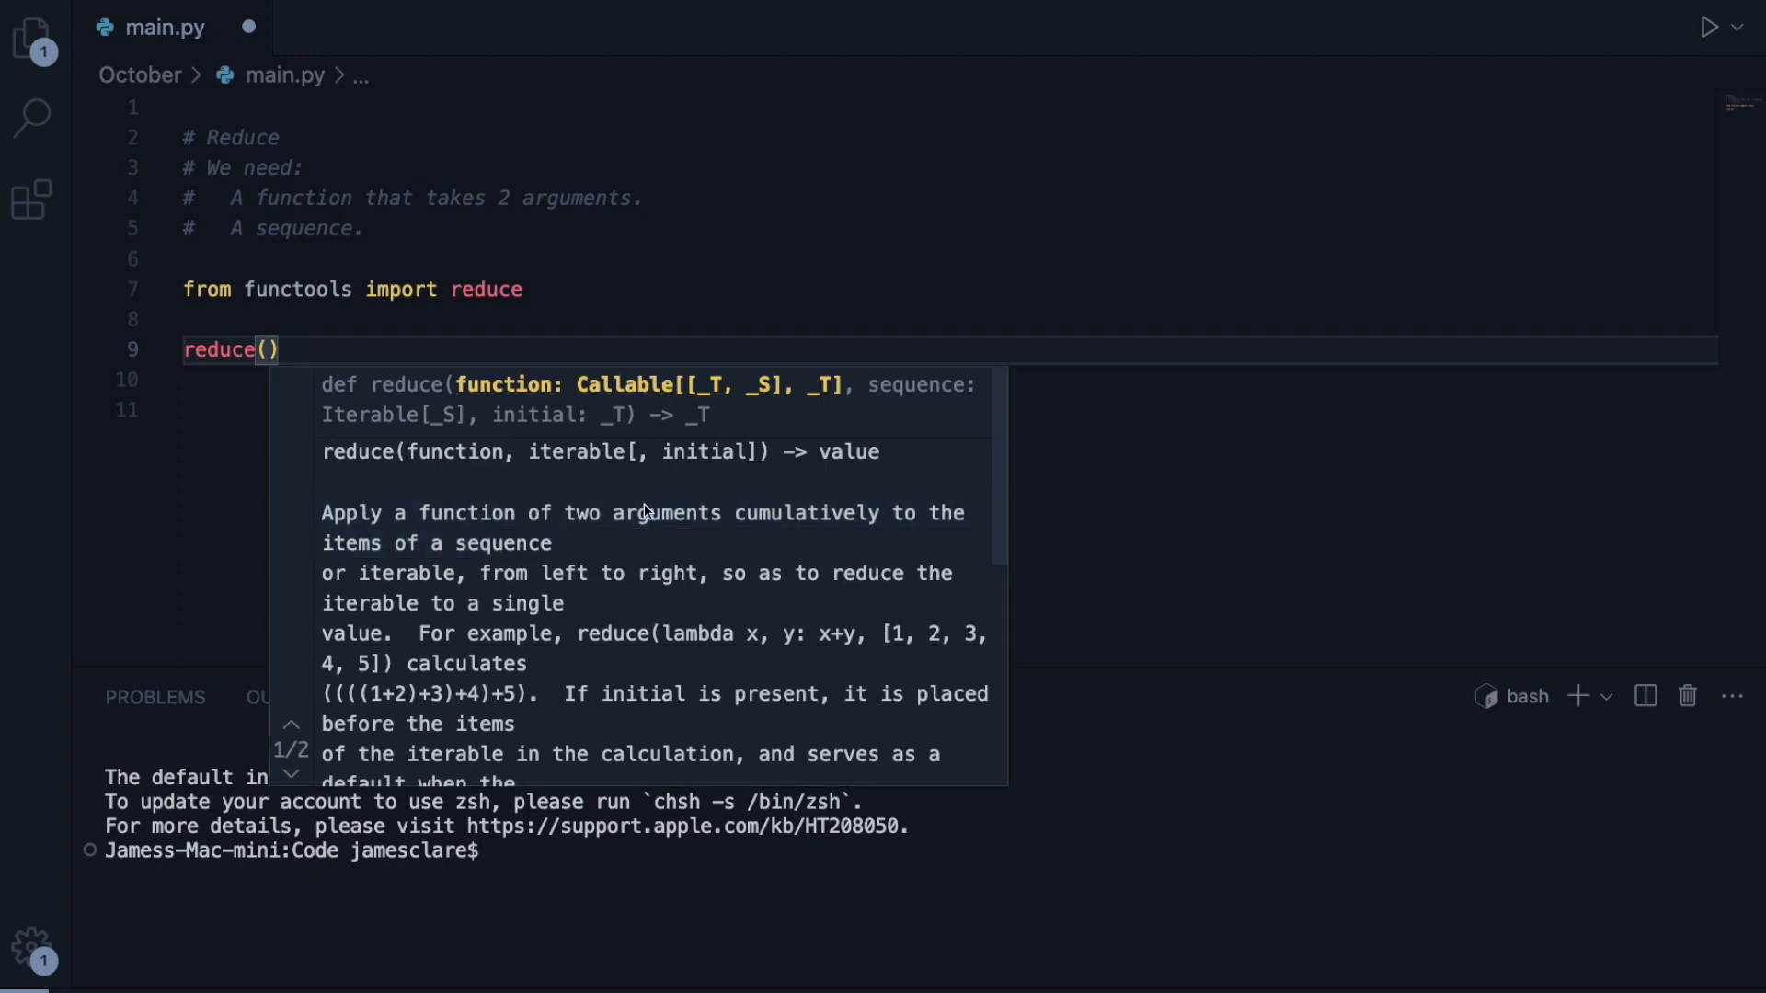
mouse_move(826, 519)
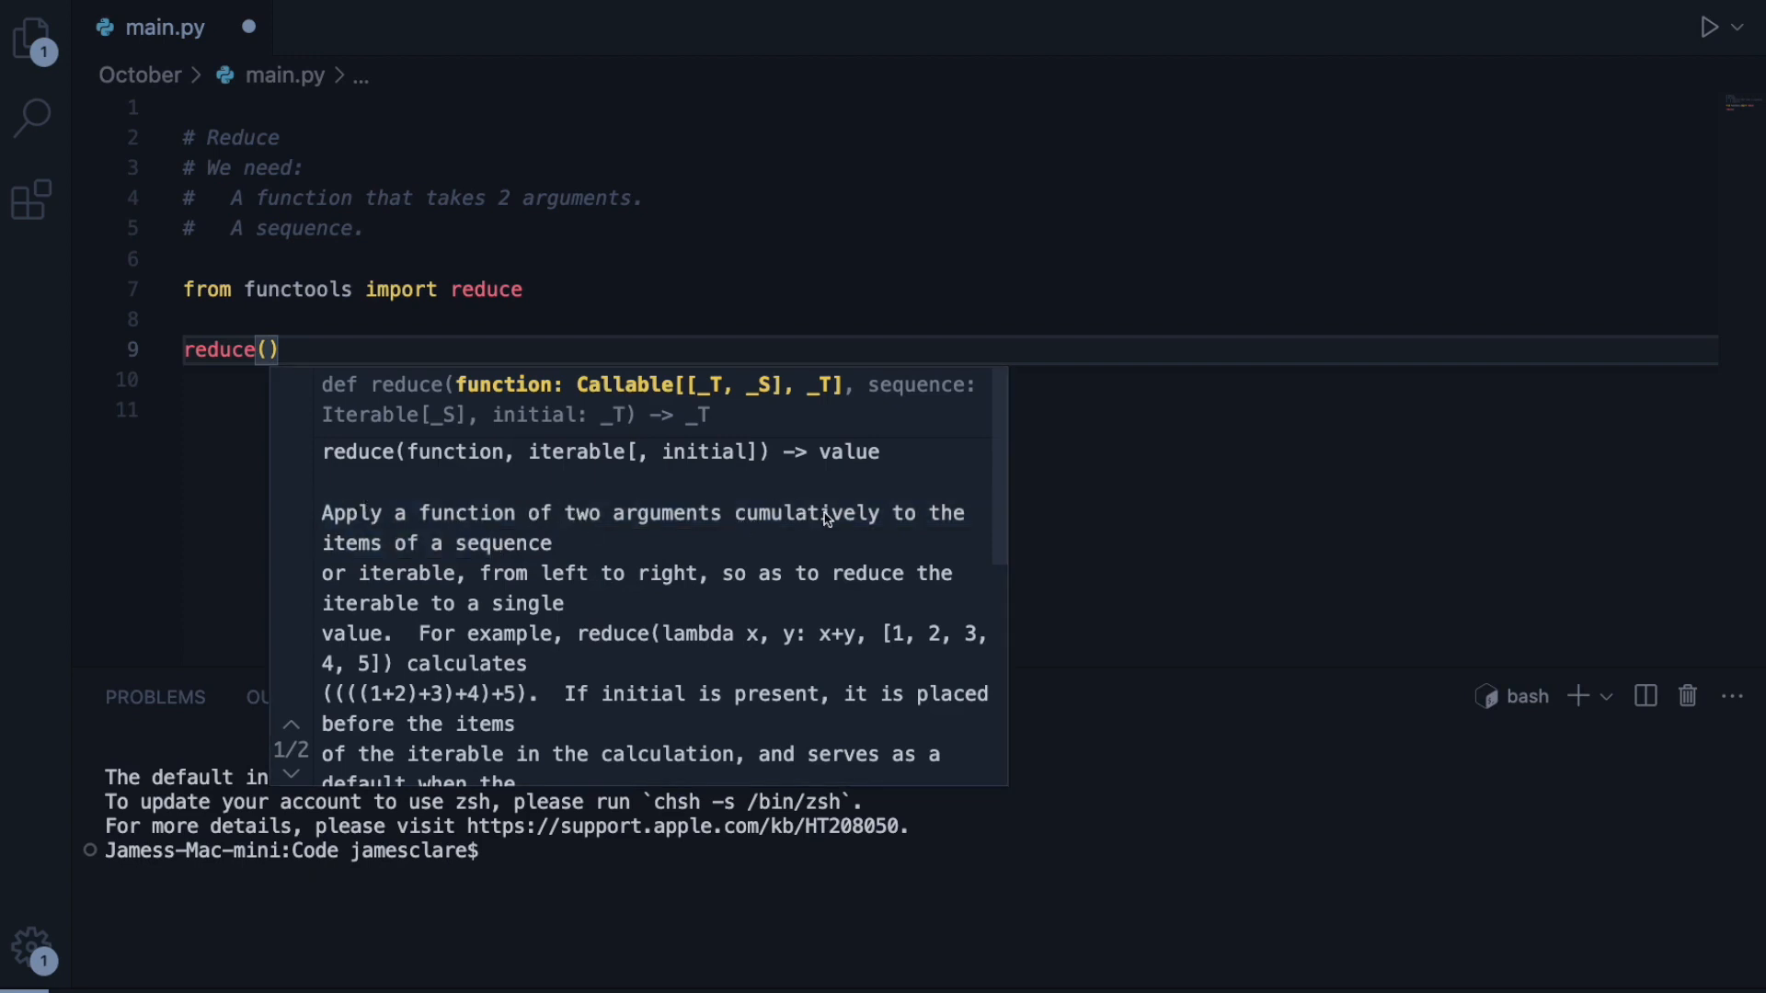
mouse_move(406, 577)
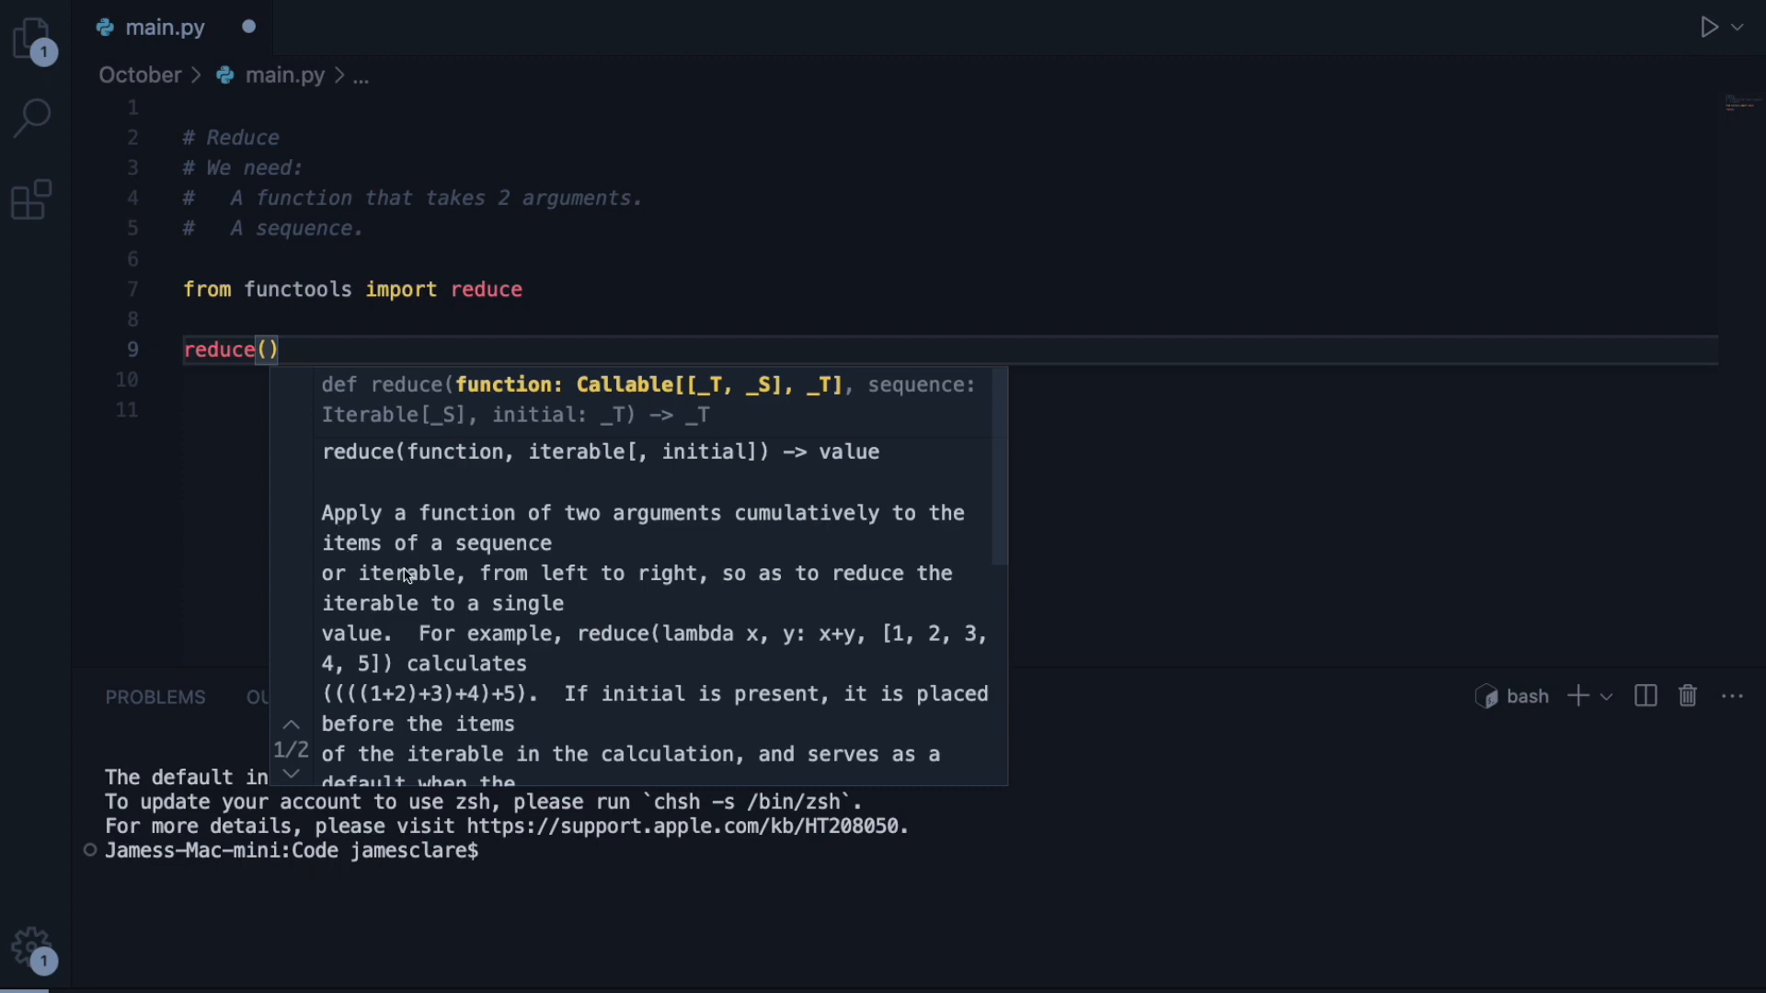
mouse_move(609, 596)
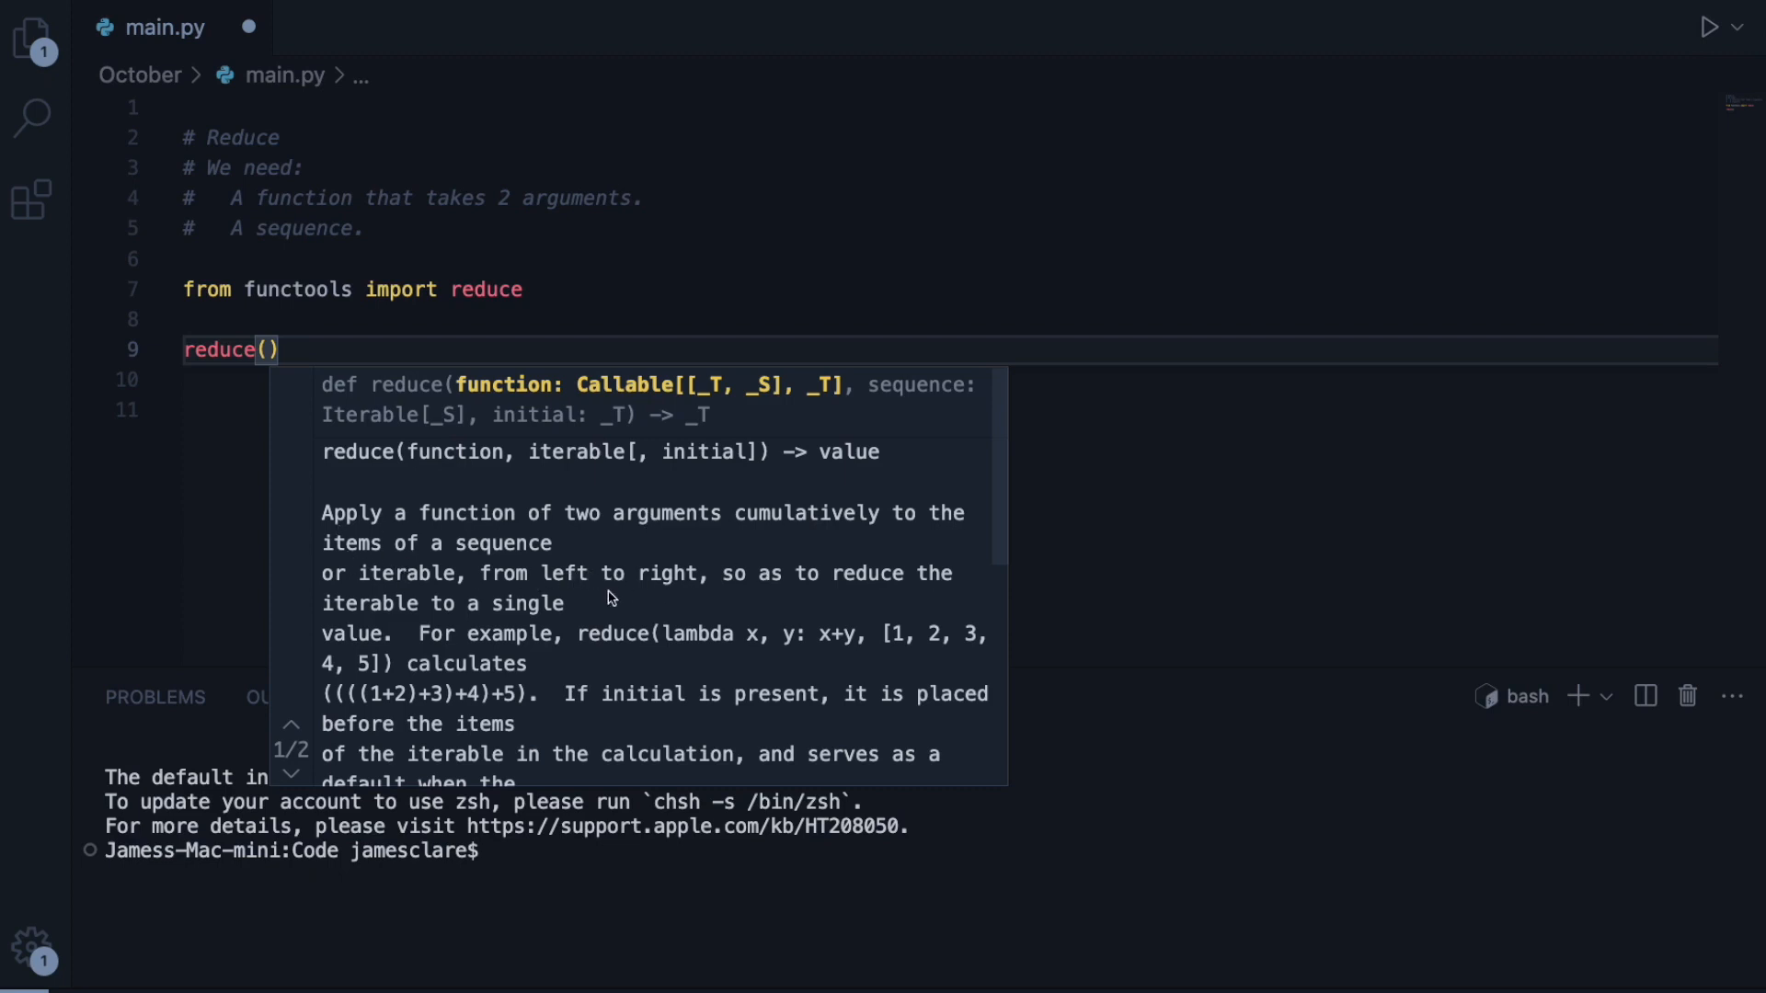
mouse_move(301, 350)
text(add()
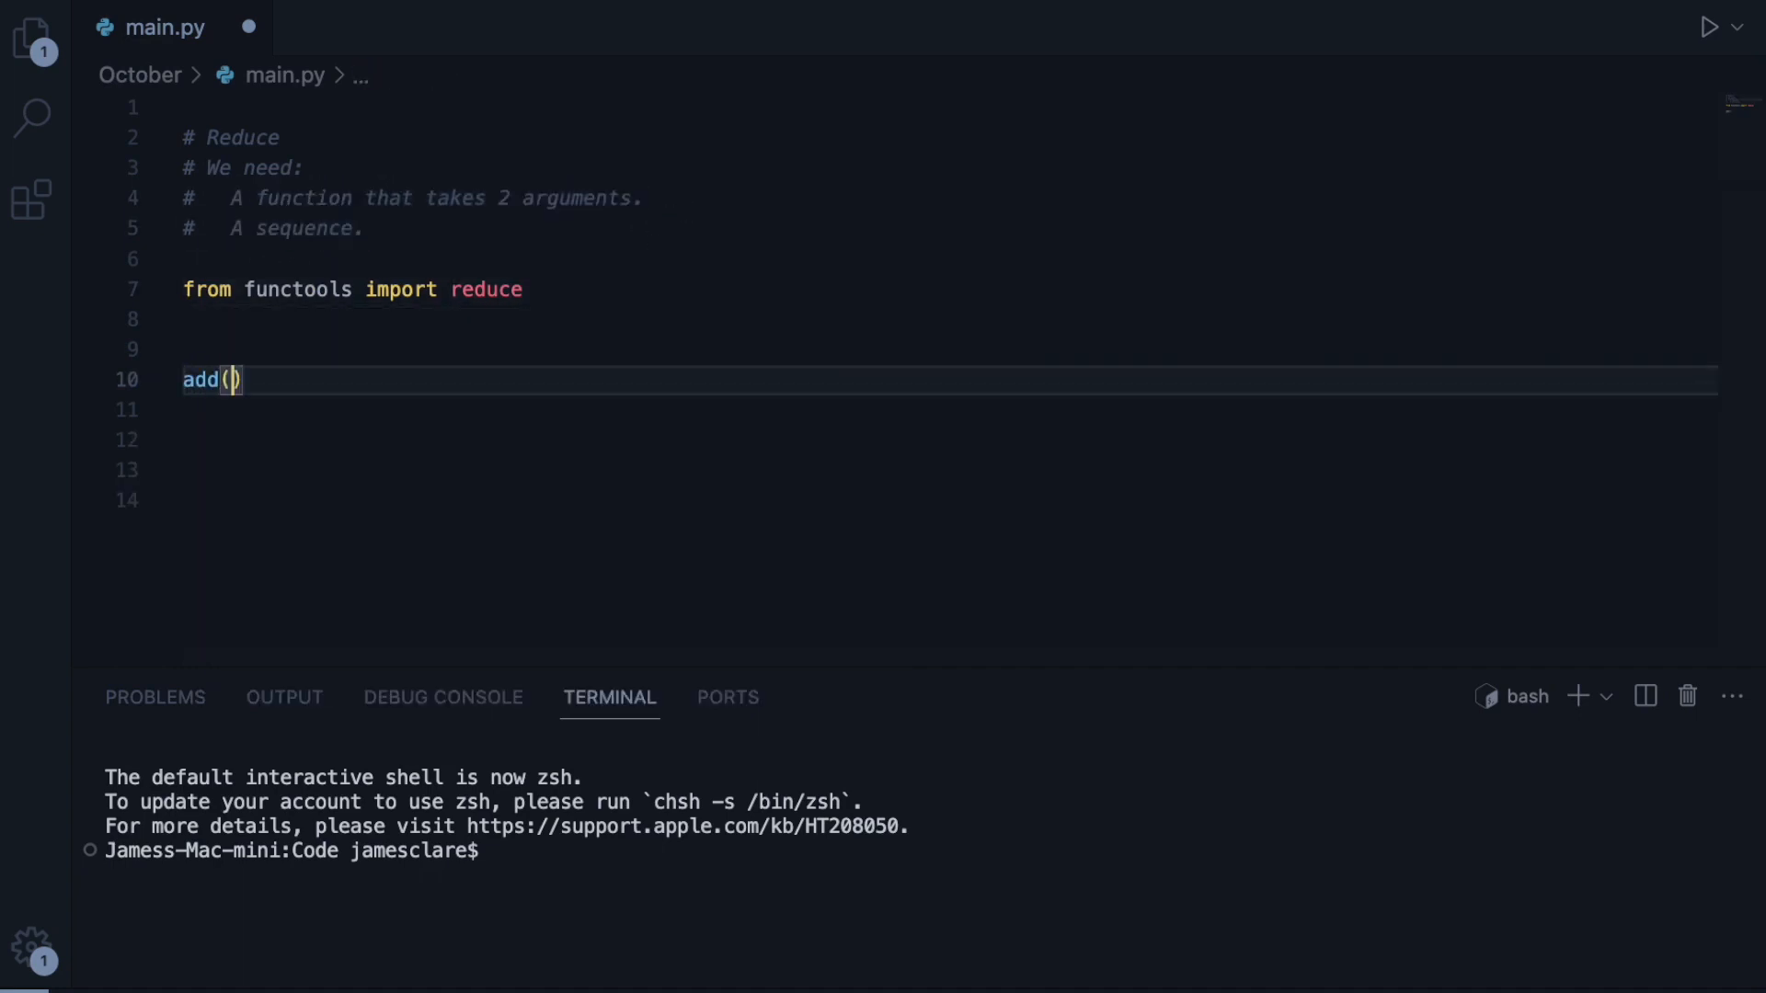
- Note 'add(a, b) -> a + b' as a comment line
text(a, b)
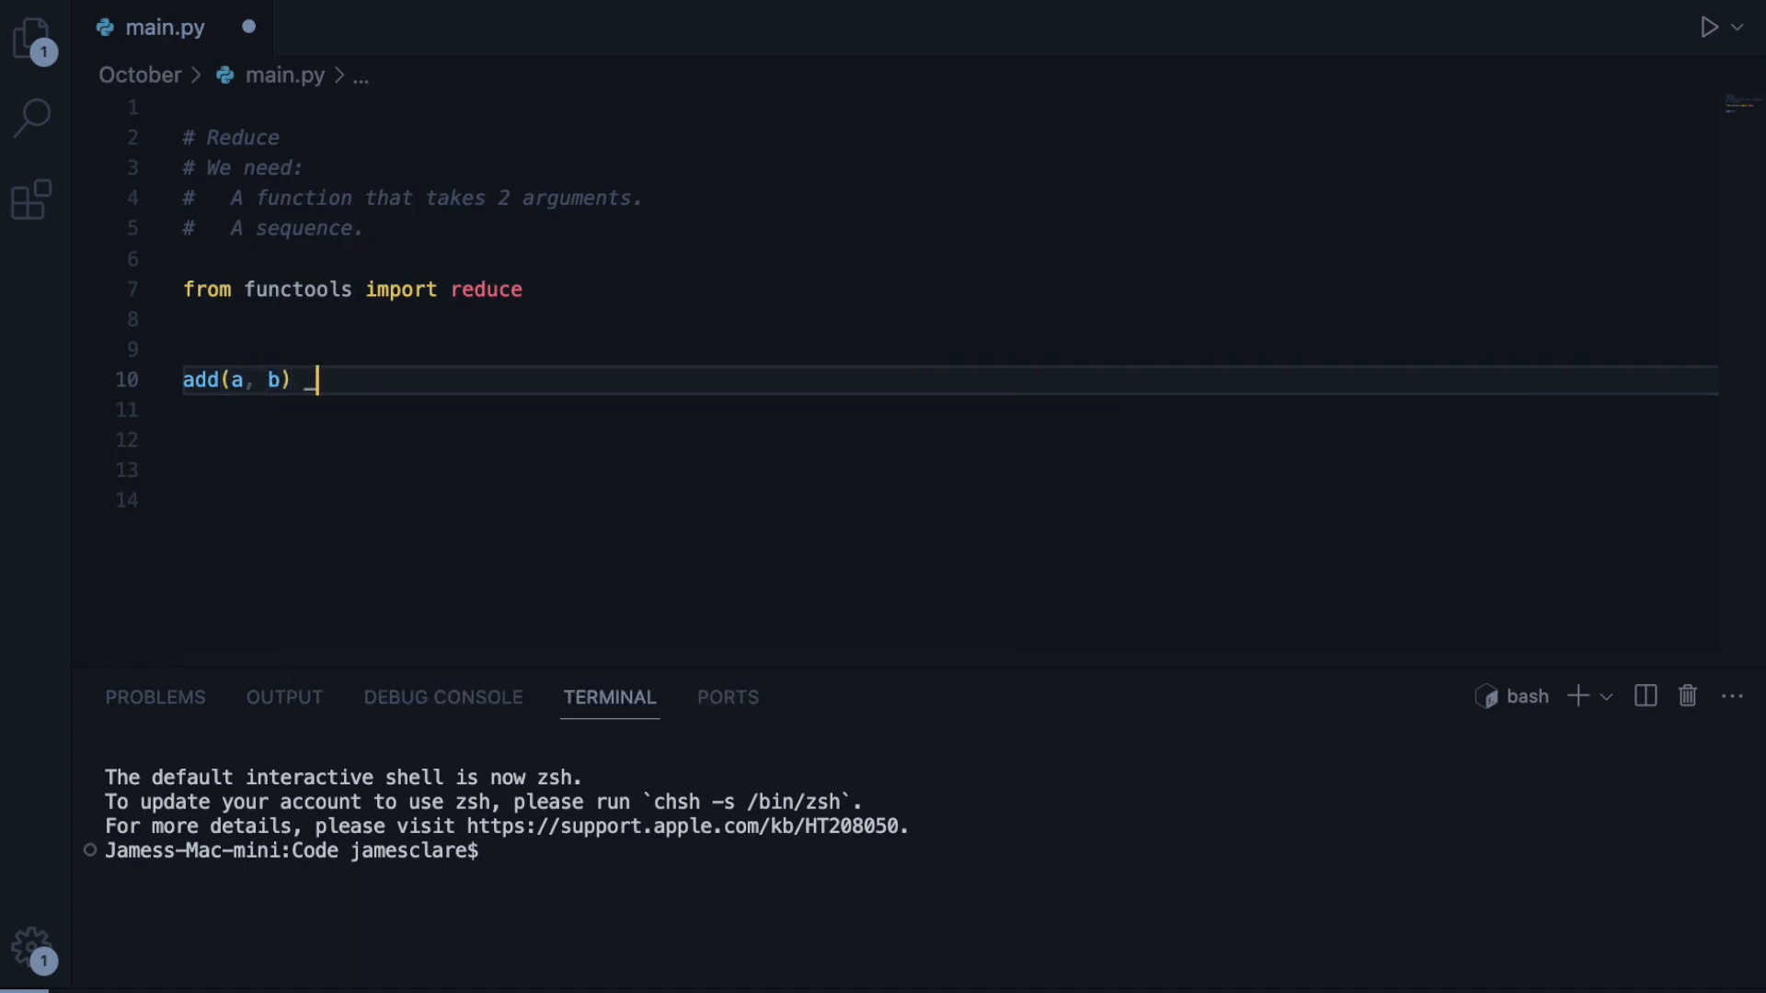
key(Backspace)
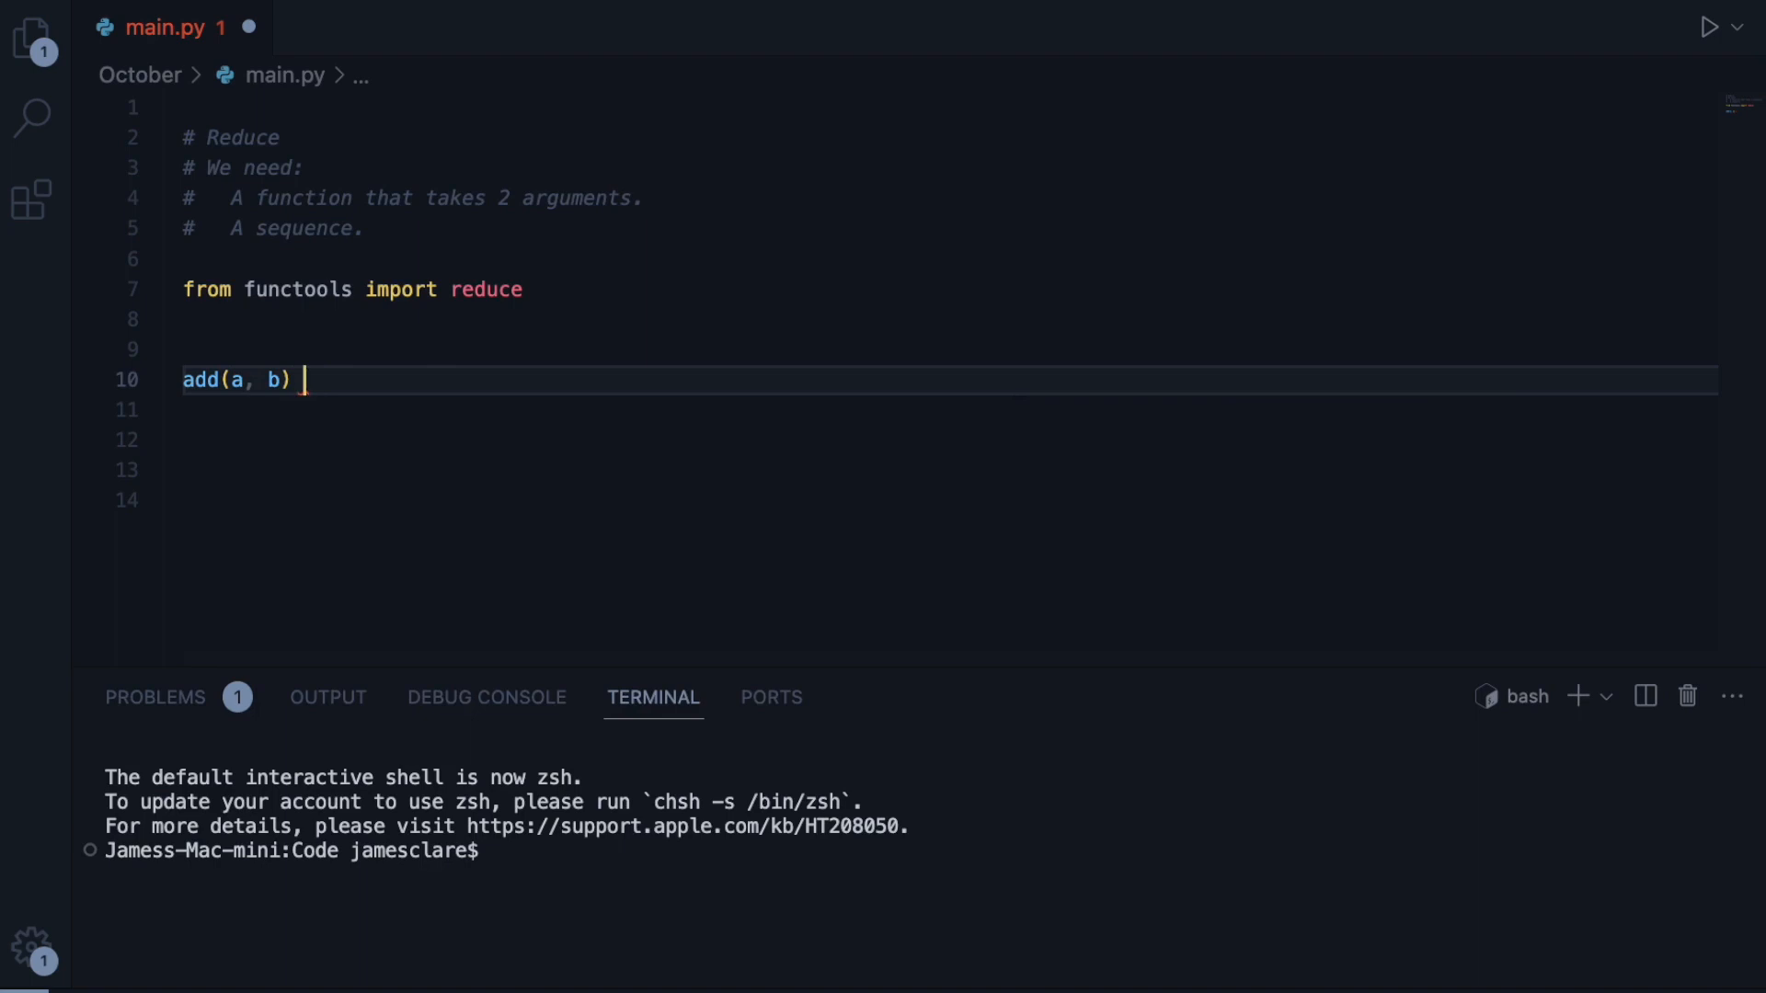
text(-> a + b)
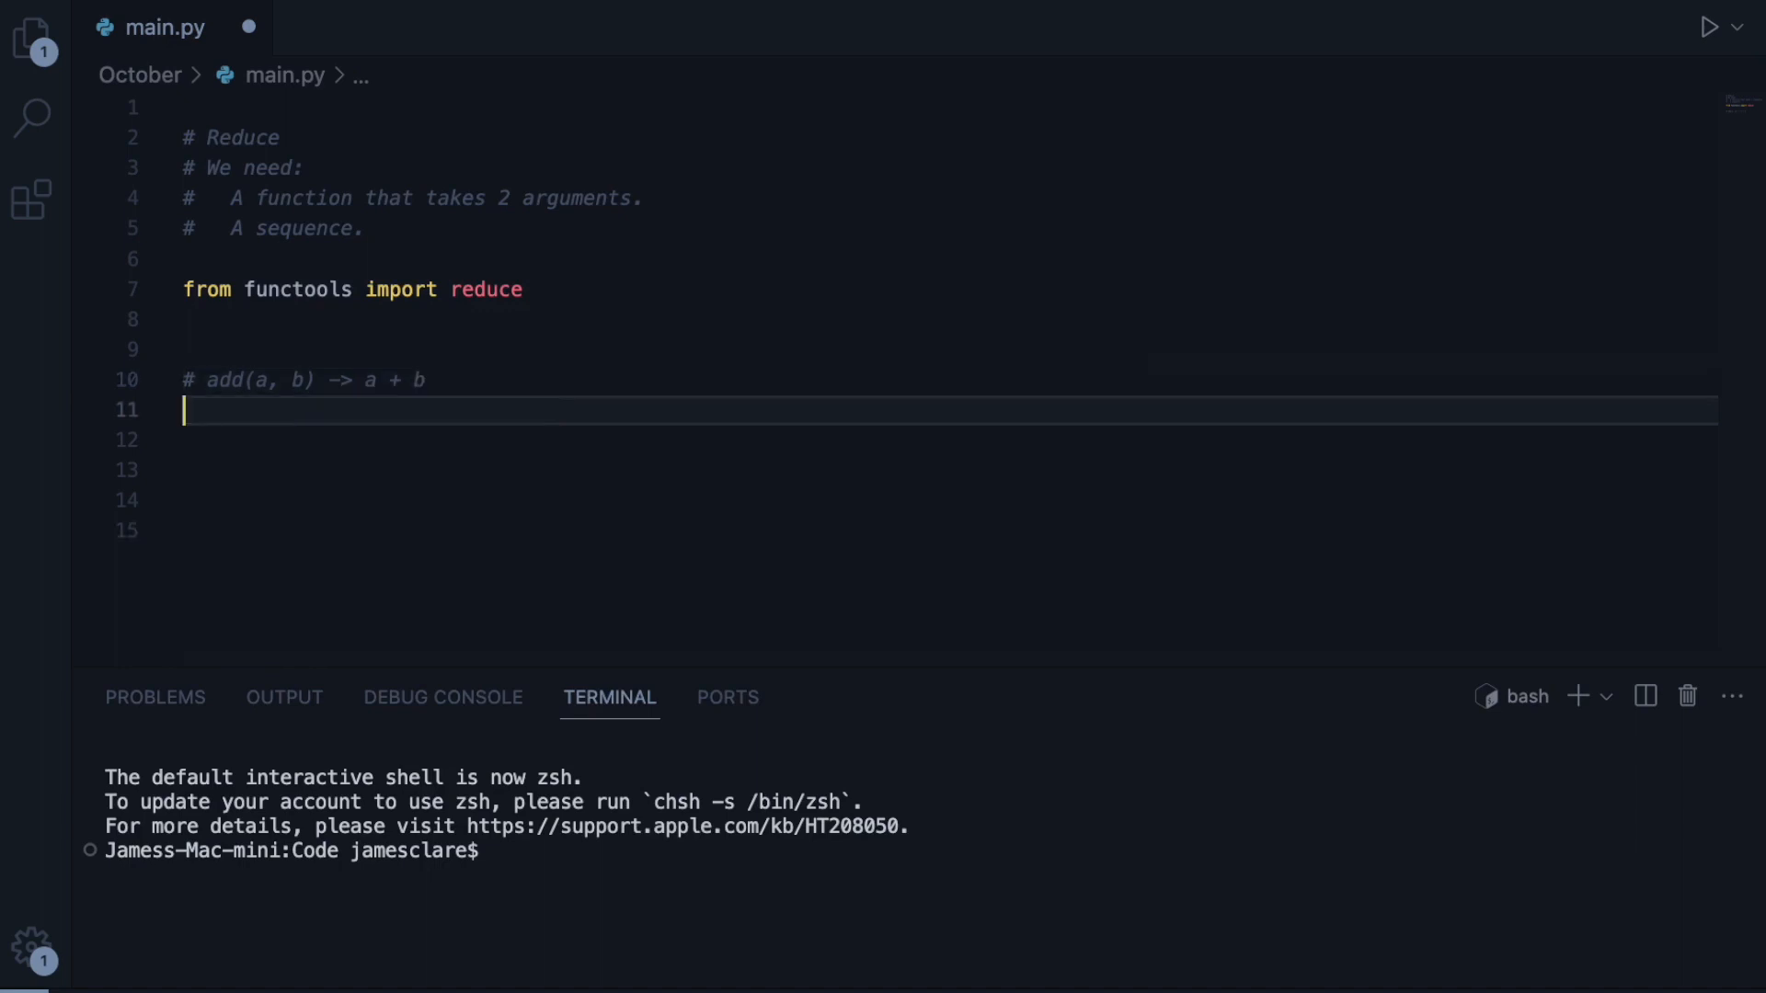
- Write the example list [10, 1, 3, 0, 2] beneath the add comment
text([1])
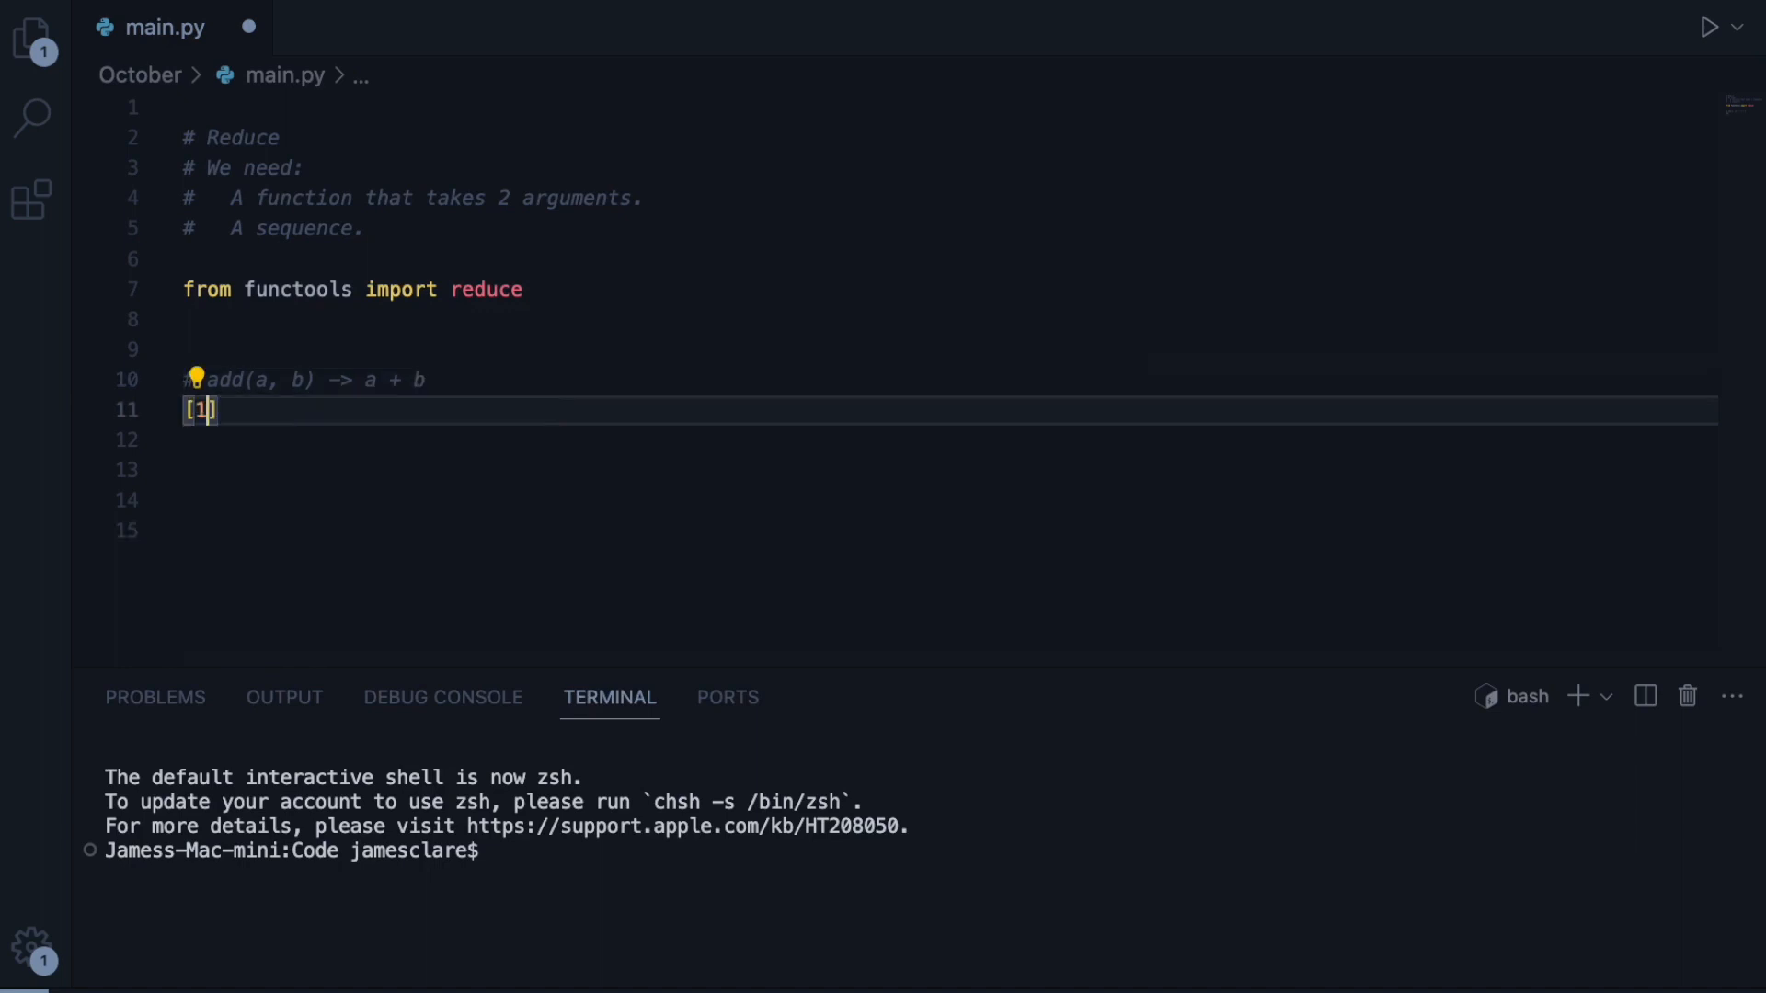
text(0, 1, 3,)
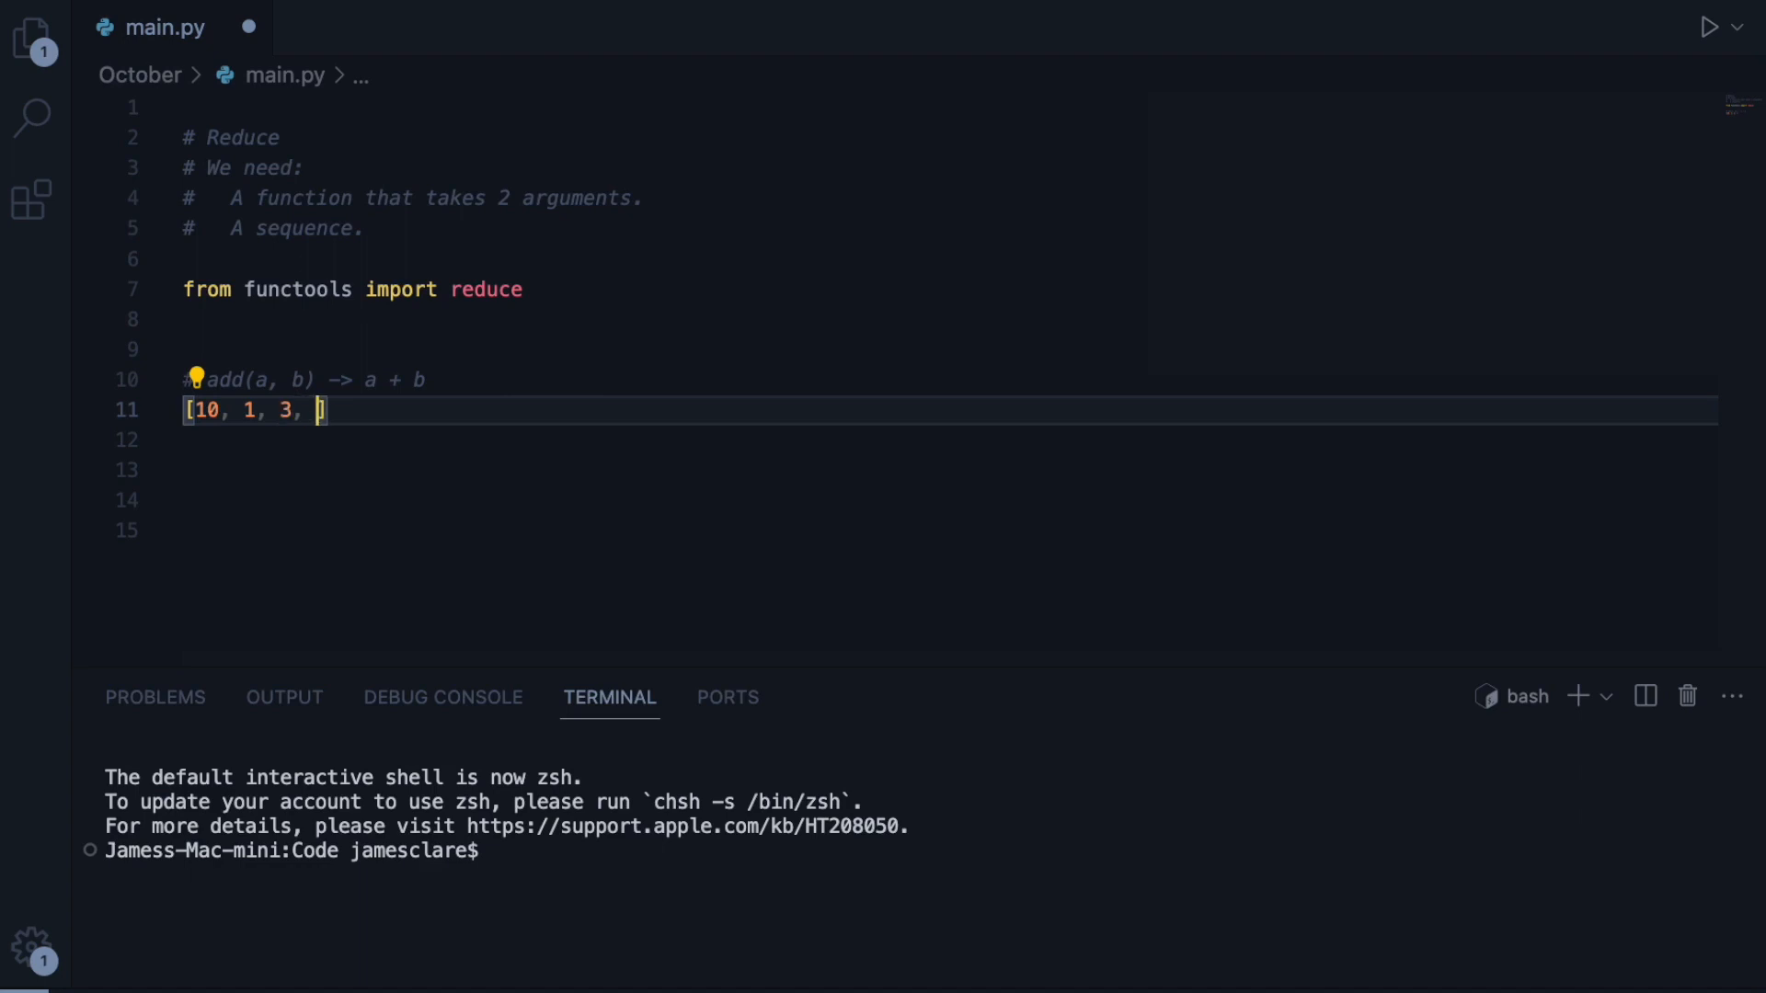
text(0,)
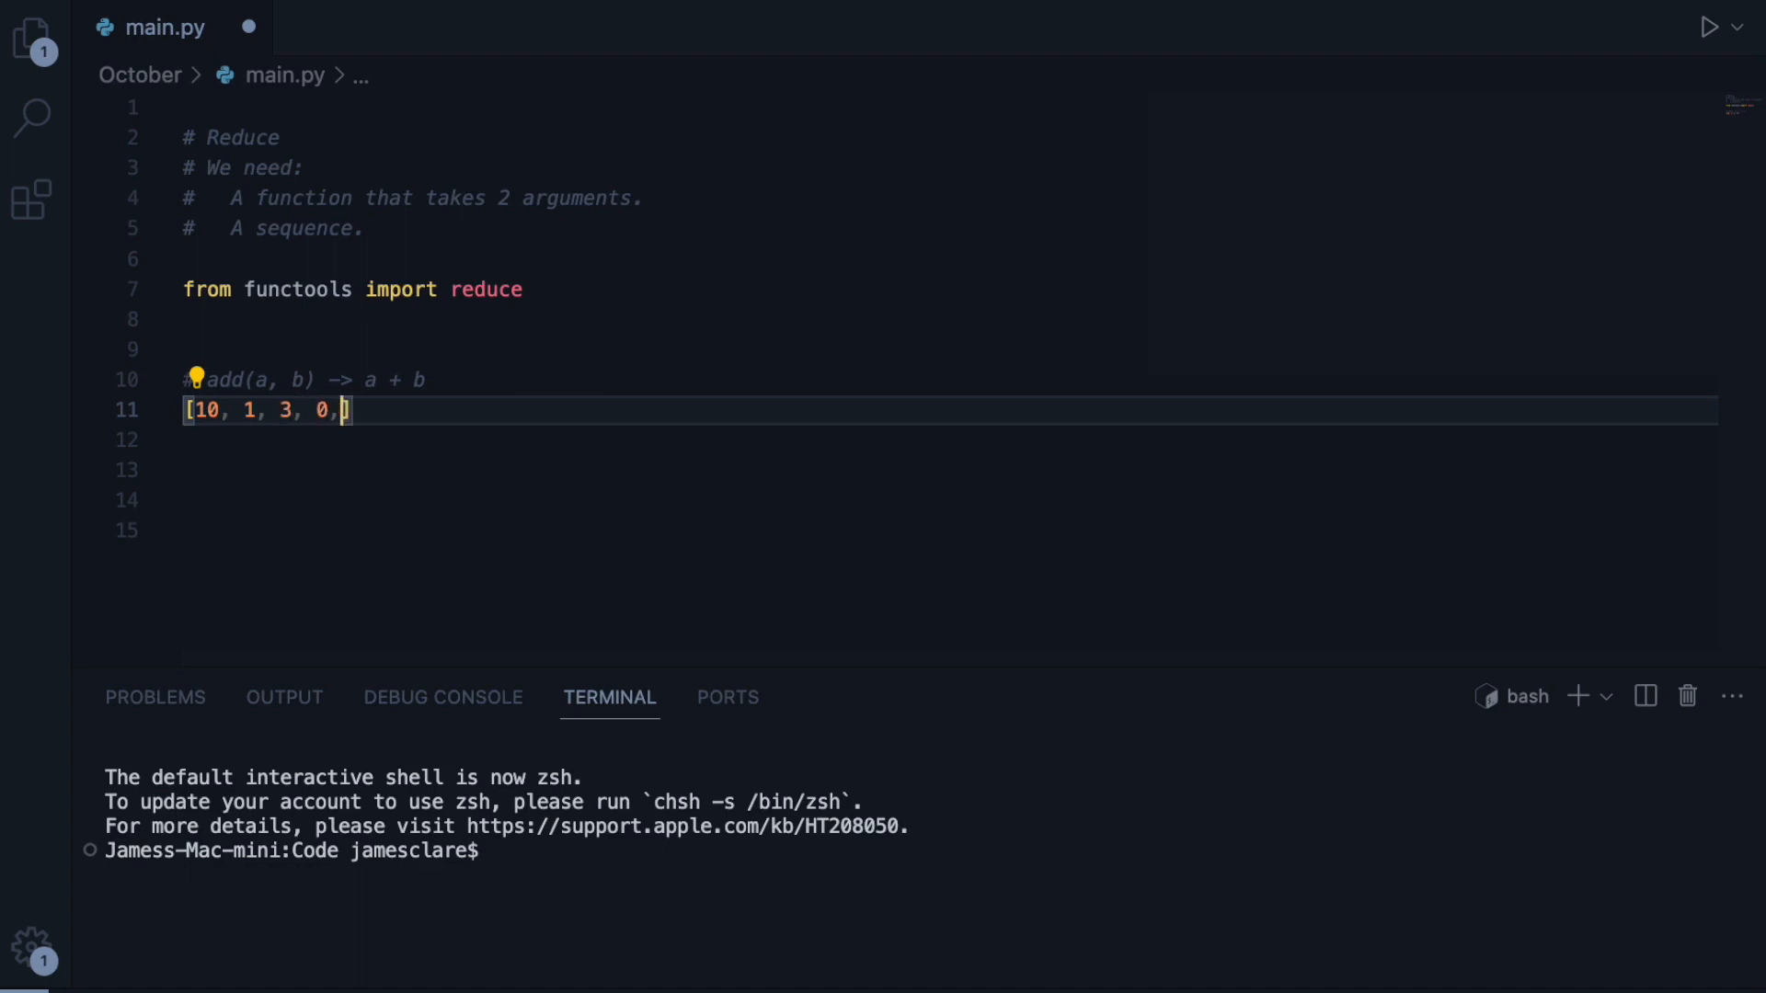
text(2)
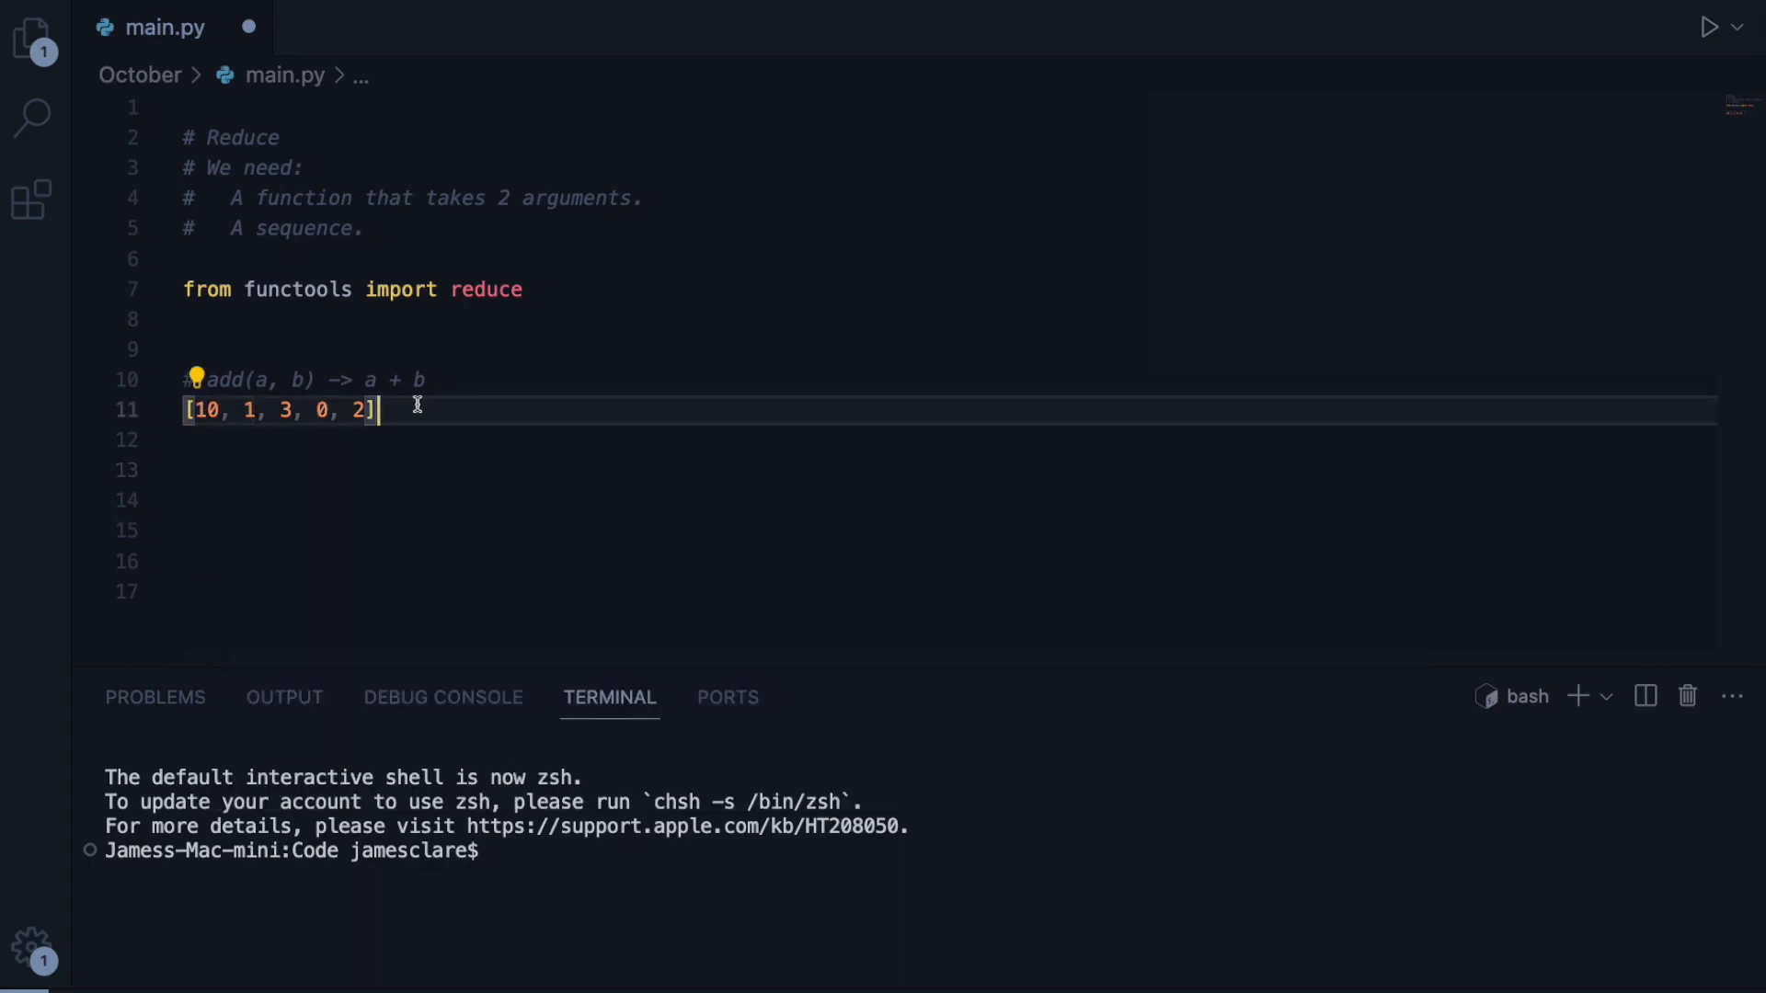
- Trace the reduction steps [11, 3, 0, 2], [14, 0, 2], [14, 2] and 16 on successive lines
key(enter)
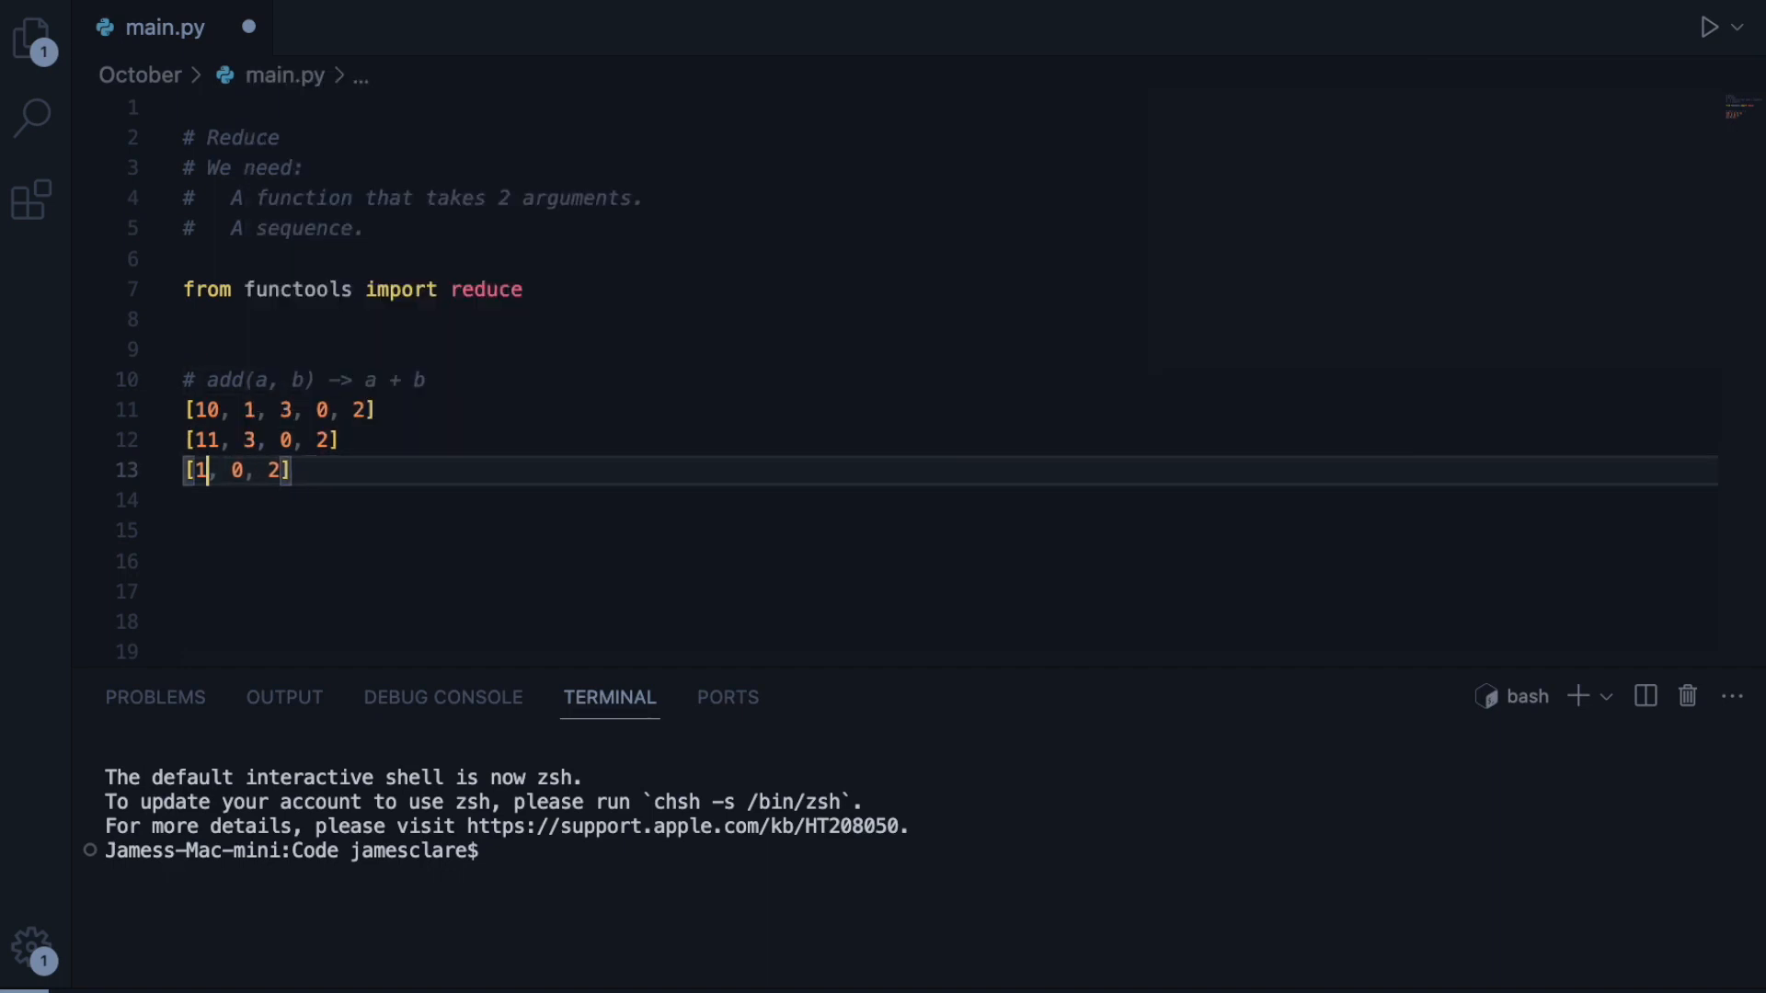
text(4)
click(949, 500)
text([14, 2])
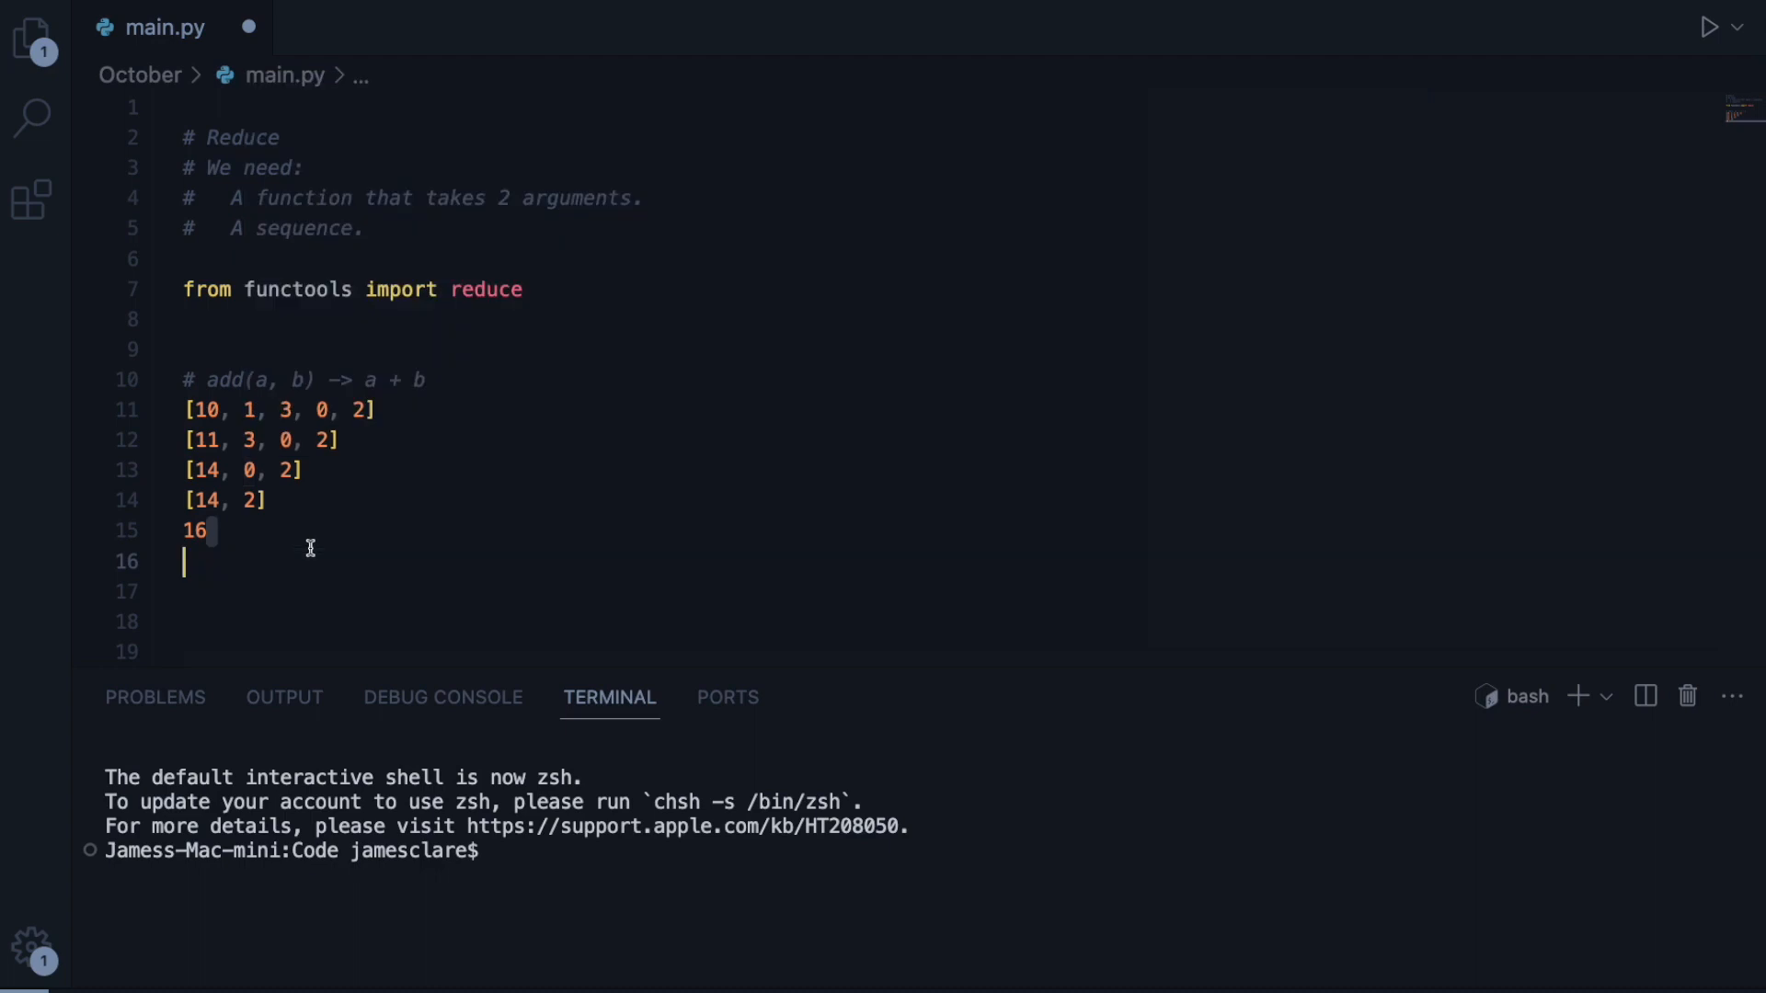
mouse_move(204, 403)
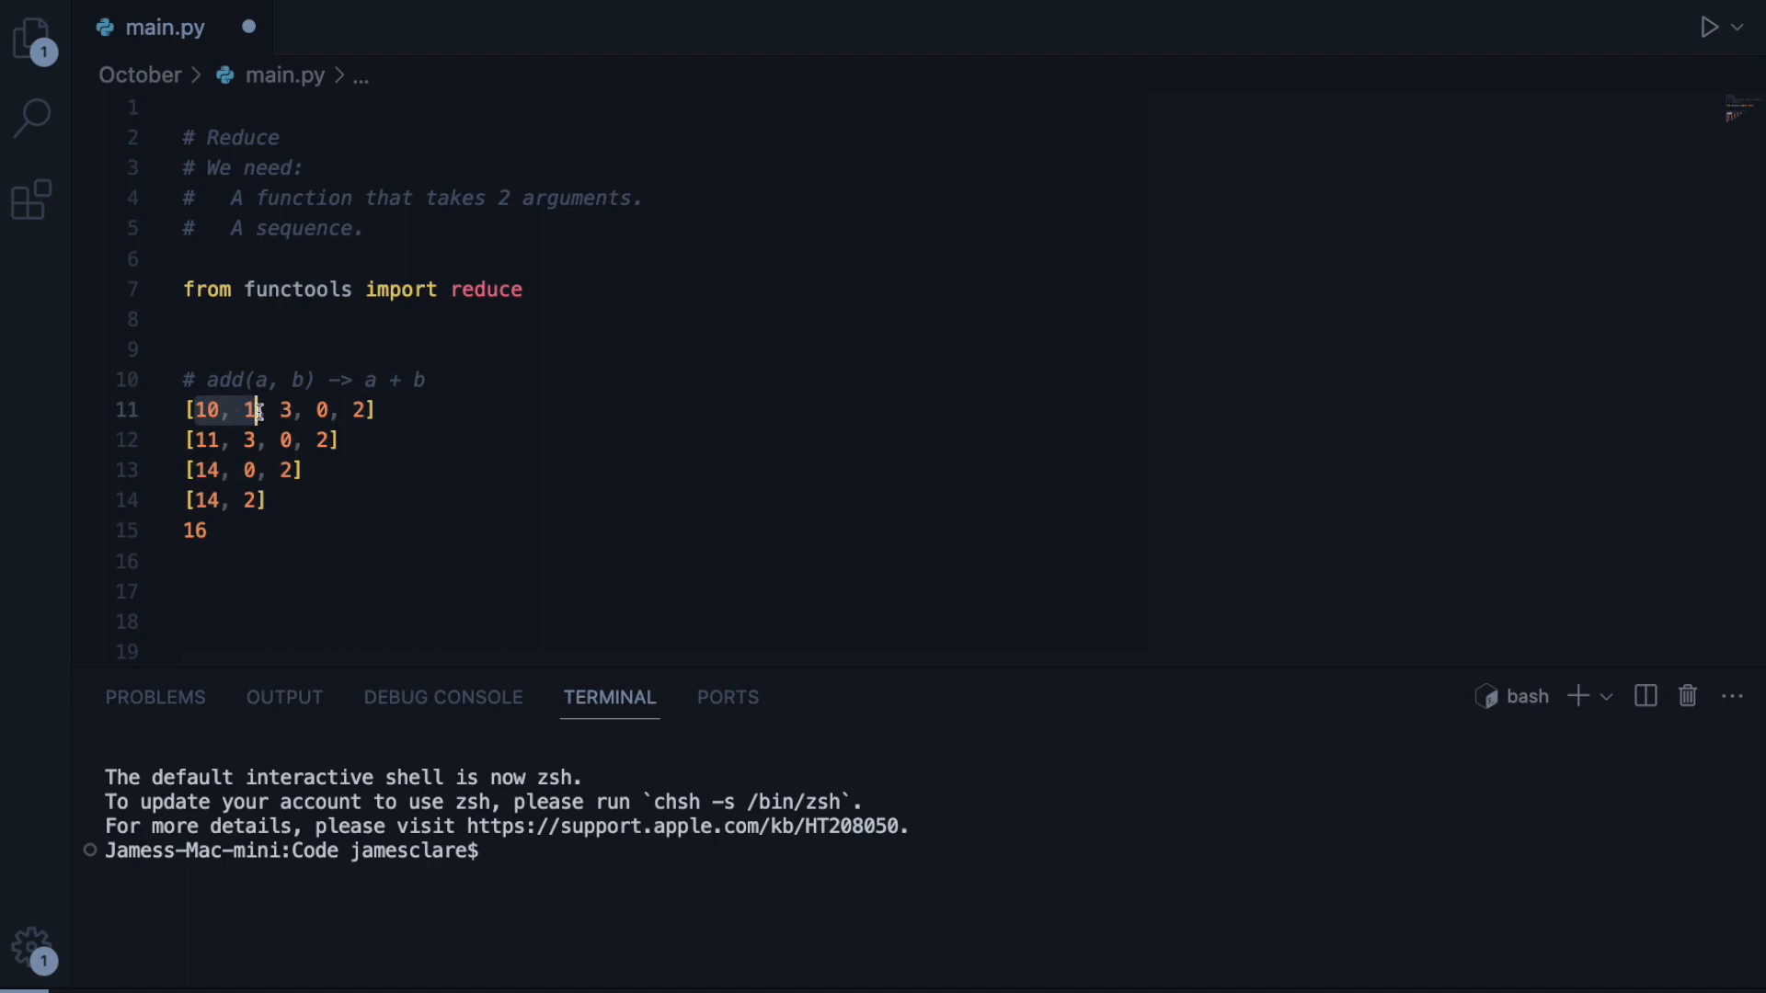
- Assign the example list to a variable named nums
click(213, 440)
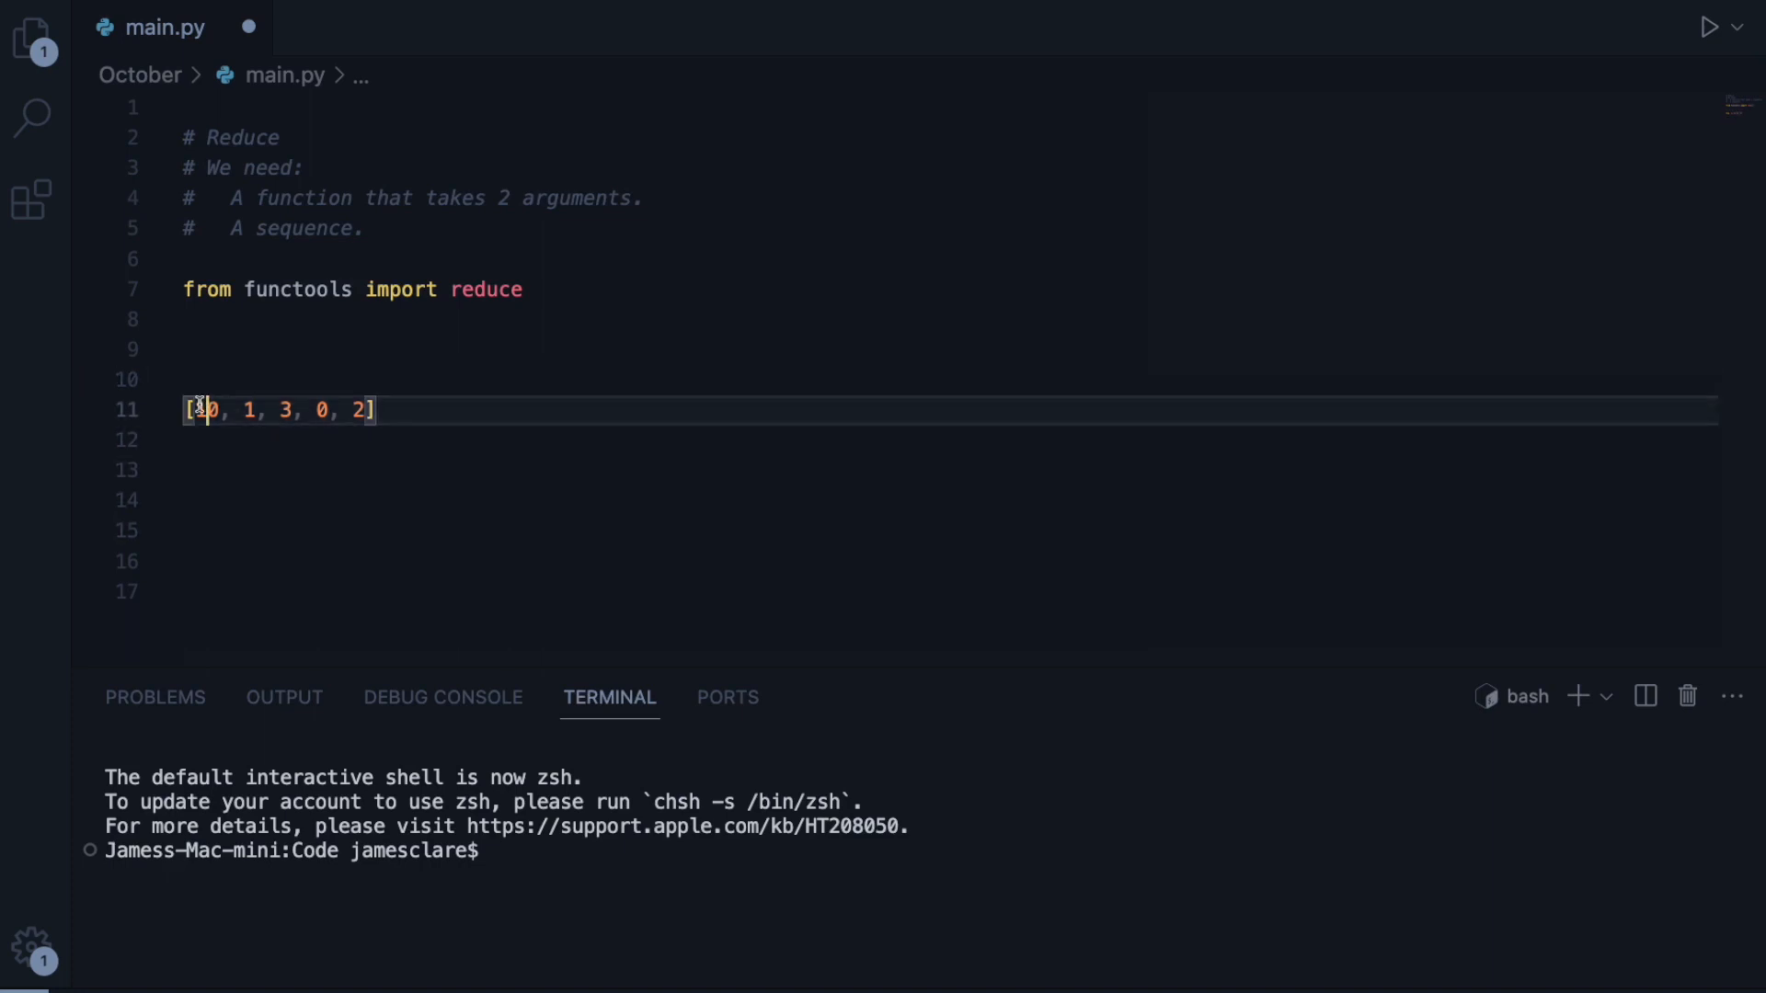
text(nums =)
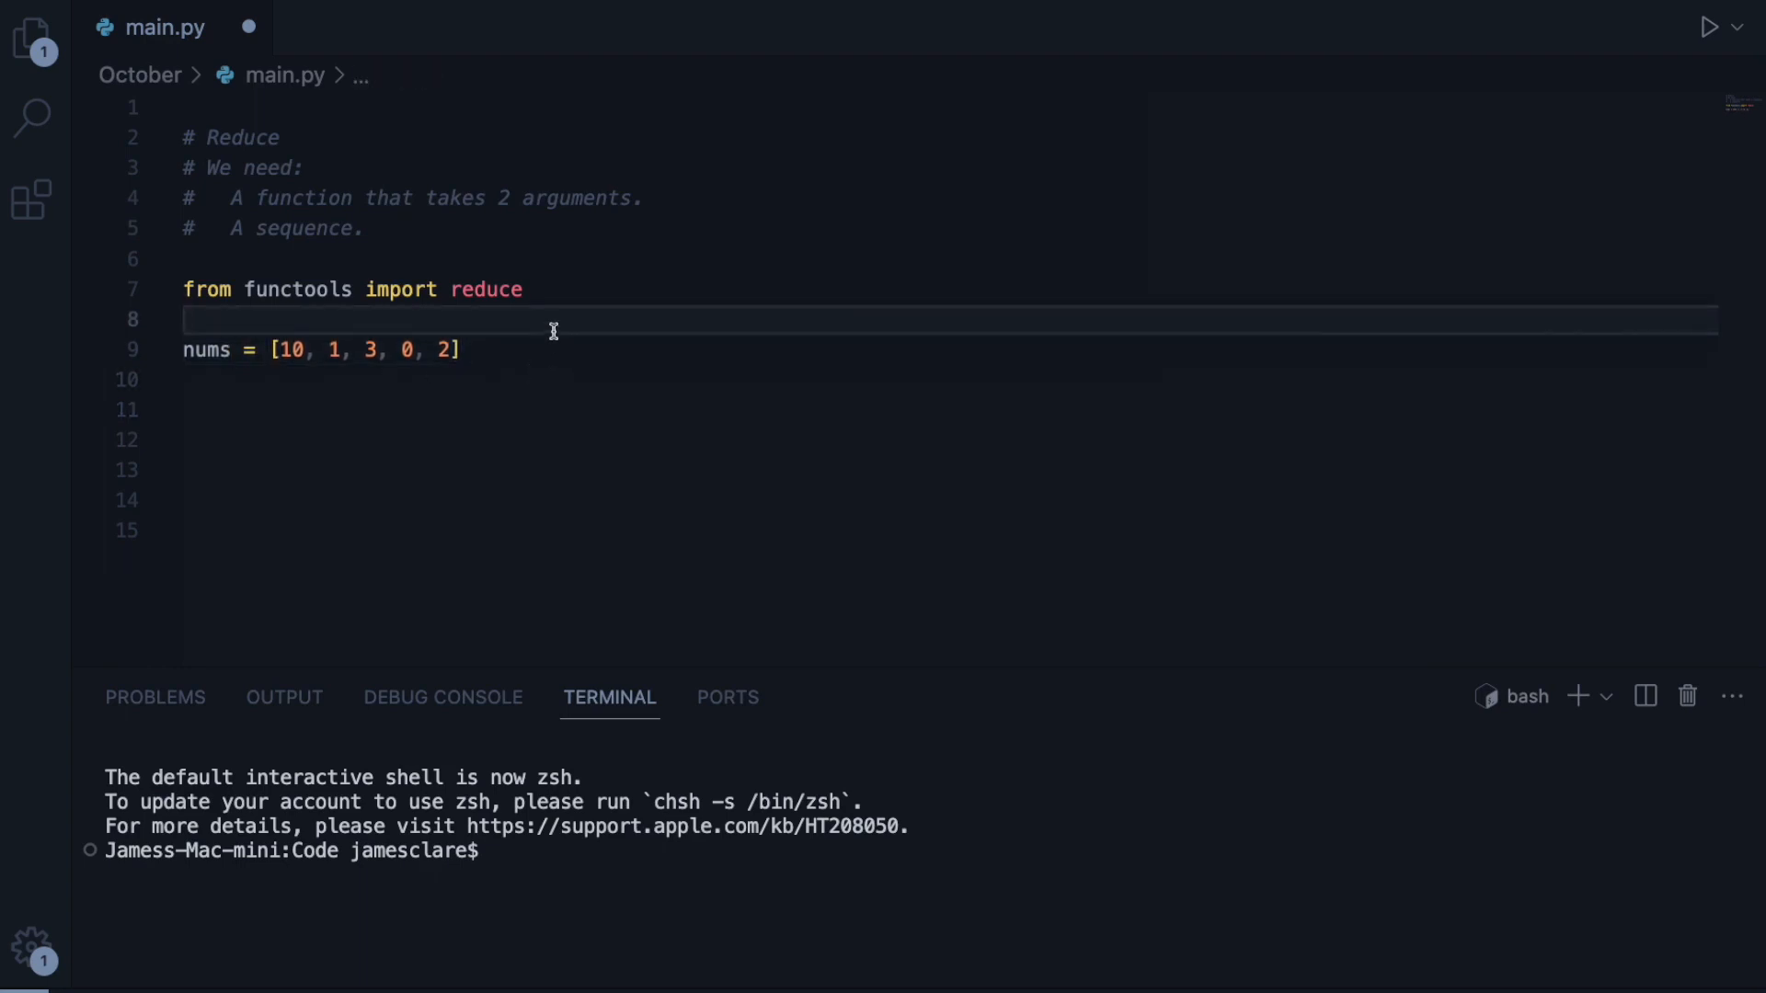
key(enter)
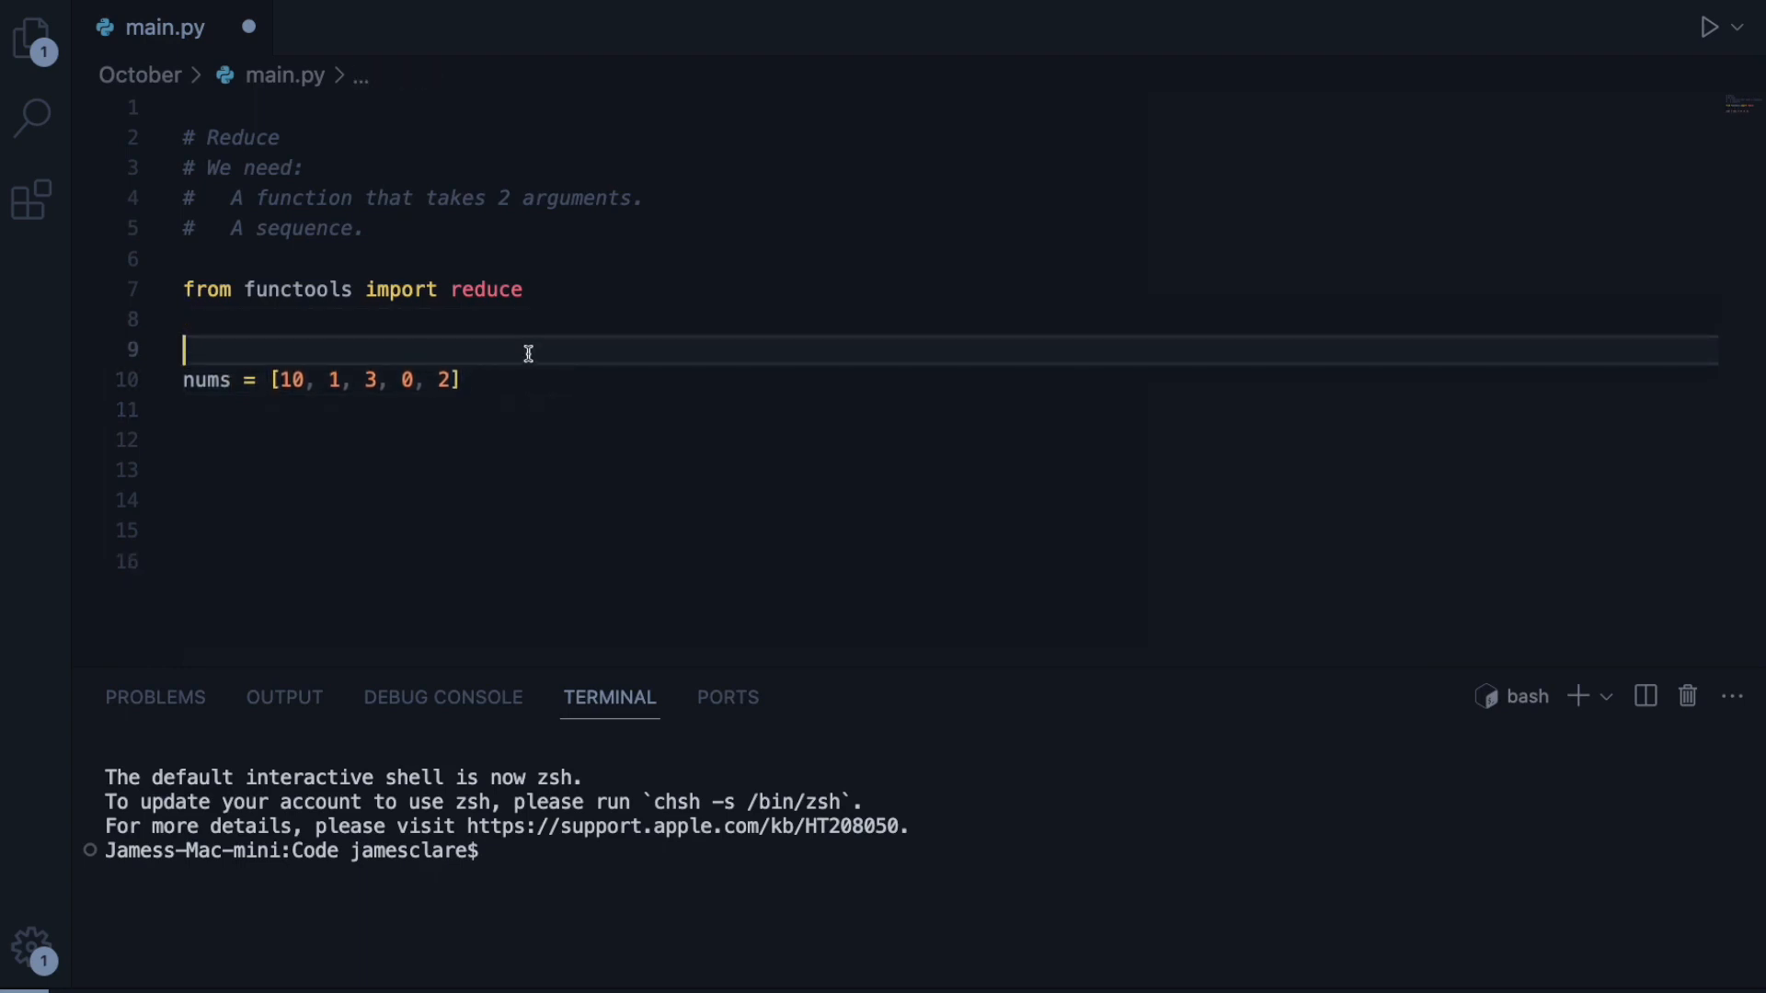
- Define add(a: int, b: int) -> int that returns a + b
text(def a)
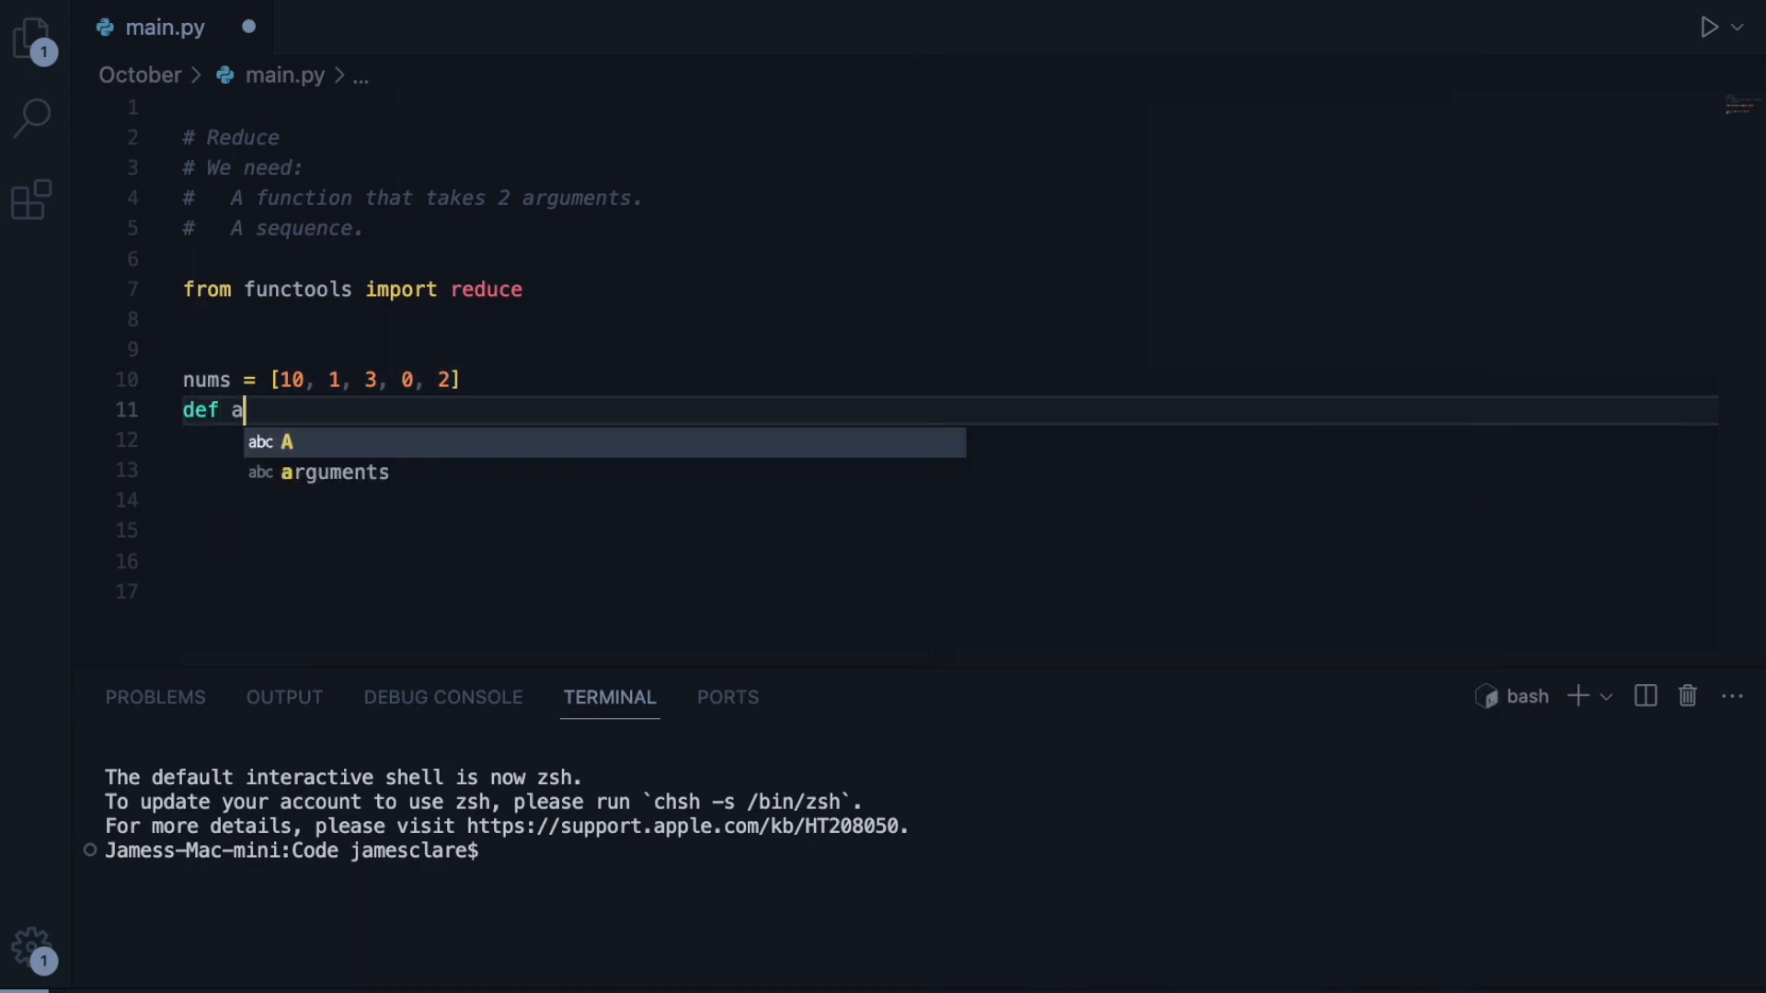
text(dd(a: in)
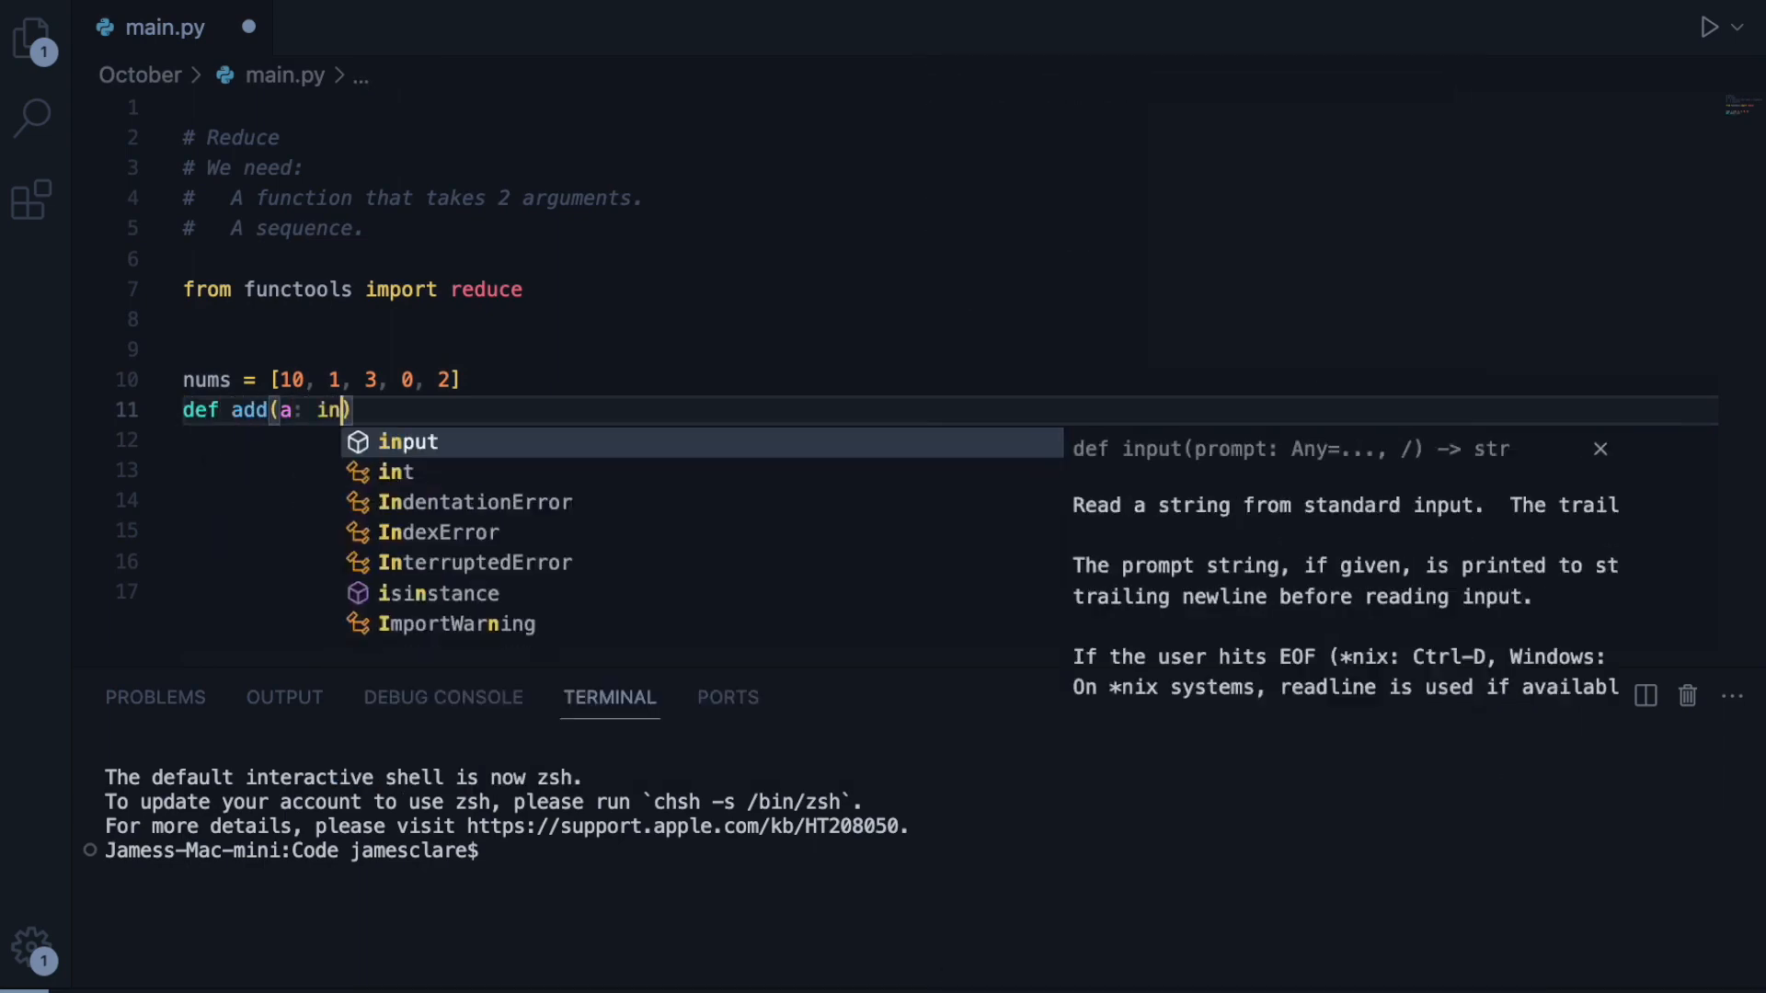
text(t, b: i)
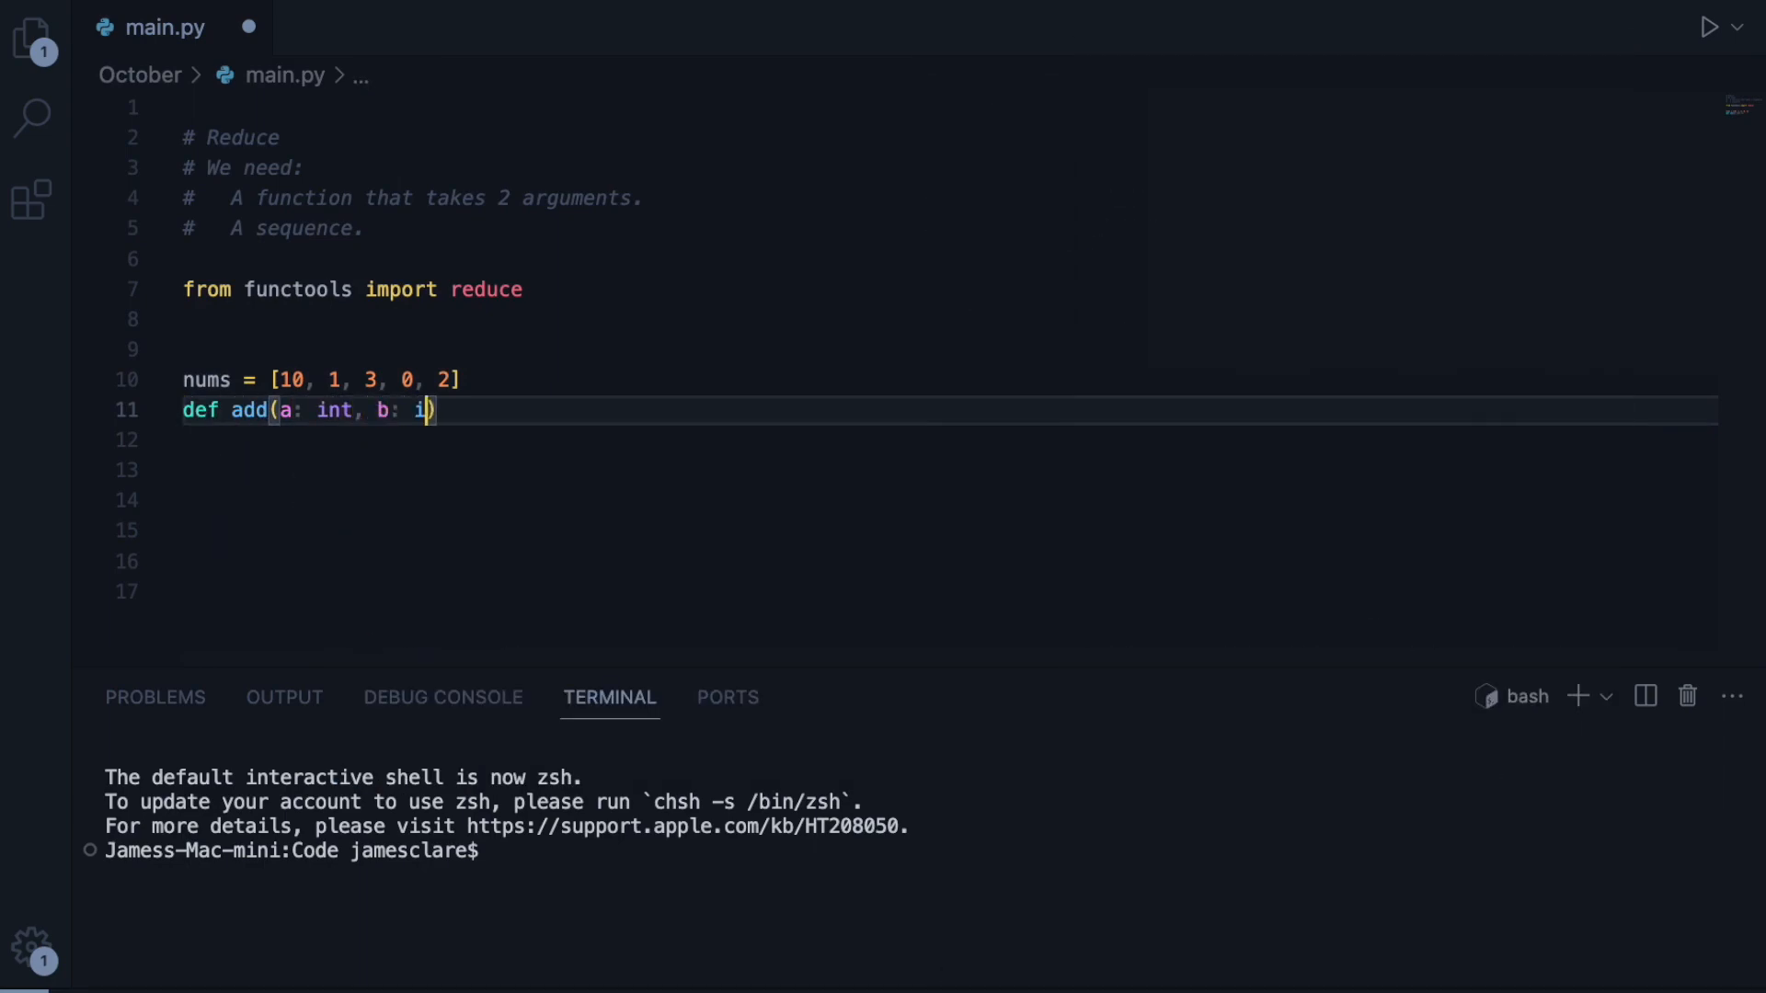
text(nt)
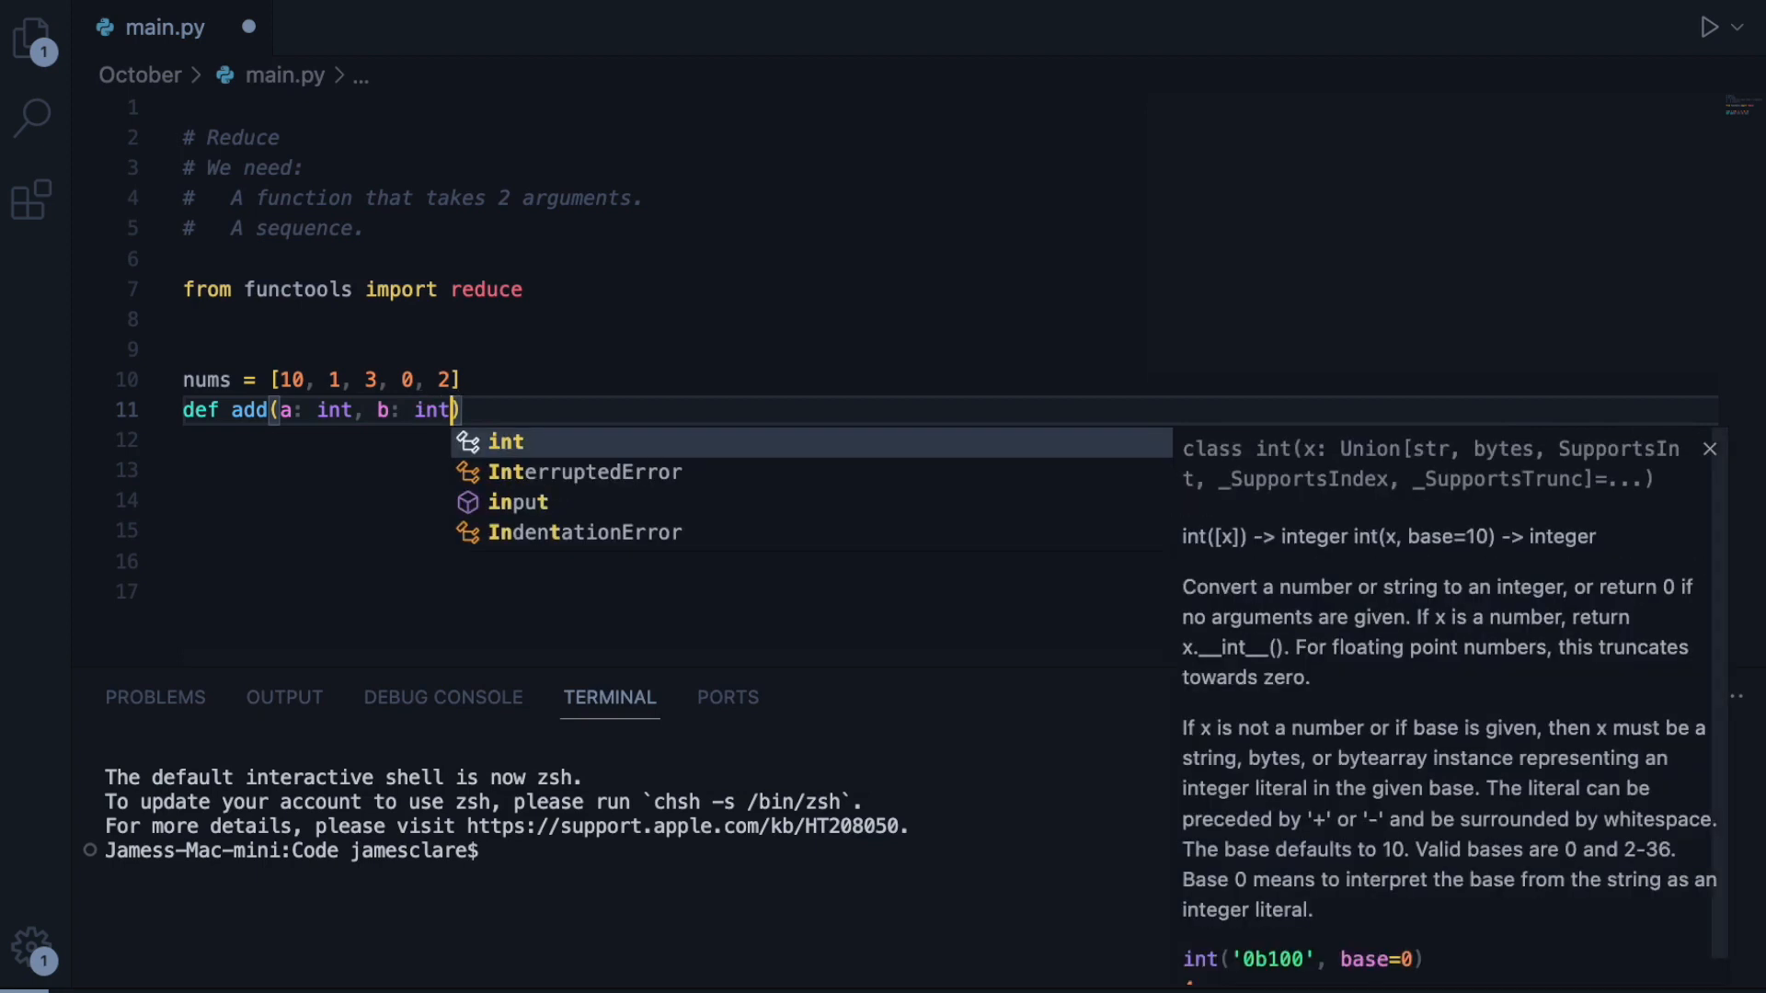
text(-> in)
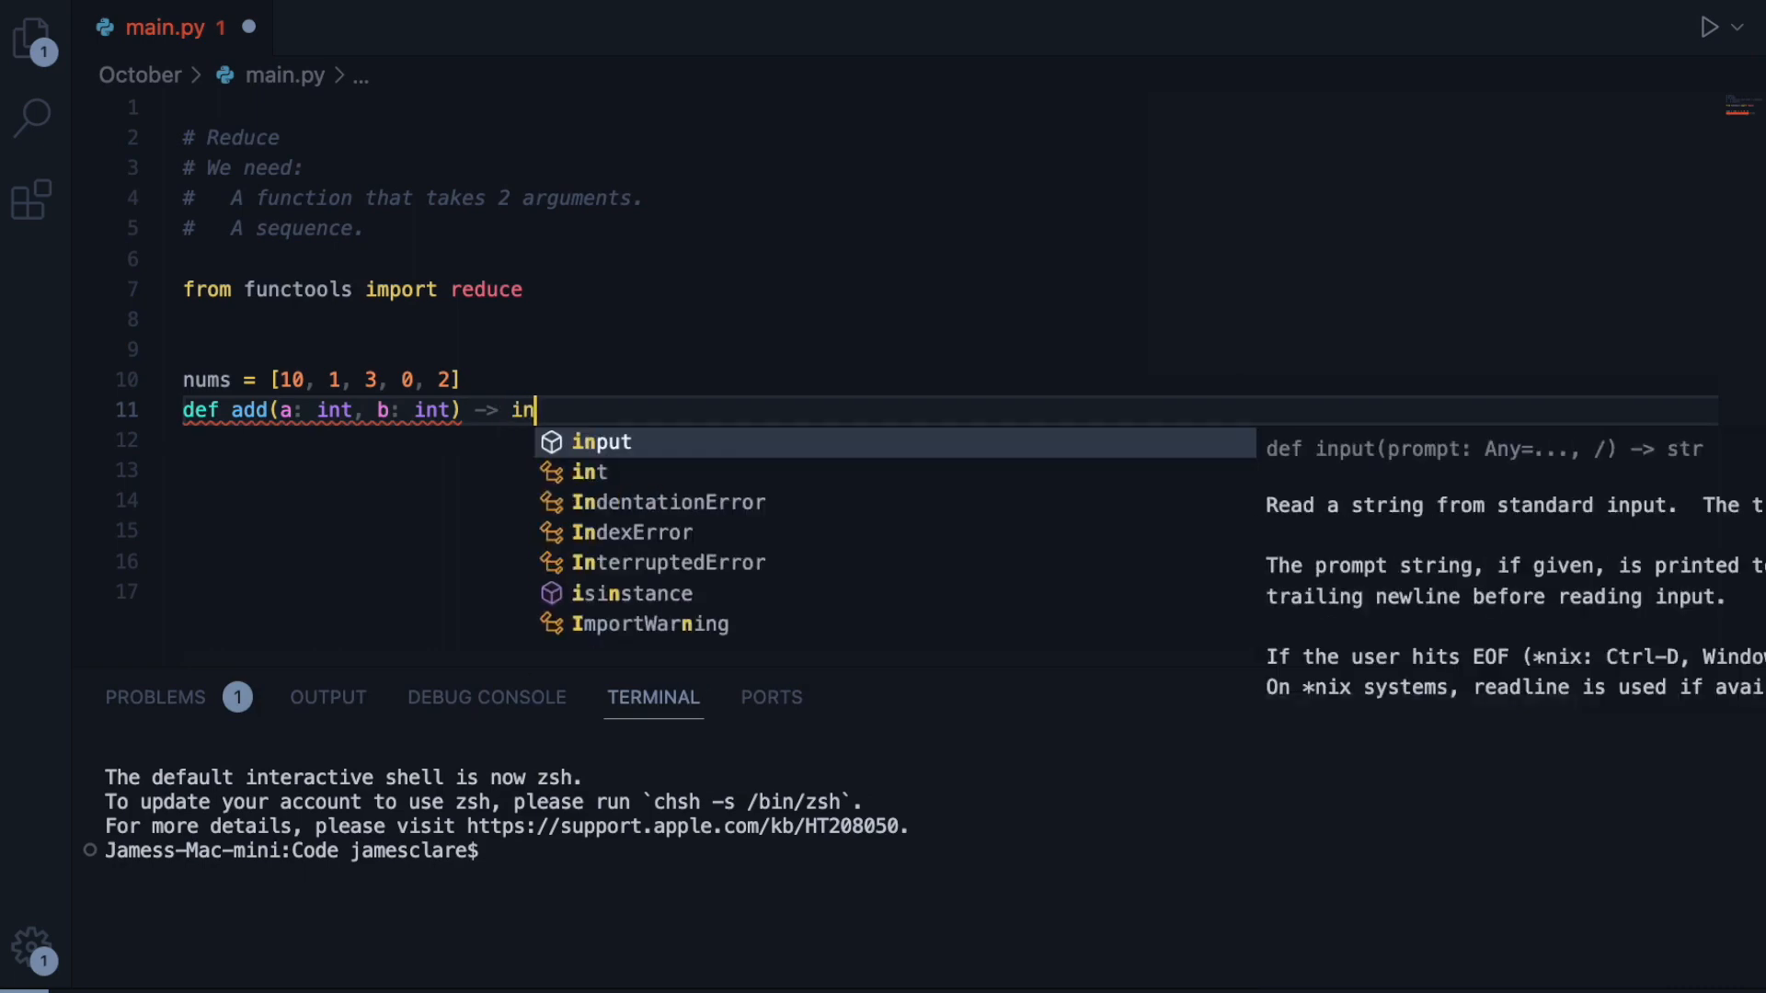
text(t:)
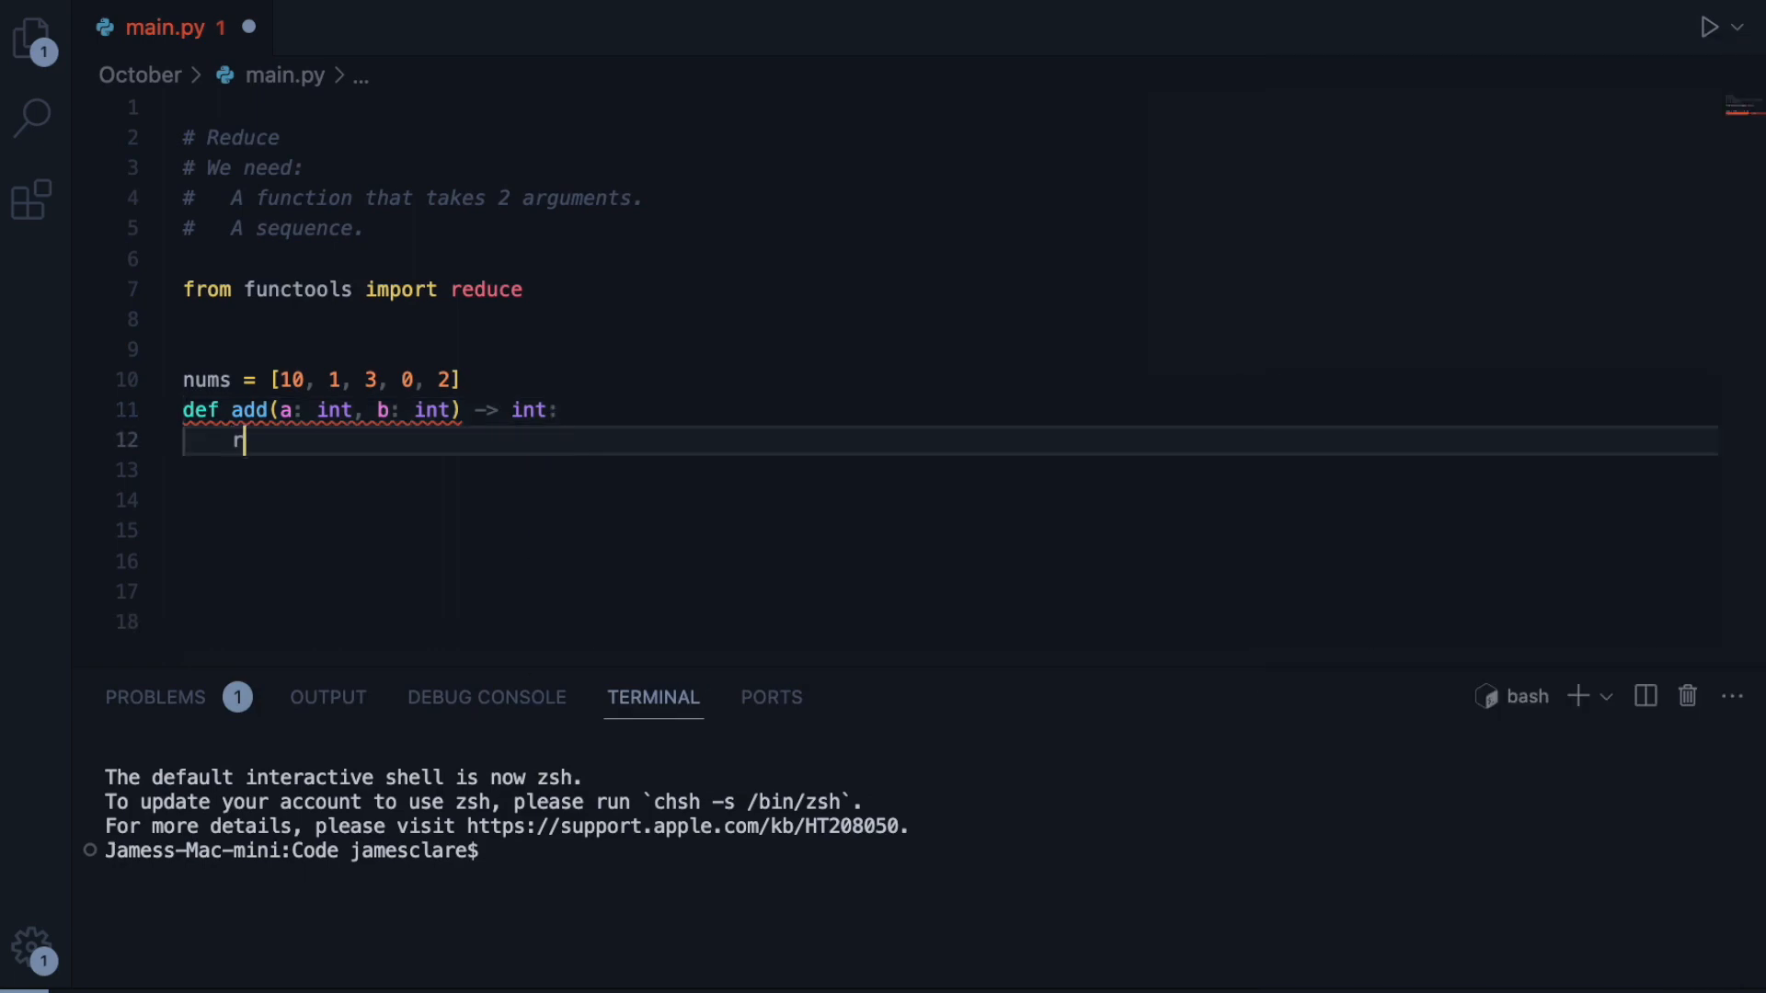
text(eturn a + b)
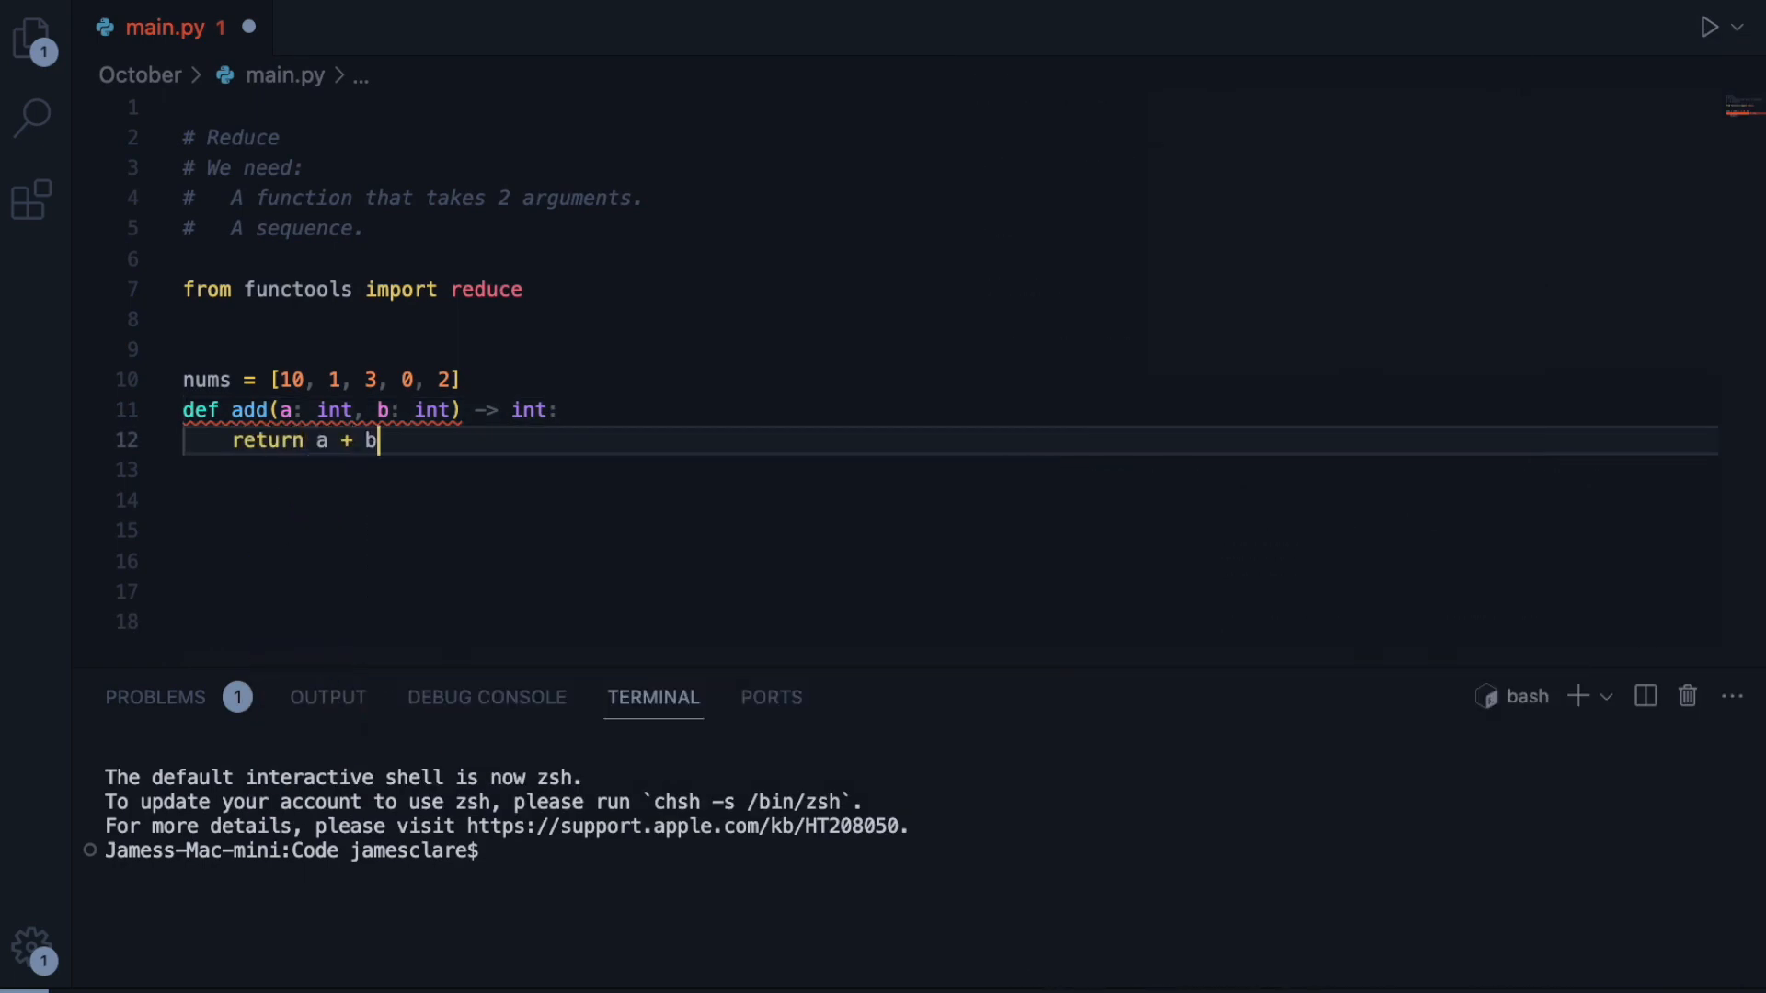
key(enter)
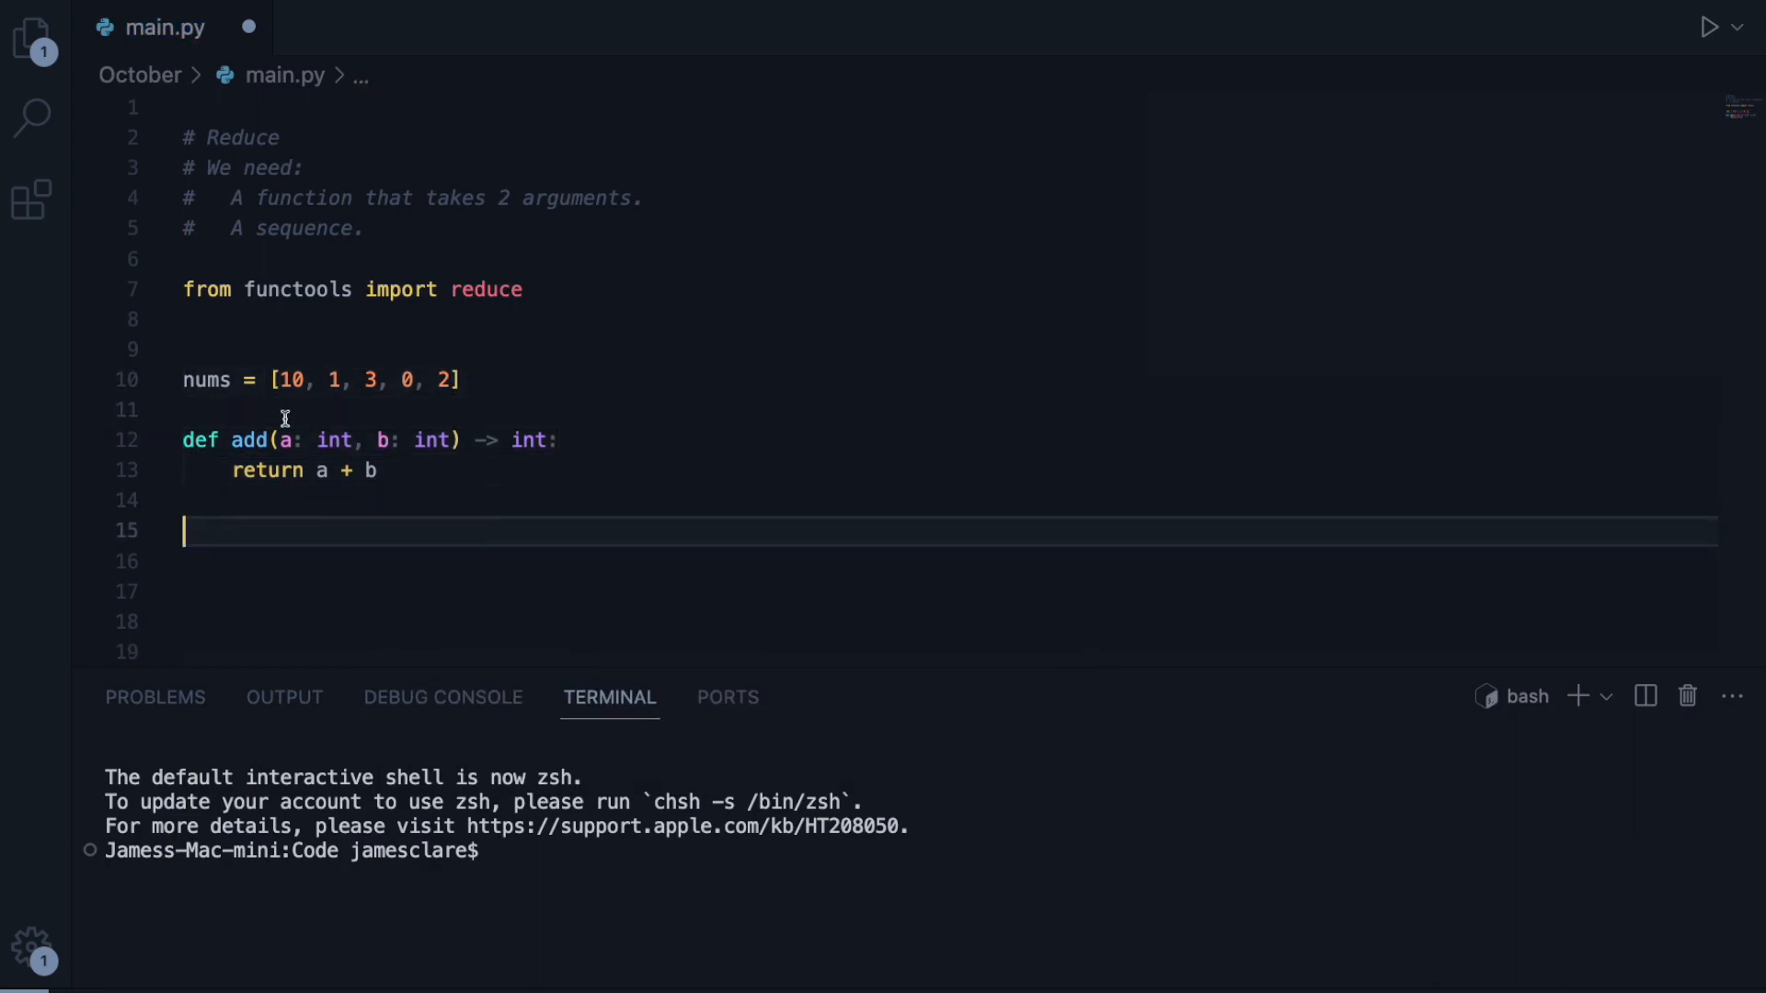
- Compute result = reduce(add, nums) and print result, then save main.py
text(result)
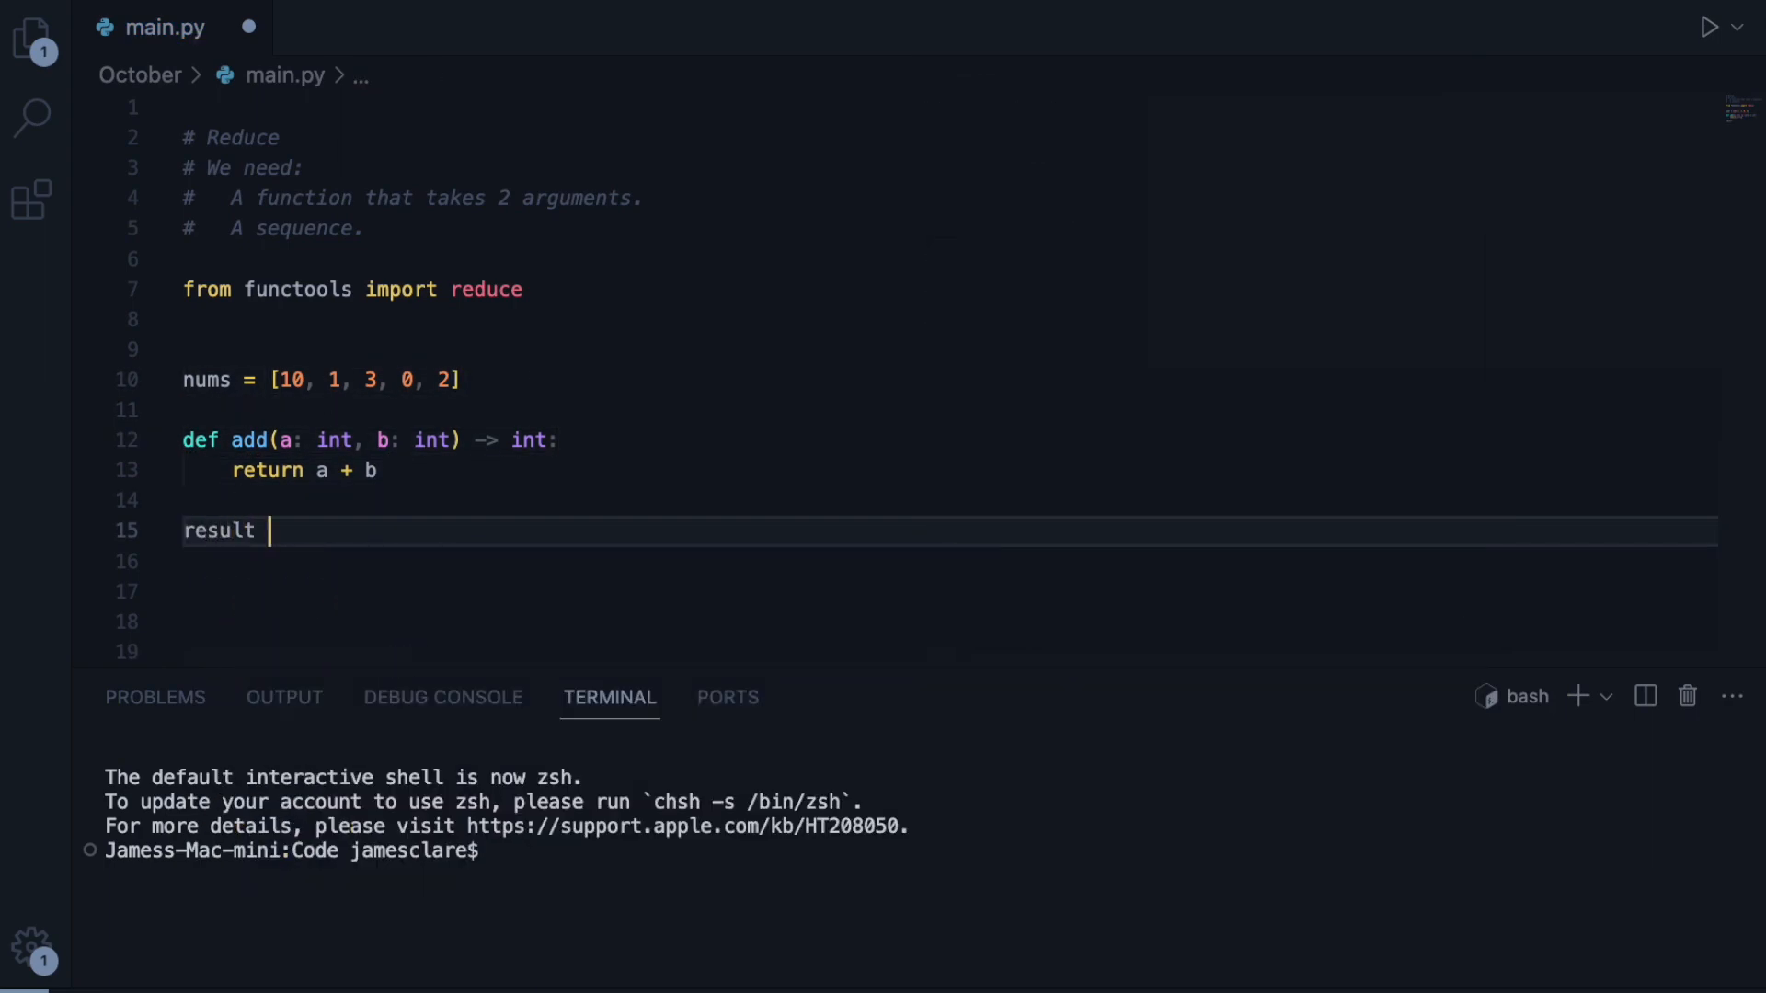
text(= reduce()
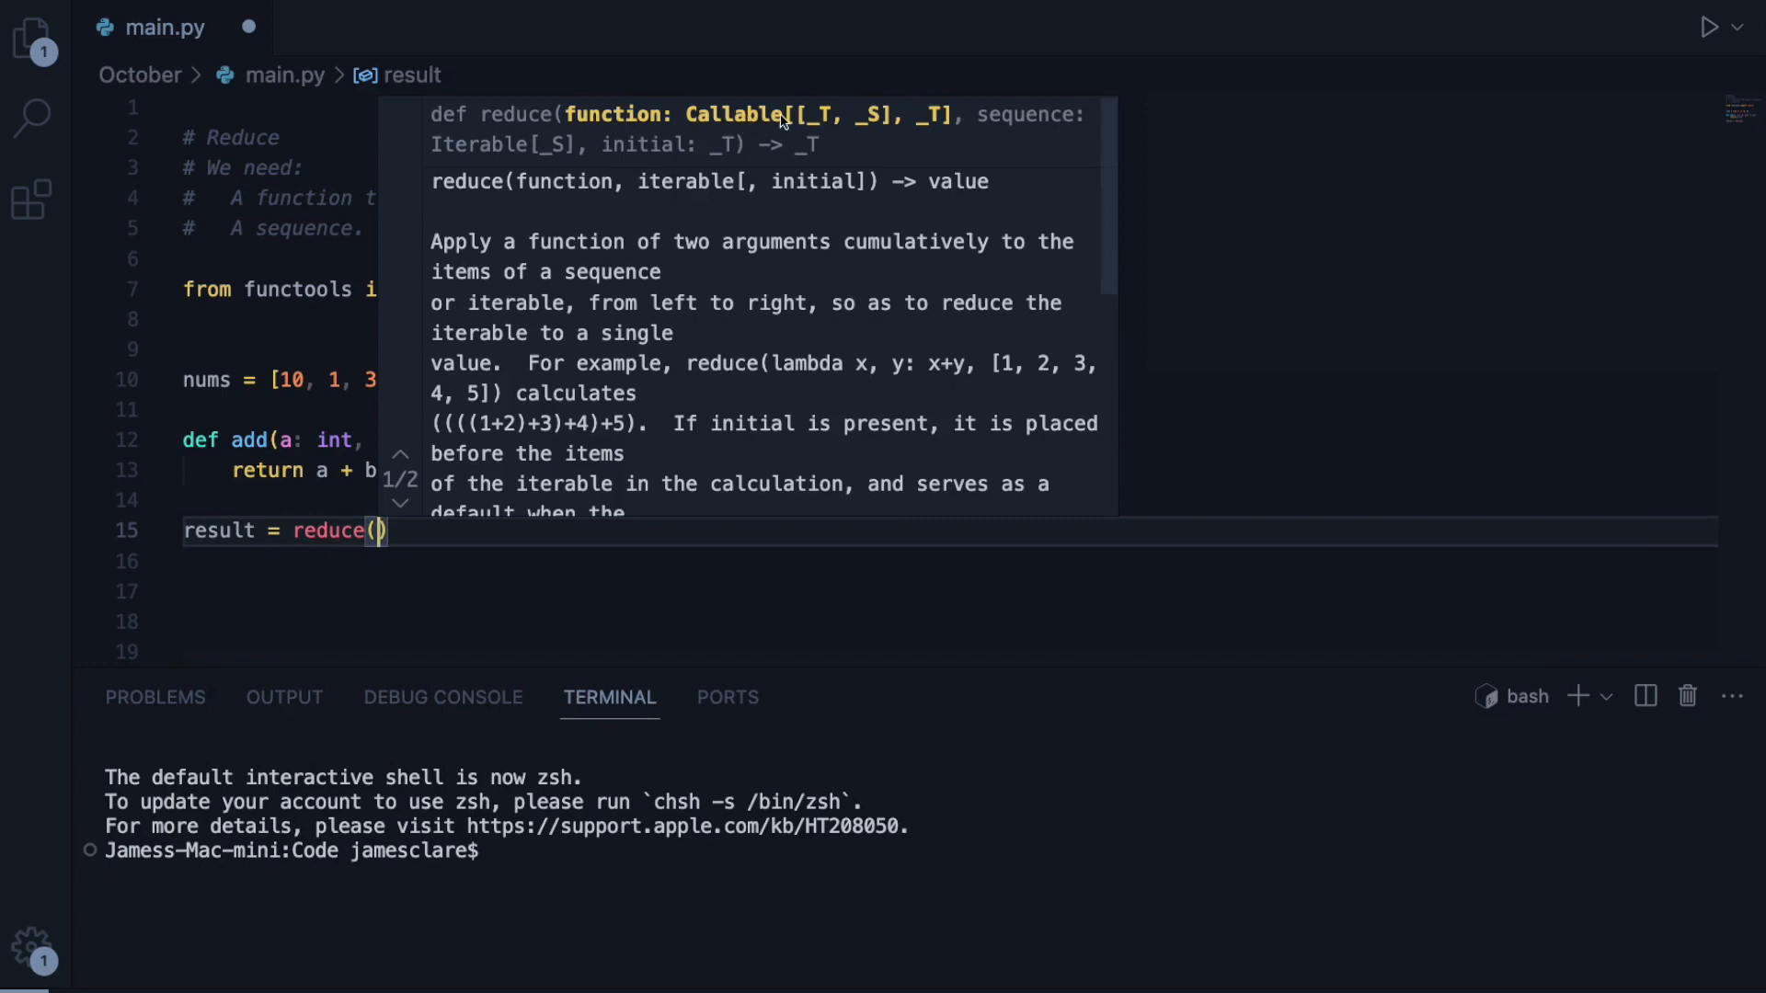
mouse_move(838, 122)
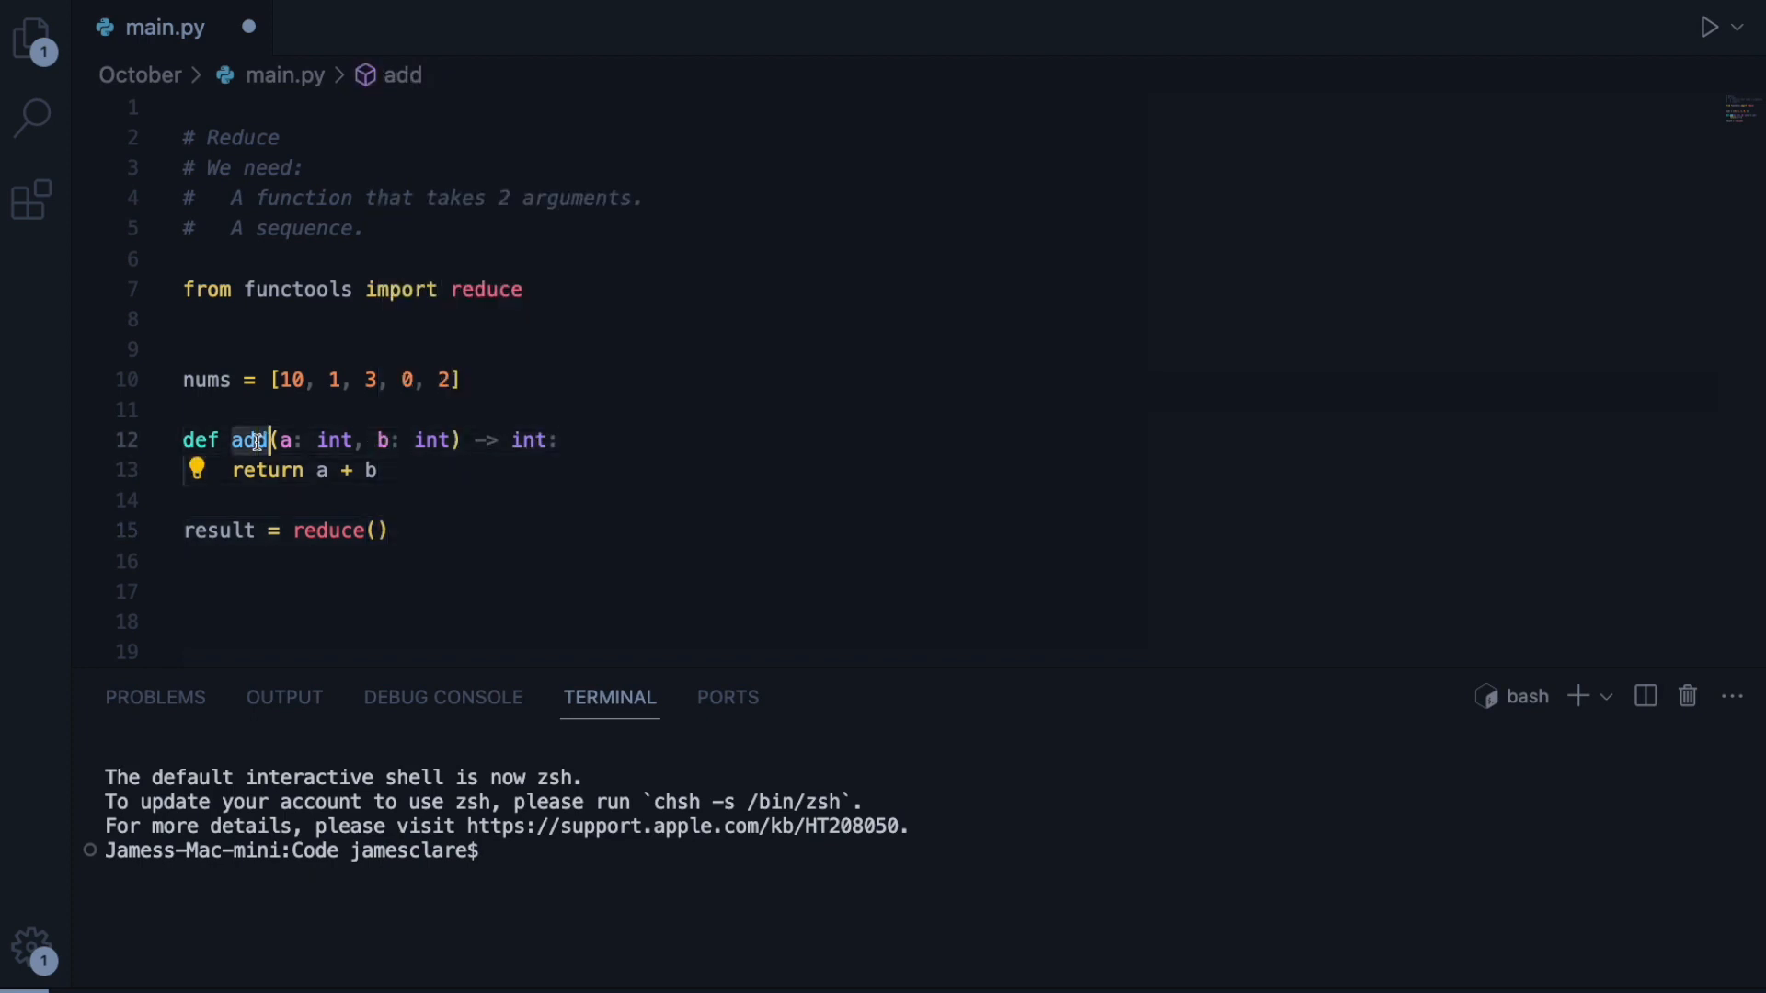
text(add,)
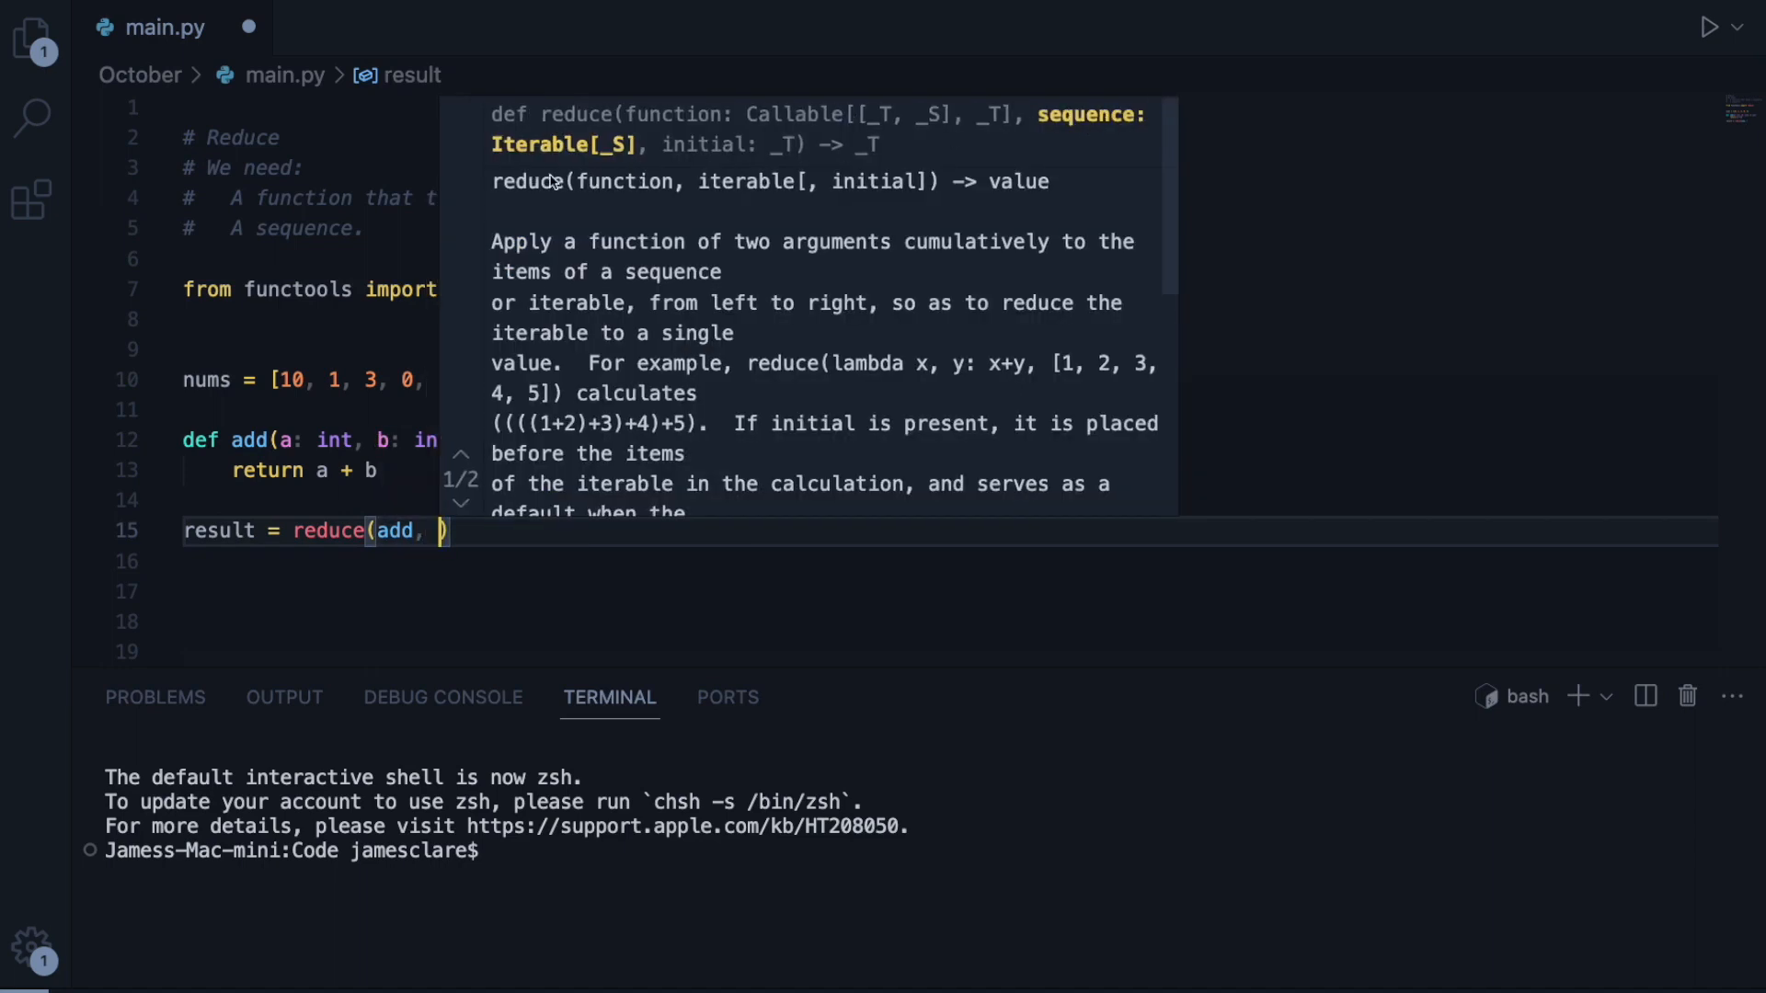
mouse_move(1122, 125)
text(nums)
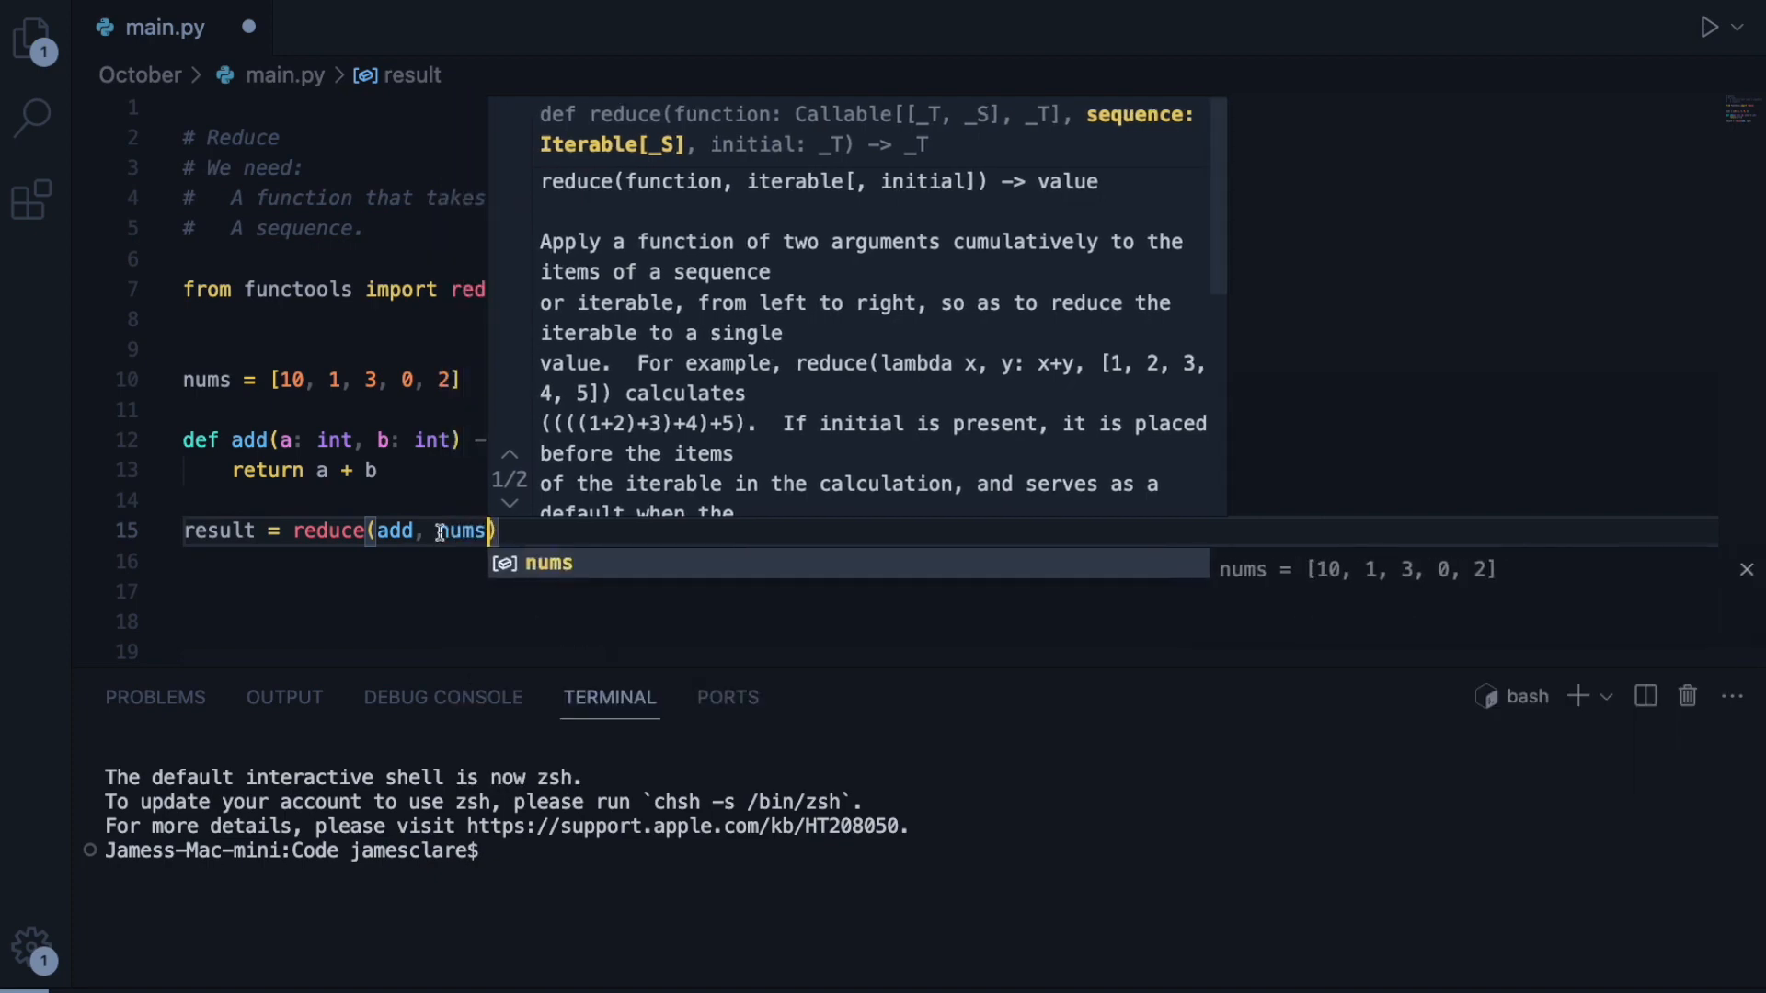
click(529, 530)
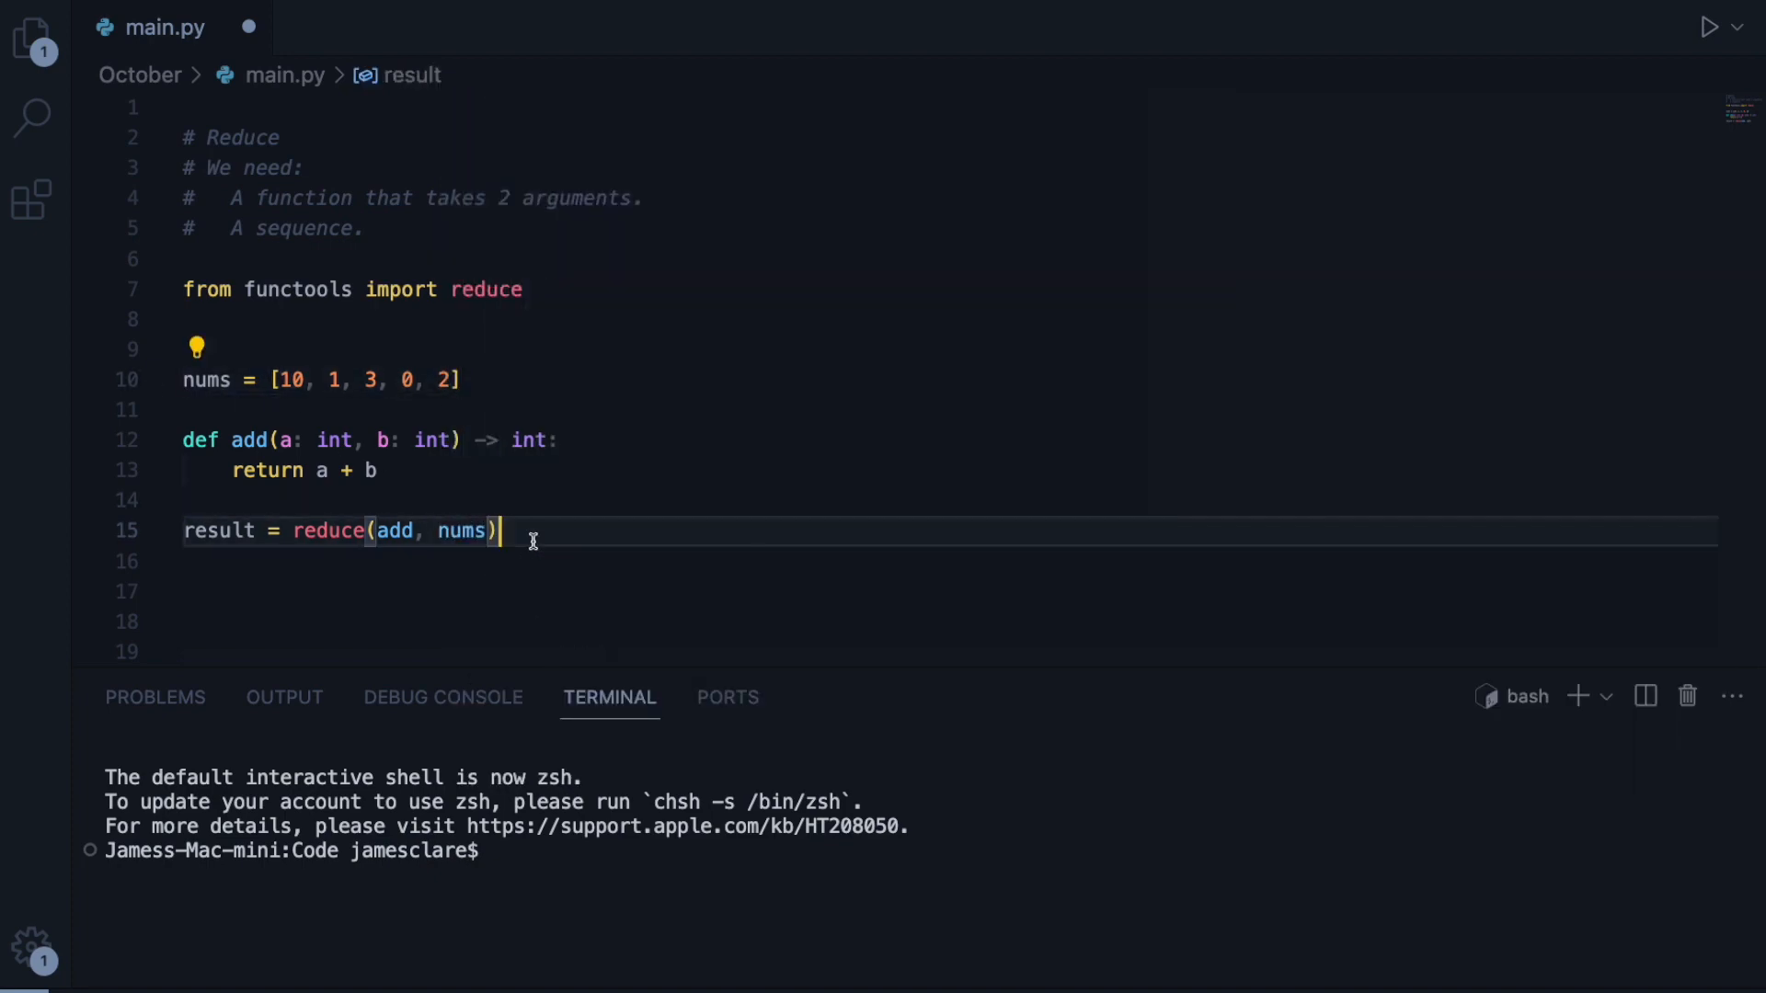
text(print(r)
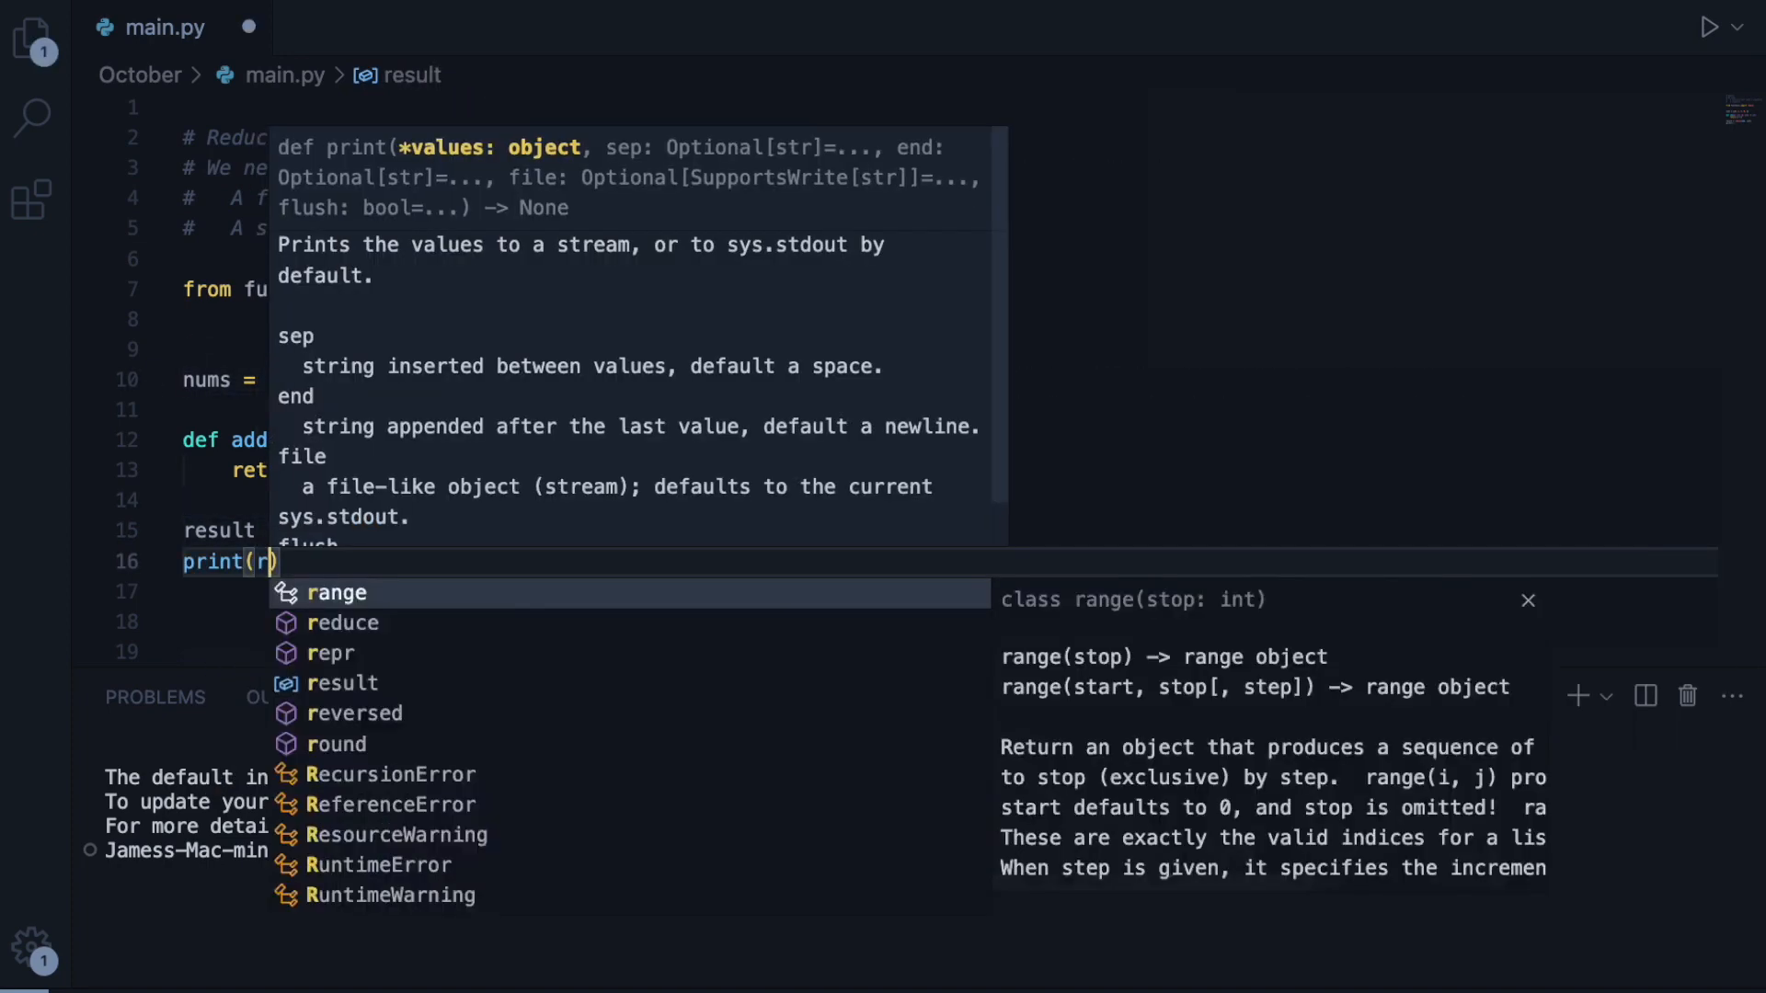
text(eus)
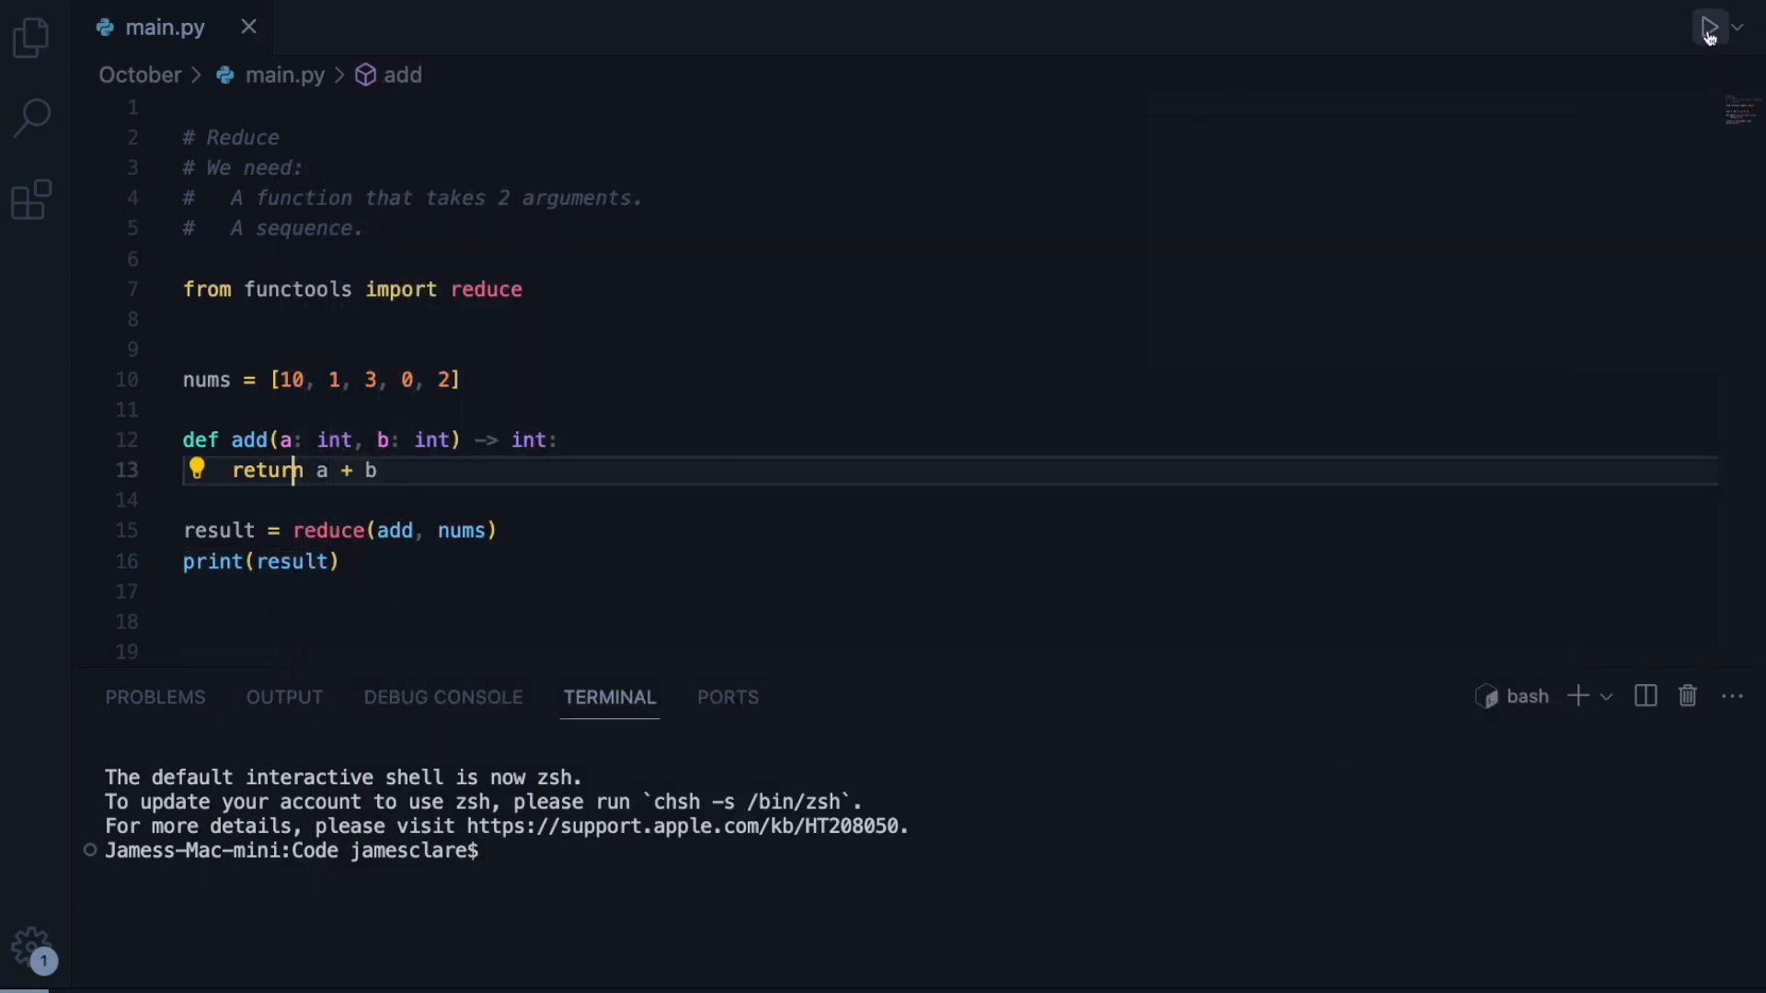
- Run main.py so the terminal prints 16, the reduced sum of nums
click(1707, 28)
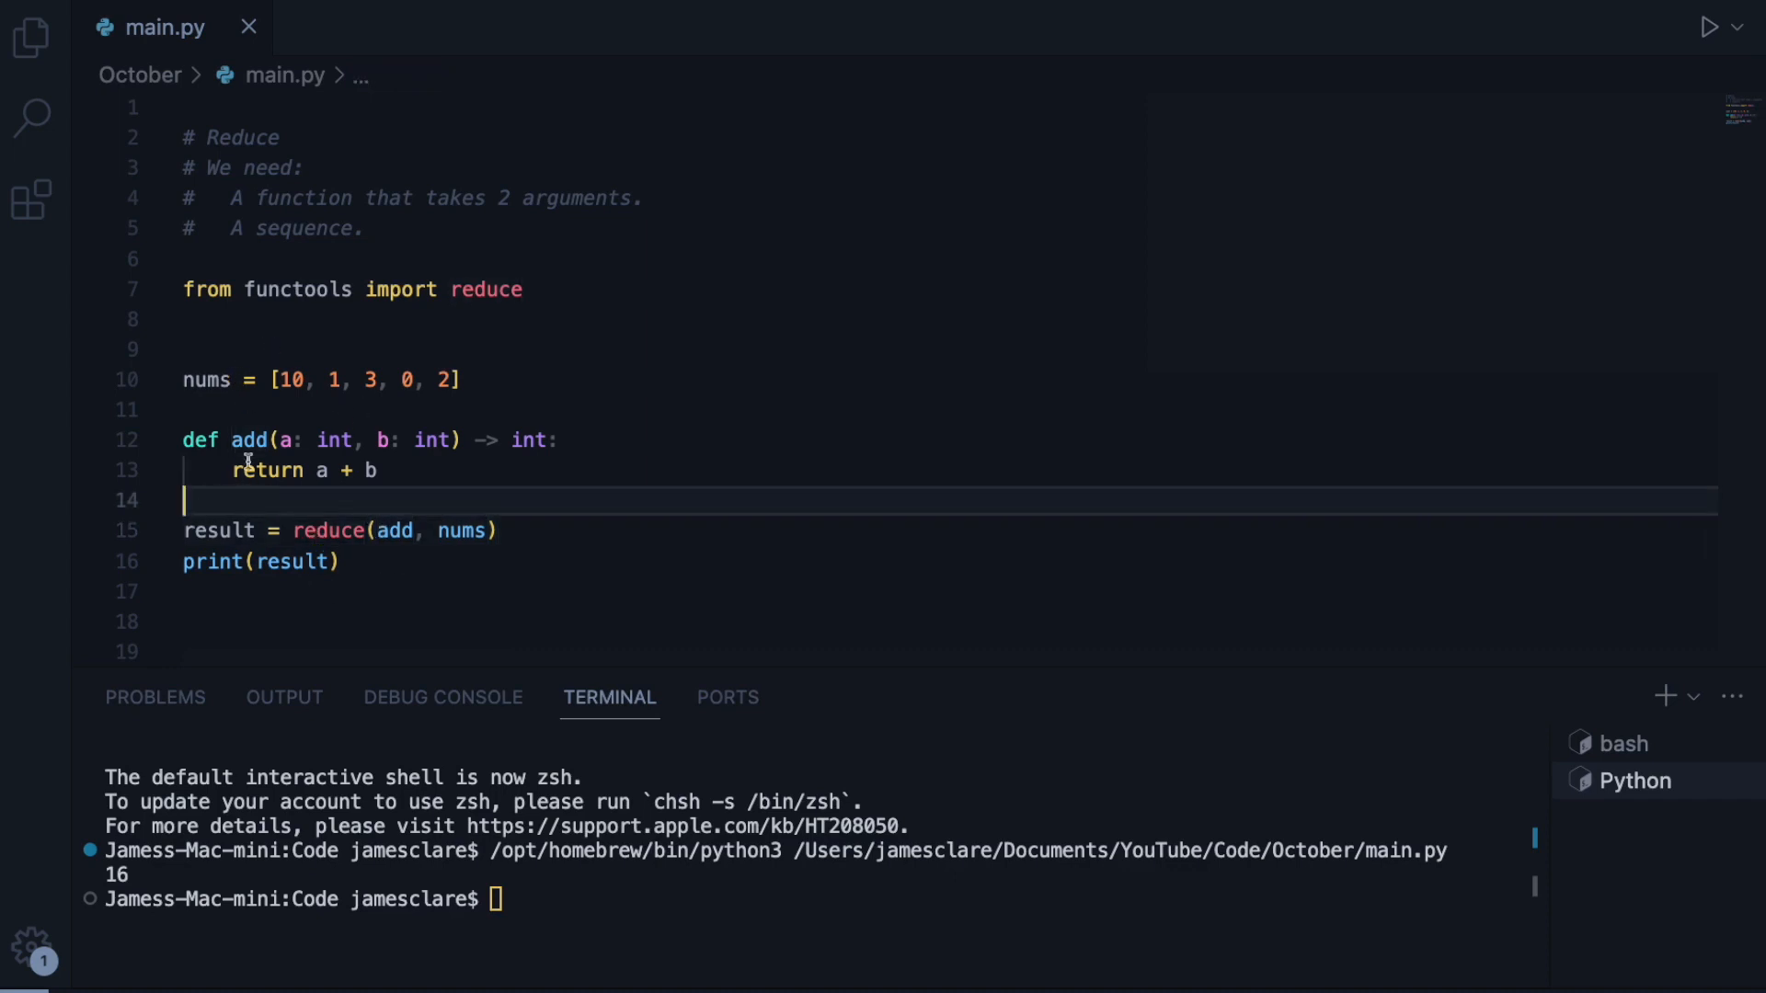
click(335, 379)
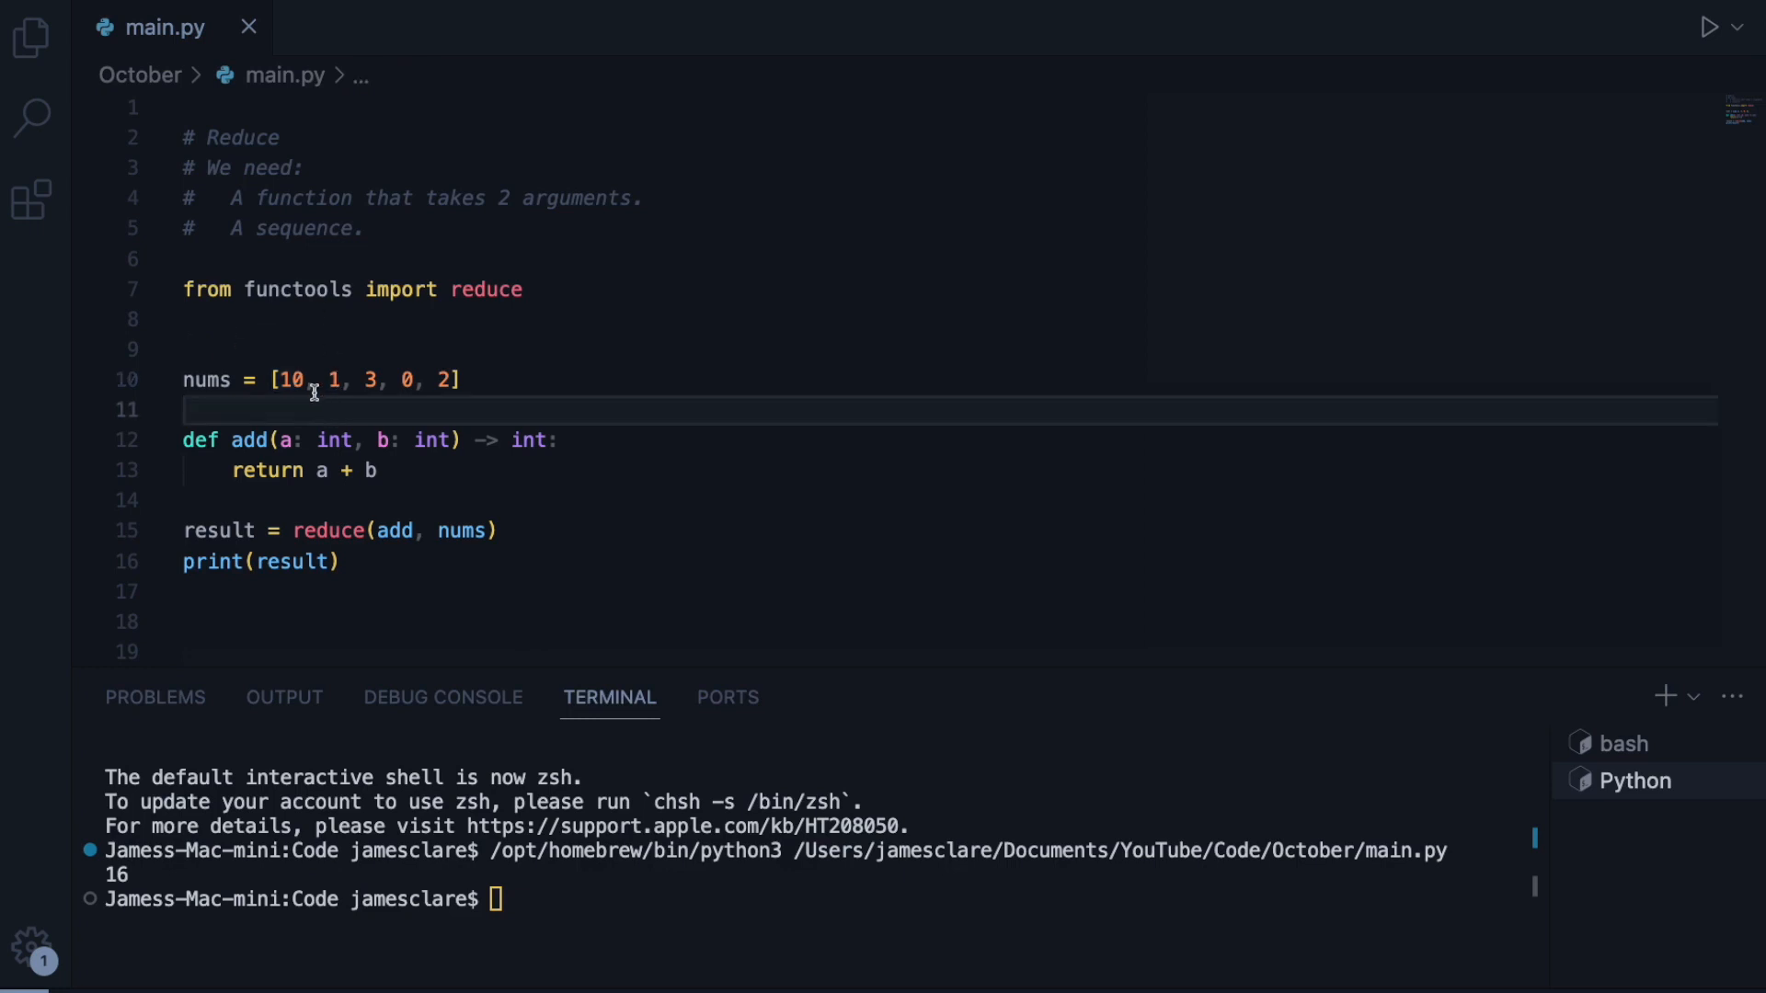
mouse_move(274, 372)
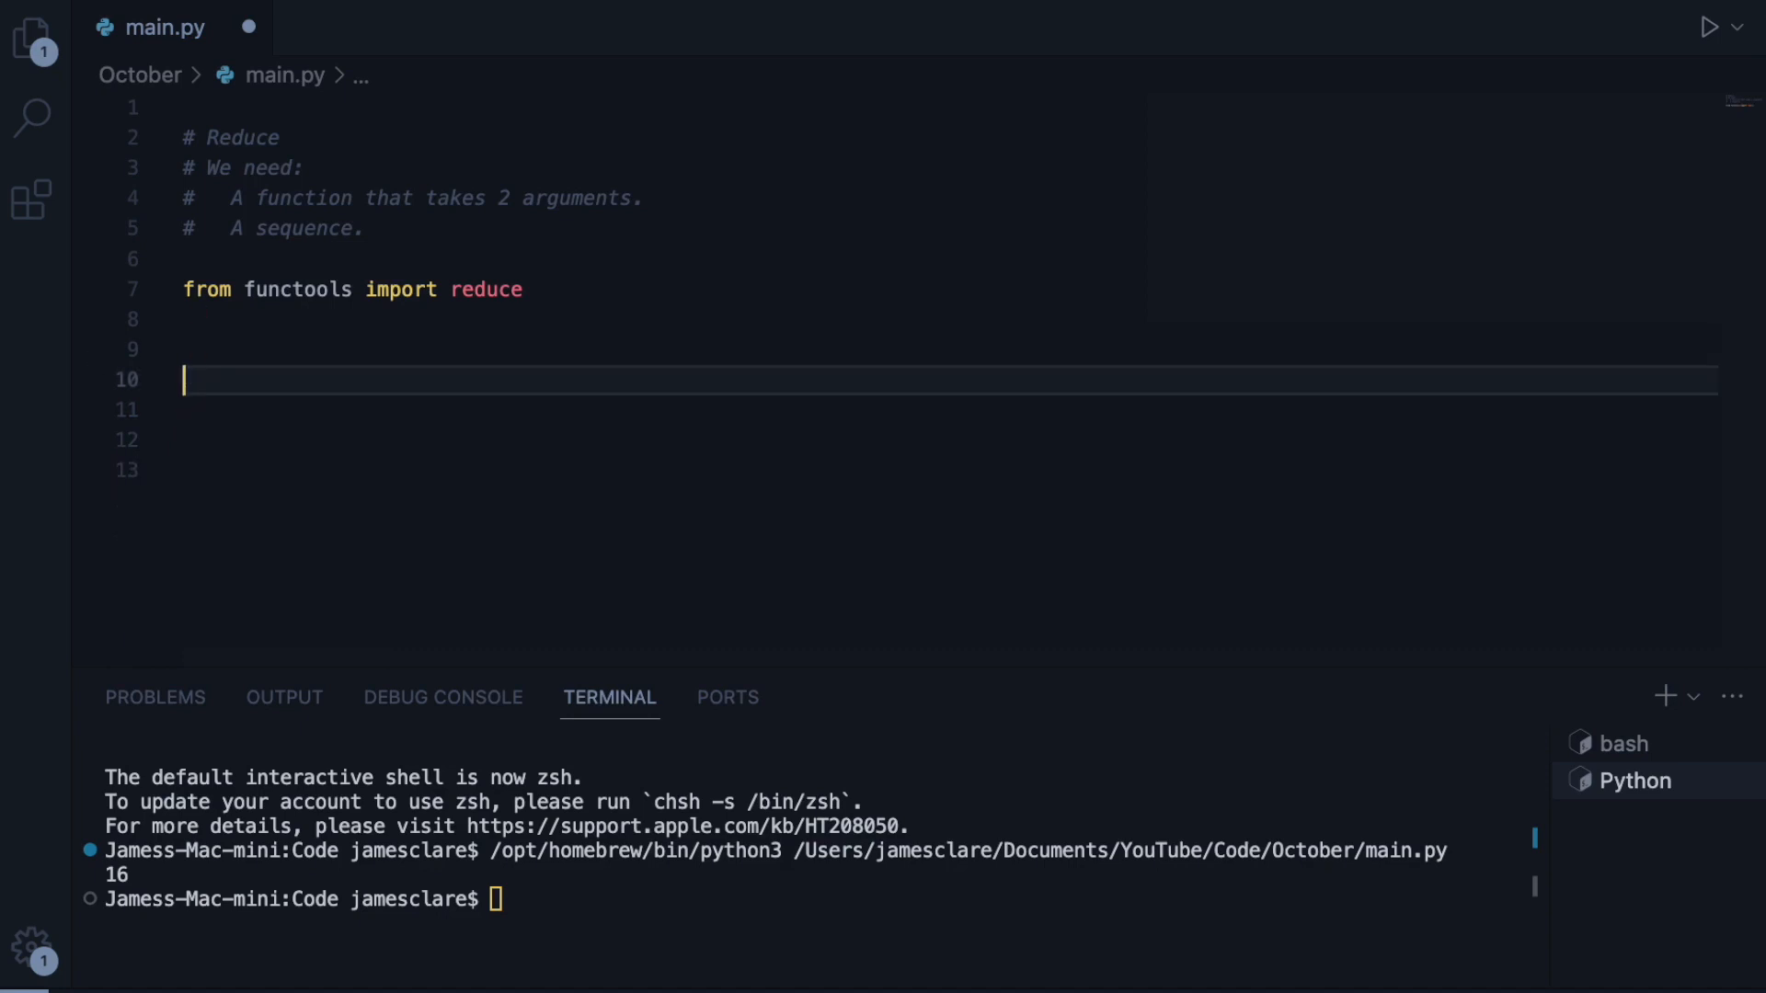
- Build letters = list('abcde'), print it, and run to show ['a', 'b', 'c', 'd', 'e']
text(letters = list()
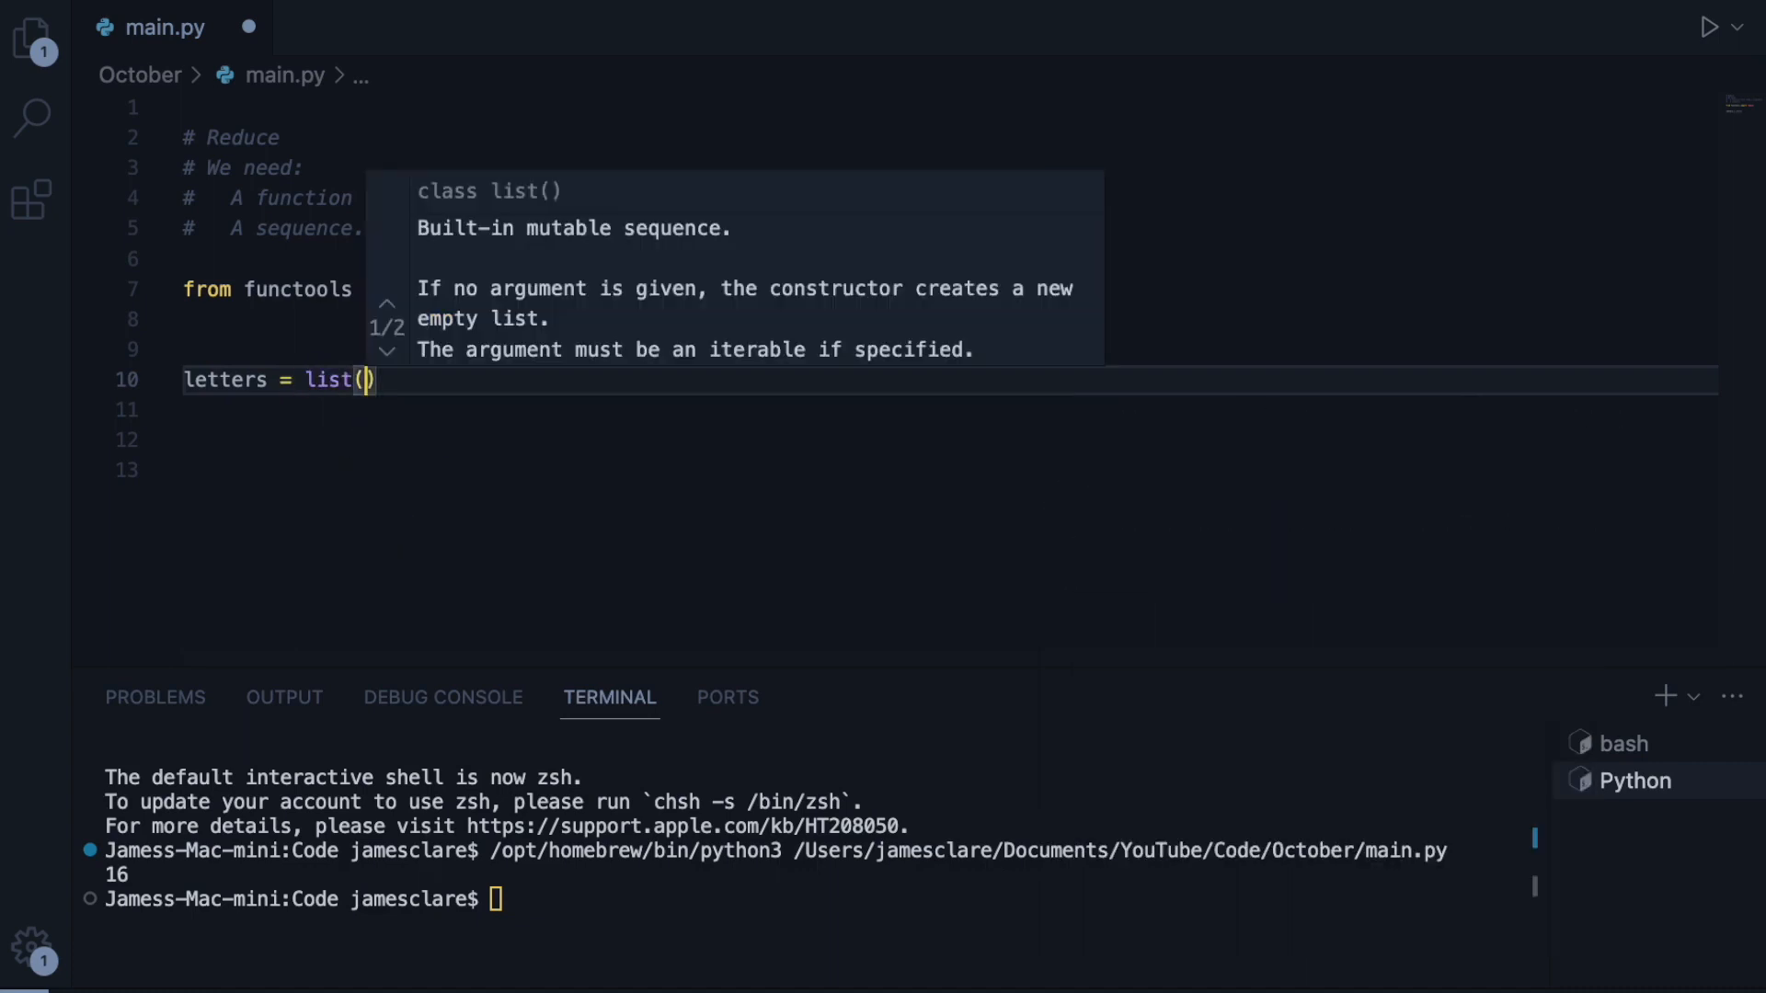
text('abcde')
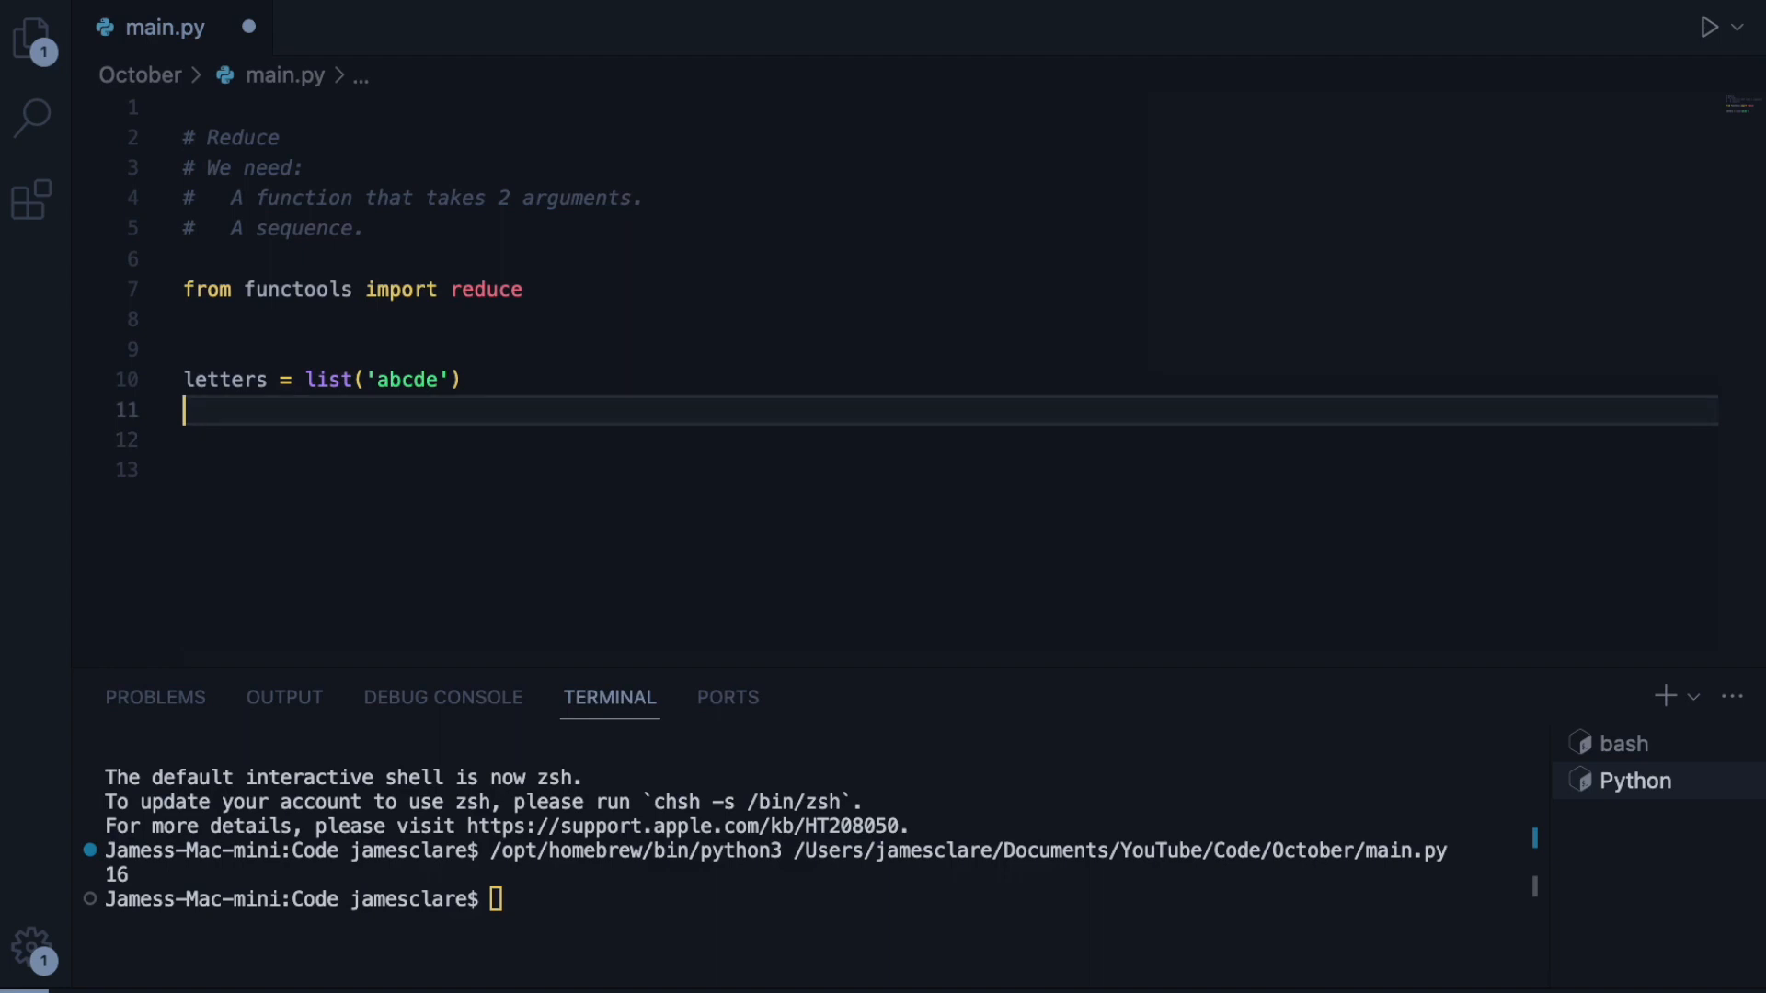
text(print)
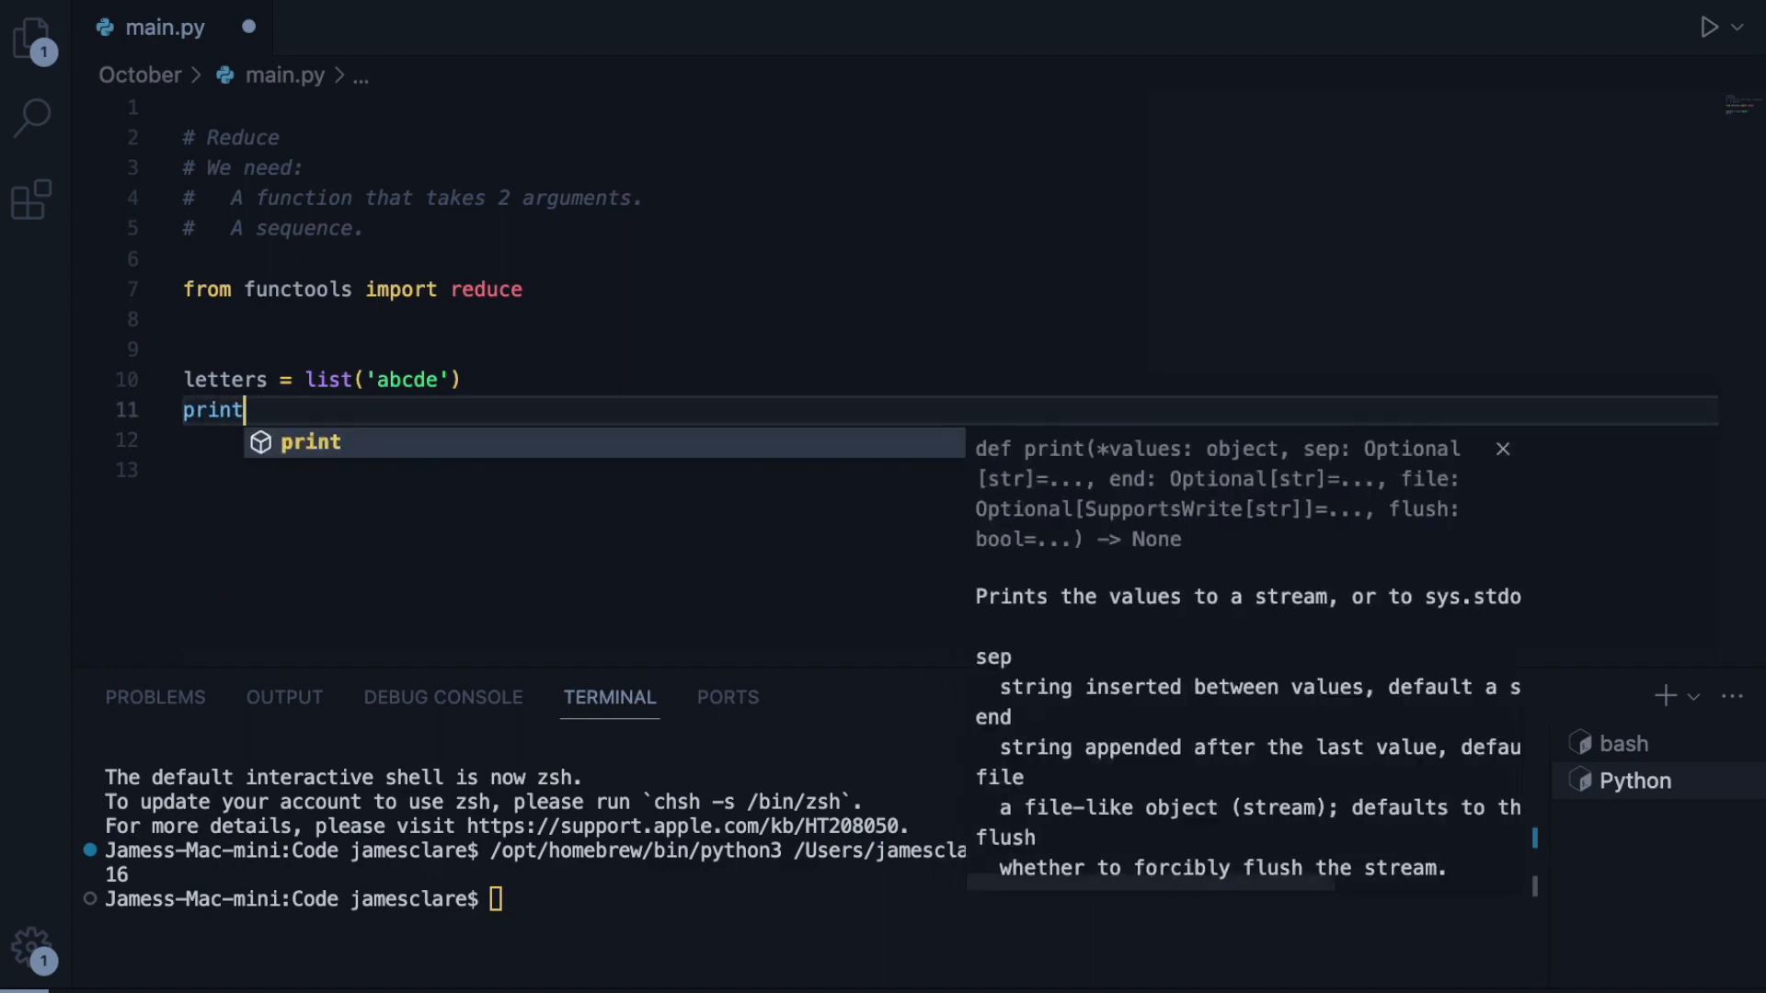
text((letters))
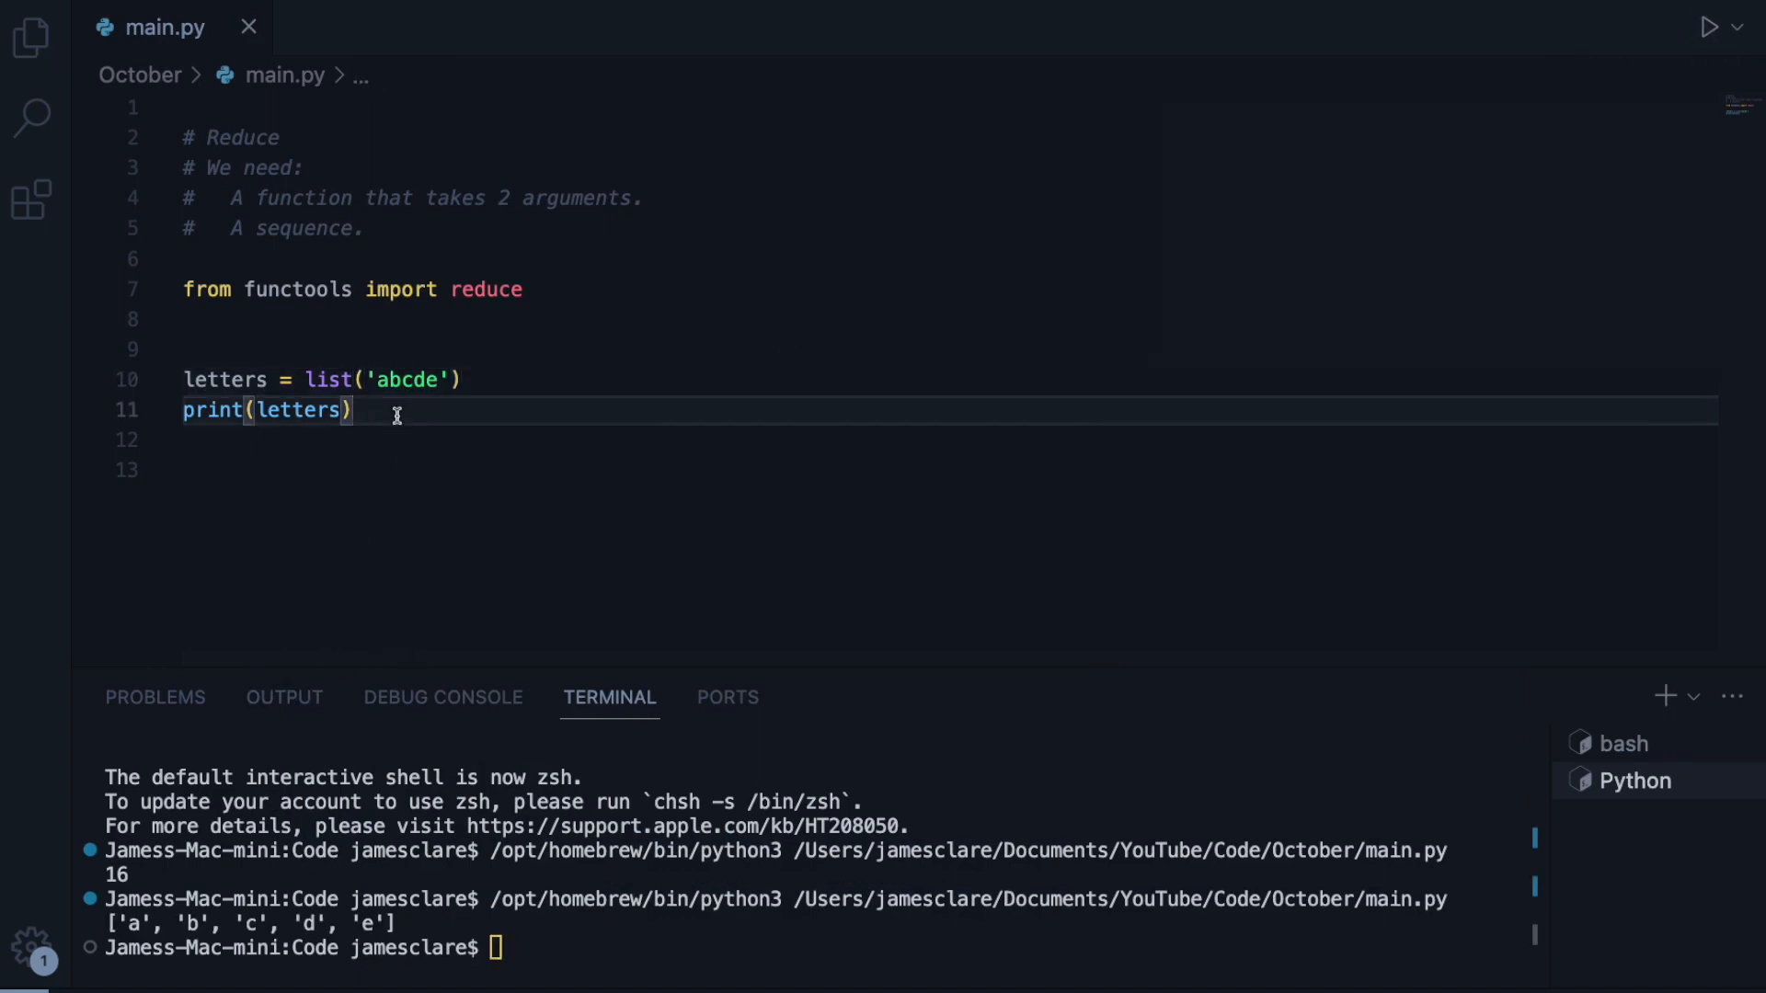
text(def)
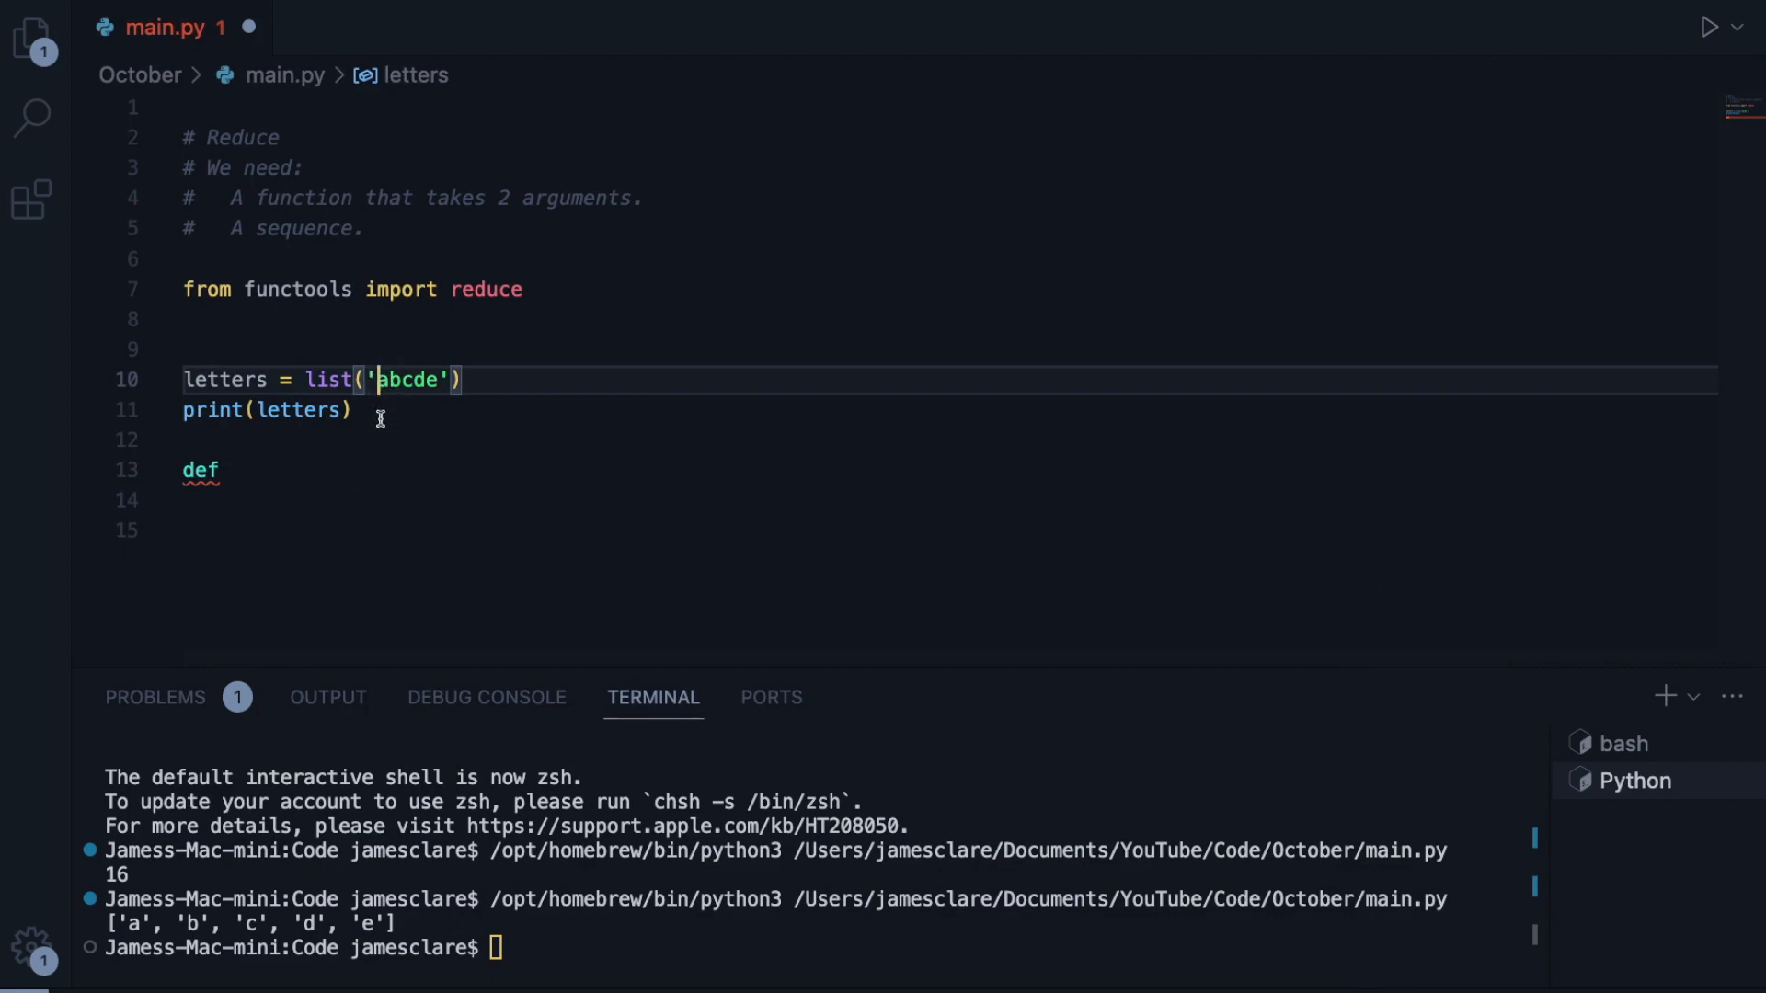
- Define rev(a: str, b: str) -> str that returns b + a
click(224, 469)
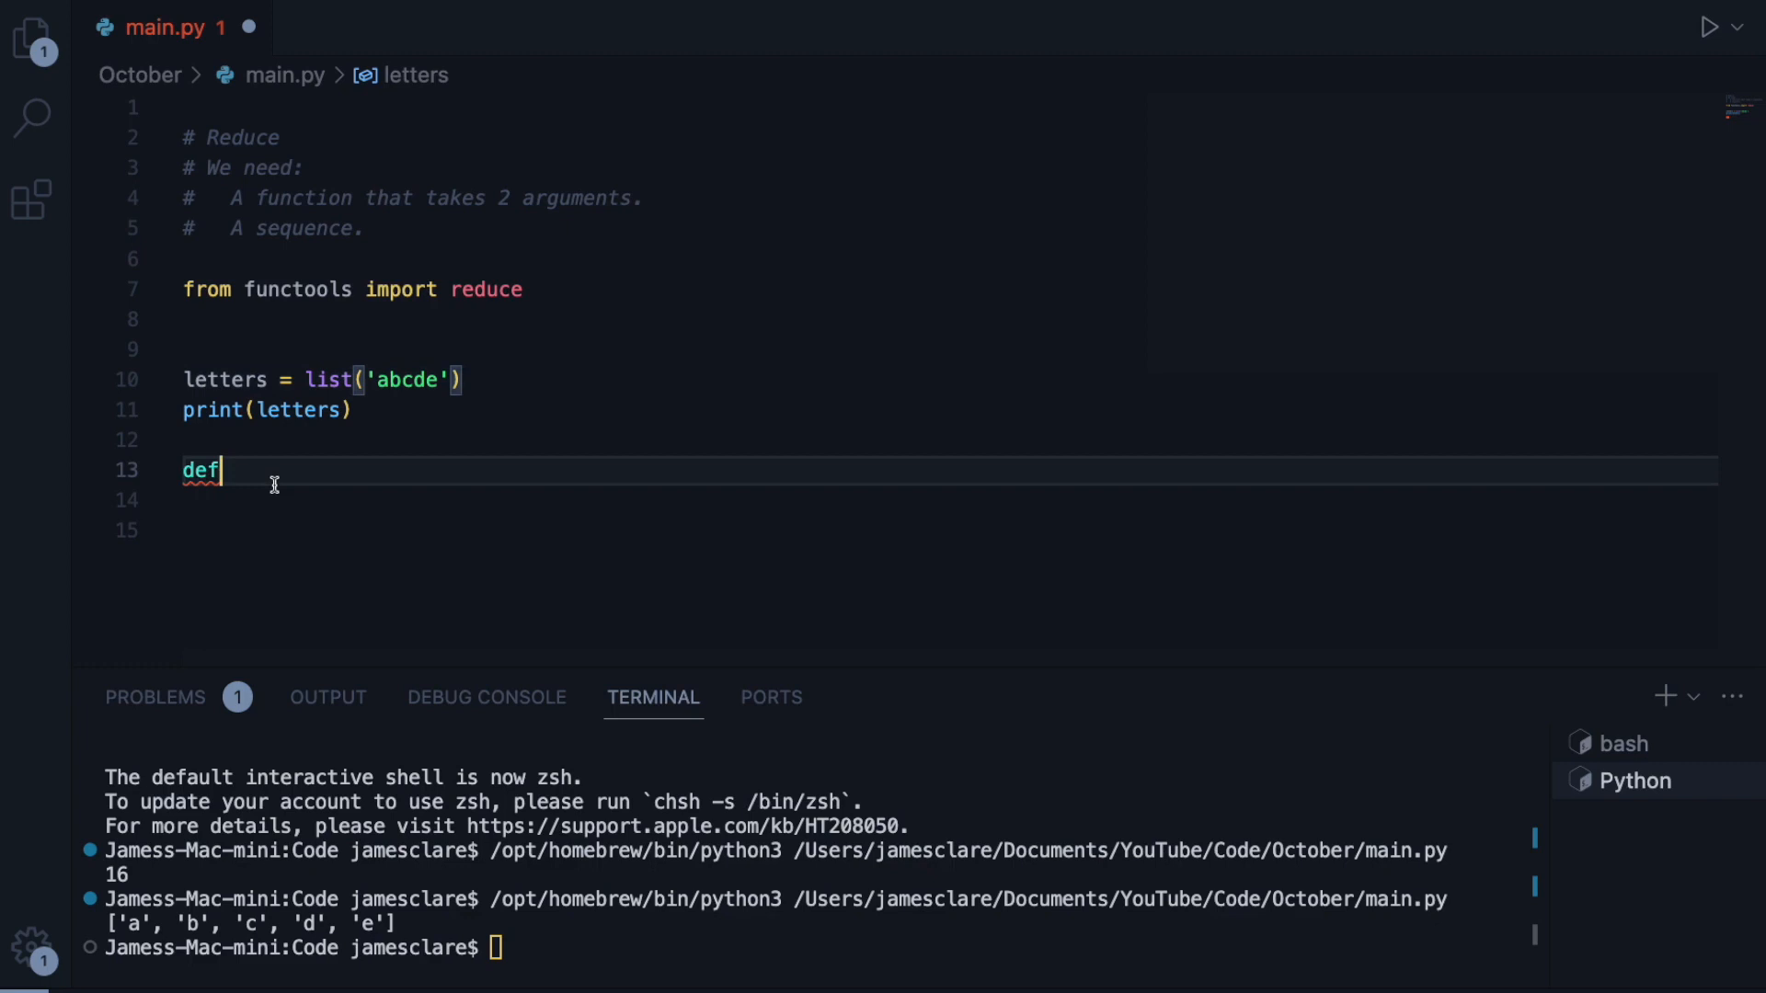
click(461, 379)
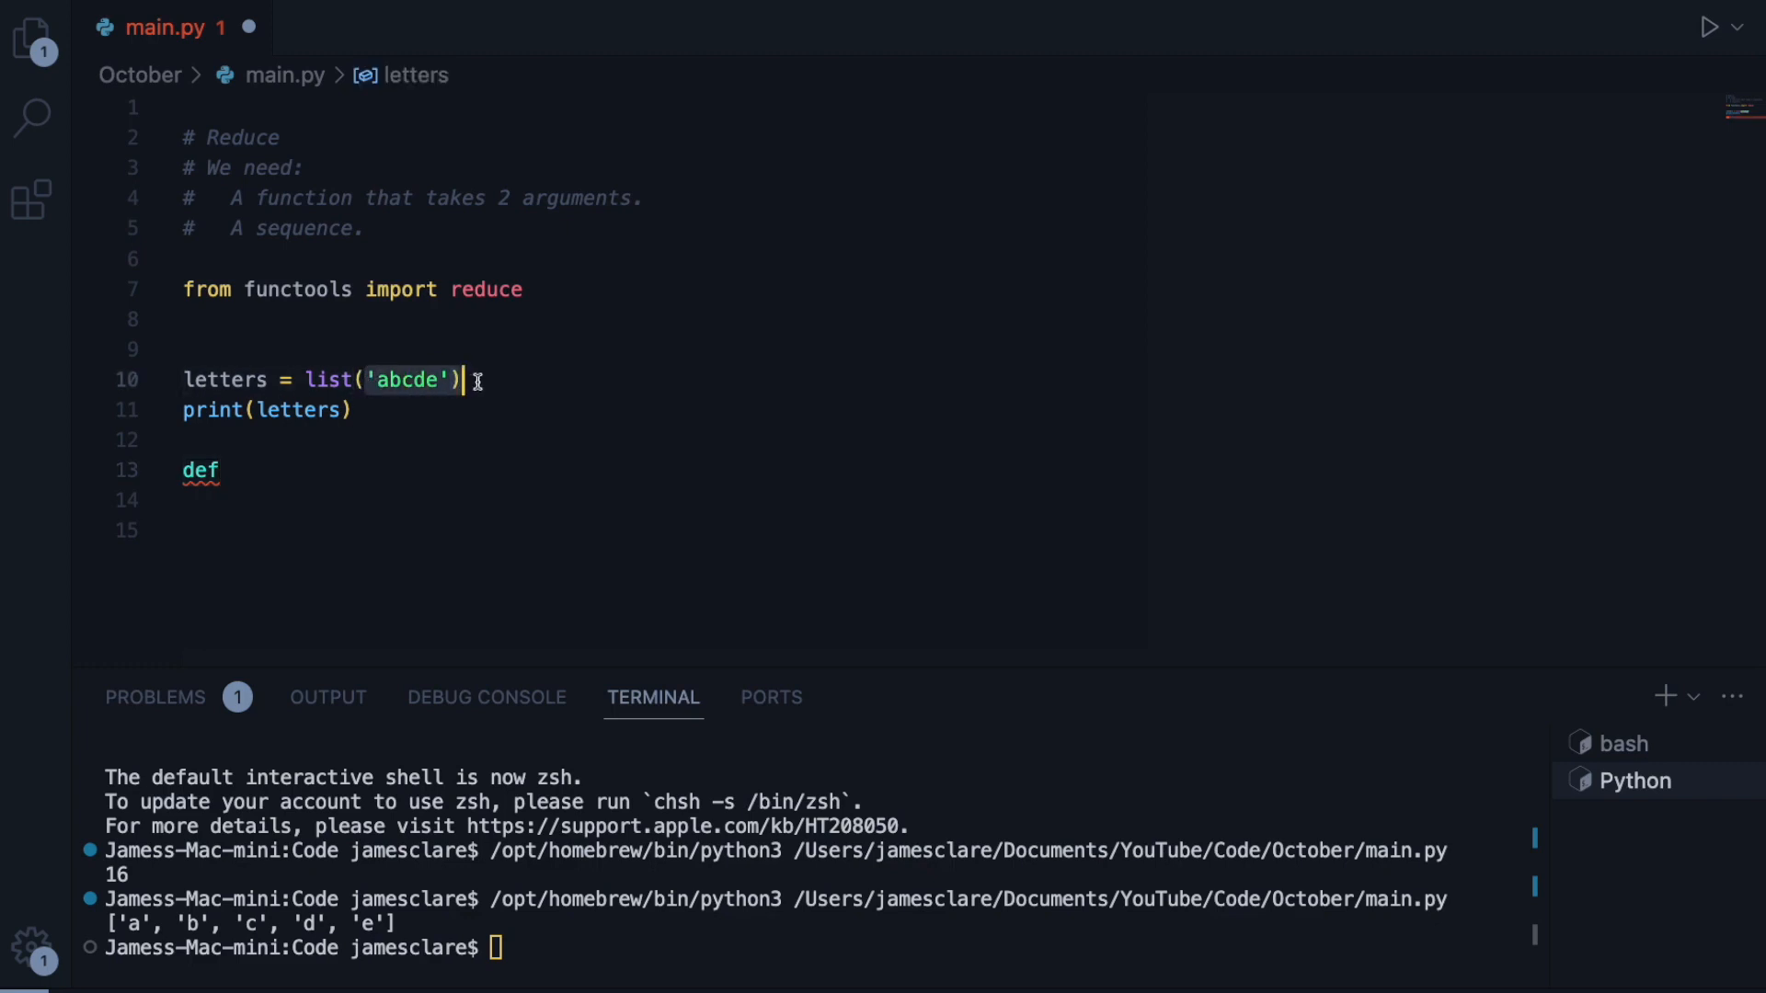
text(rev)
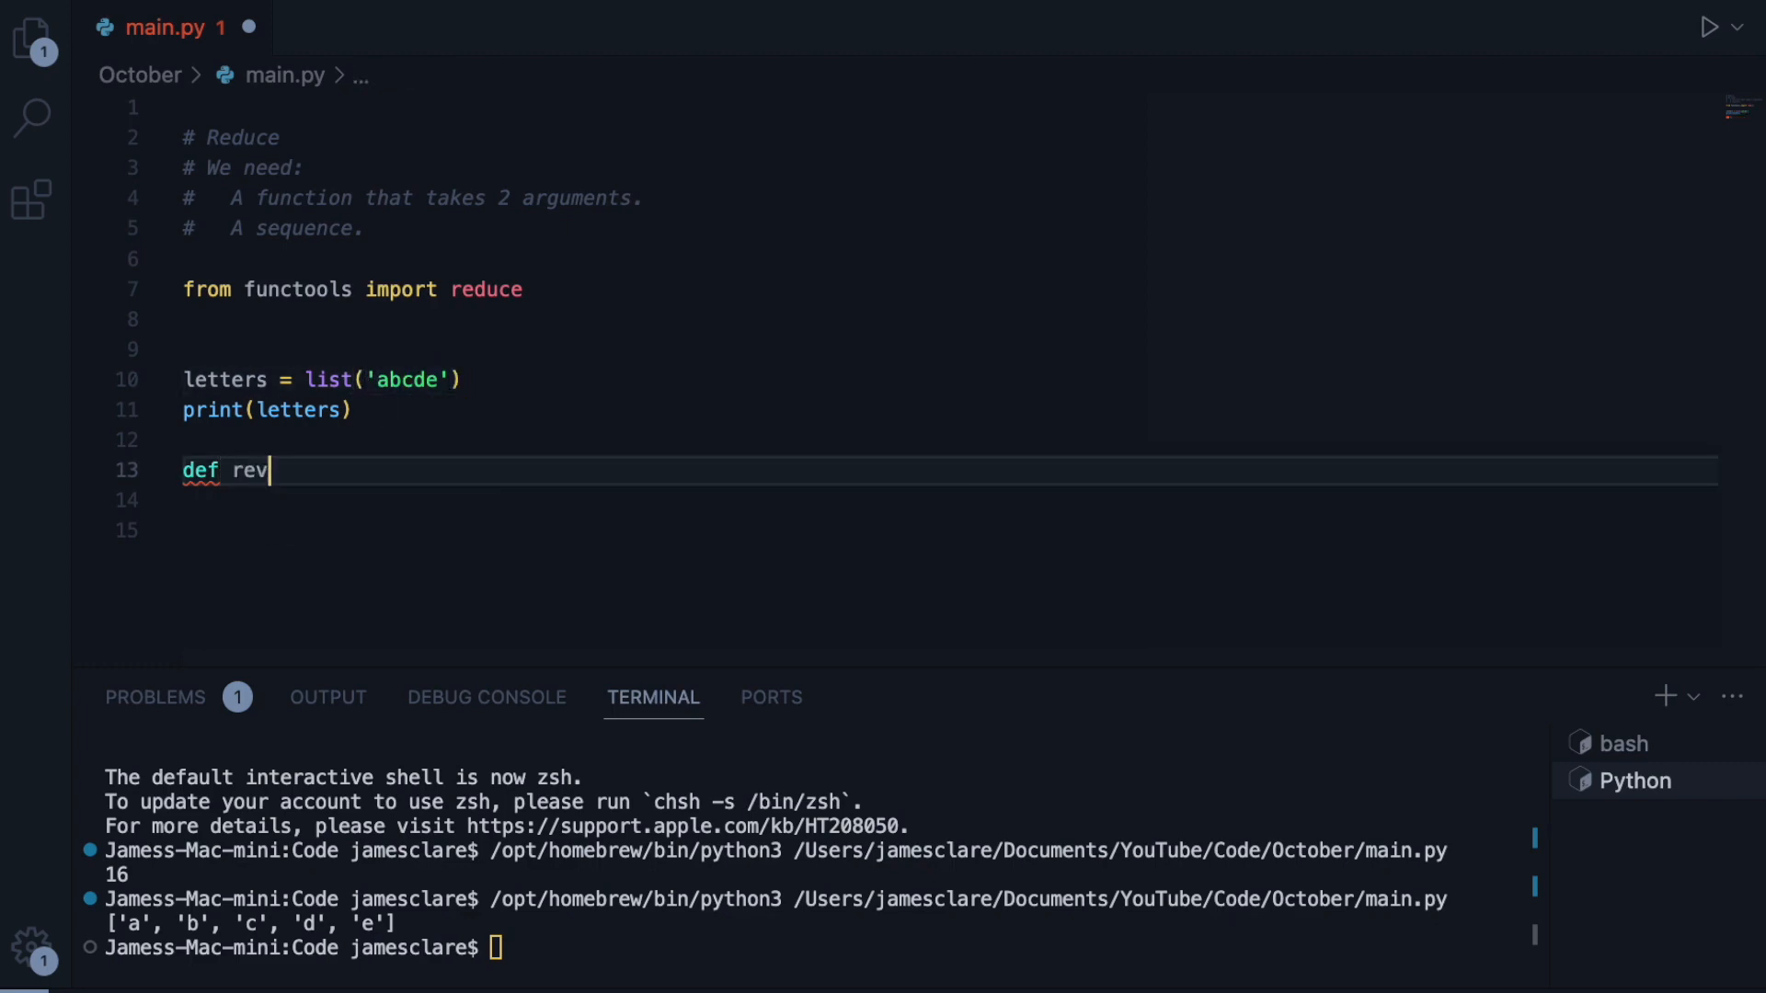
text((a: str, b)
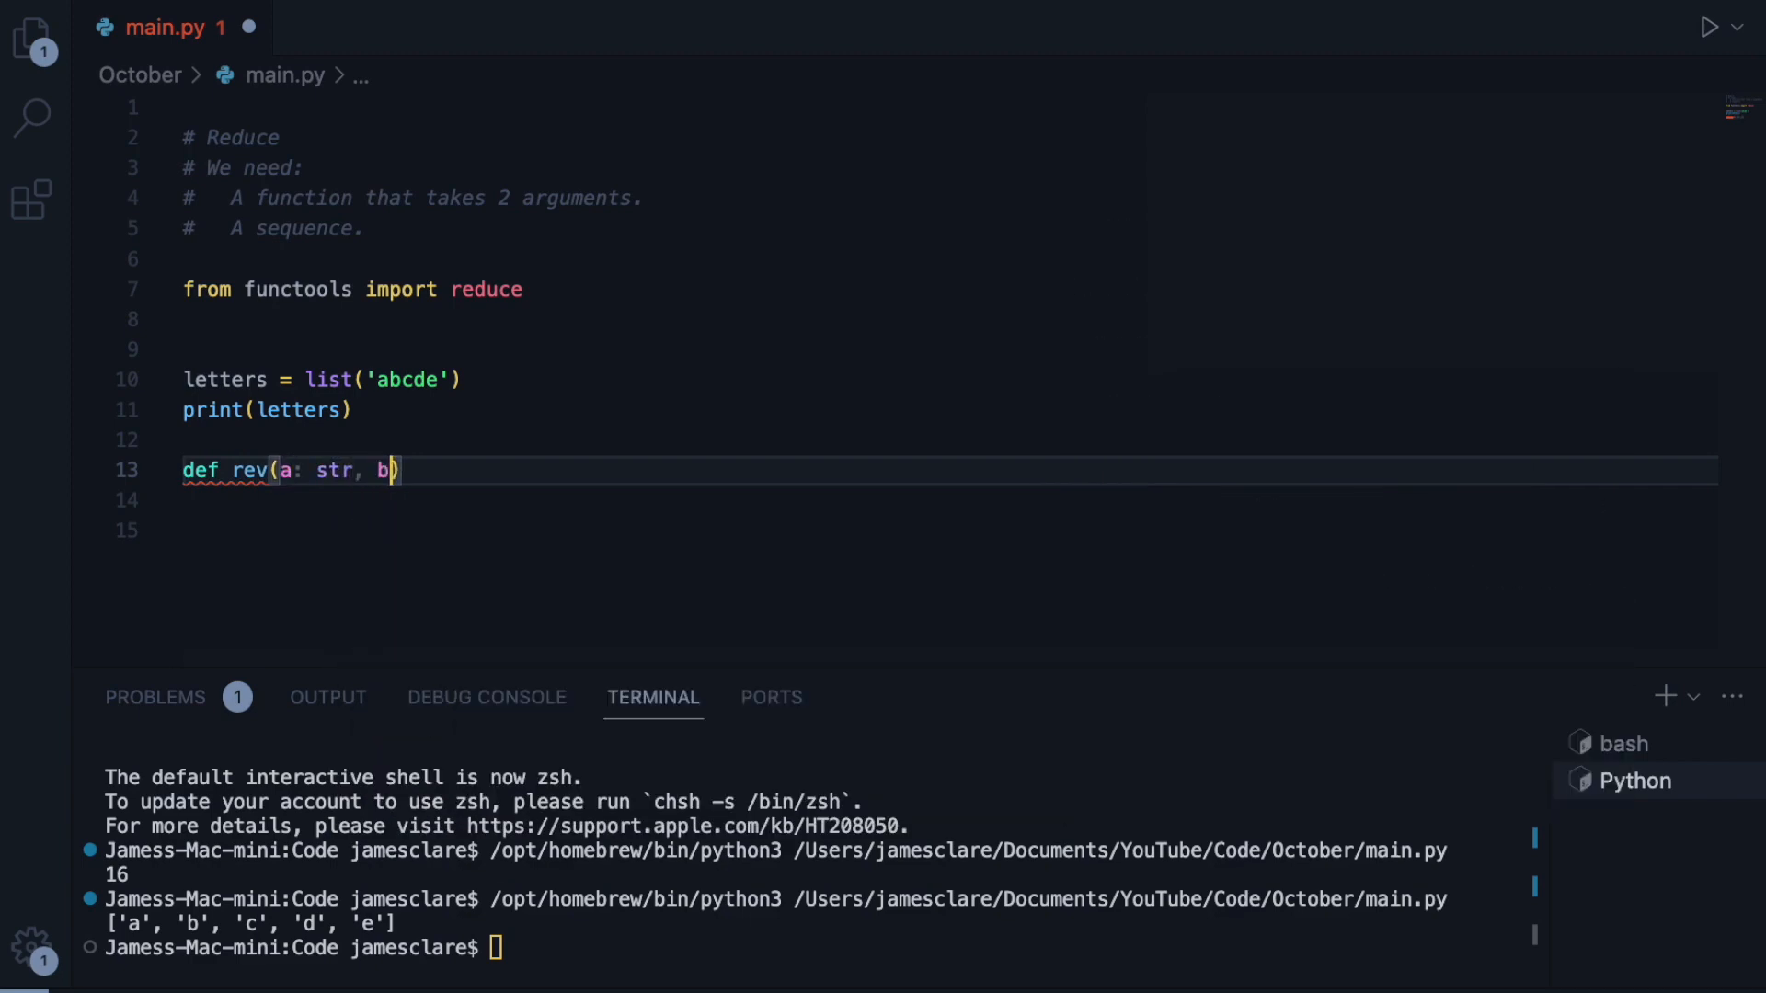
text(: str) ->)
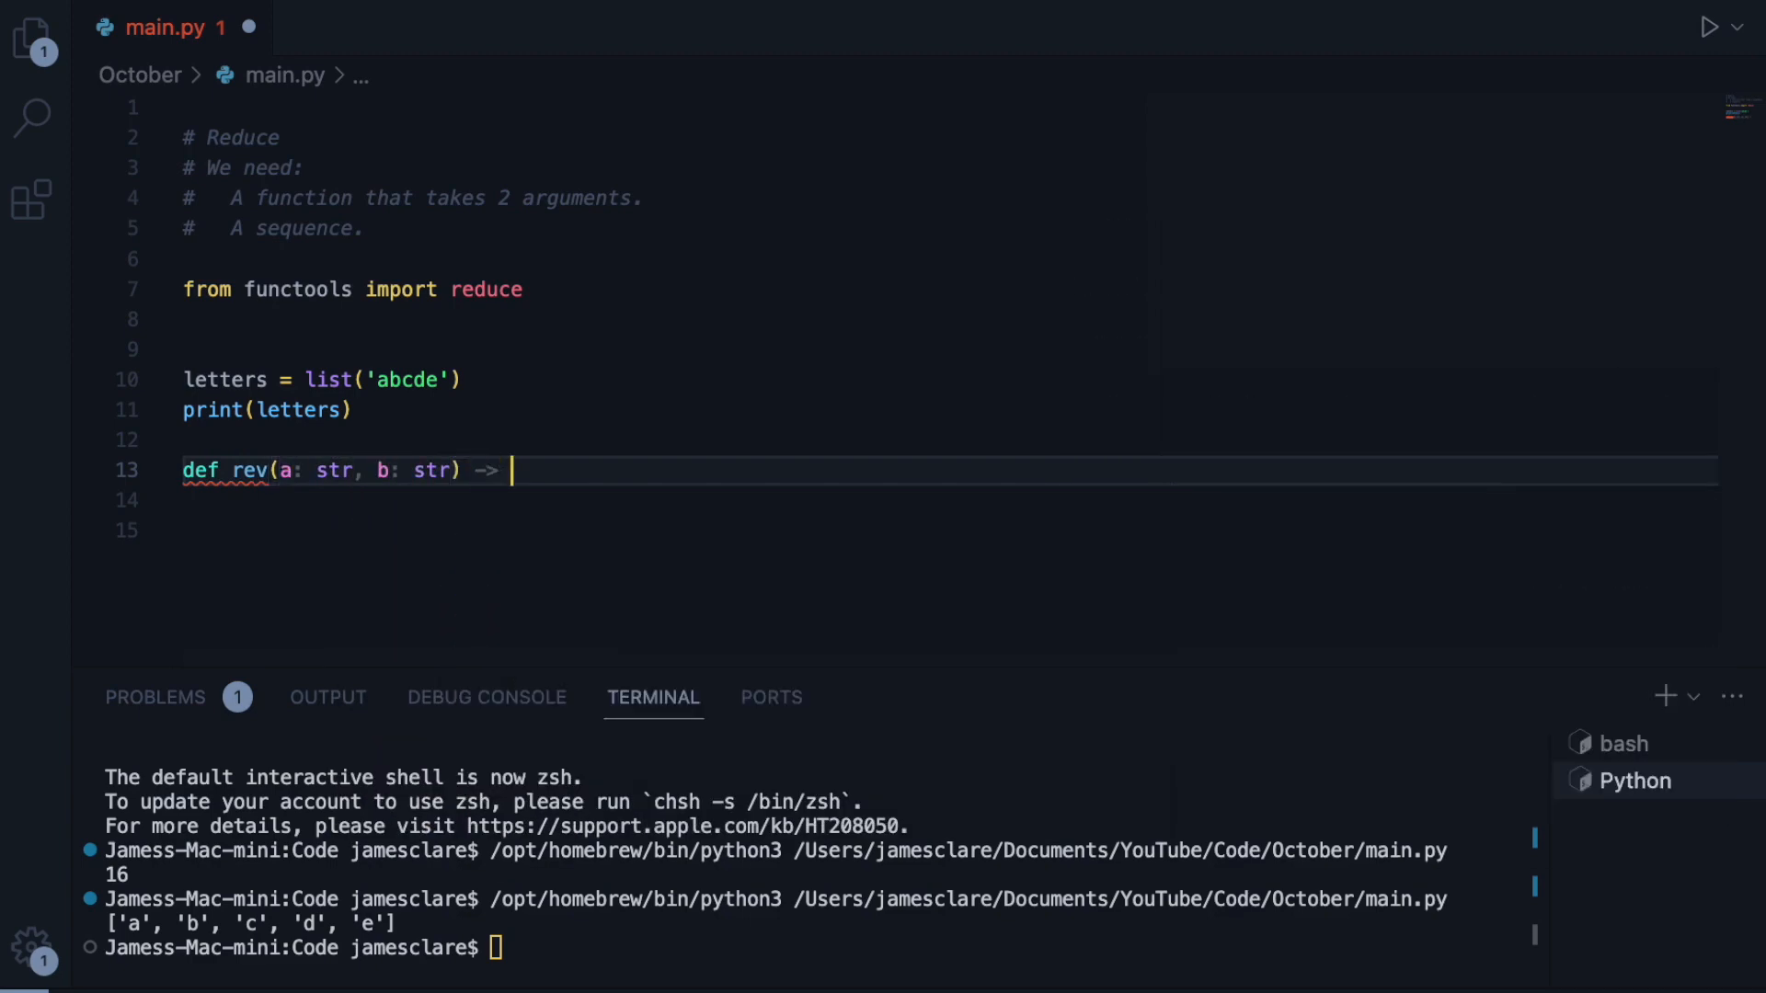
text(str:)
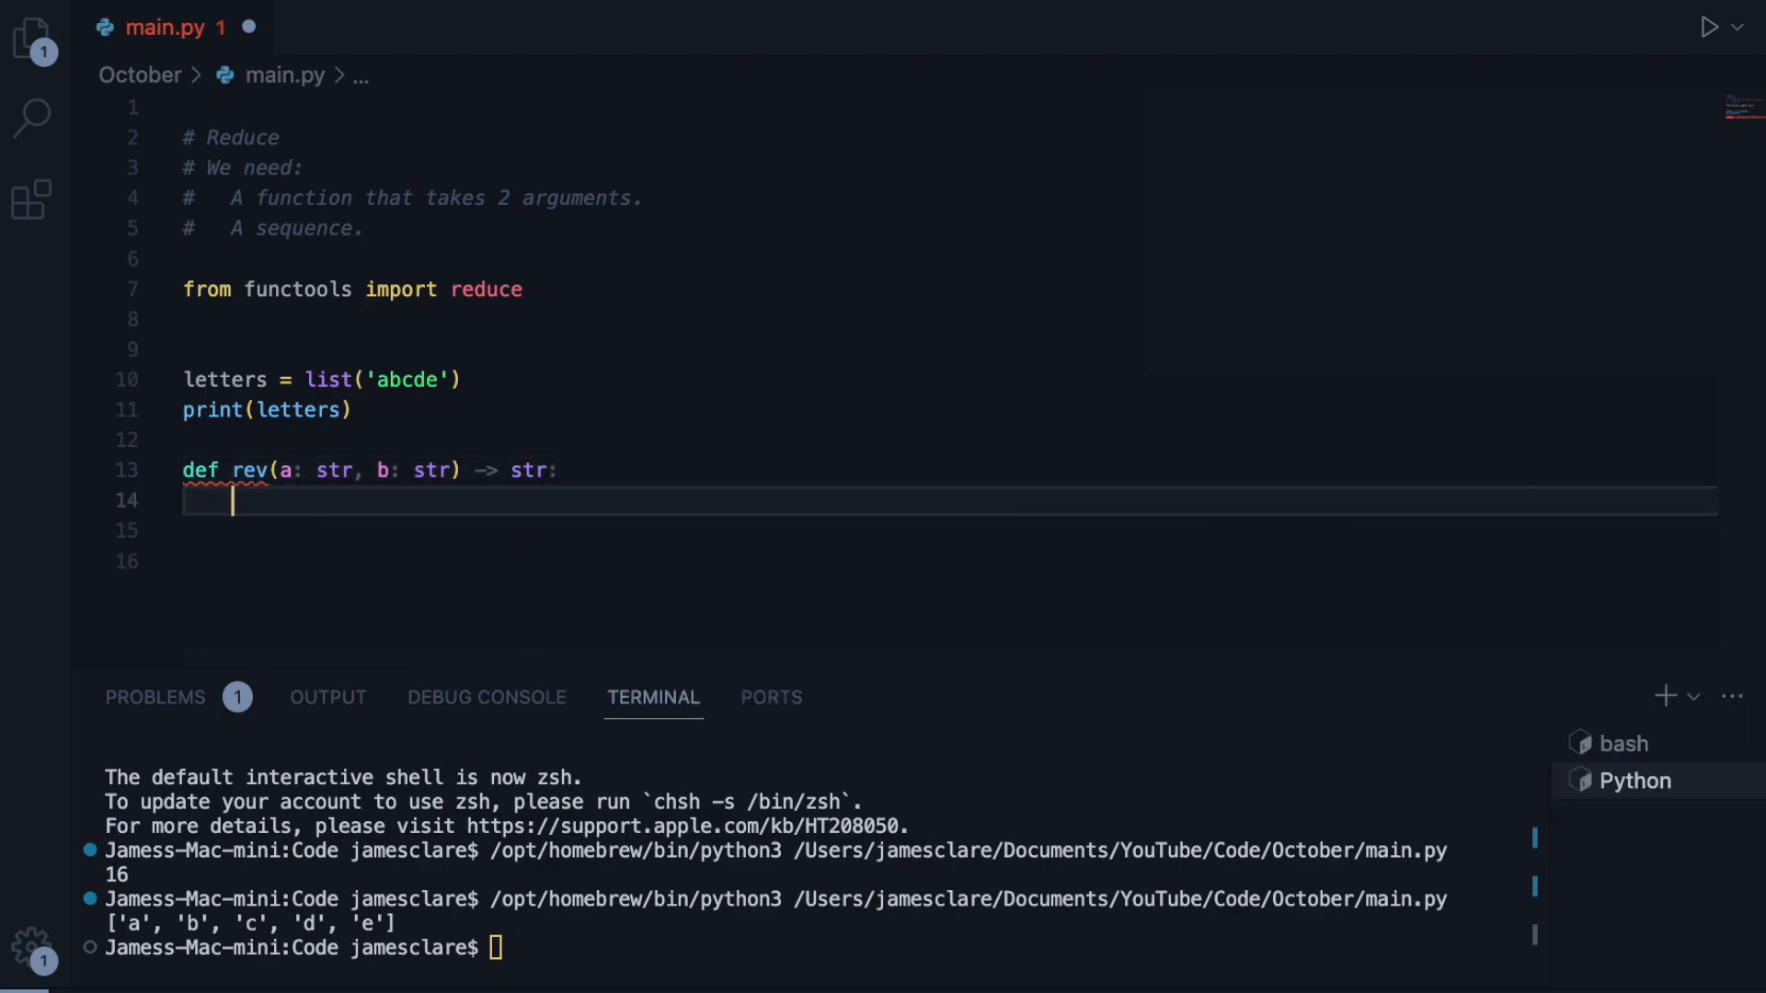
text(return b)
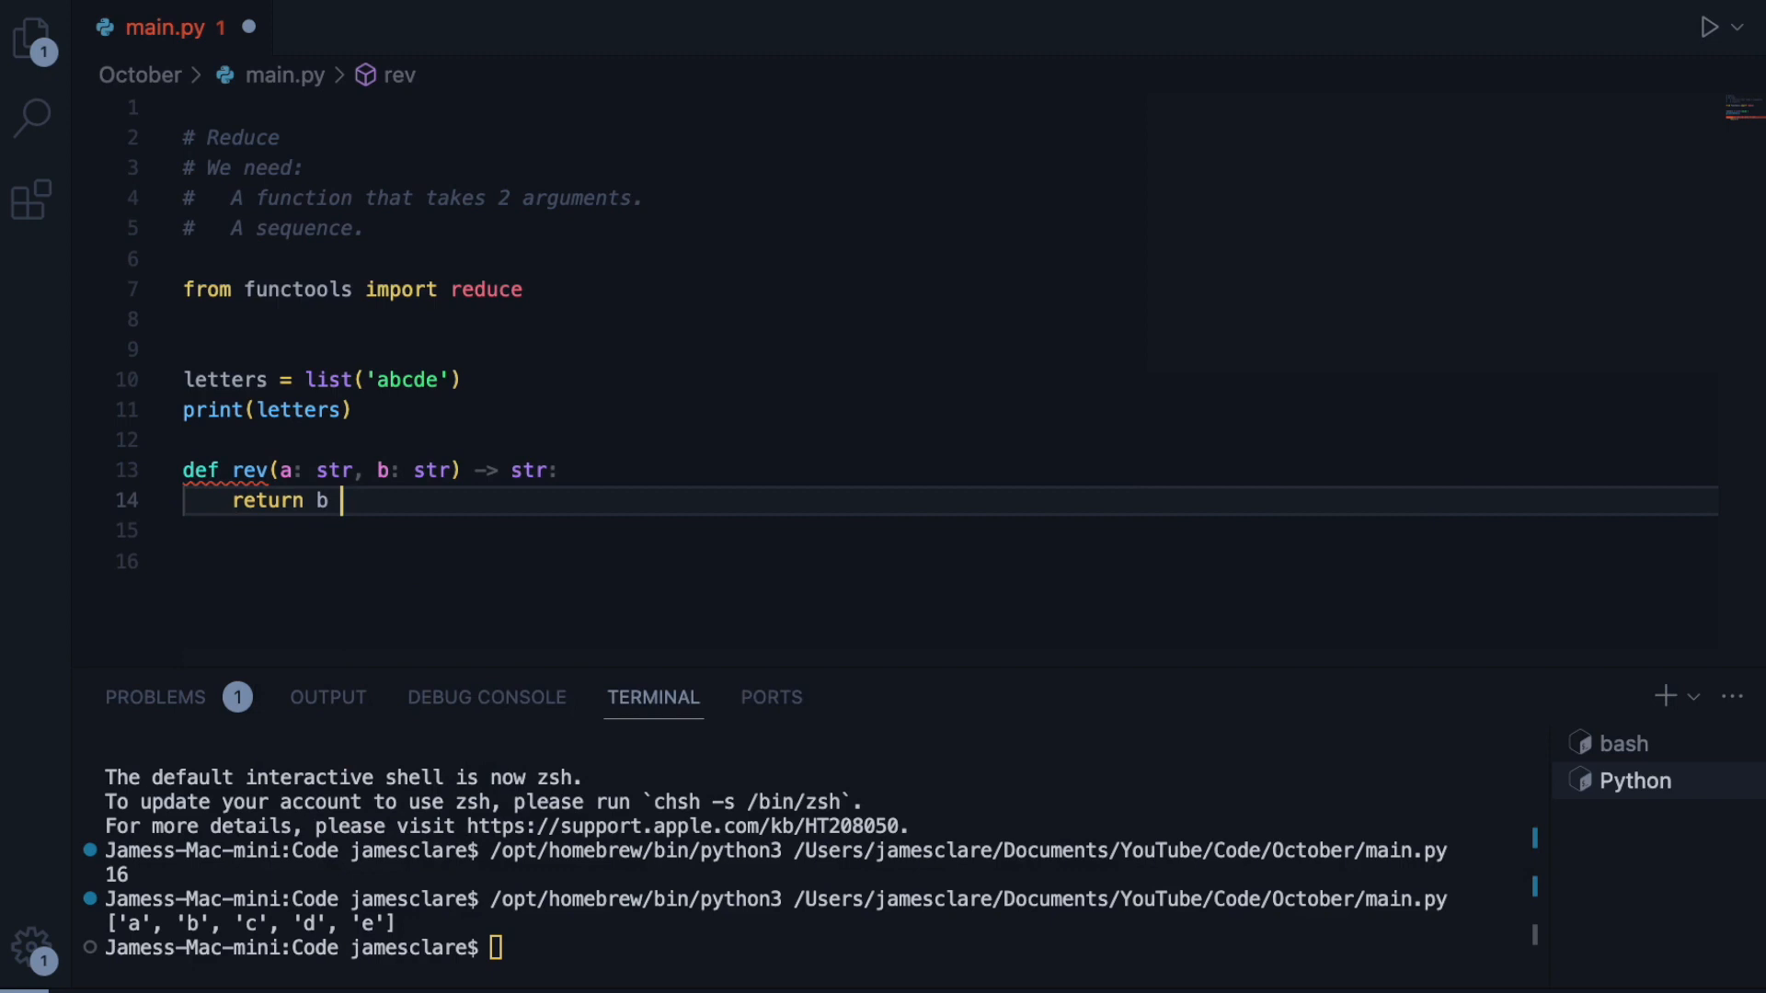
text(+ a)
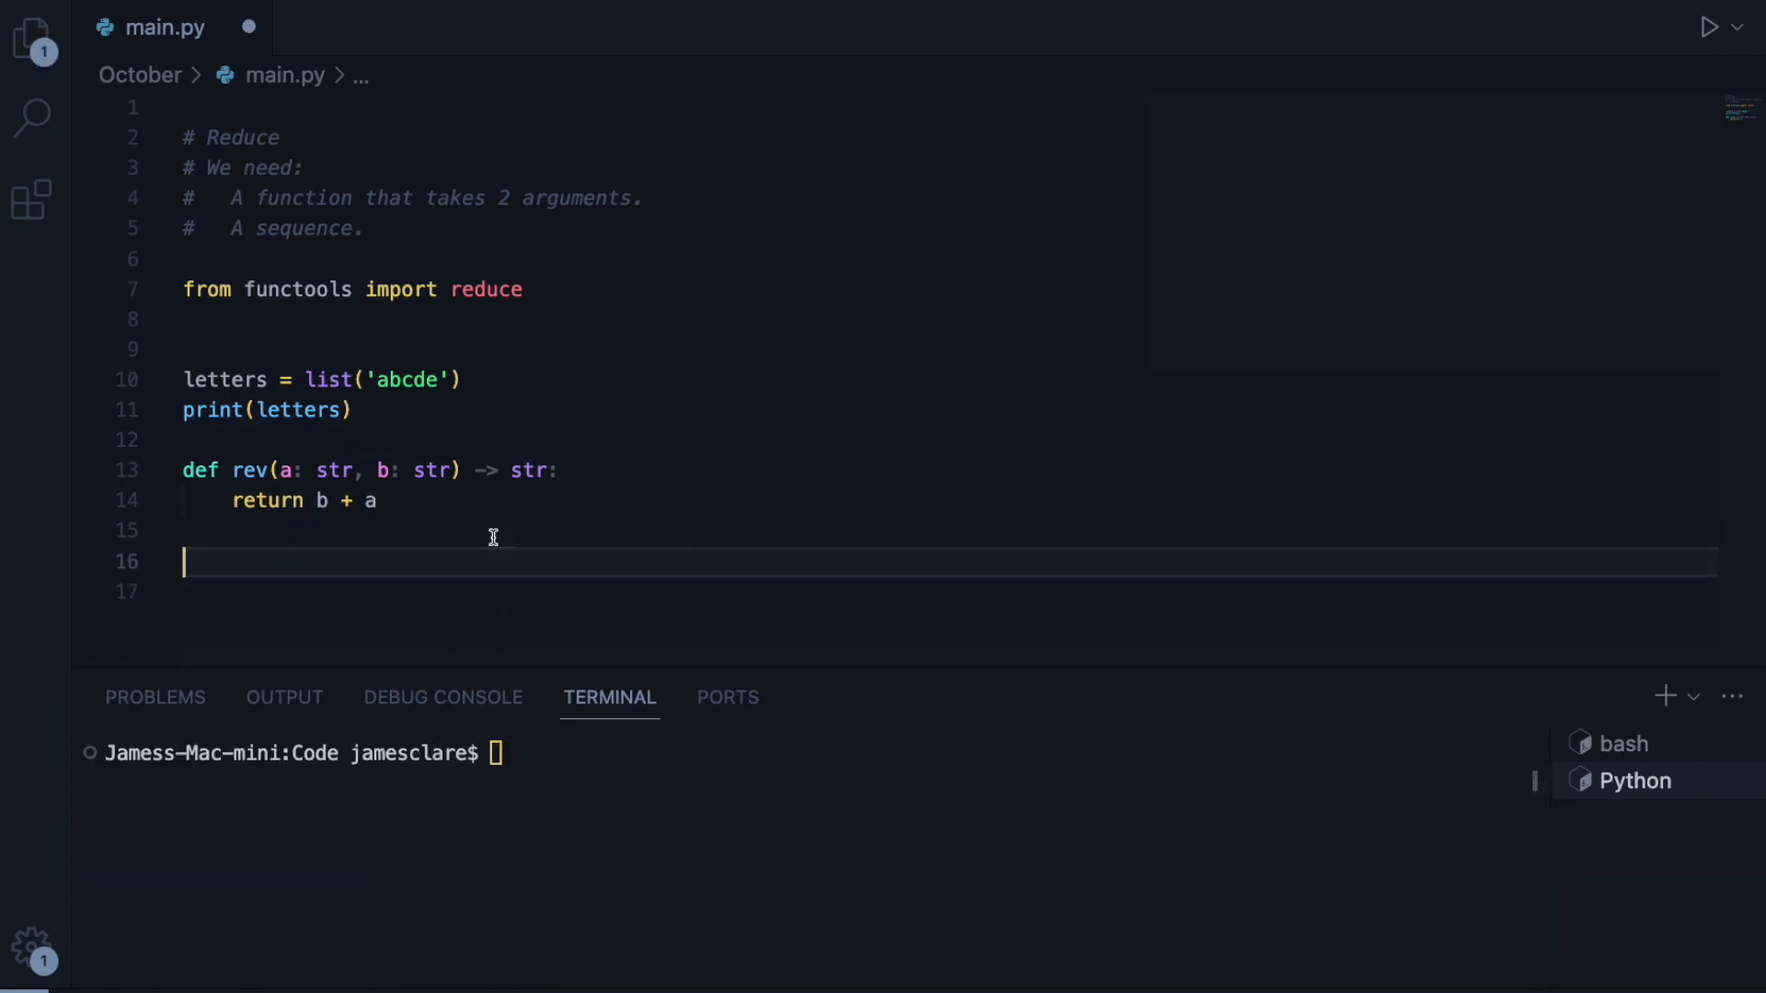
- Compute result = reduce(rev, letters), print it, and run to show edcba
text(result =  reduce()
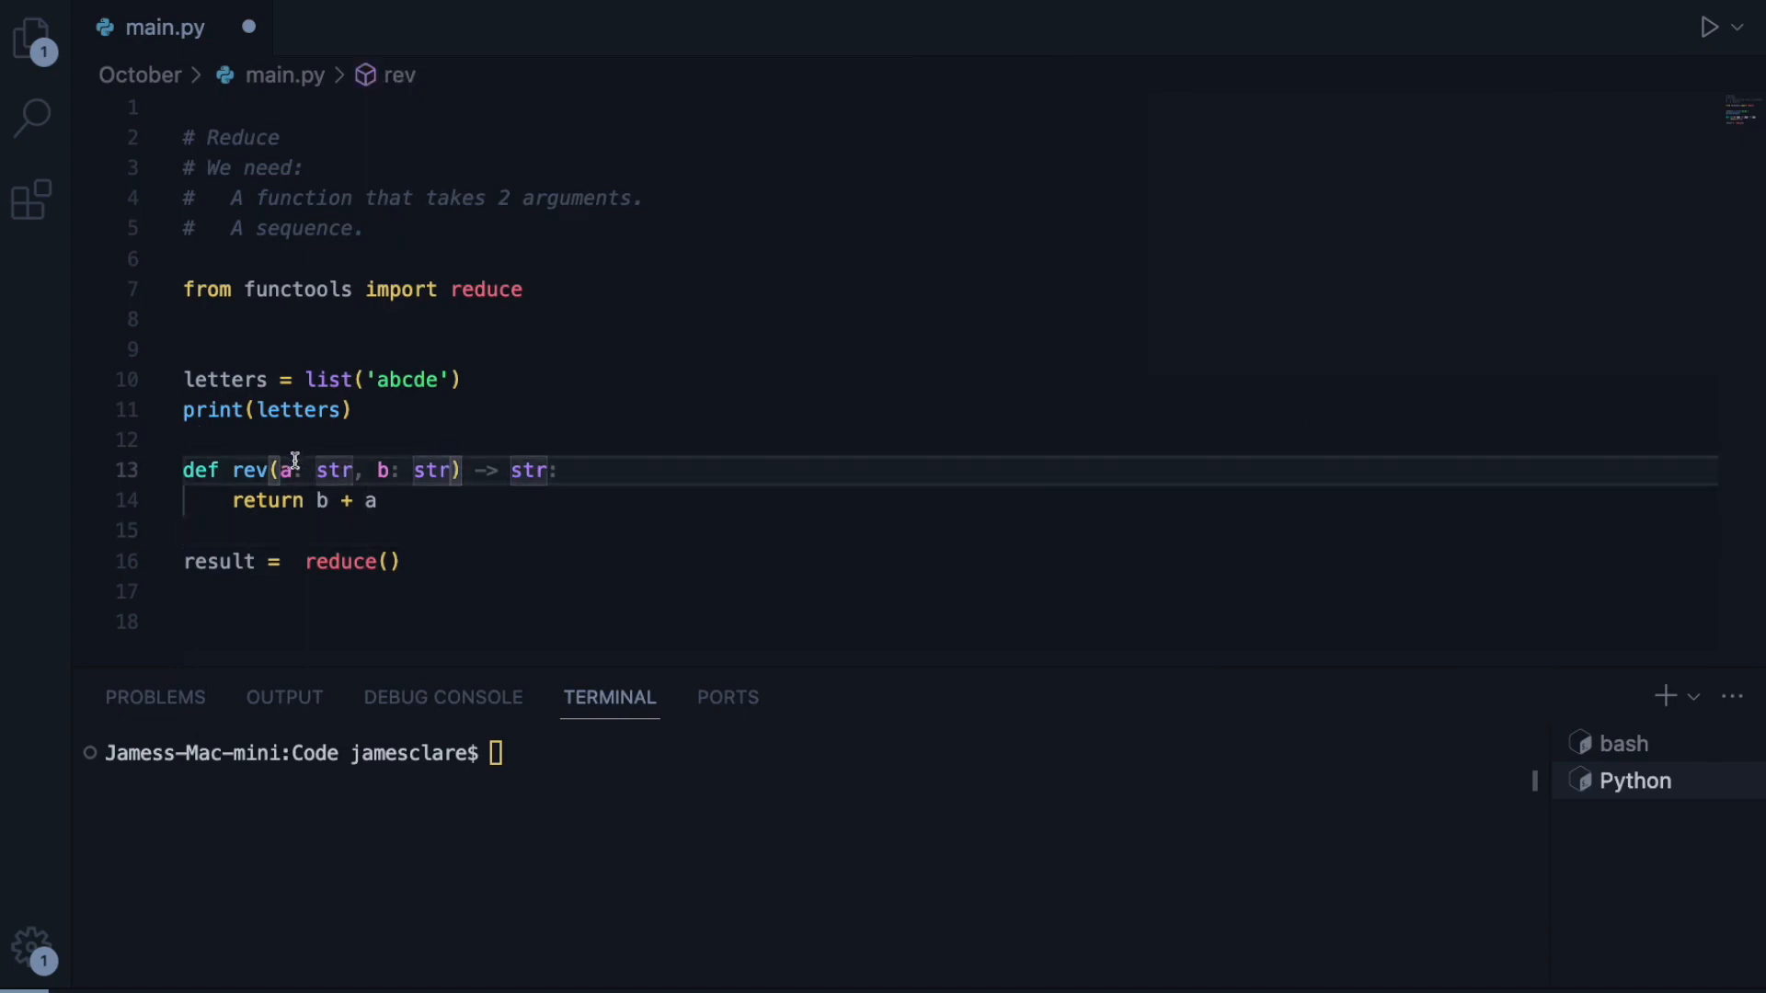
text(rev,)
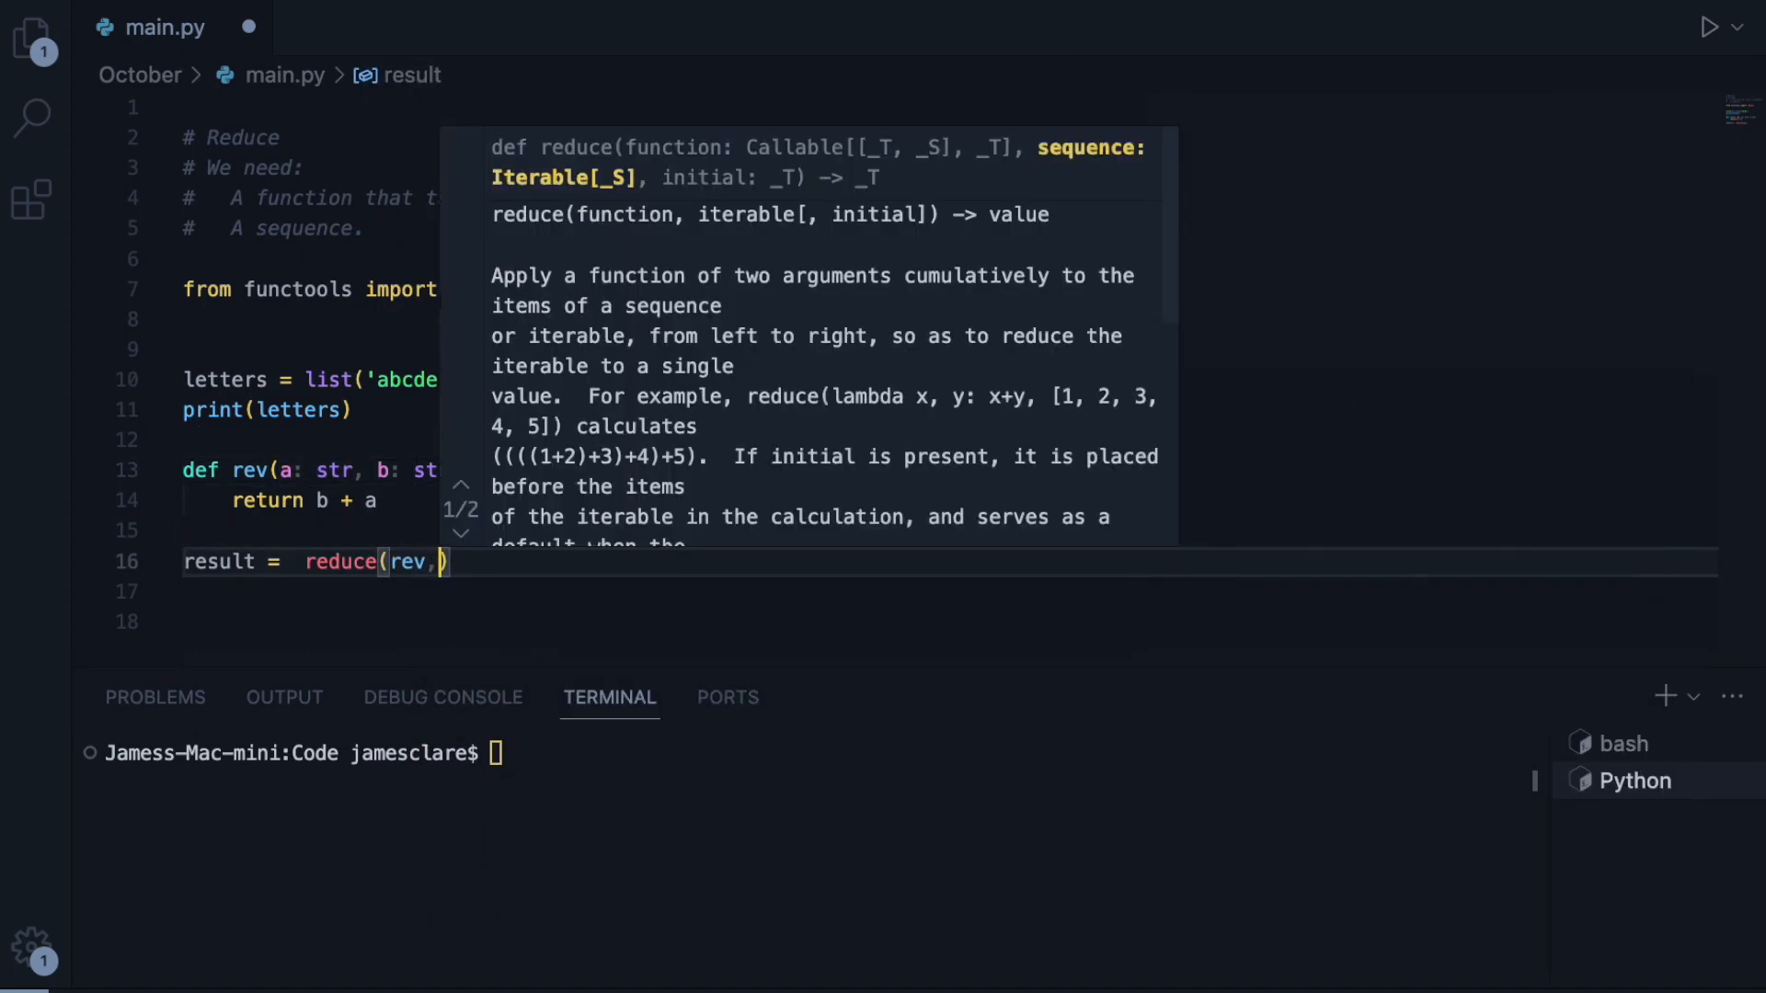
text(letters)
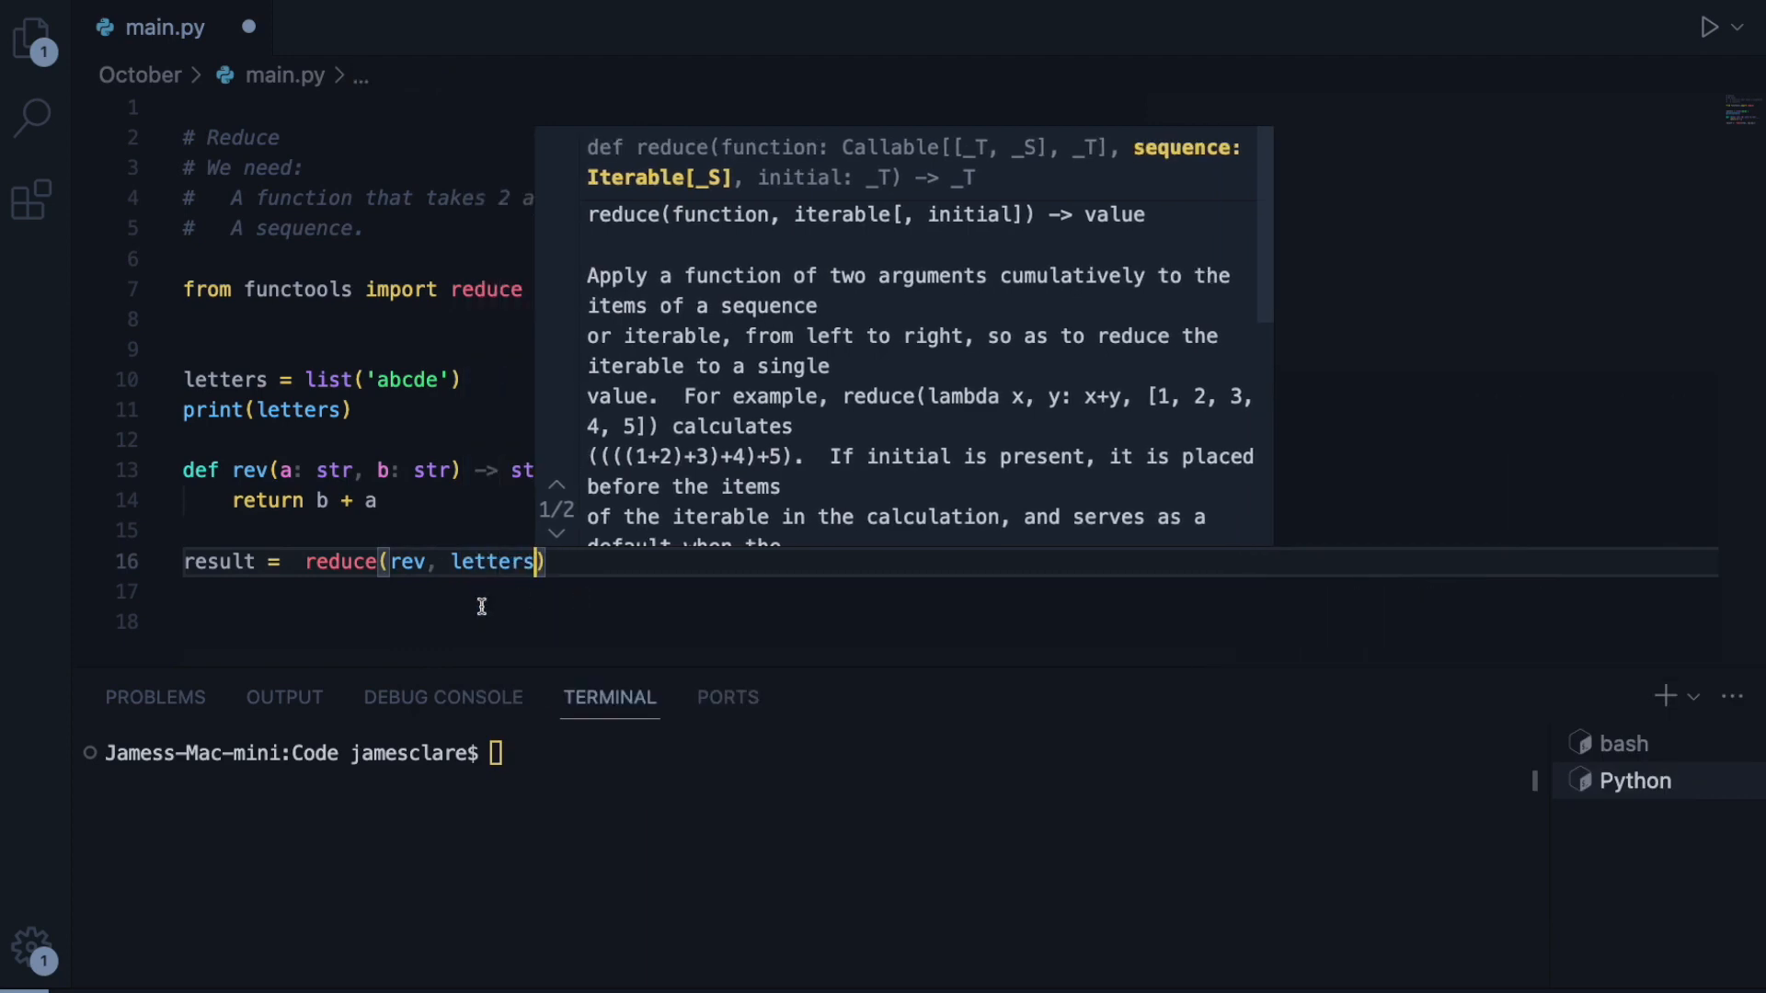
text(print)
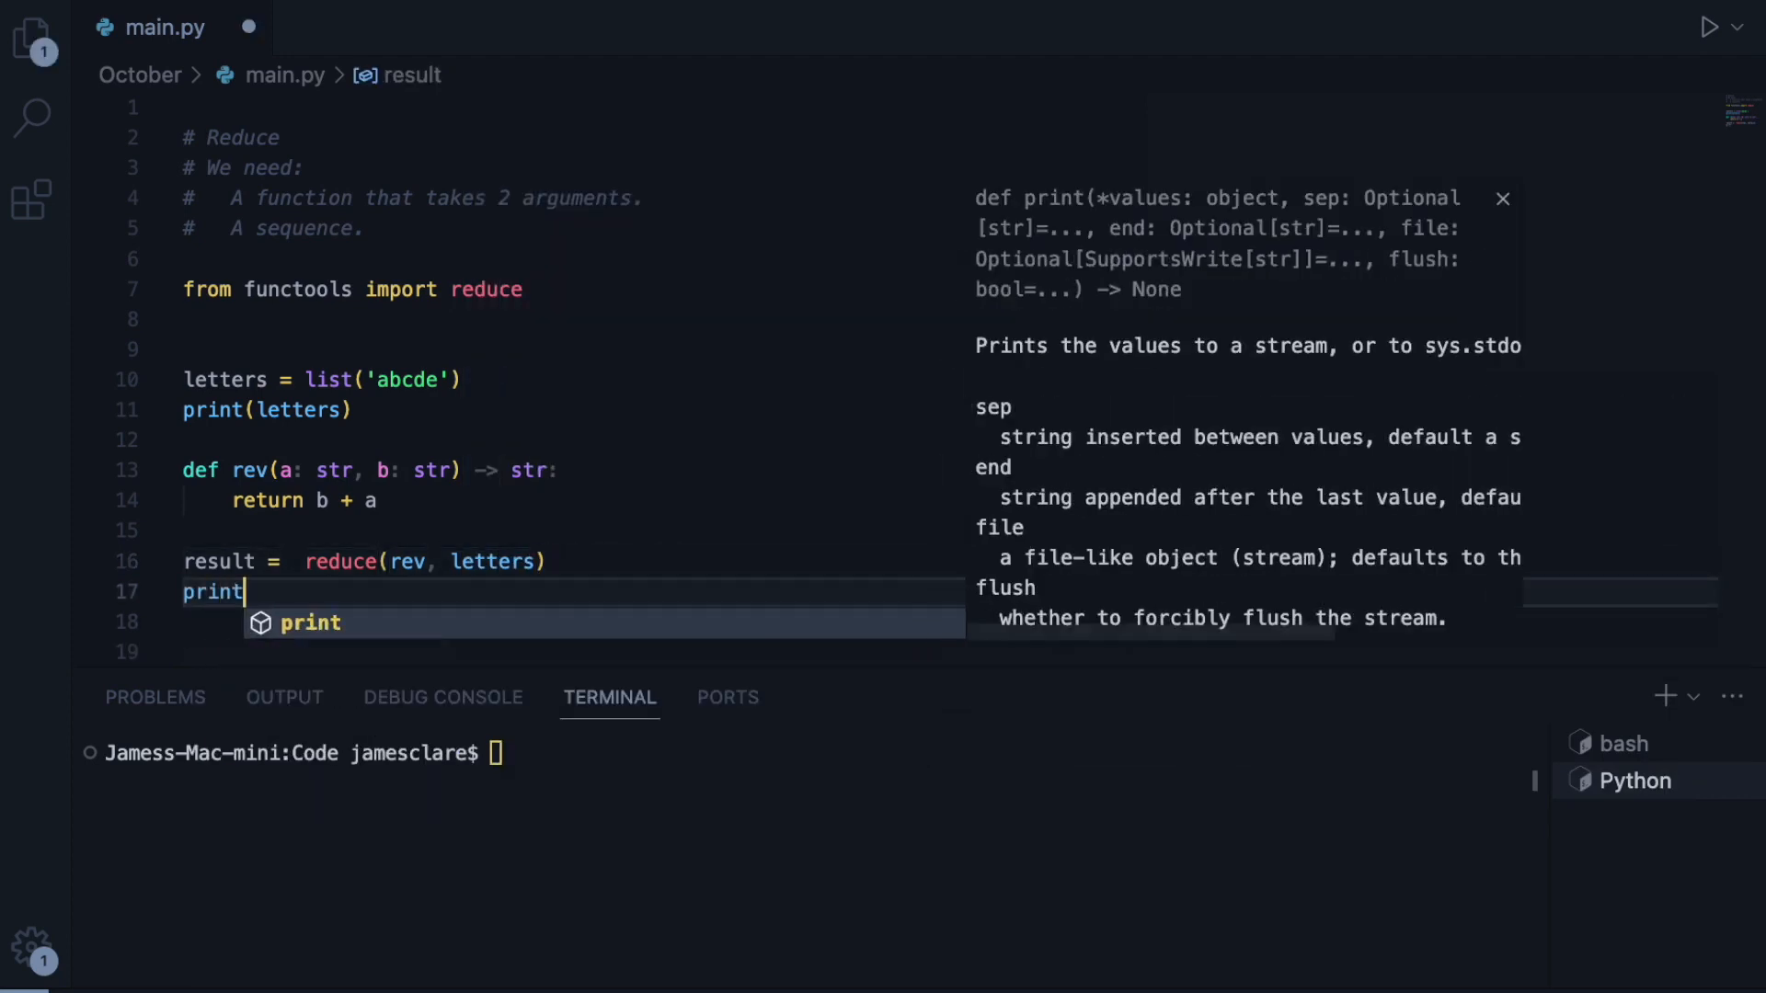
text((result)
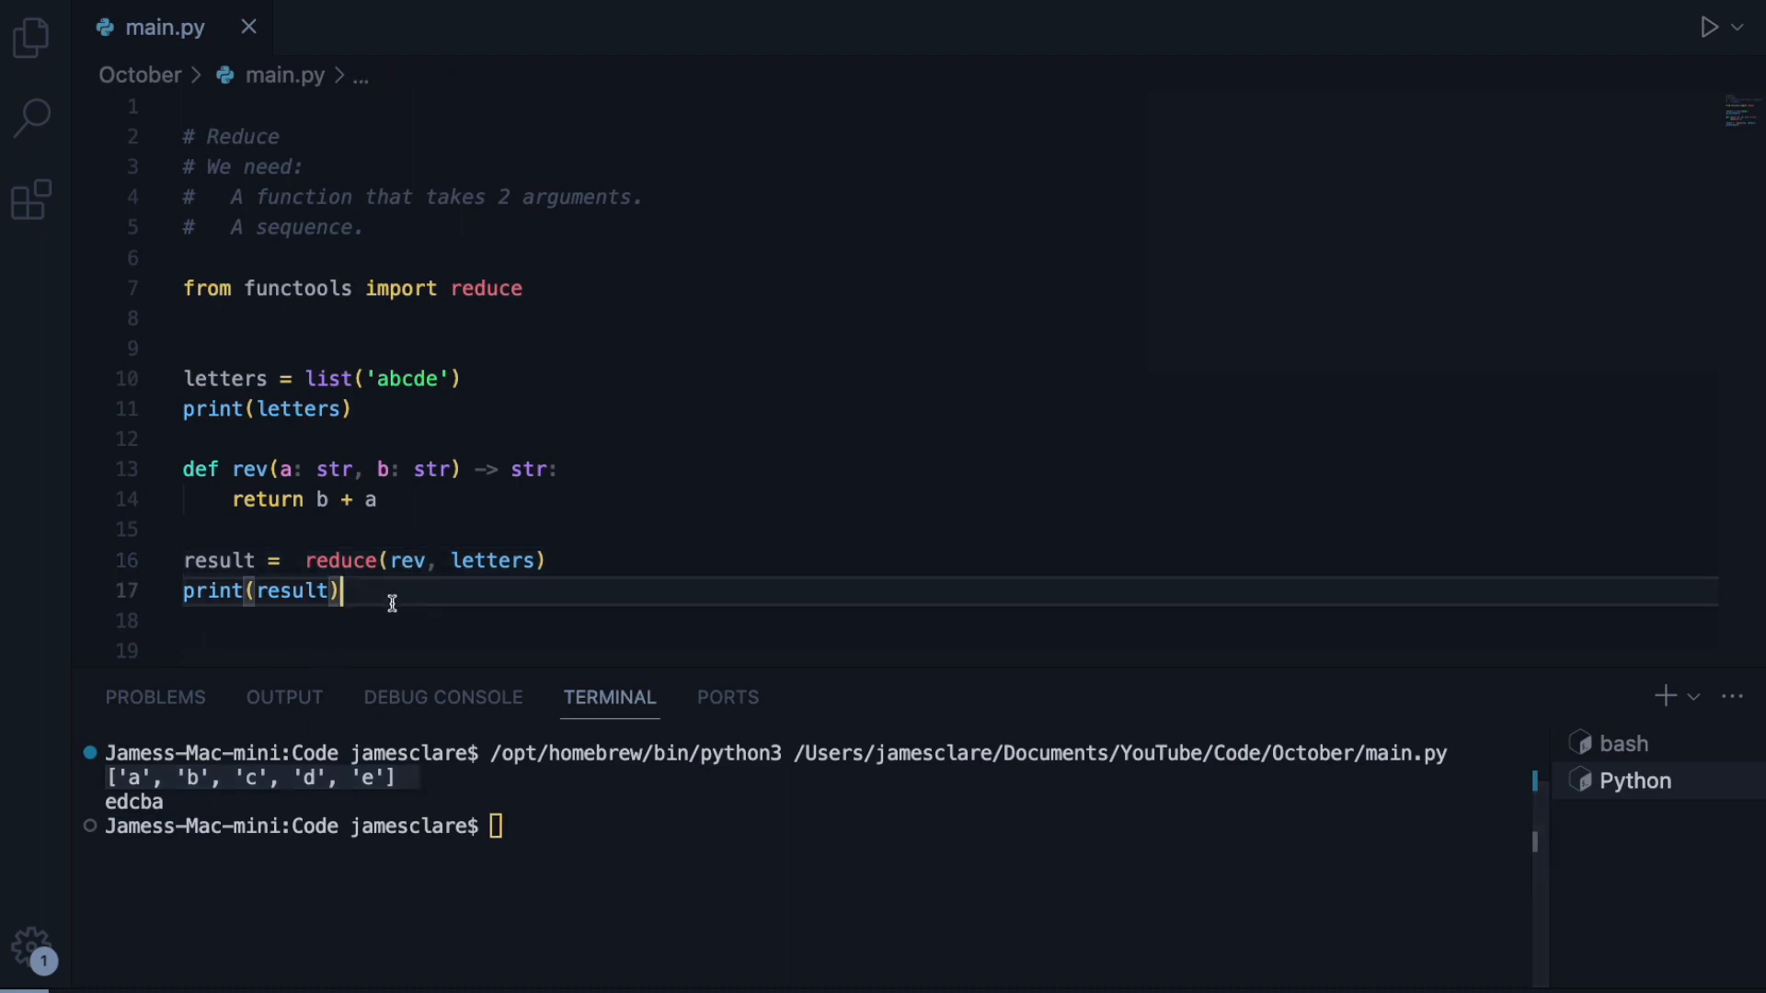
key(cmd+/)
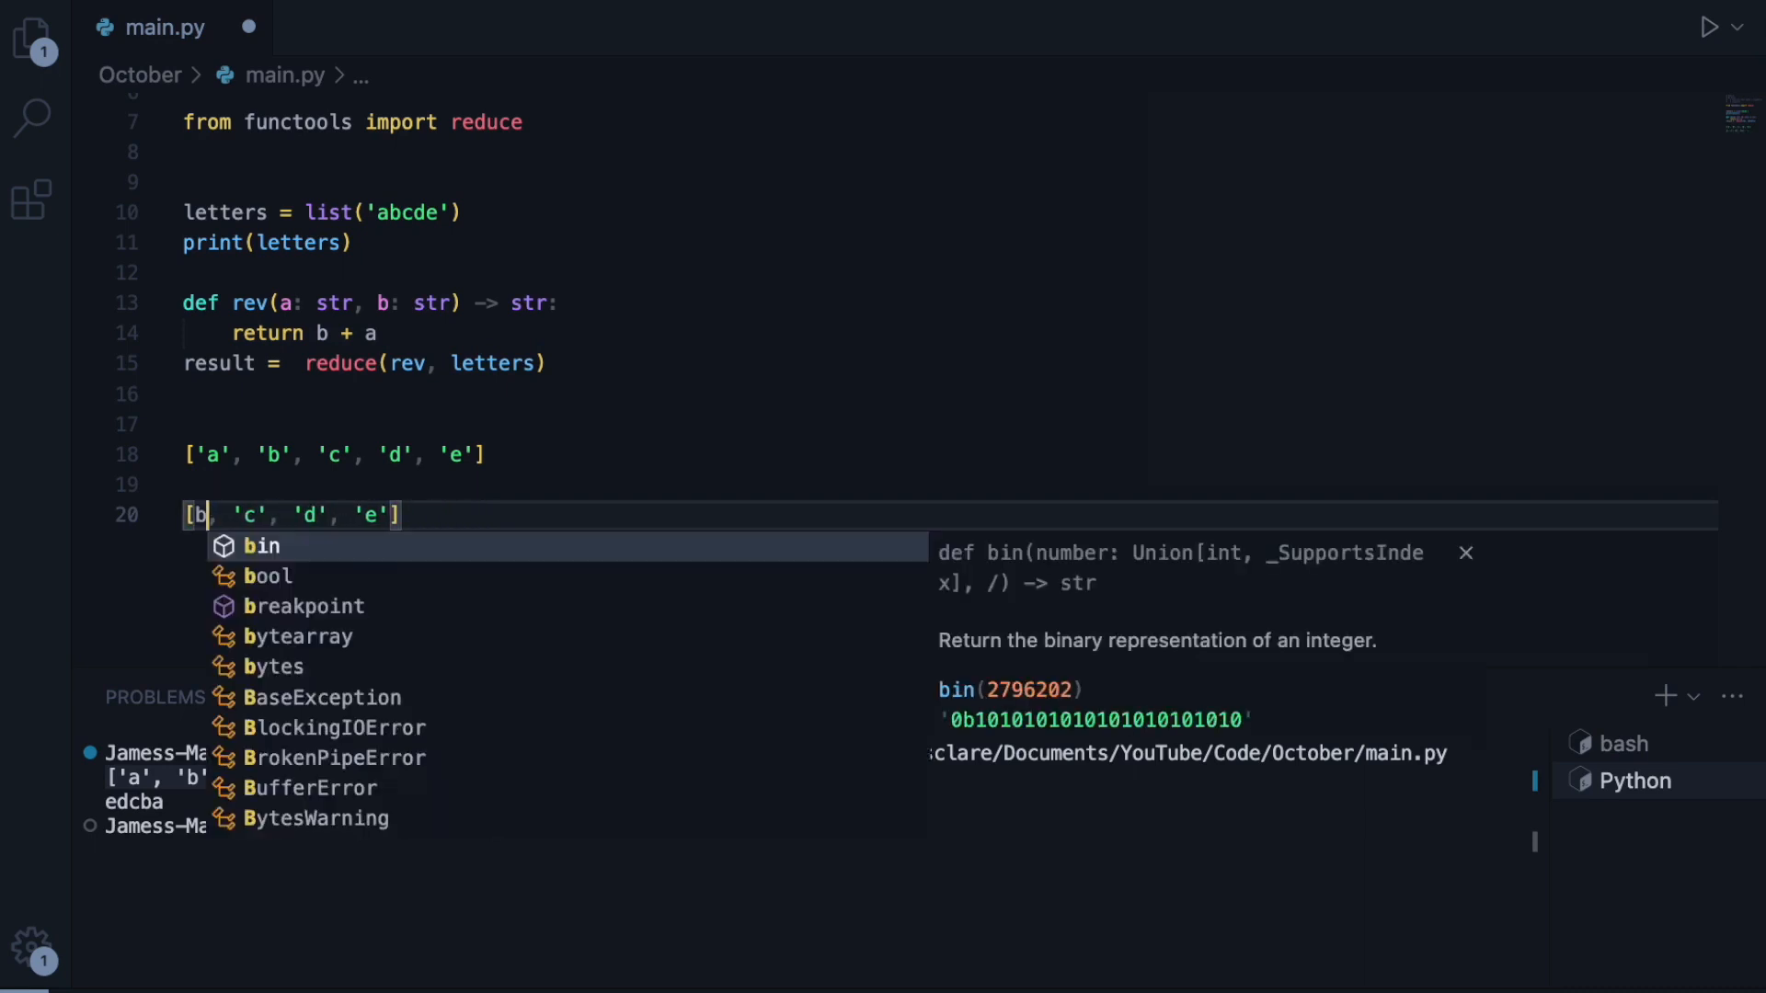
- Trace the reduce steps from ['a','b','c','d','e'] down to the bare string 'edcba', prepending e and stripping commas and brackets
text(a')
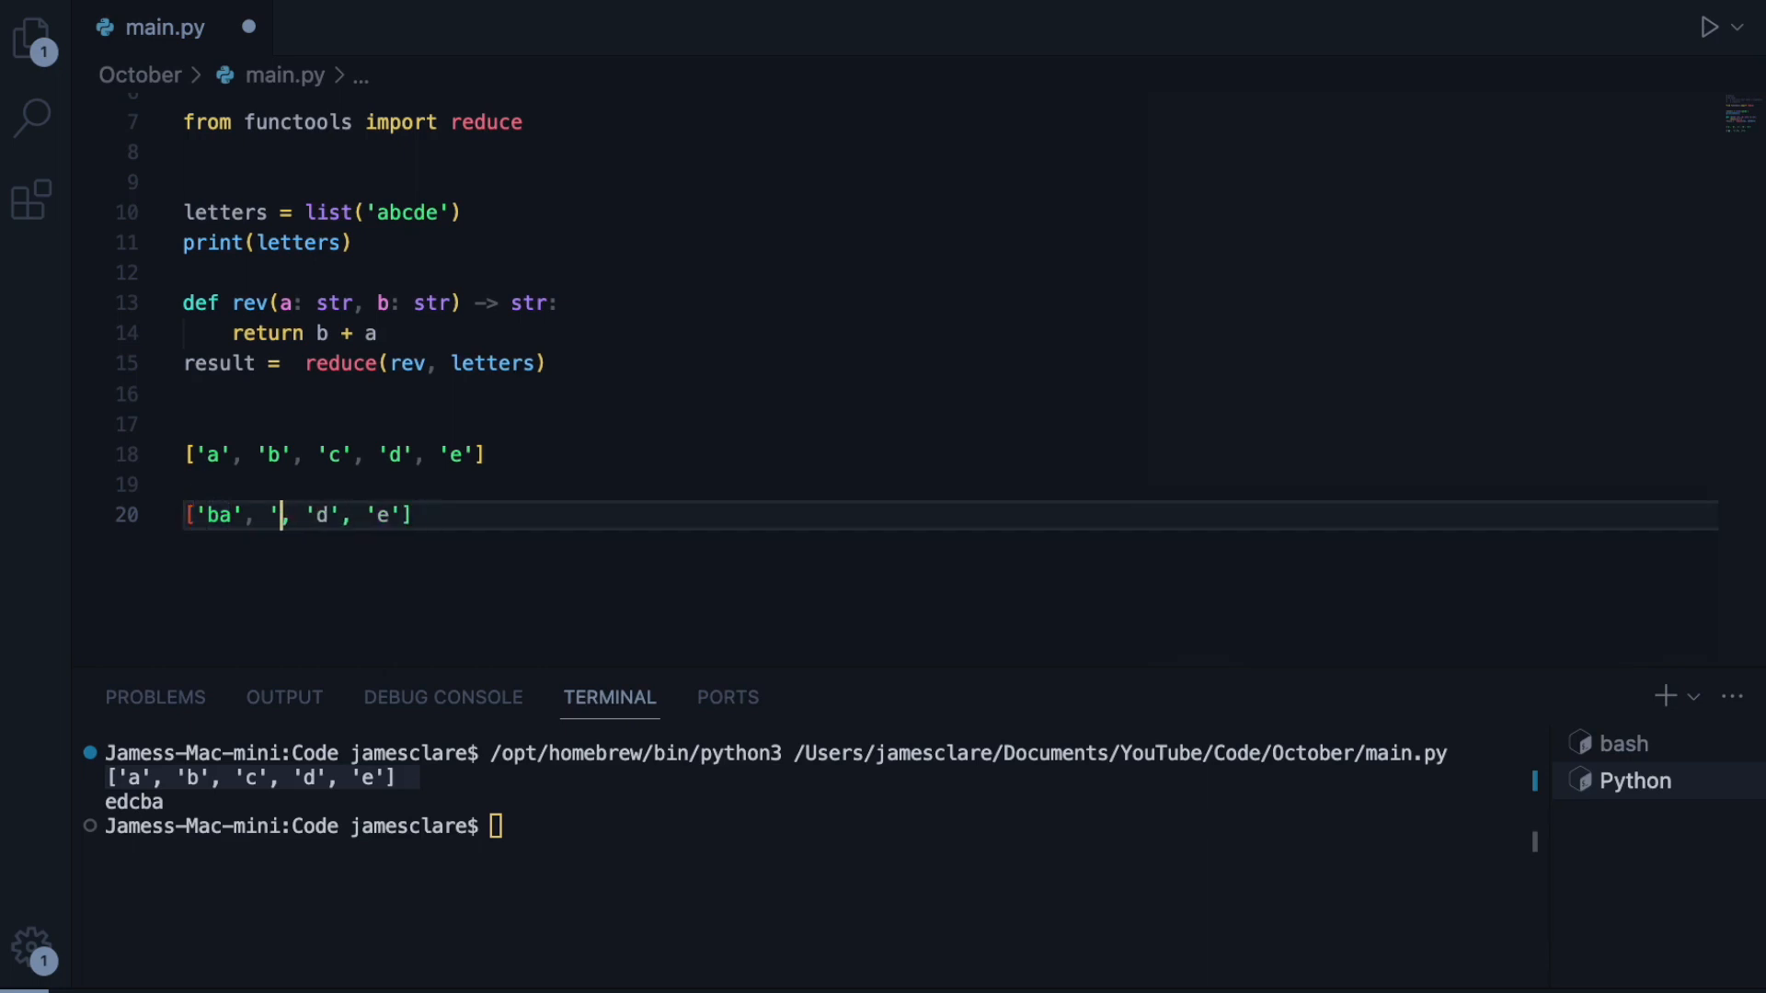
text(c)
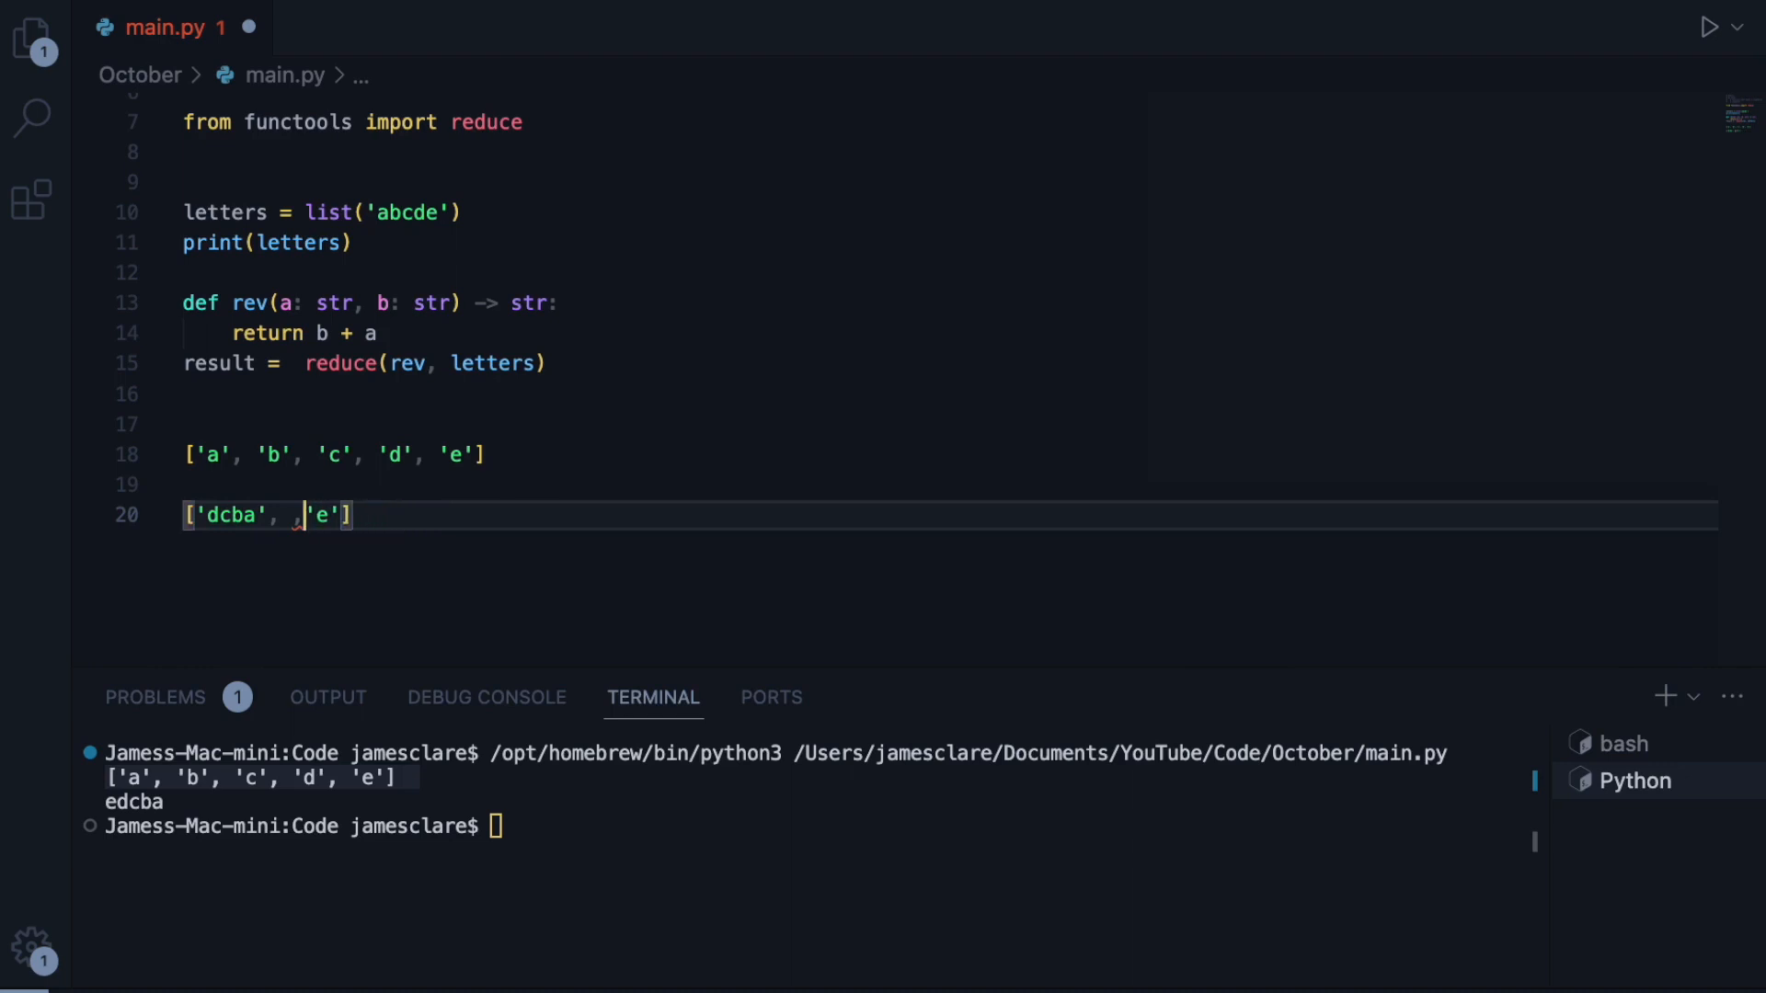
key(Backspace)
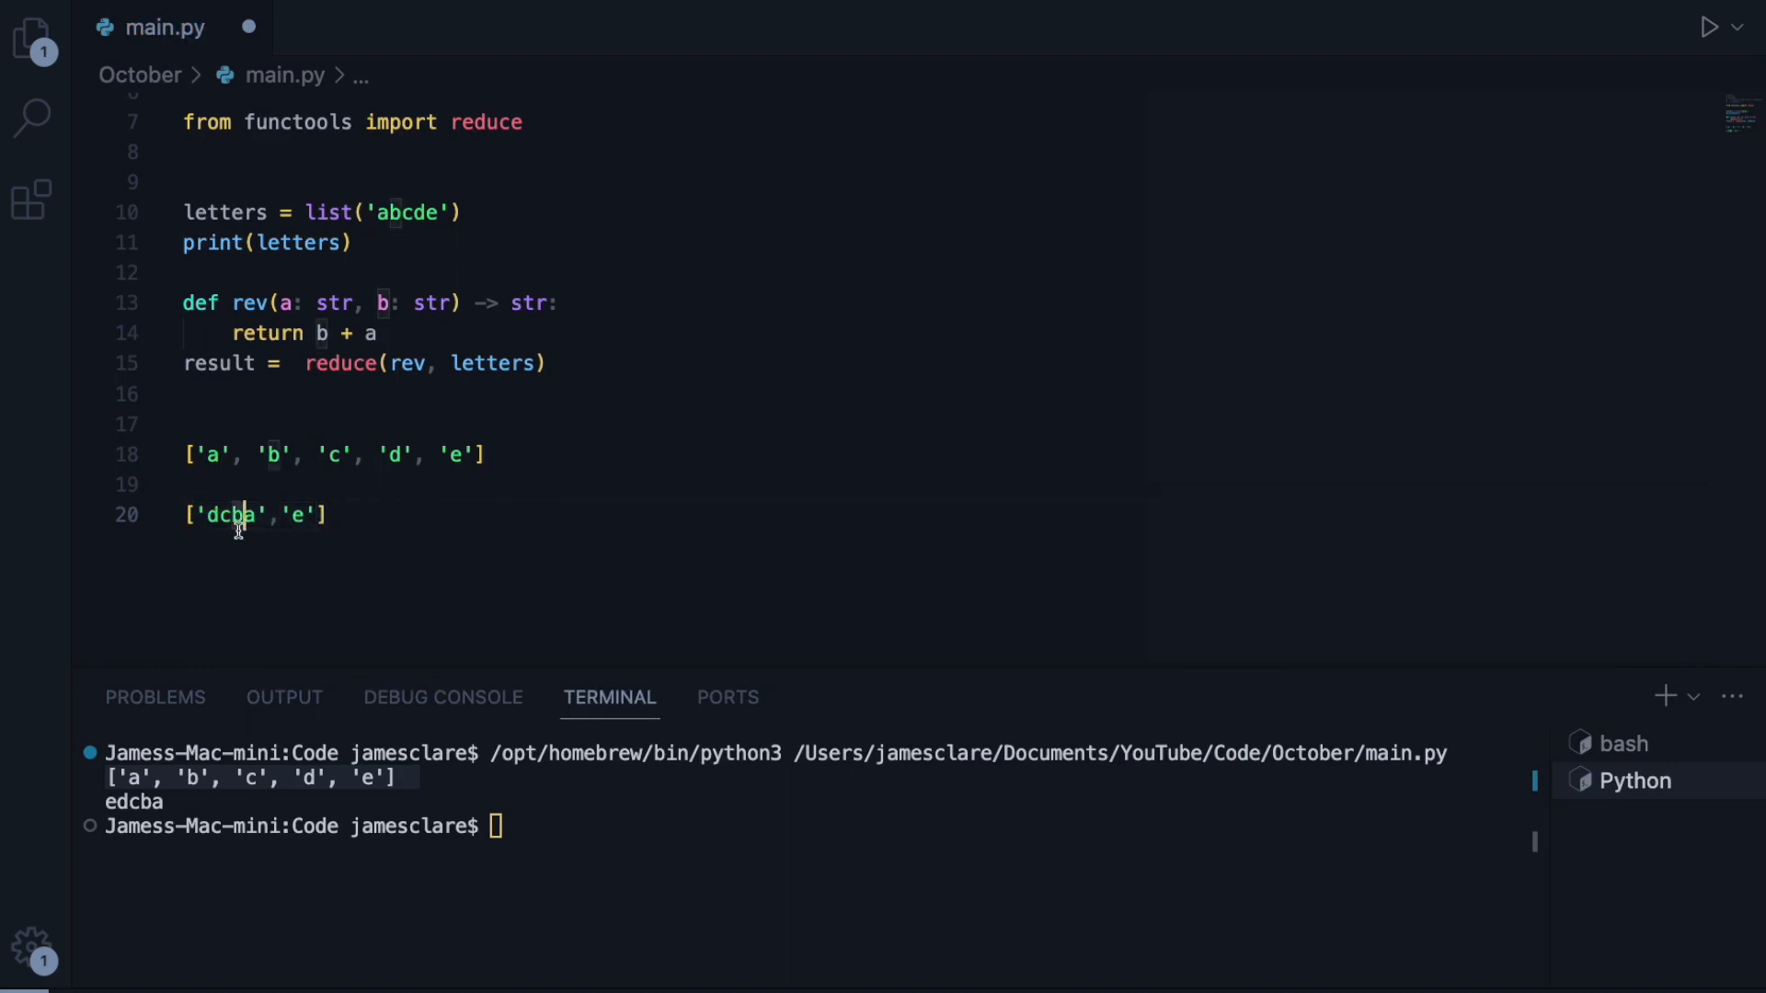
click(200, 515)
text(e)
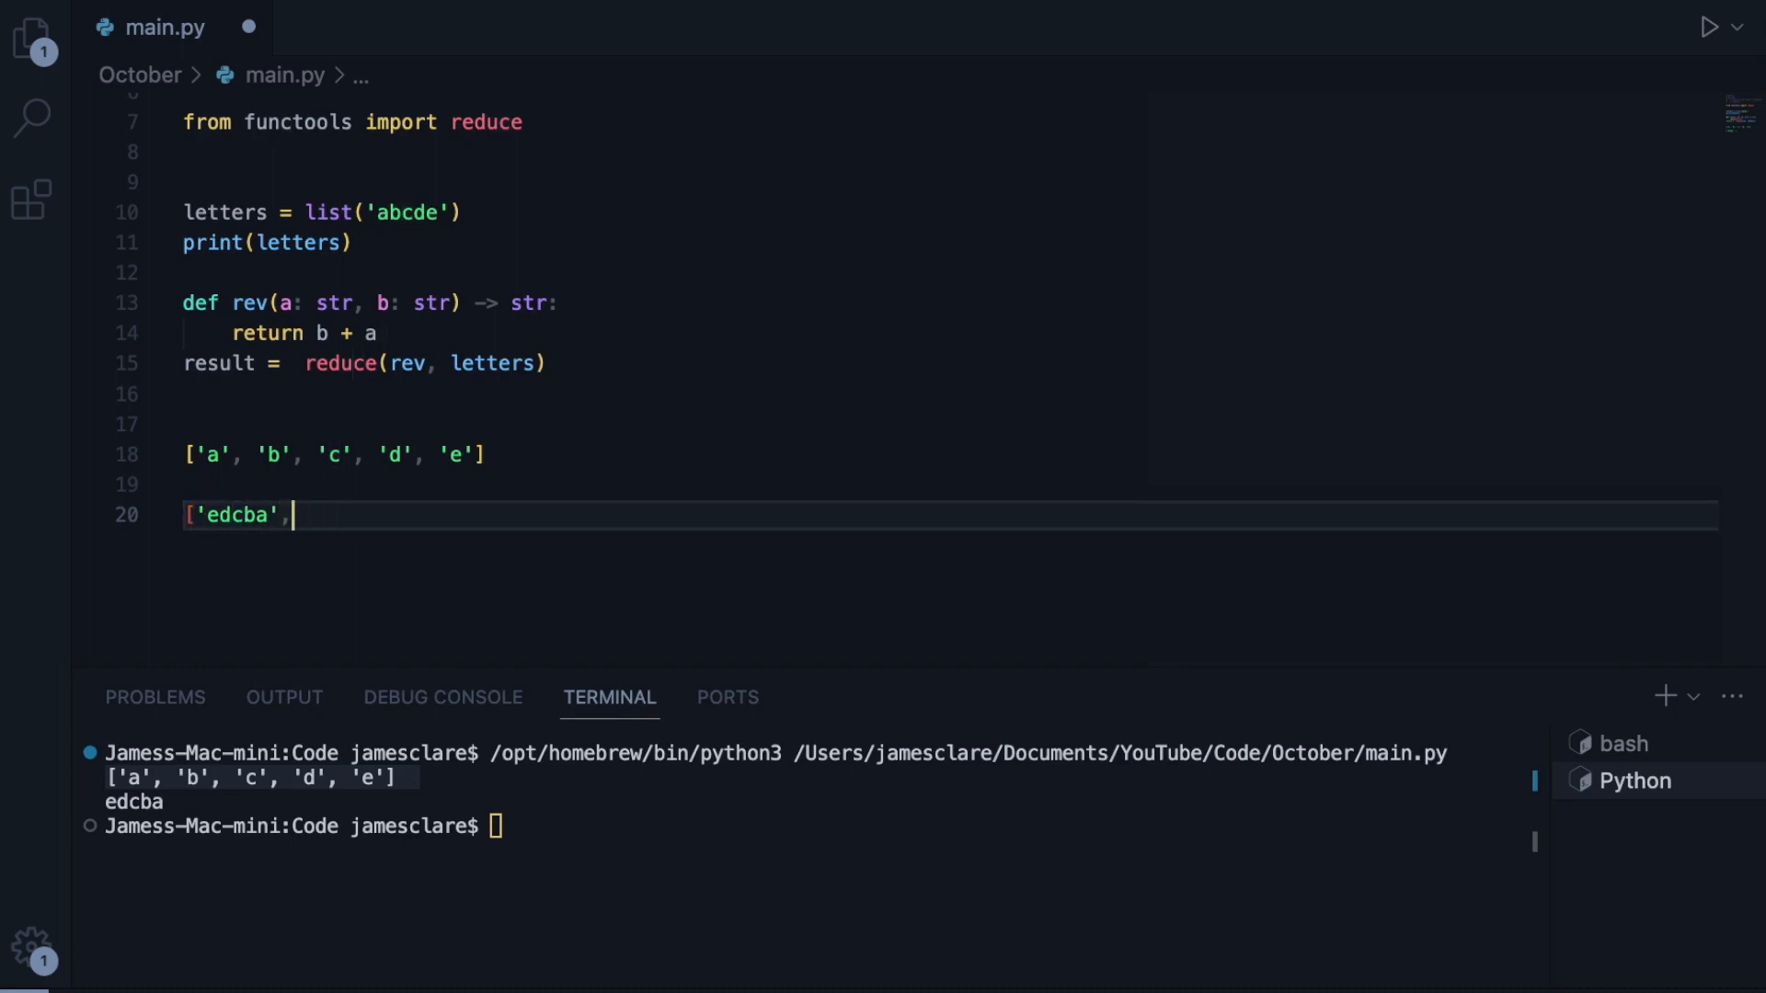
key(Backspace)
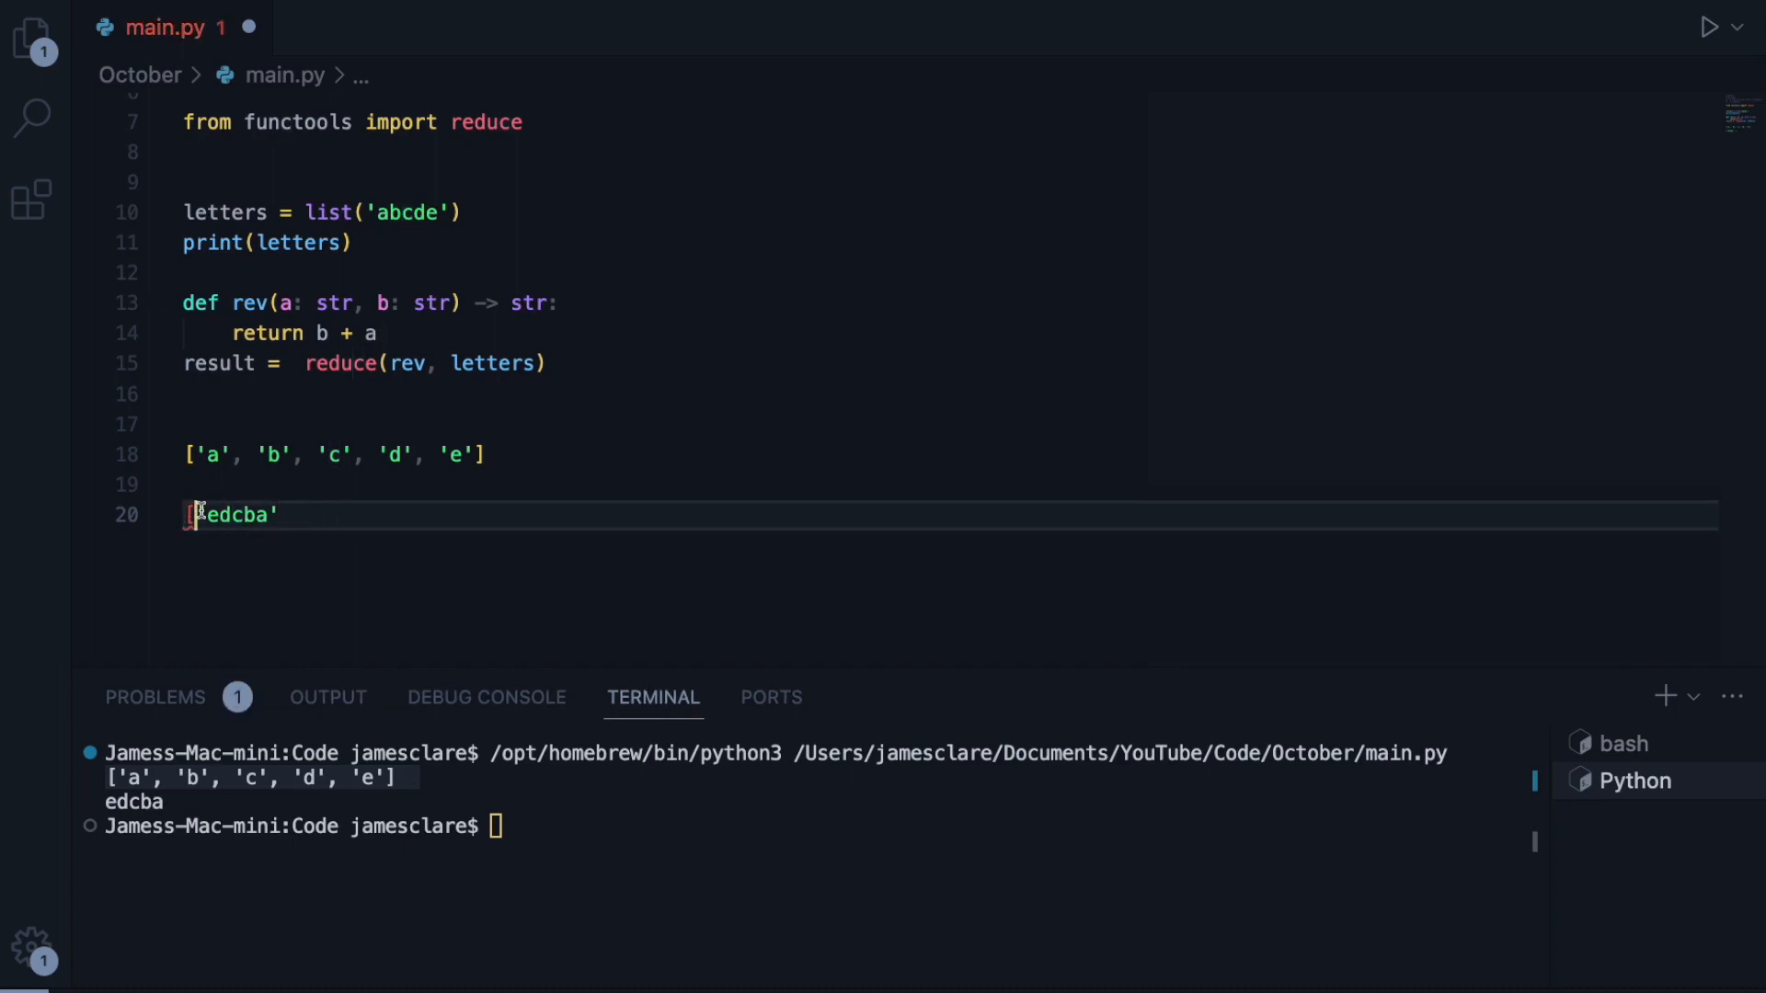
key(Backspace)
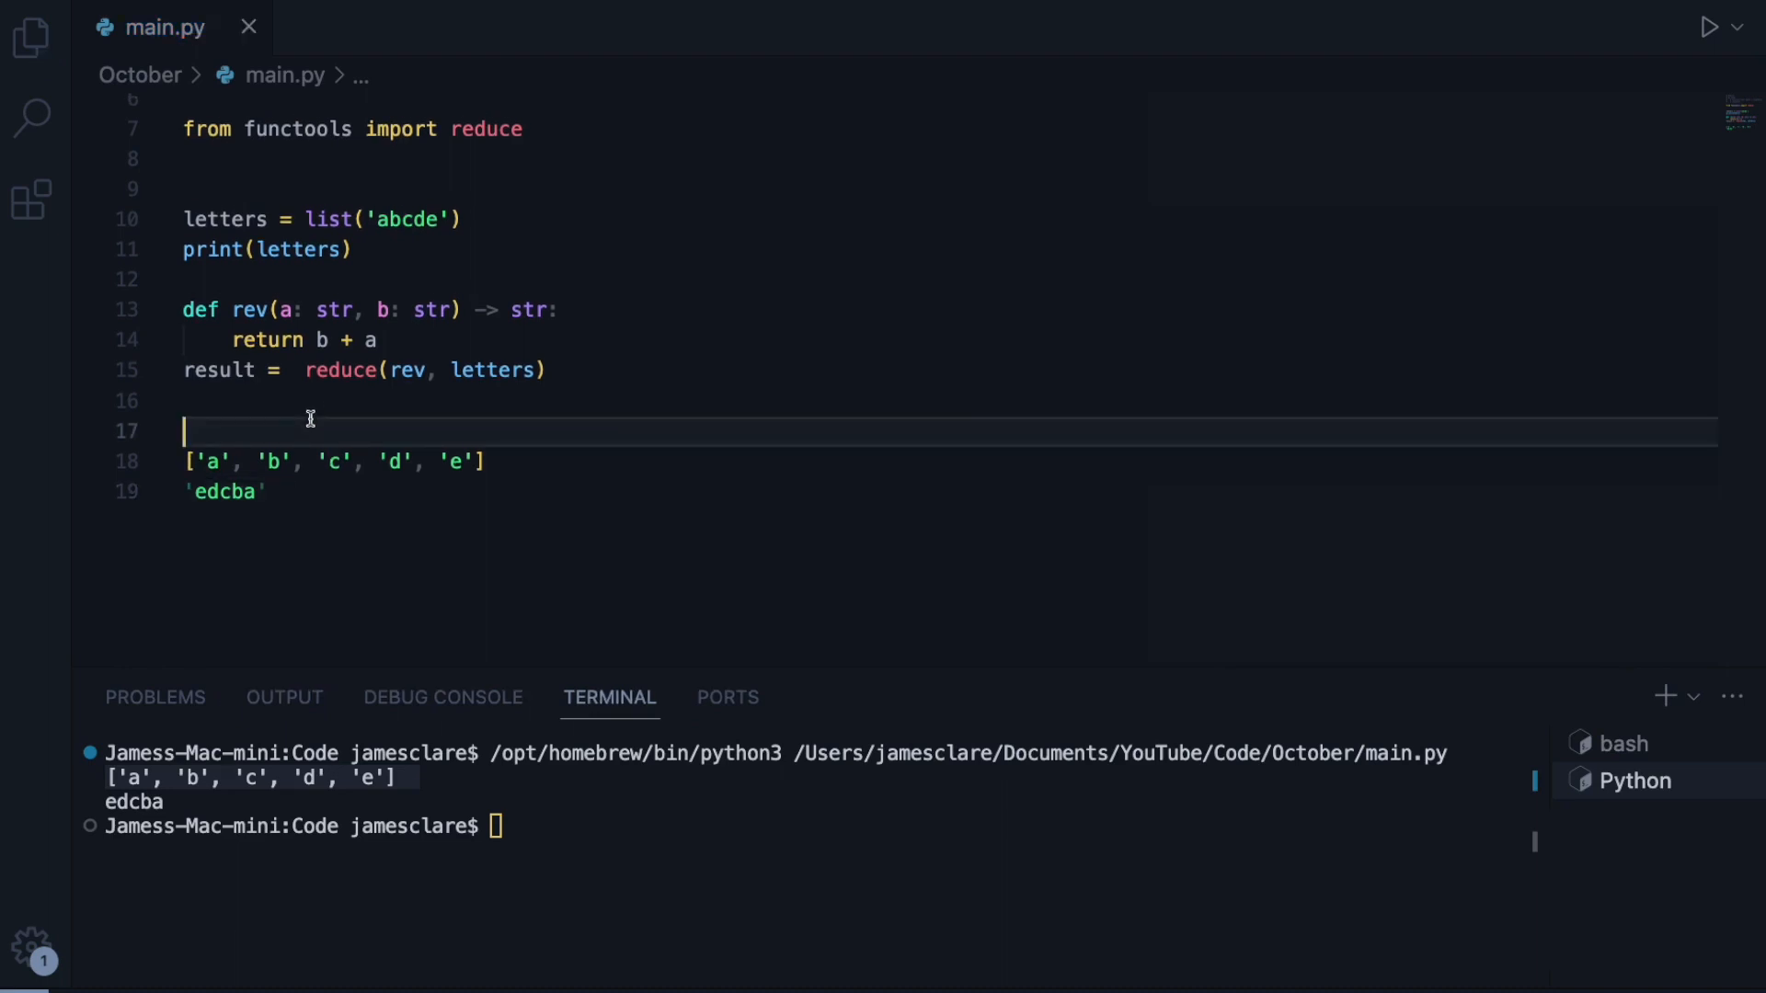
- Clear the trace lines so only rev and result = reduce(rev, letters) remain, noting the [::-1] slice equivalent
text([::-1])
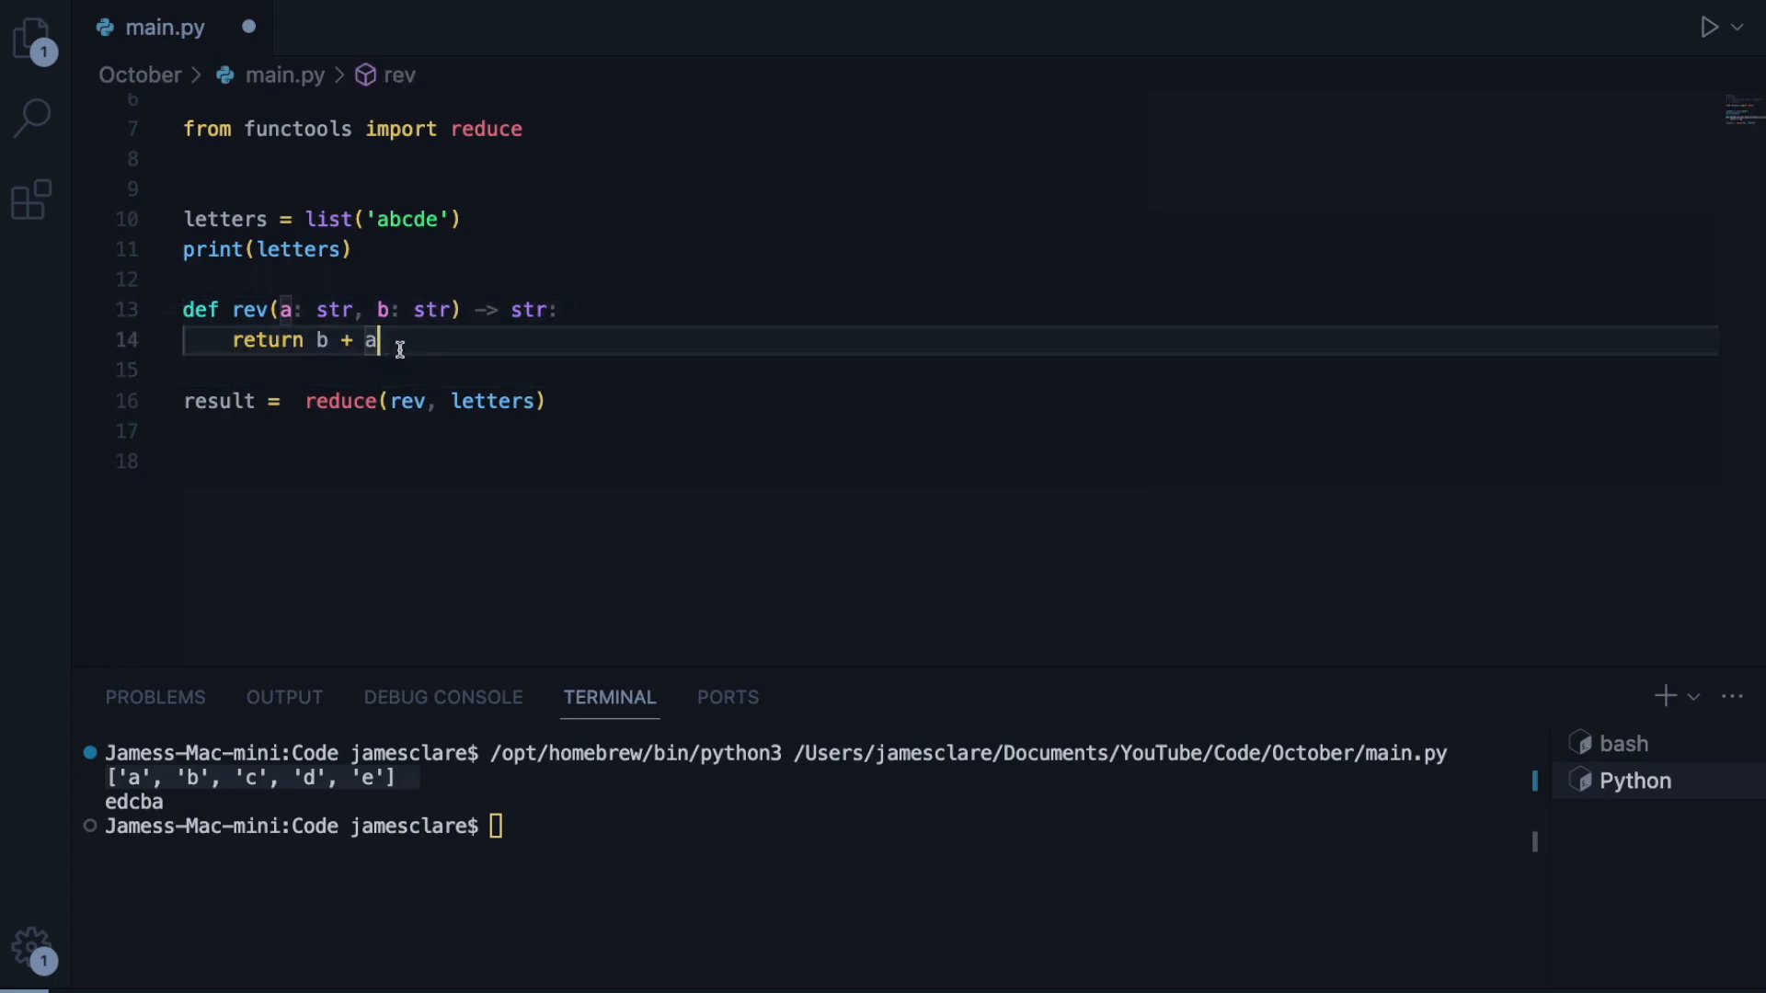
click(430, 462)
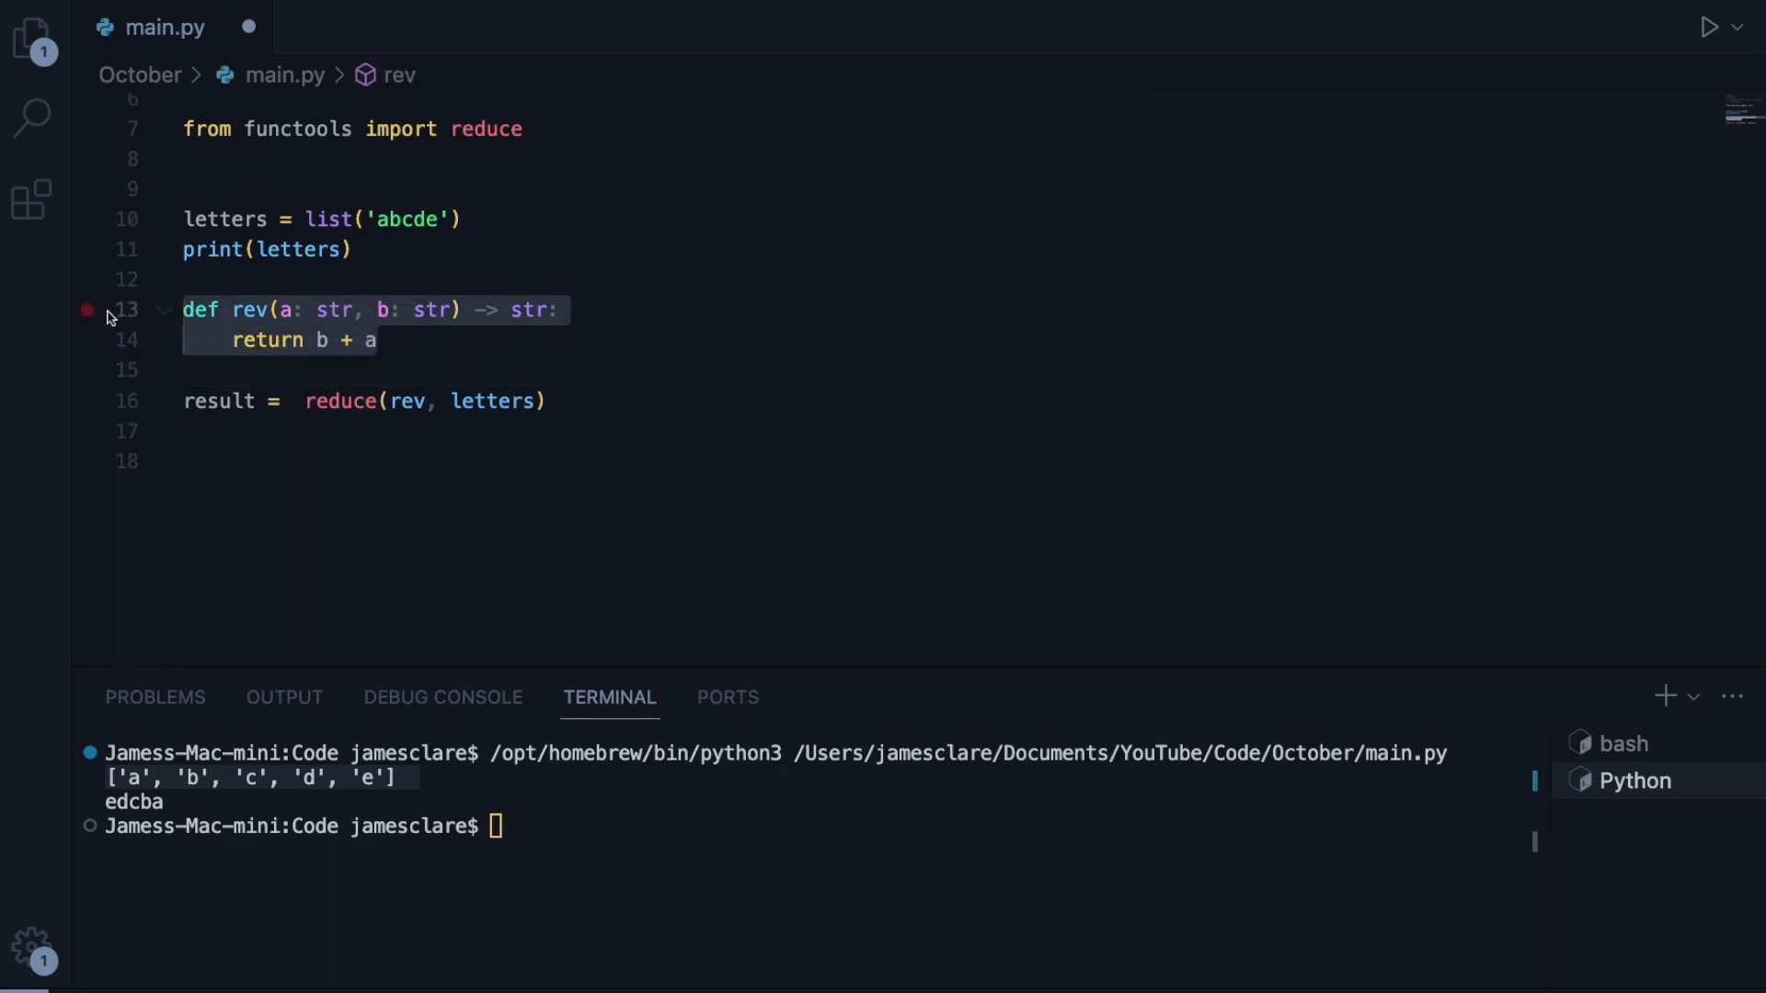
click(394, 370)
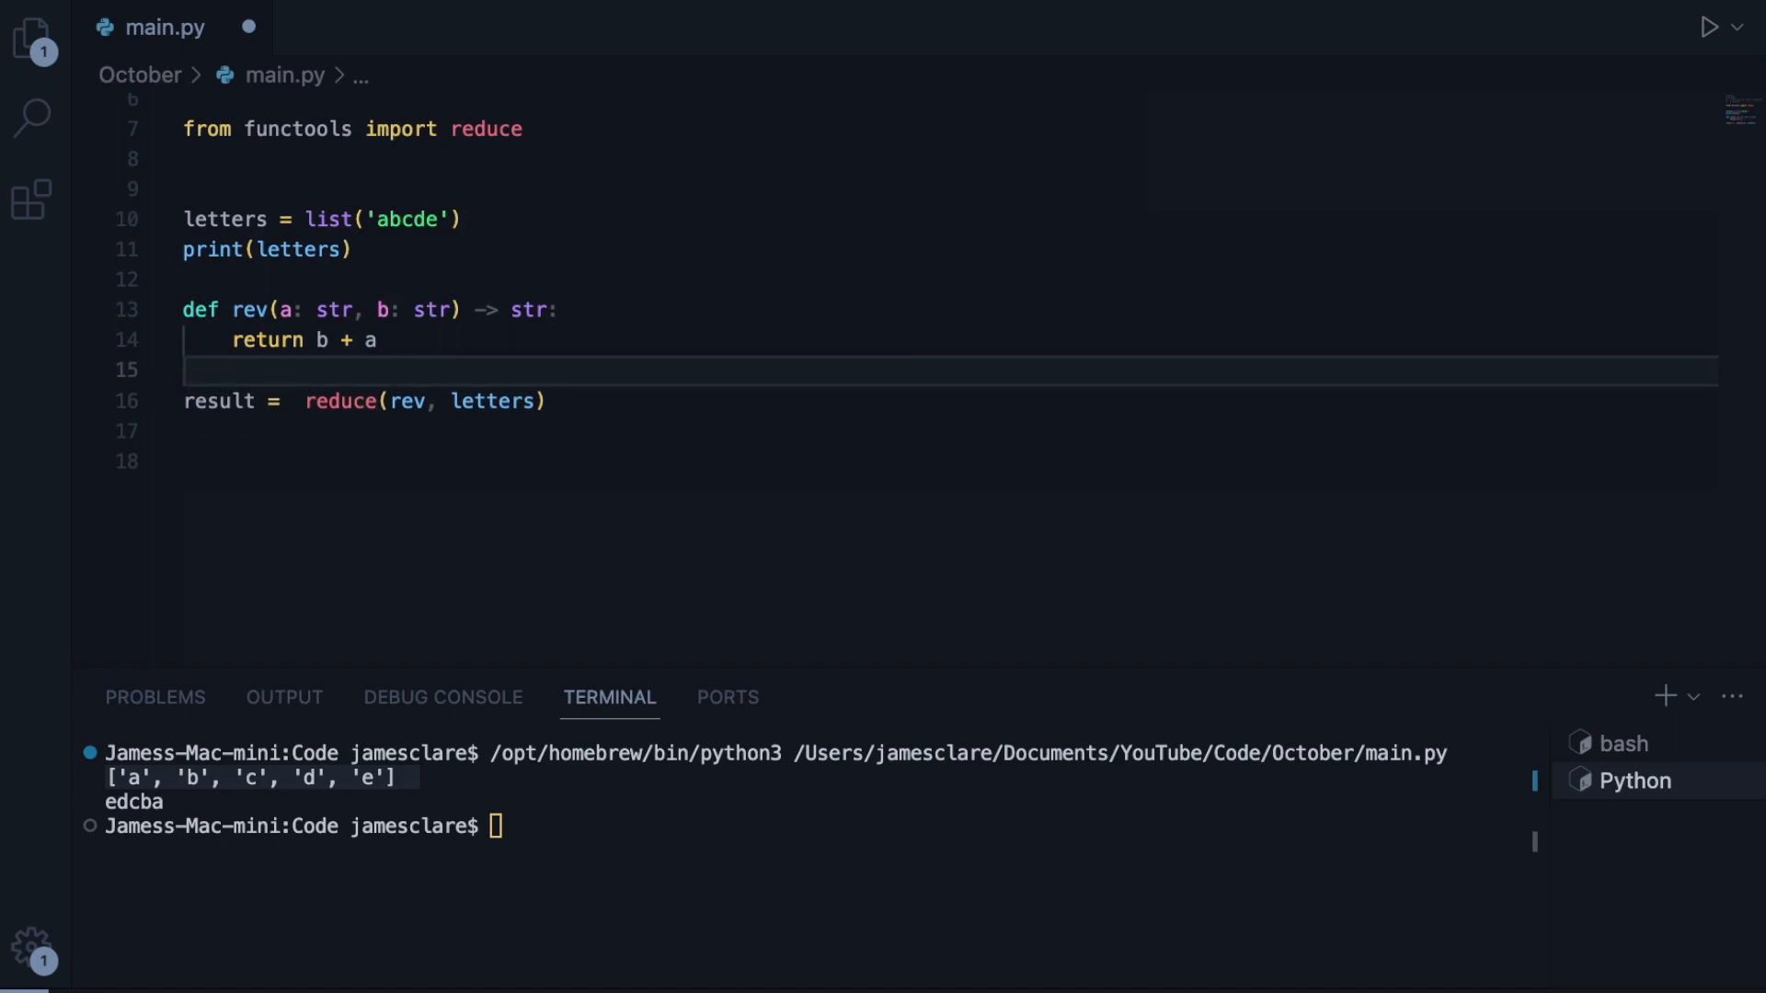
- Pass lambda a, b: b + a to reduce instead of rev, add print(result) and rerun to print edcba
text(lambd)
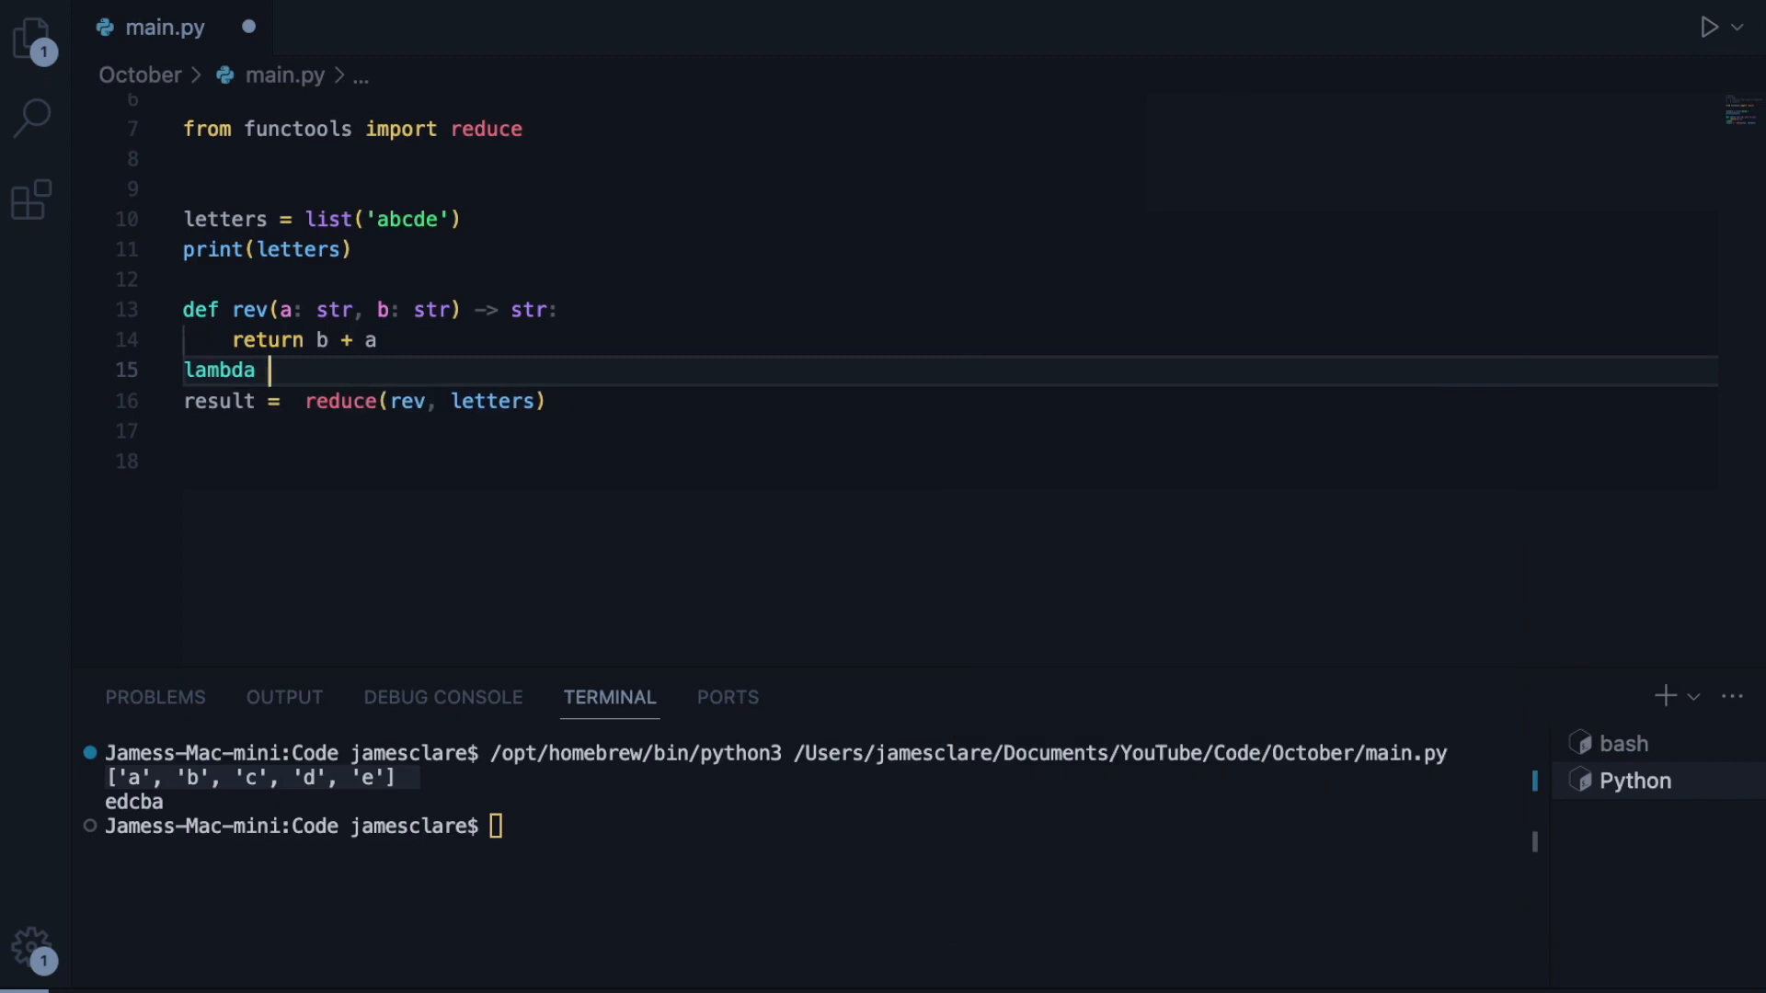
text(a,)
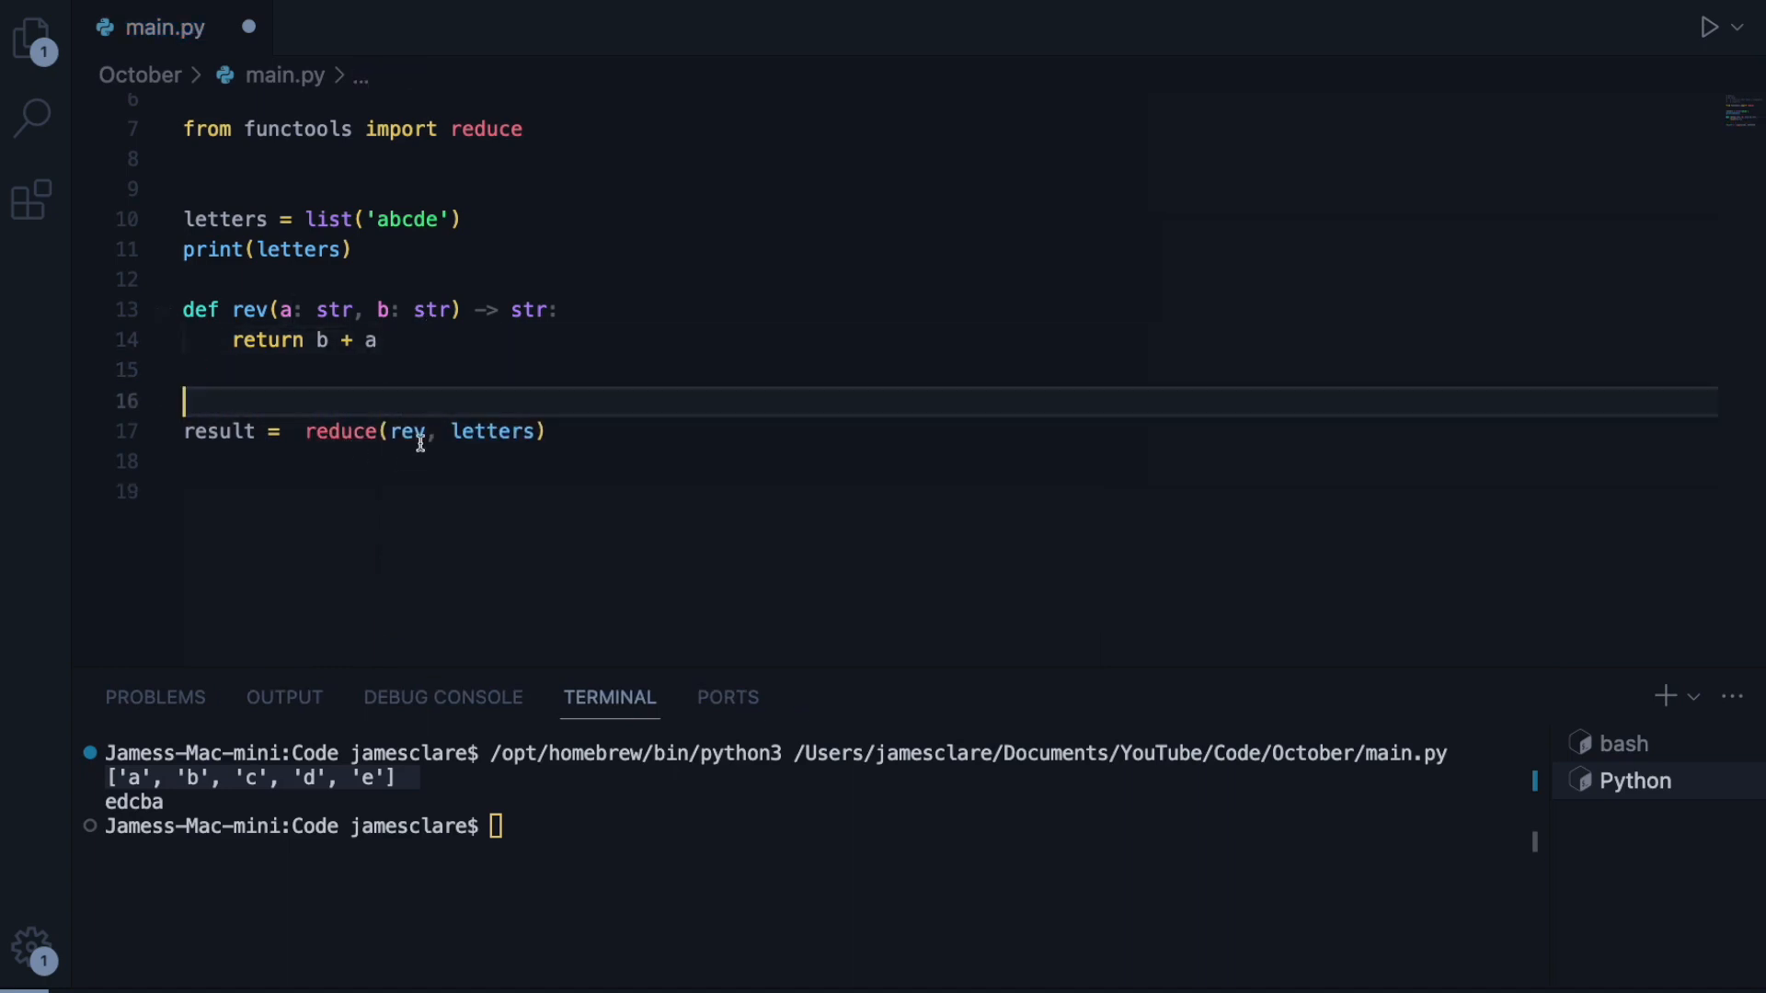
text(lambda a, b: b + a)
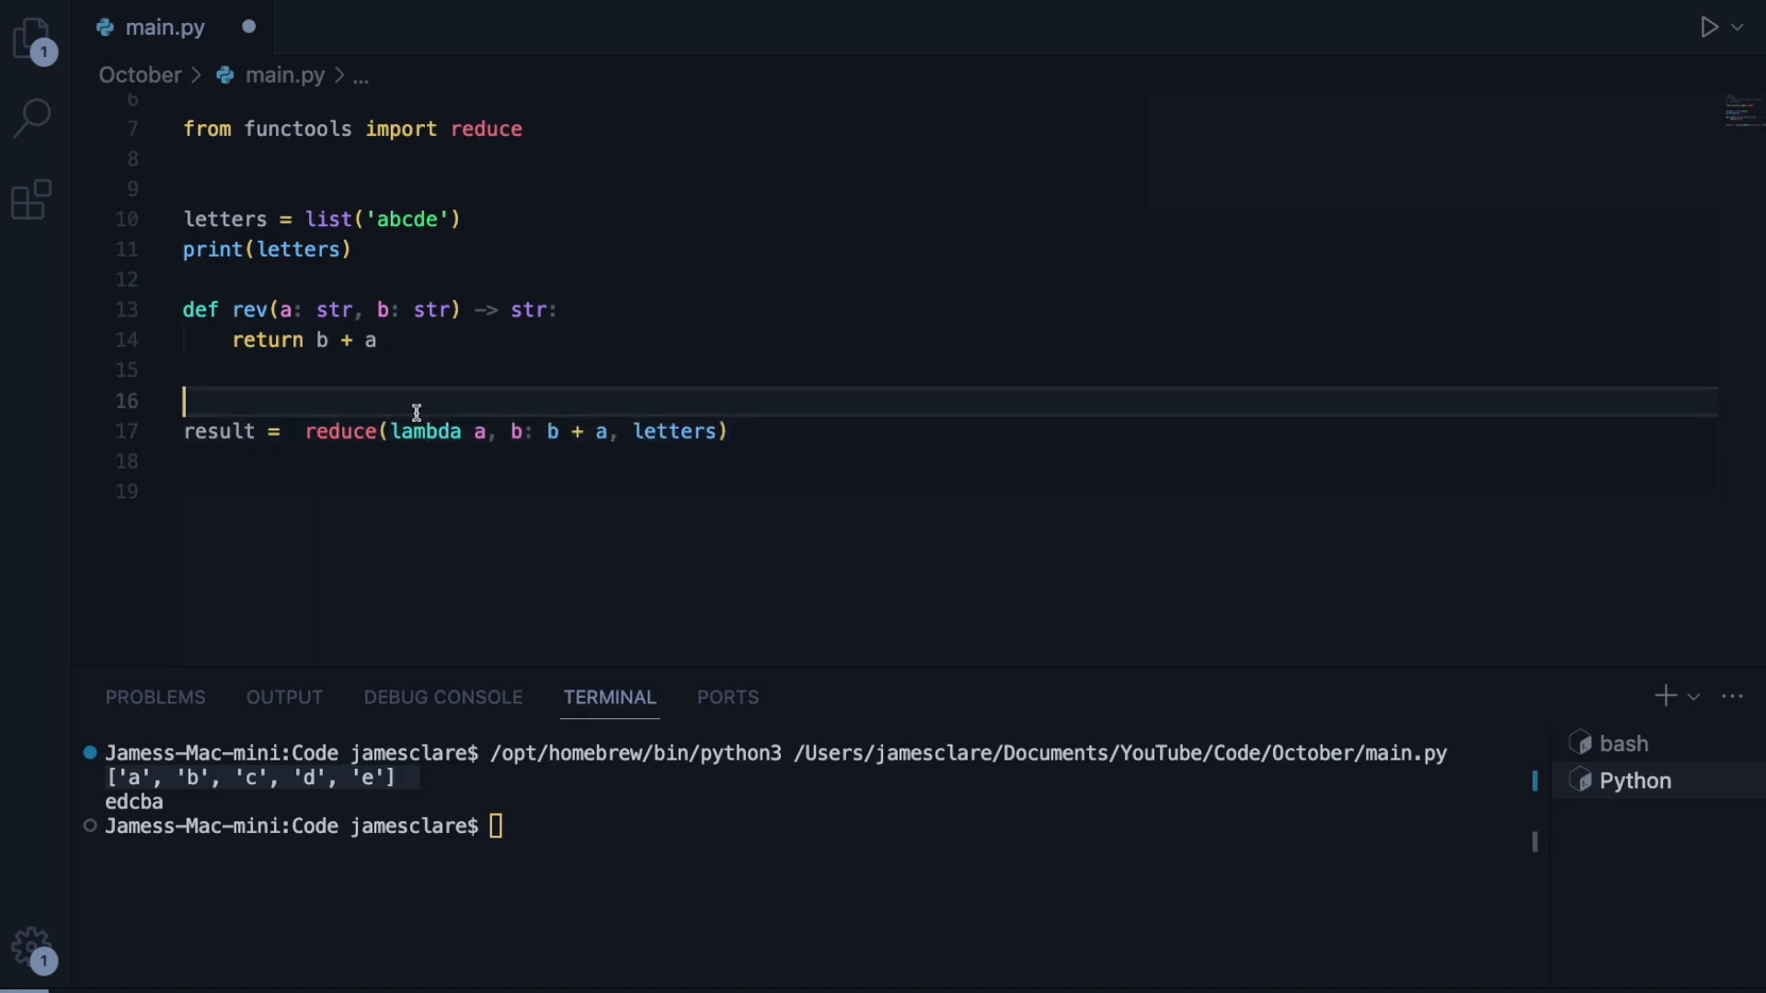
key(Backspace)
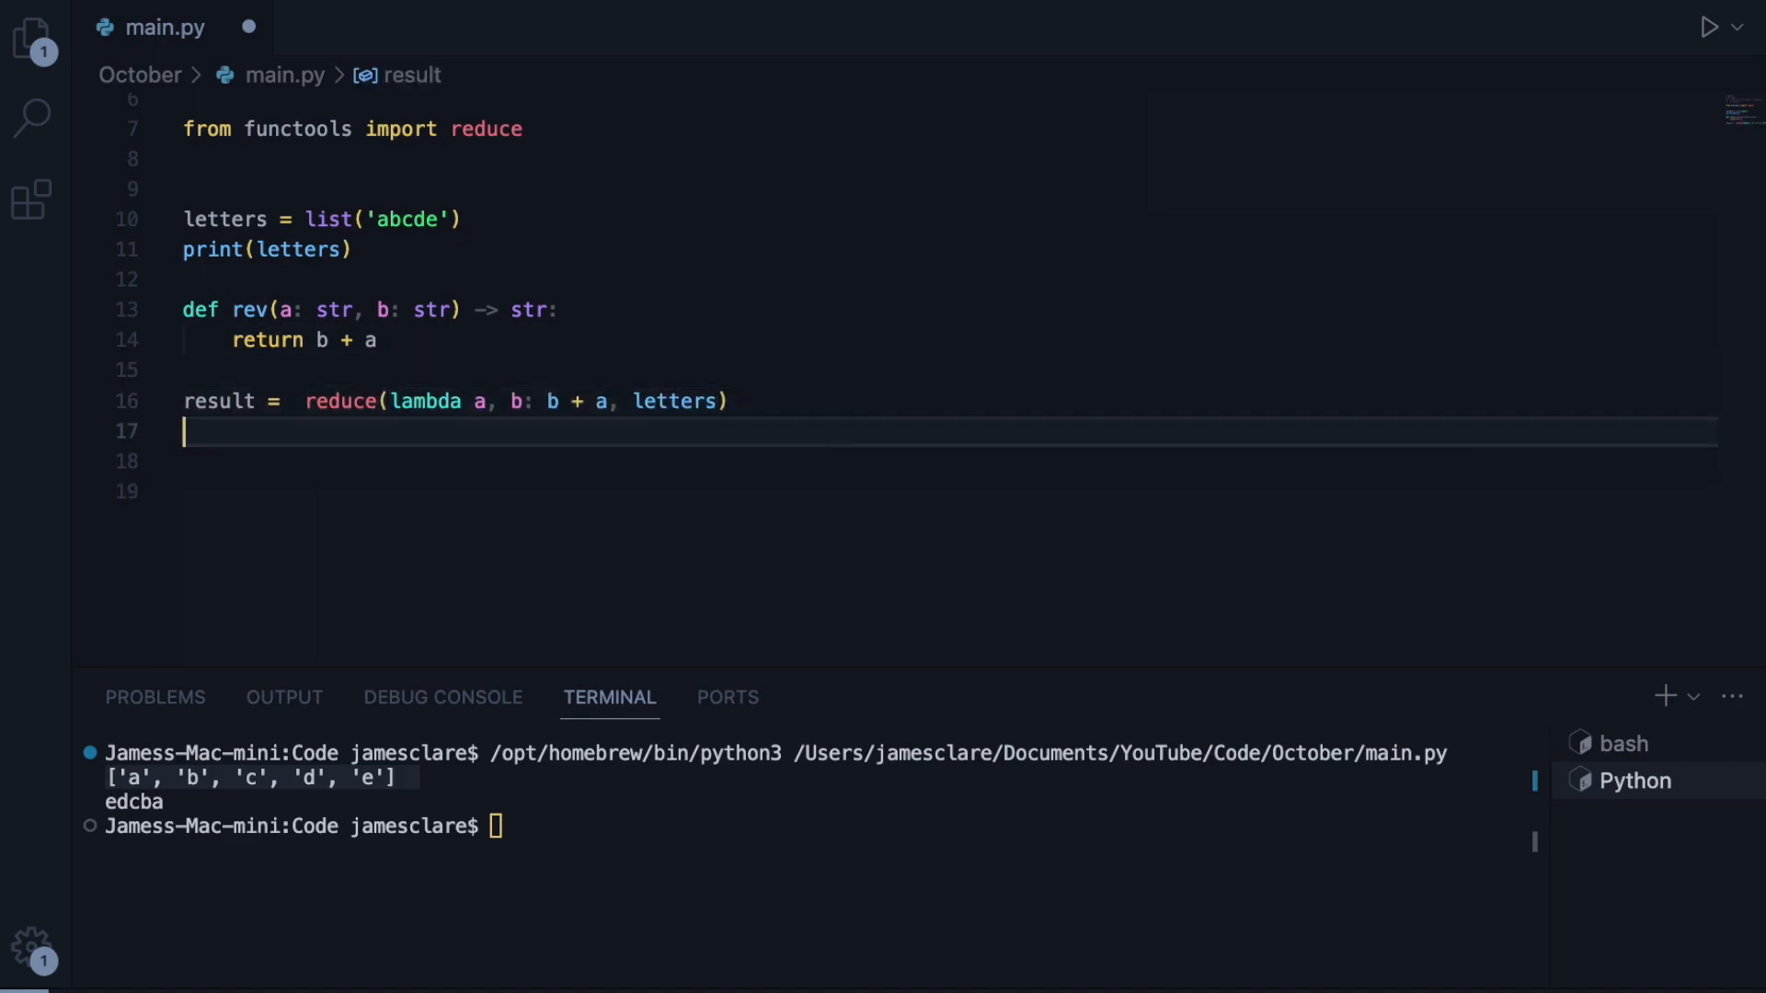
text(print(resu)
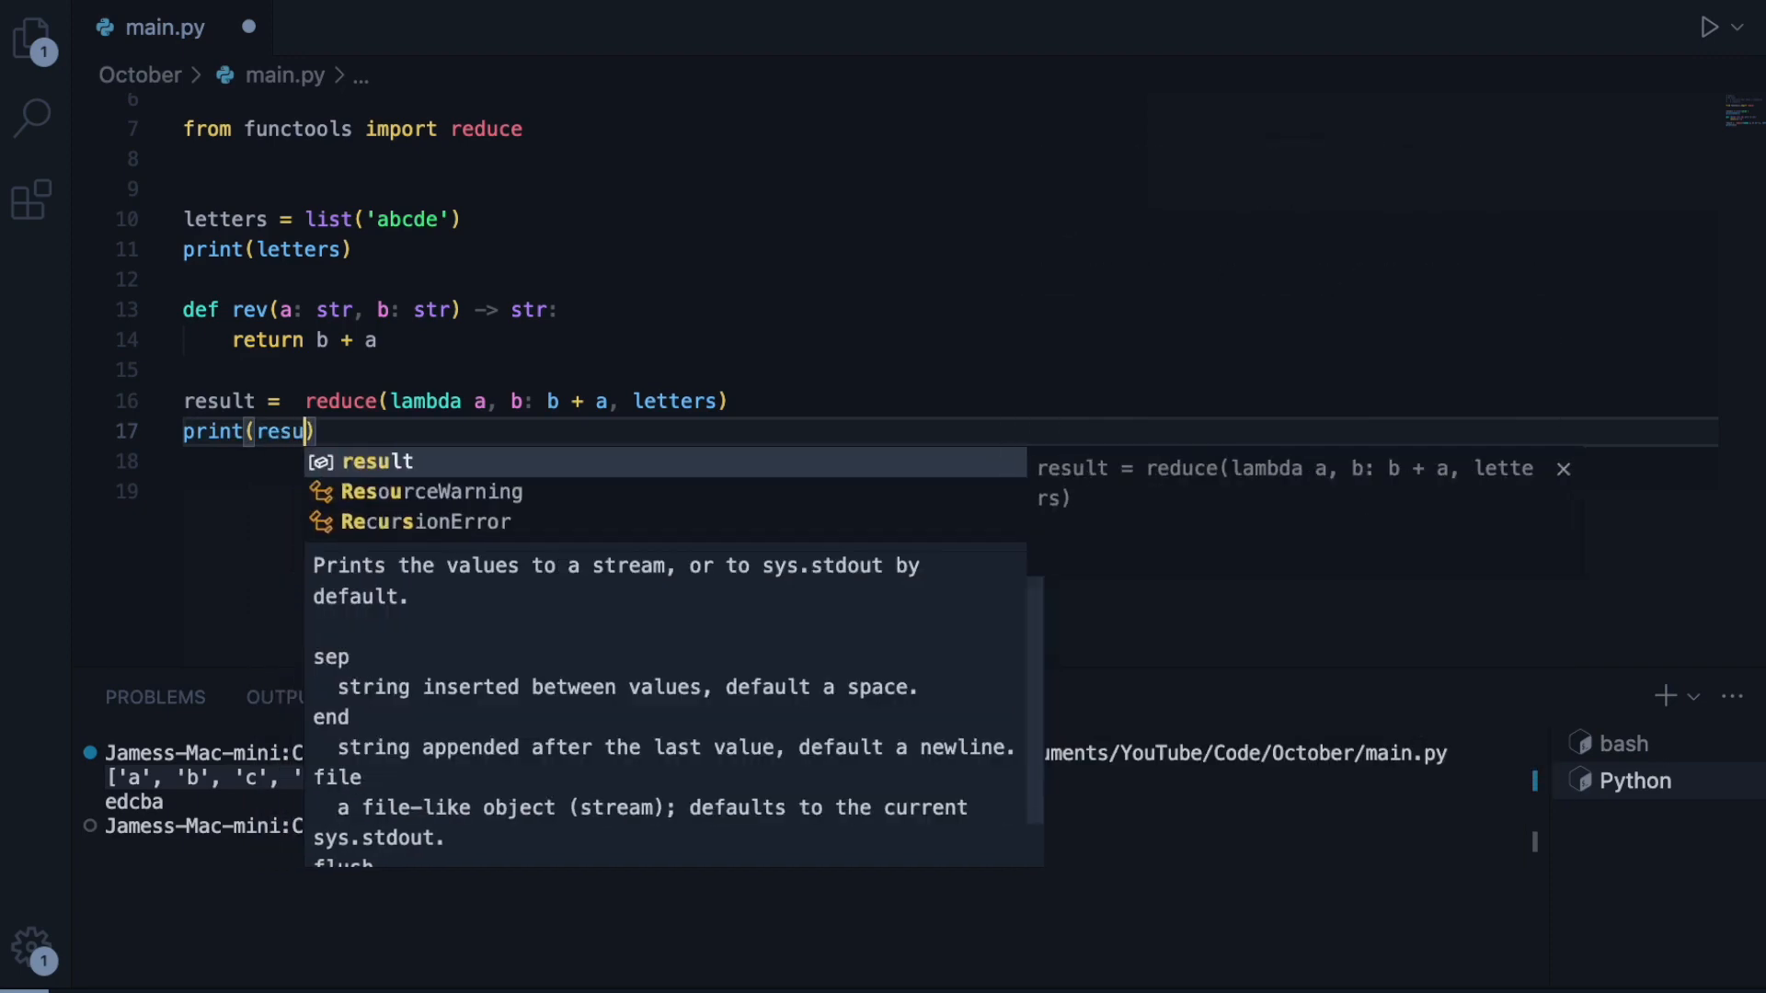
click(1705, 27)
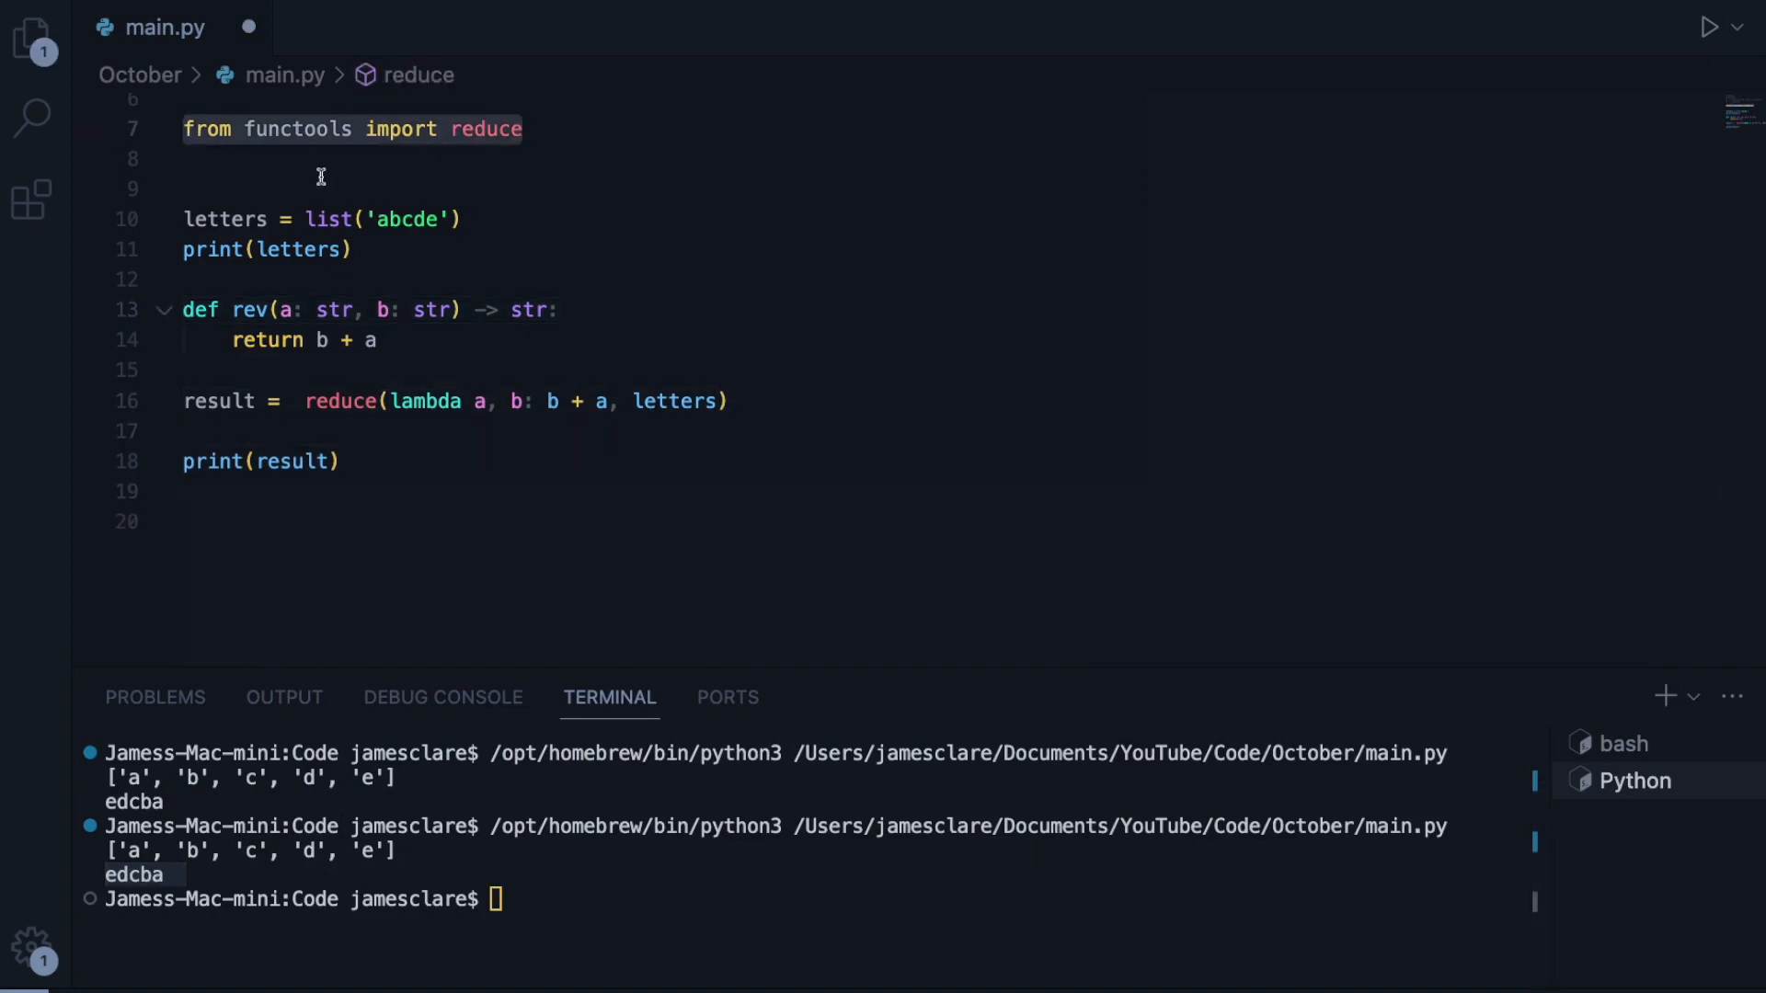
- Remove the print(letters) and print(result) lines and the leftover blank line below letters
click(330, 187)
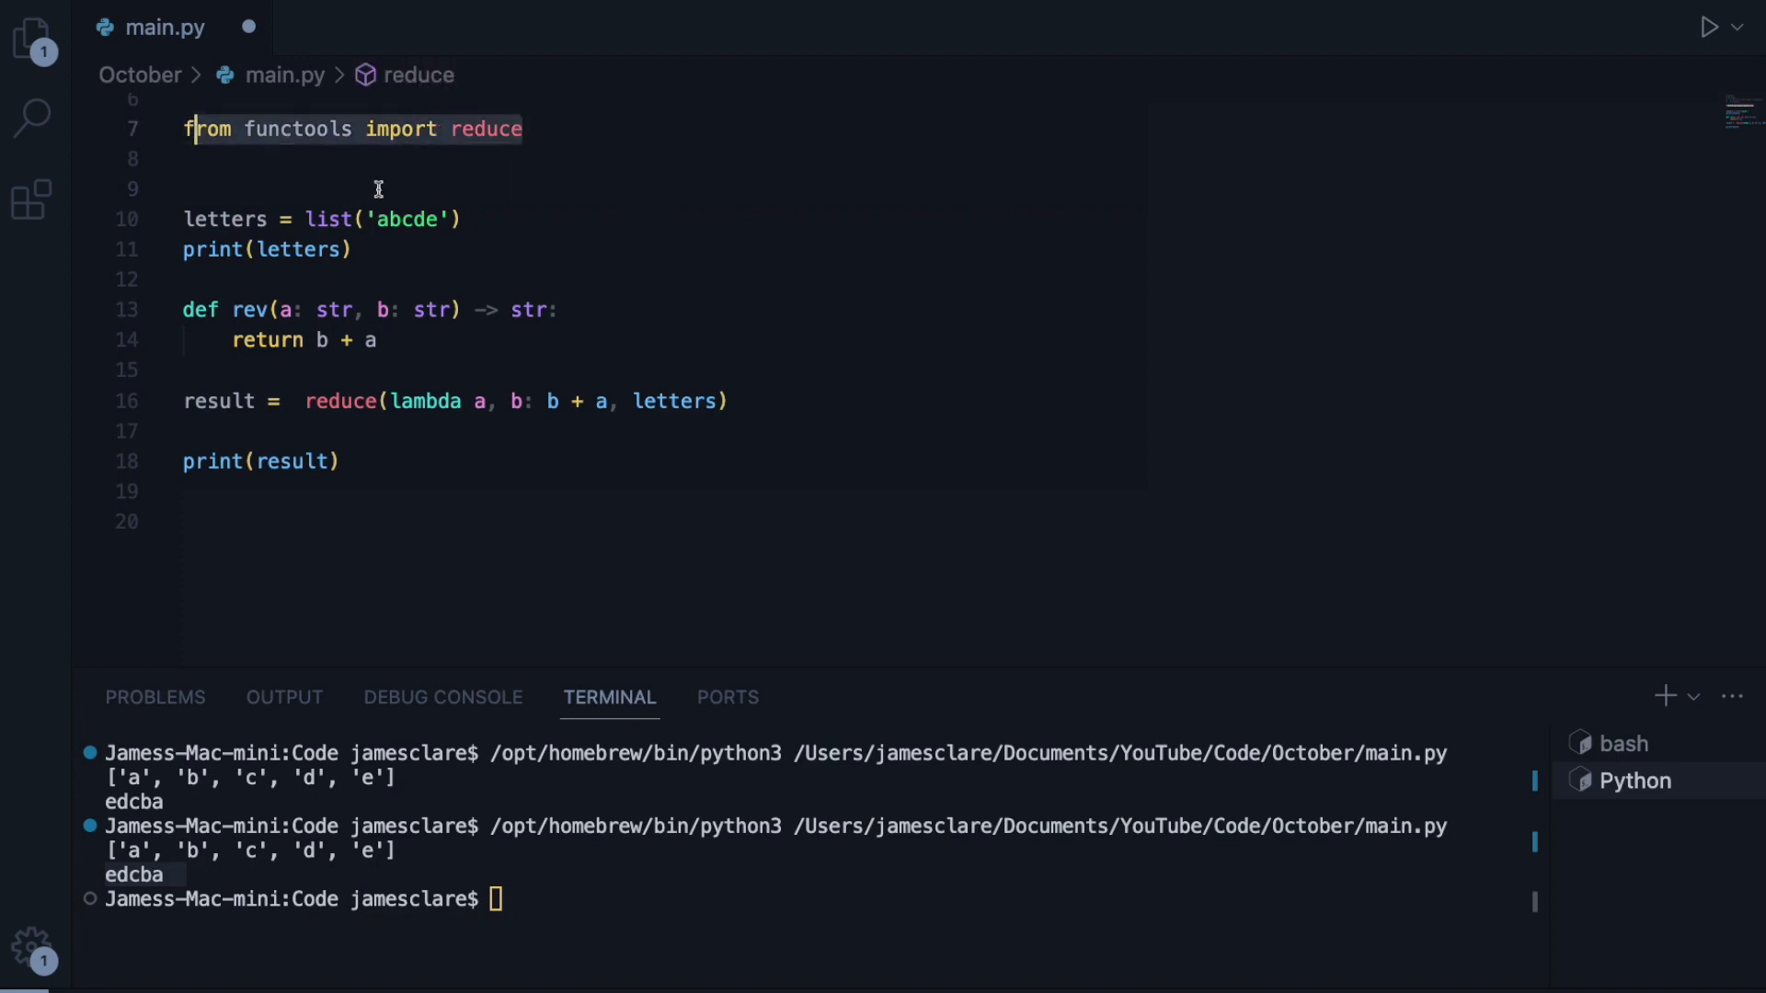
mouse_move(339, 401)
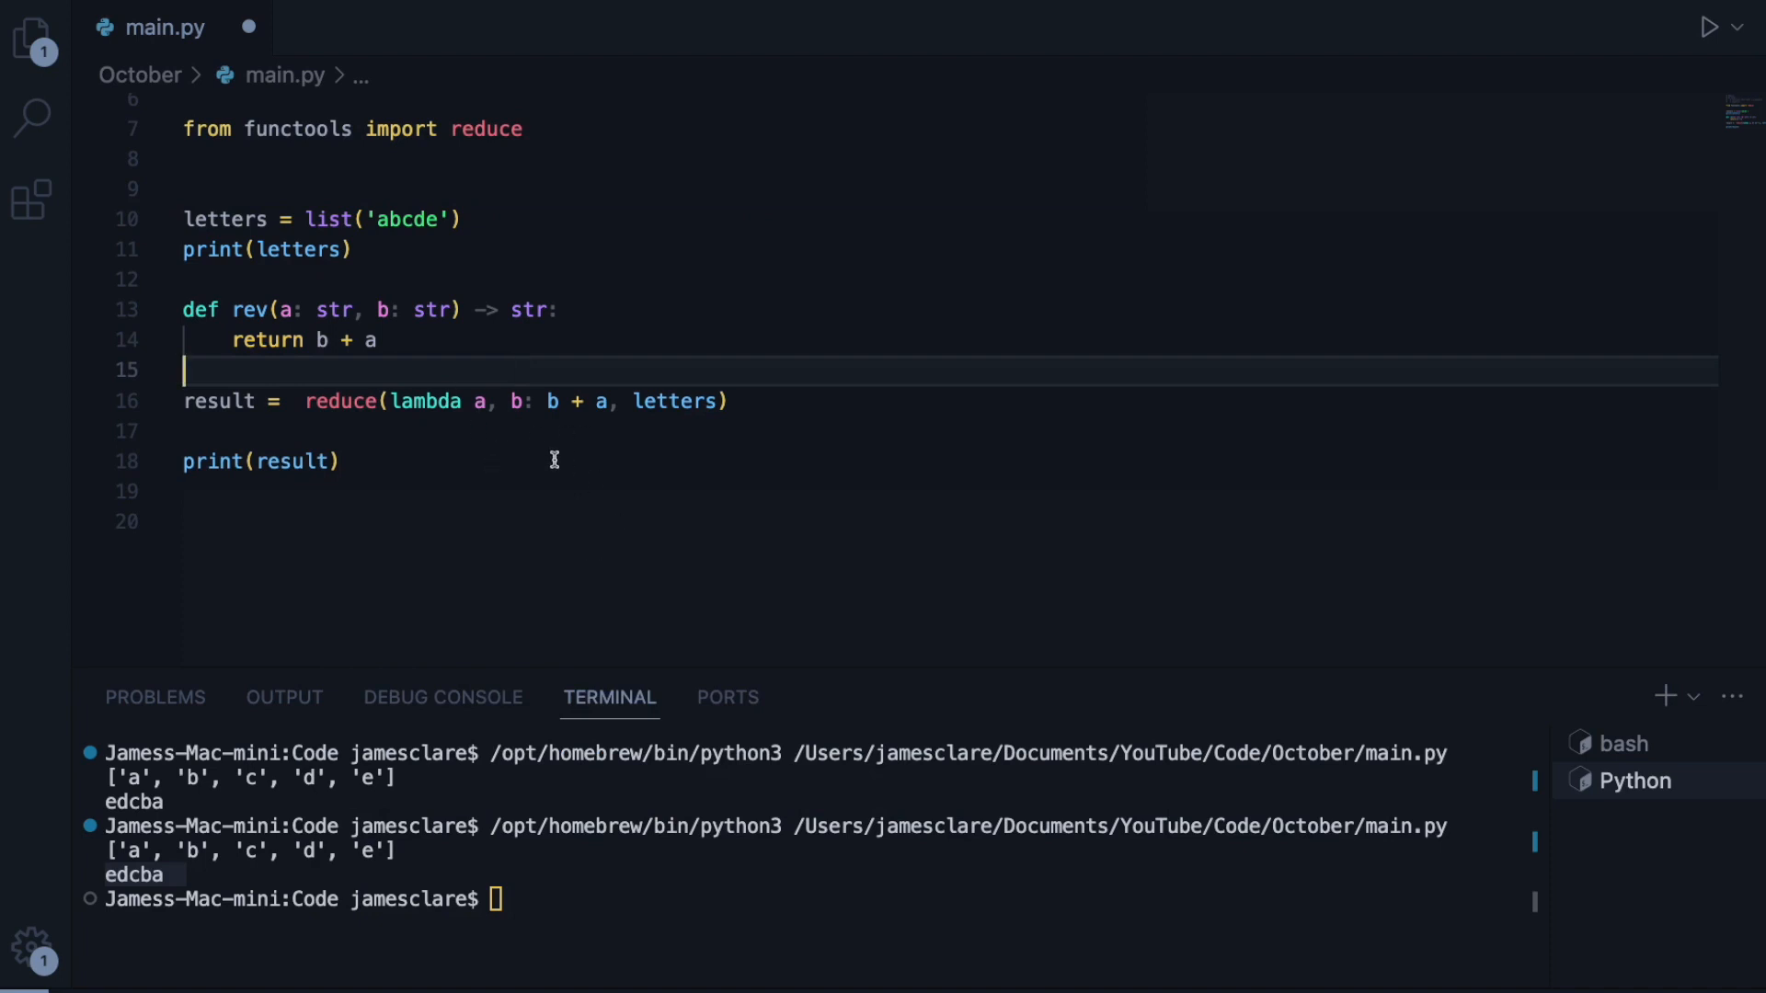
mouse_move(418, 201)
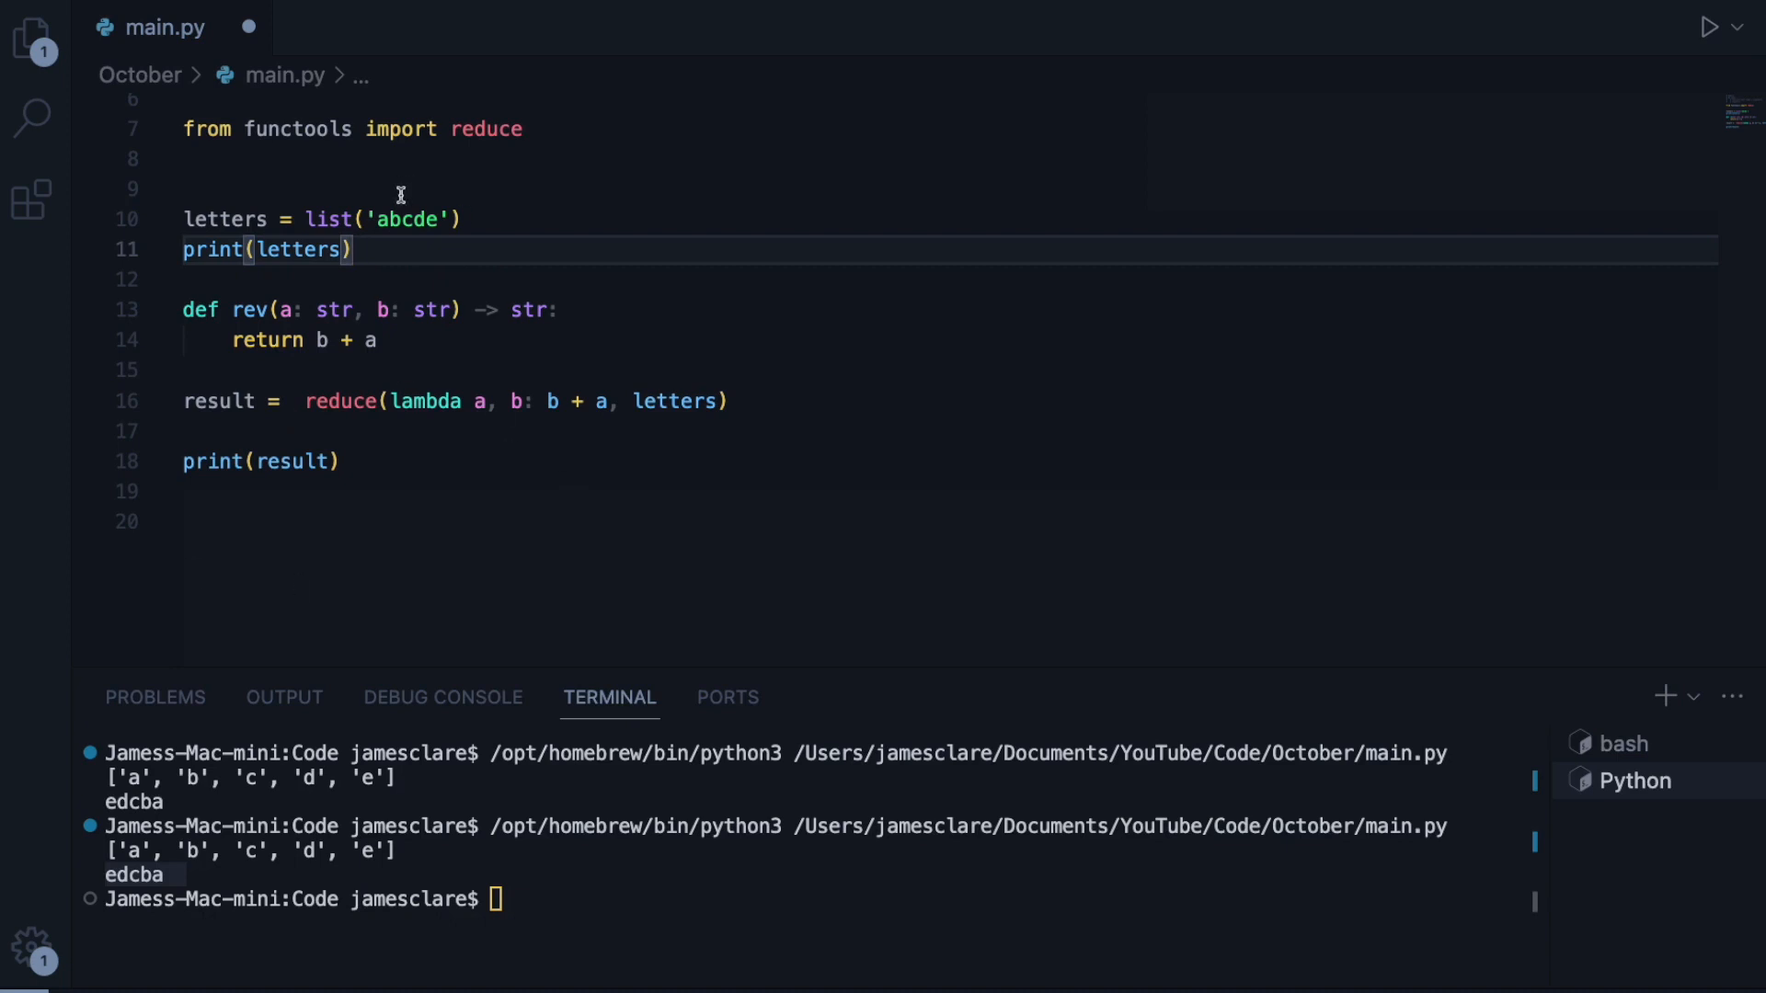
click(353, 248)
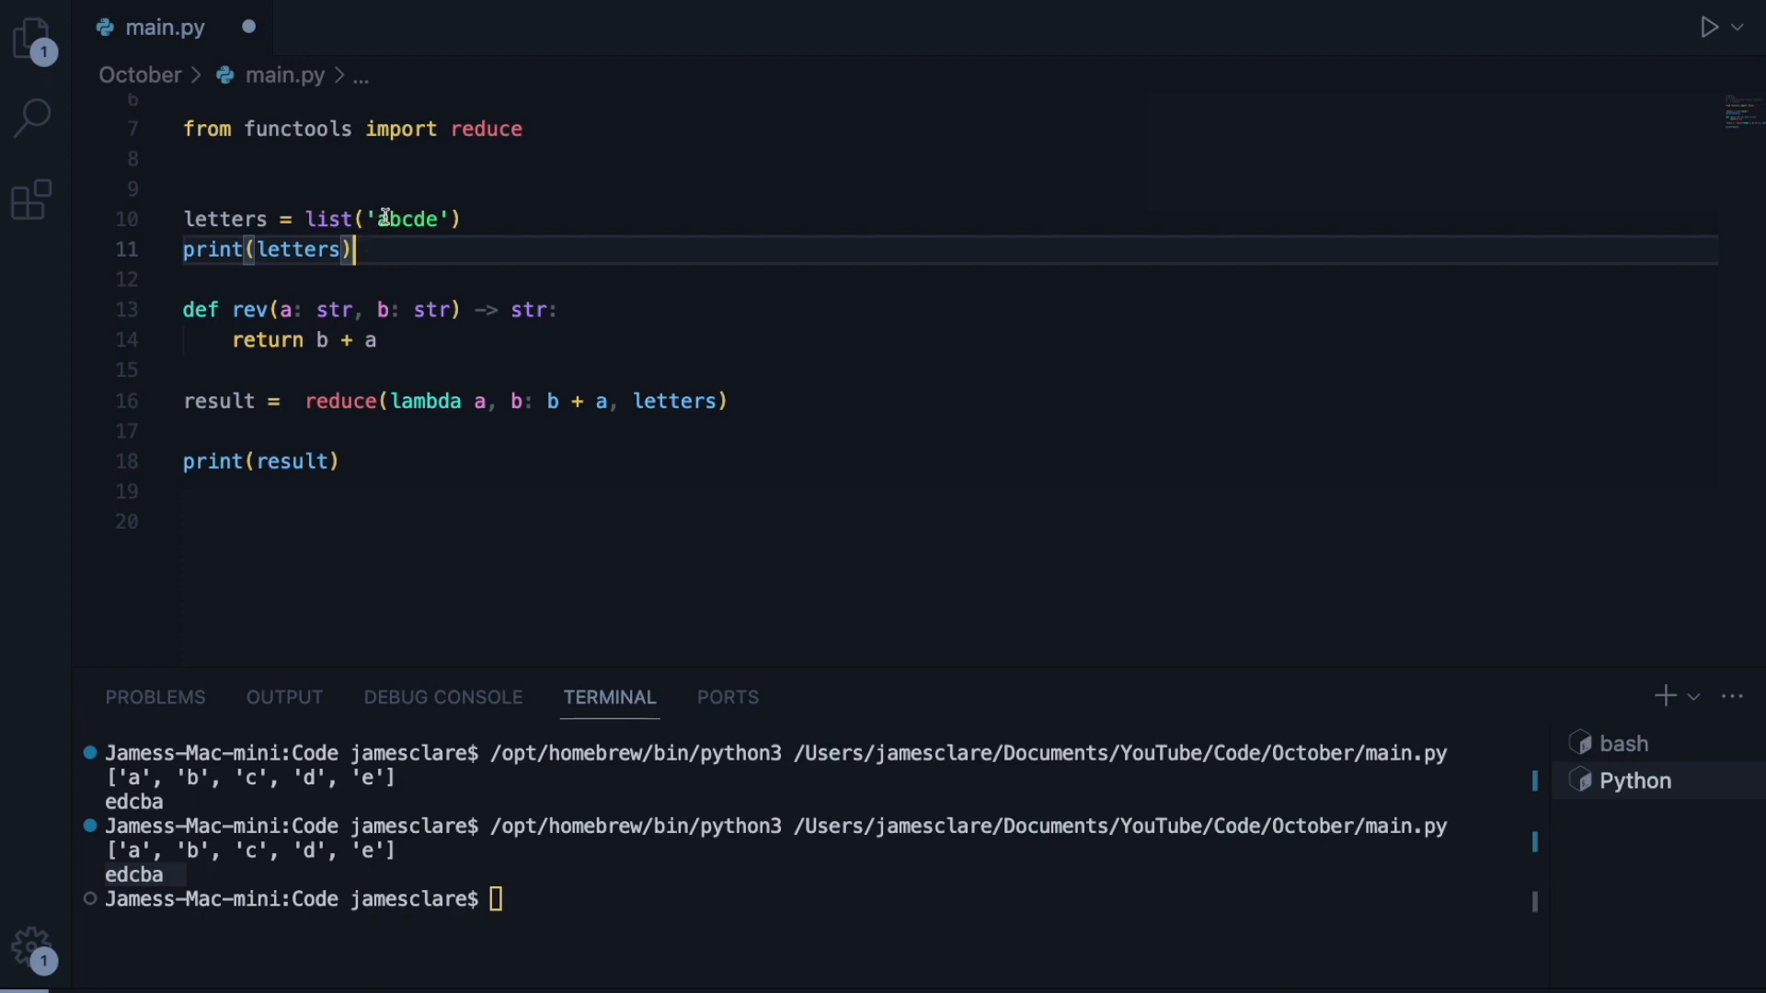
click(391, 219)
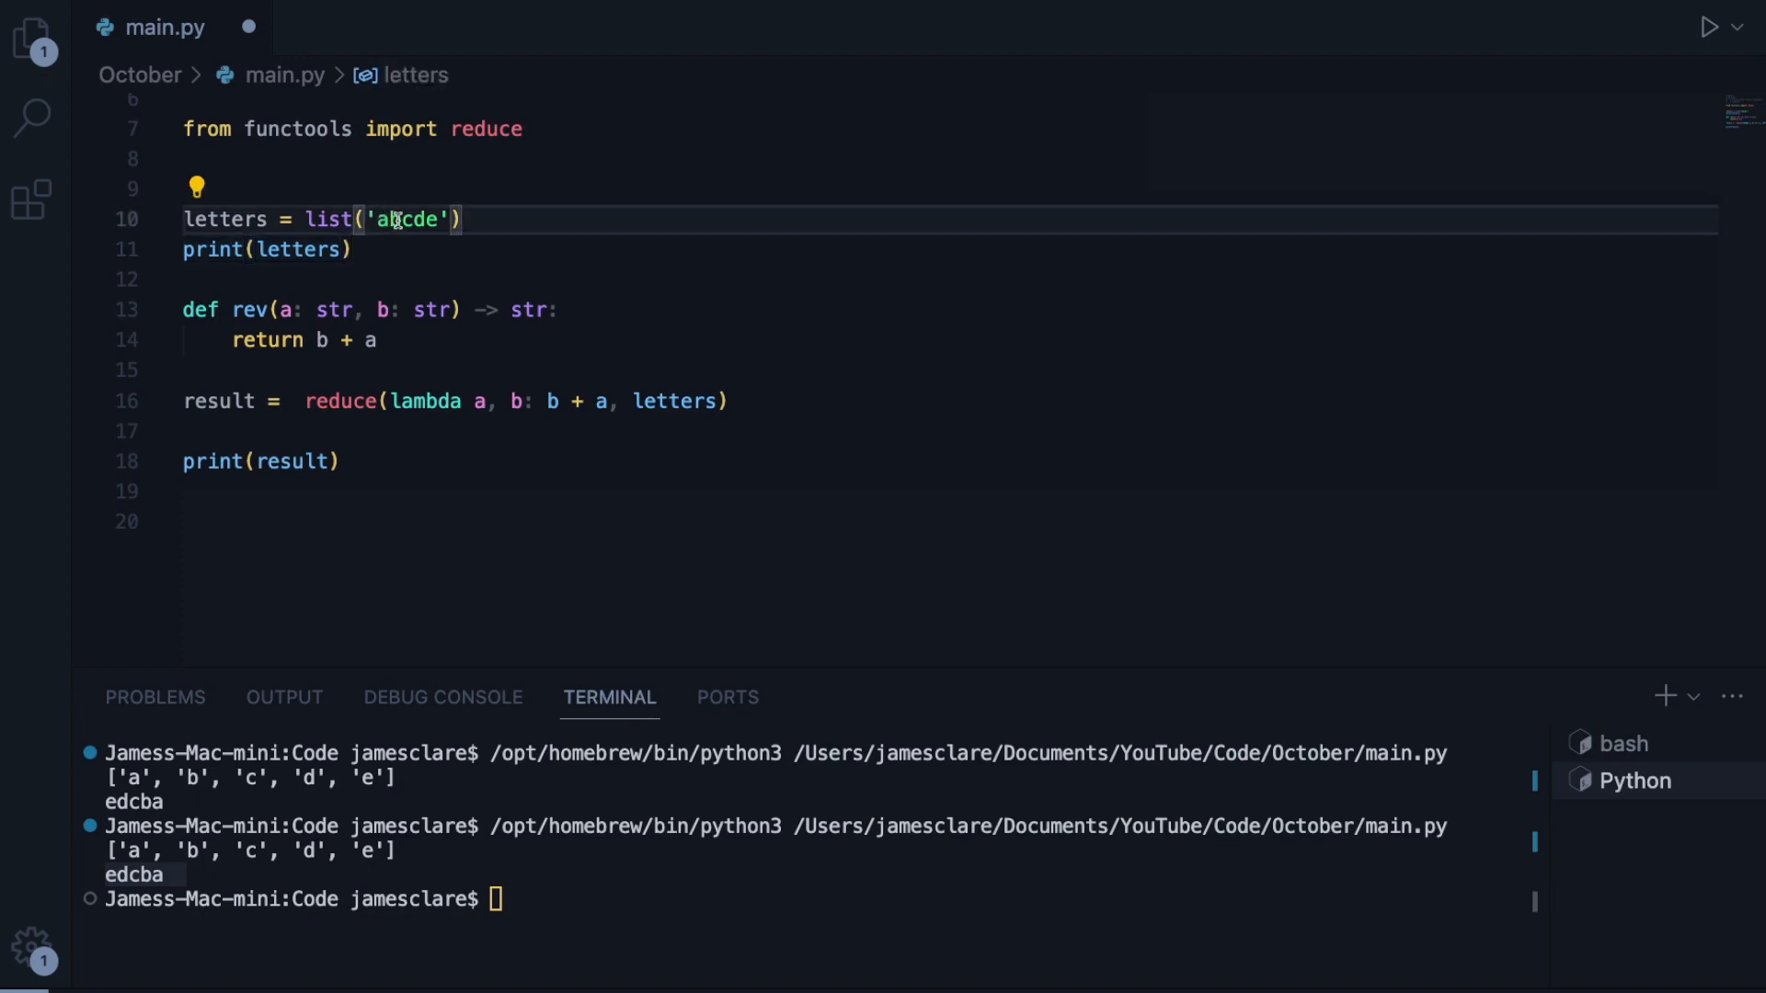
click(382, 340)
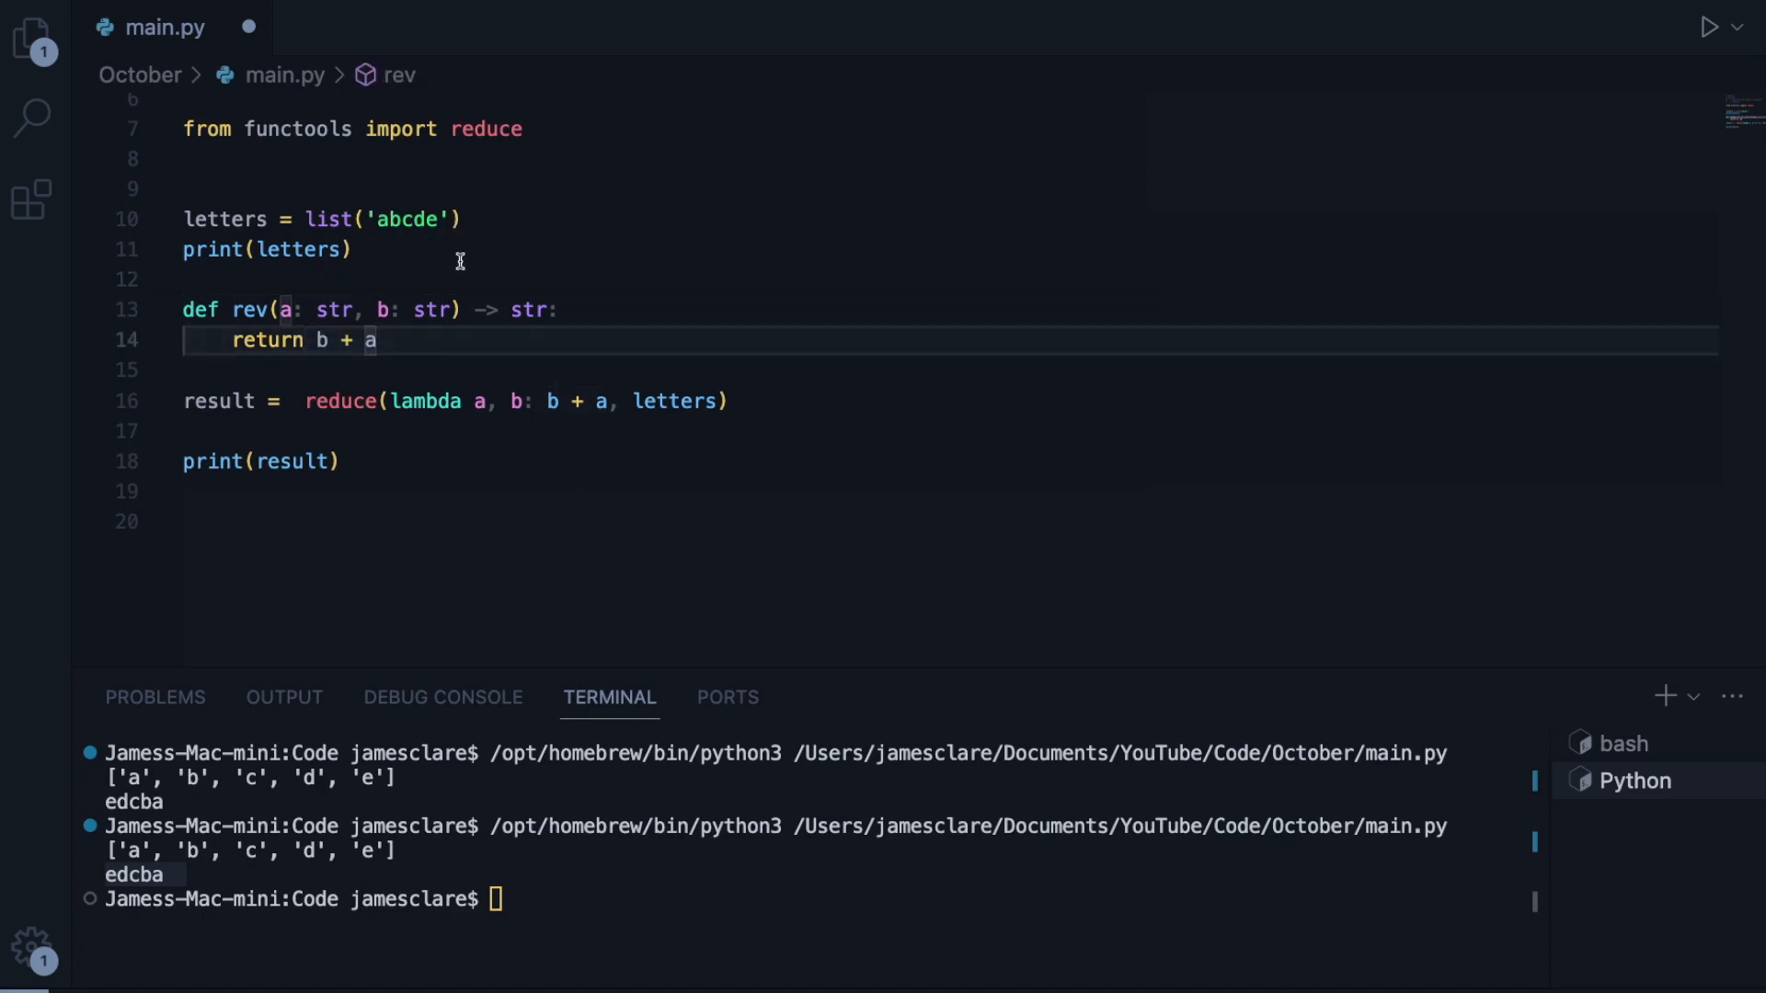
mouse_move(438, 349)
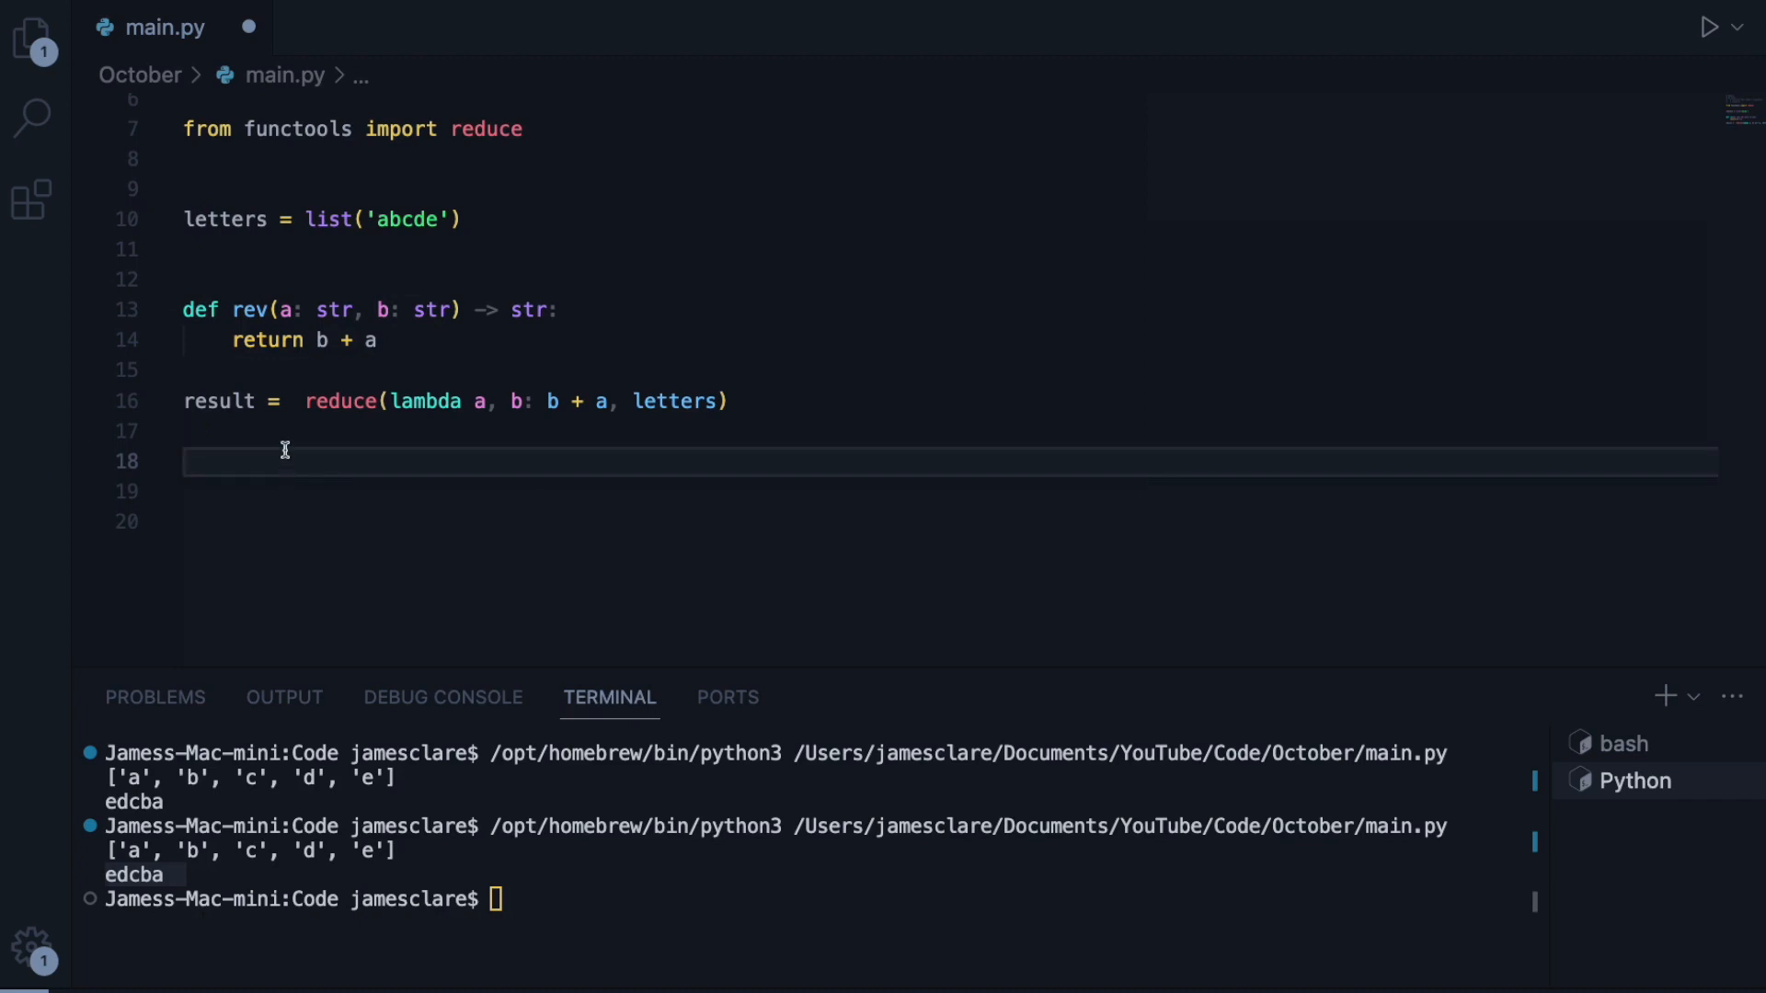
double_click(298, 128)
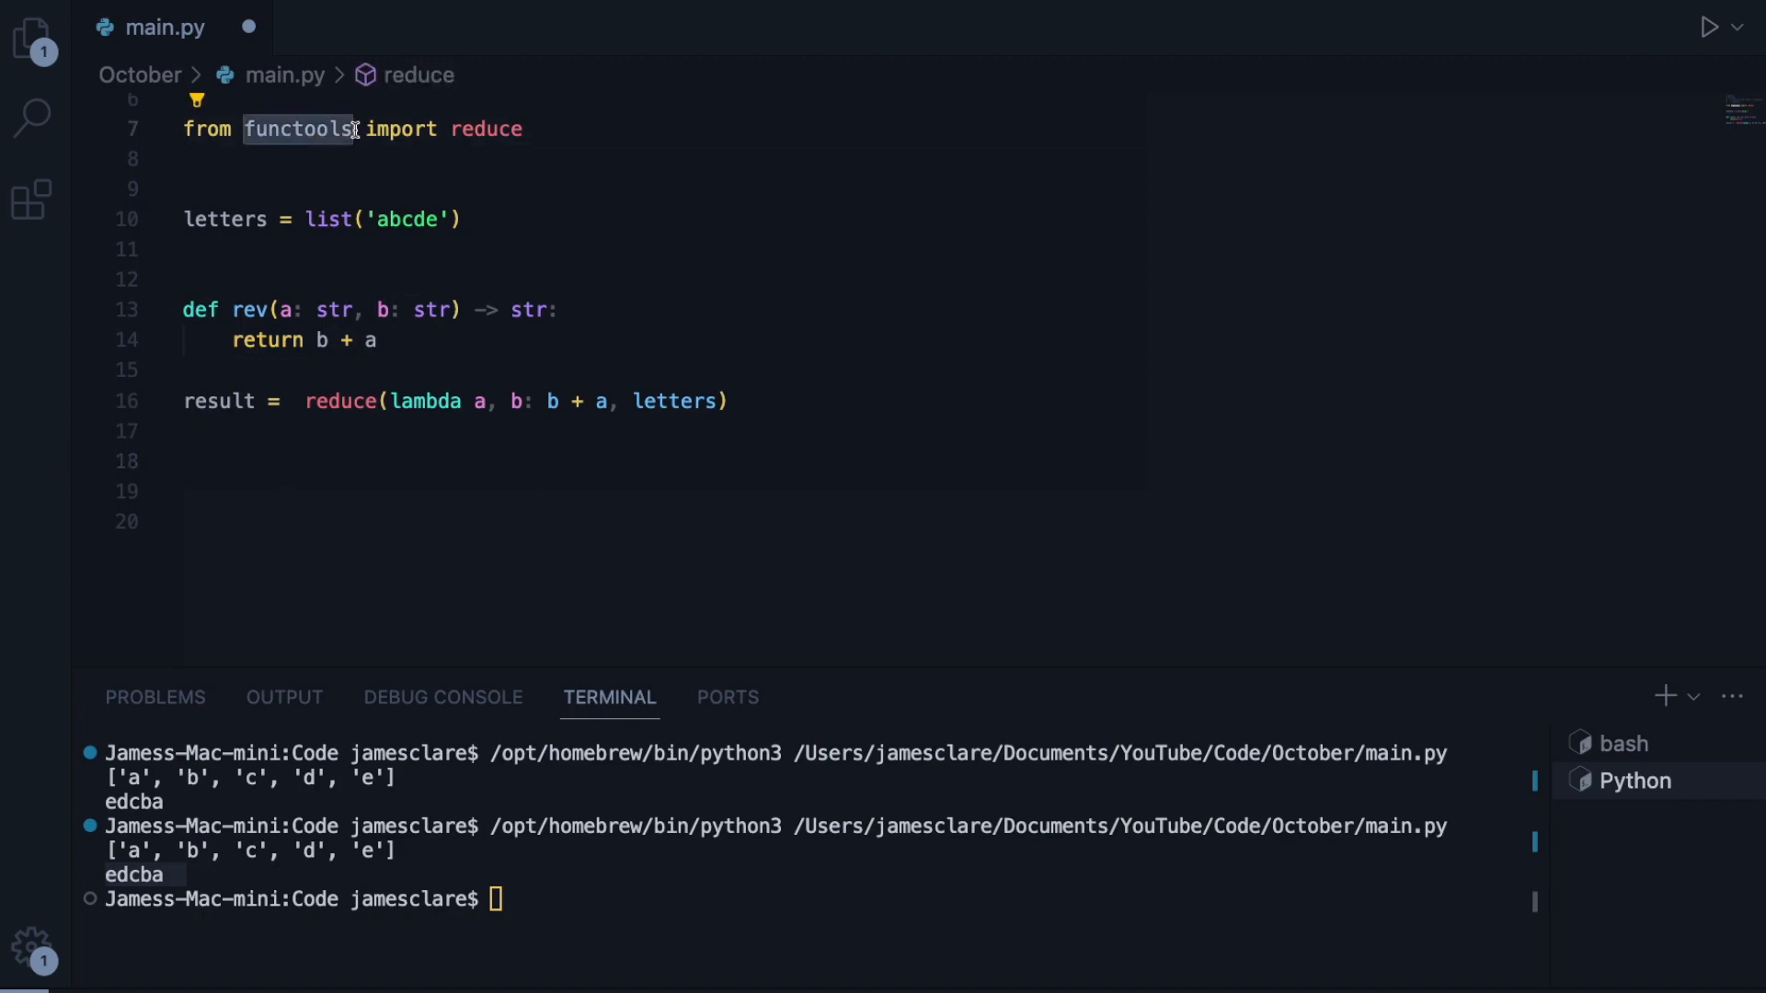
click(271, 250)
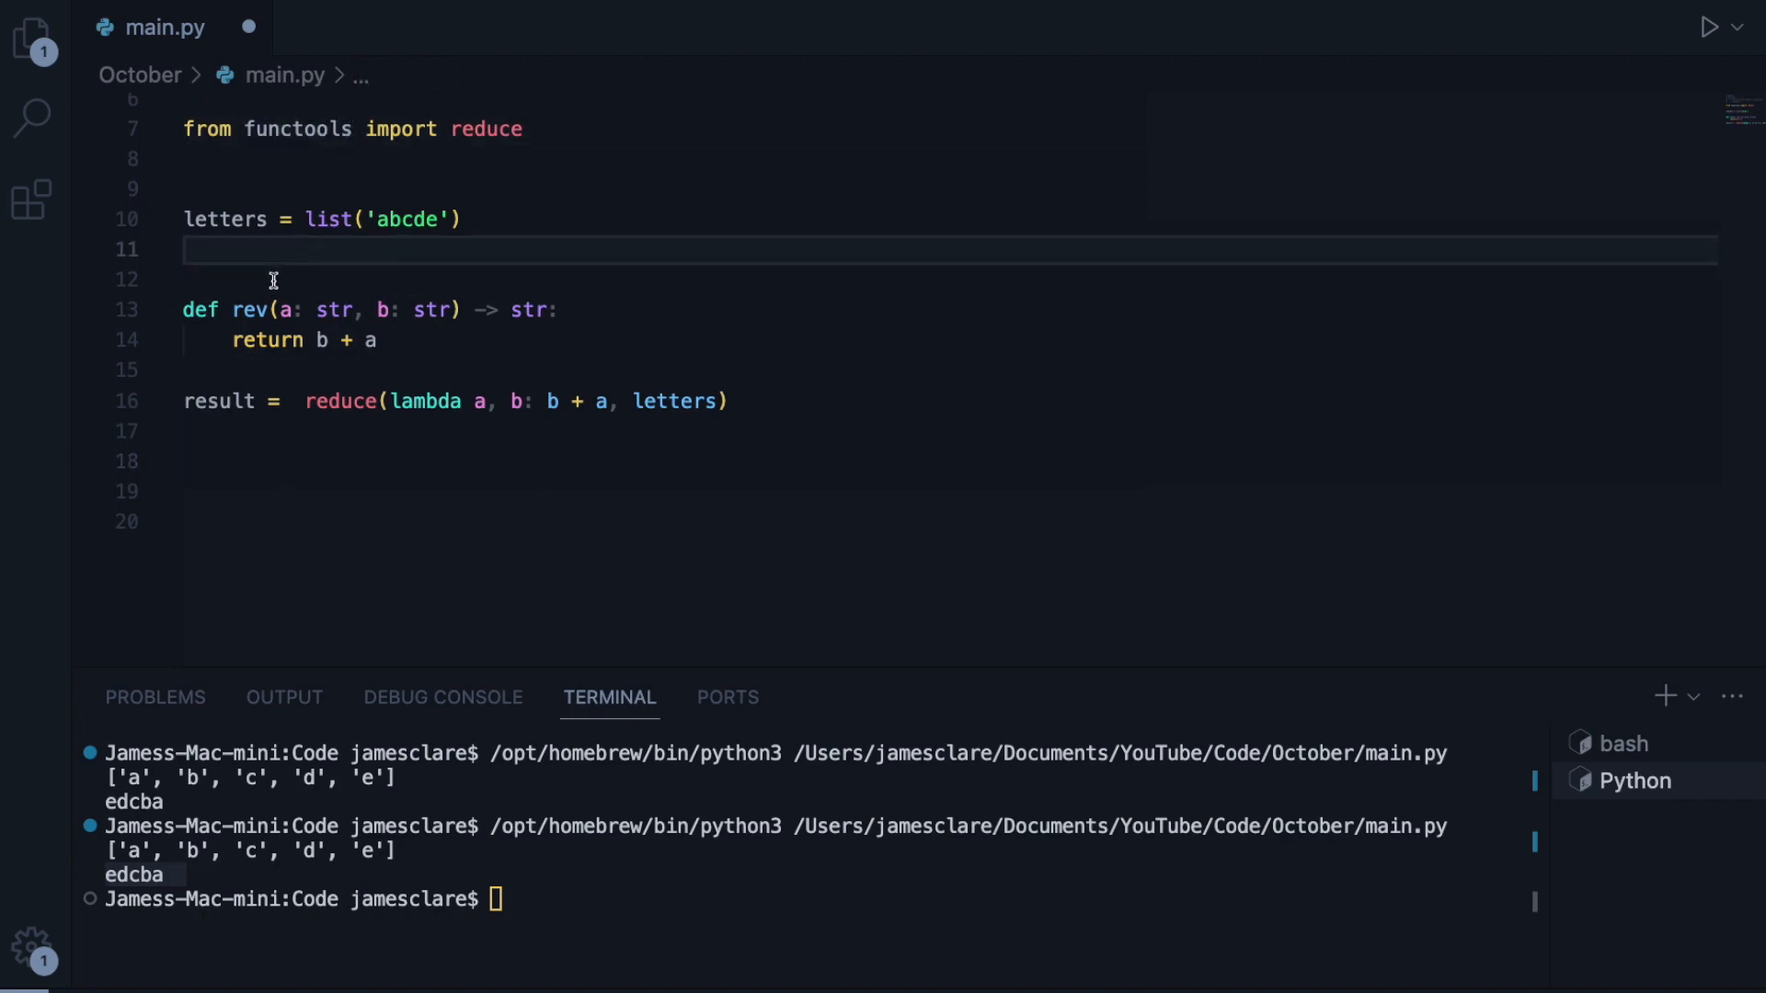
key(Backspace)
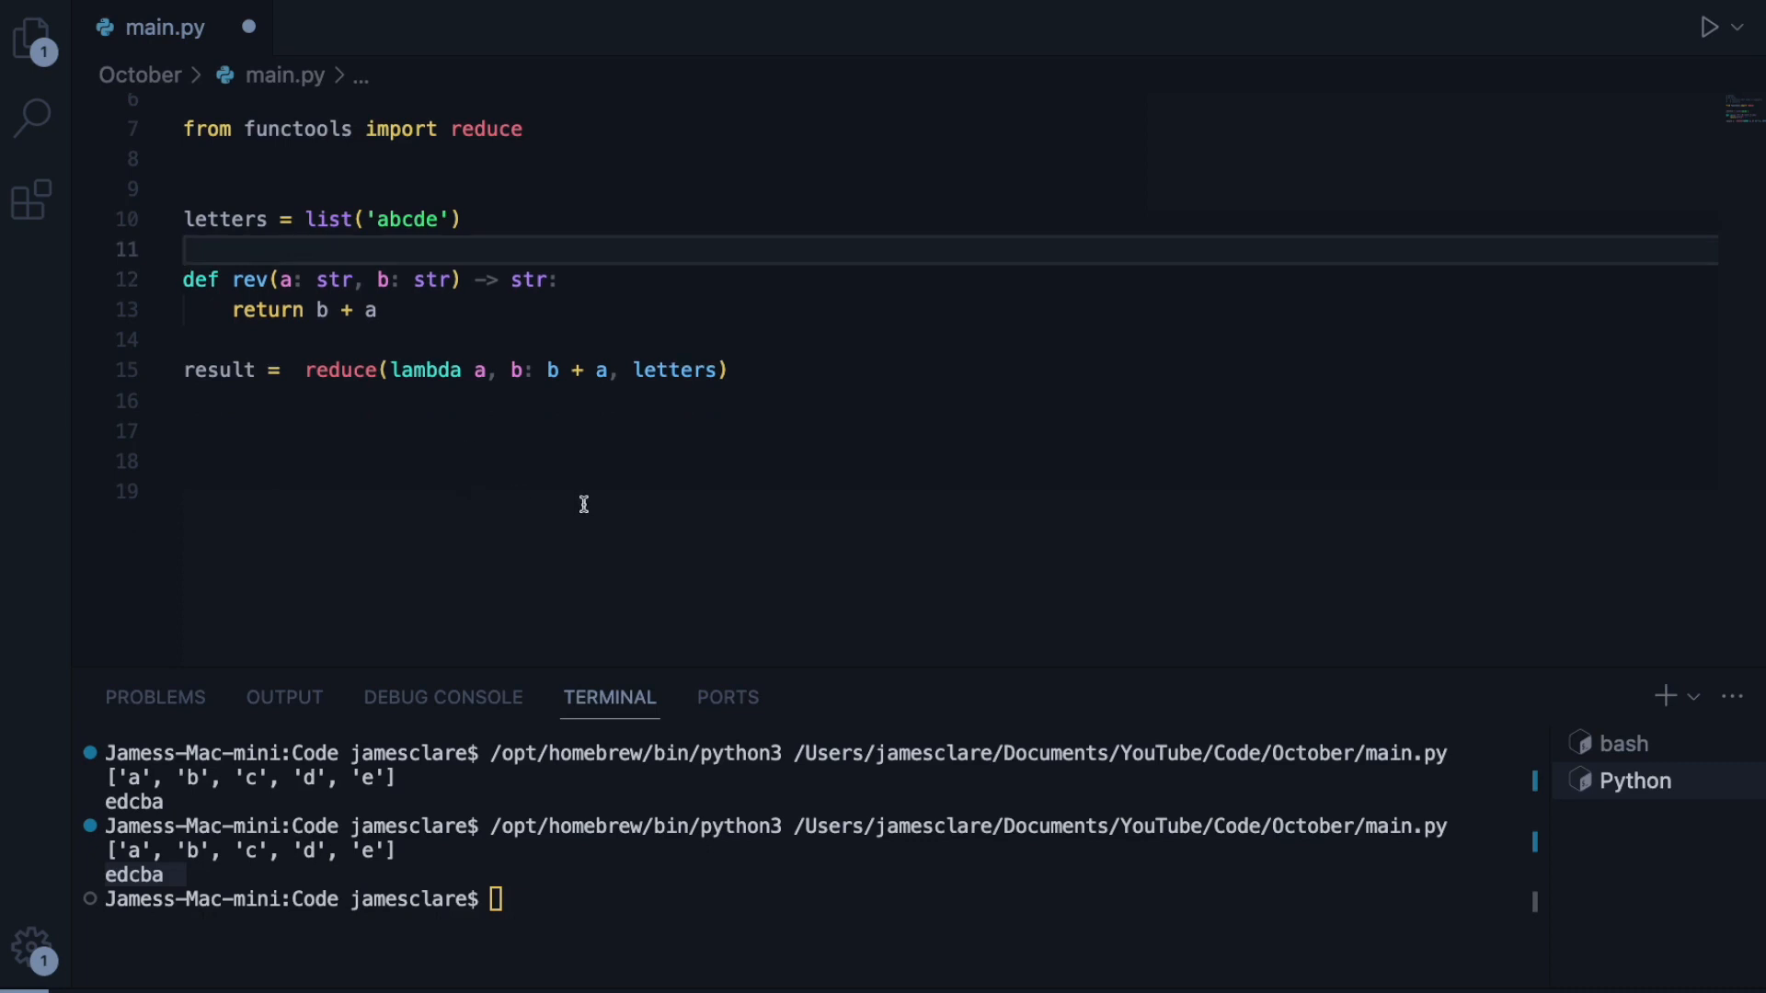
mouse_move(1280, 184)
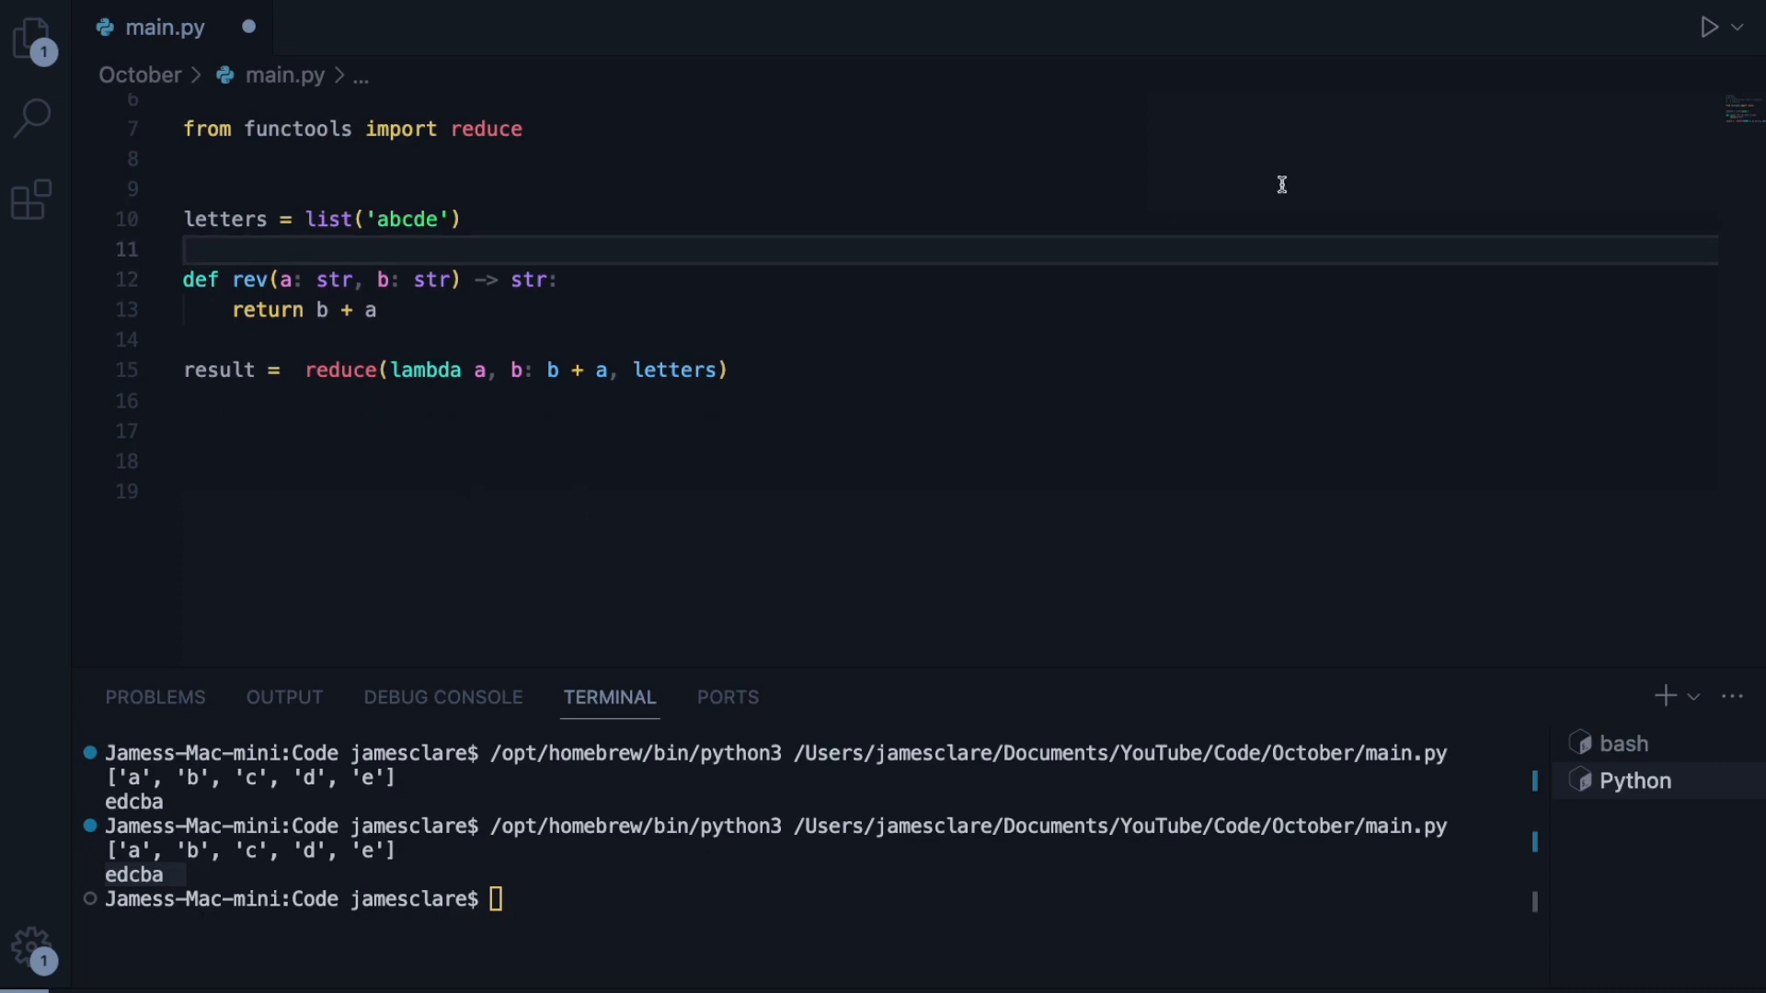